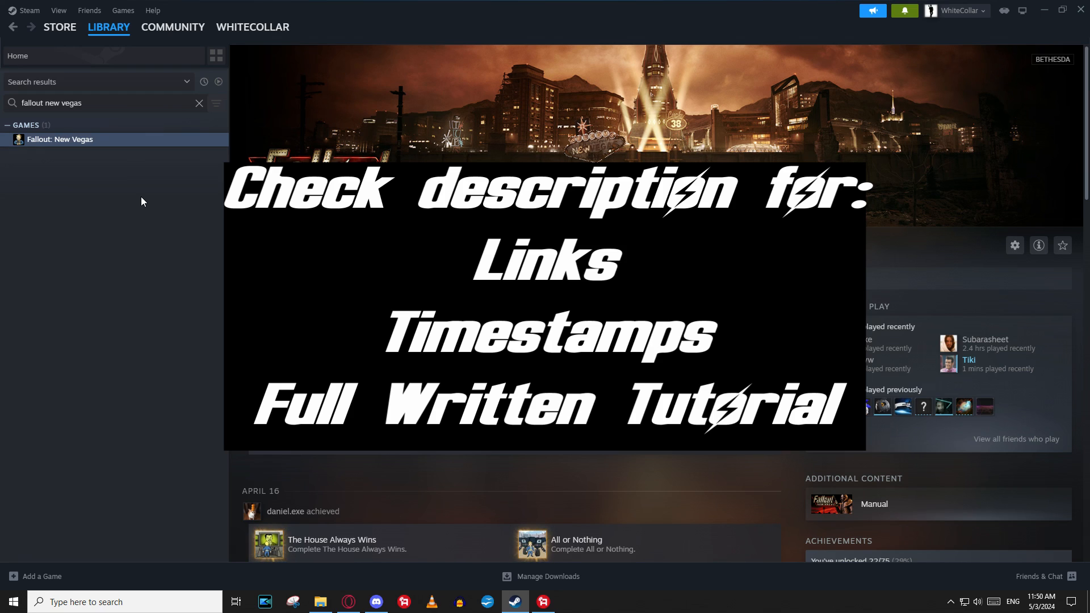
mouse_move(134, 228)
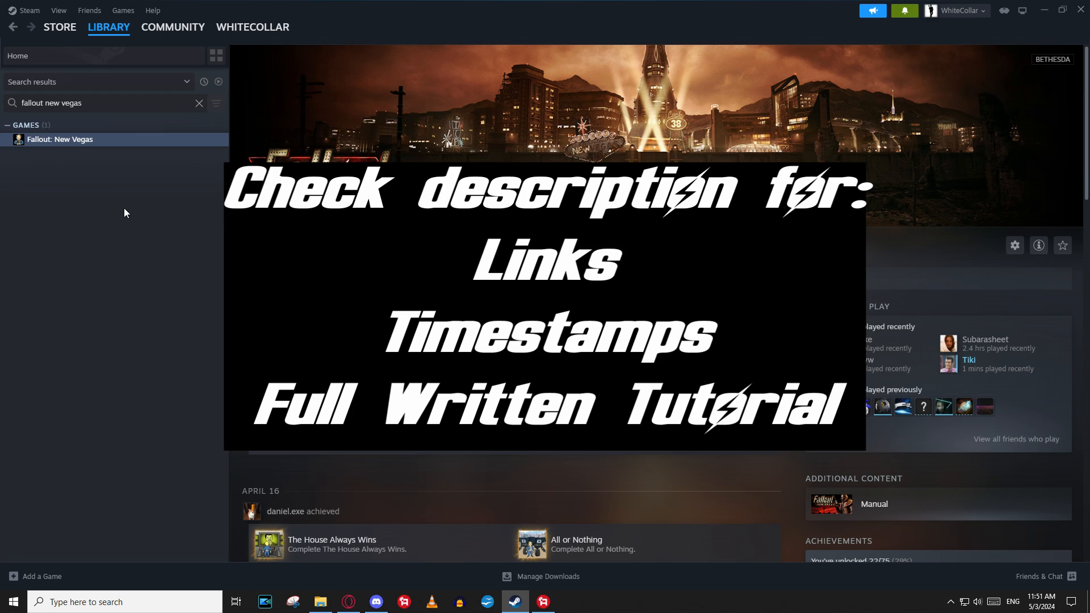
mouse_move(142, 210)
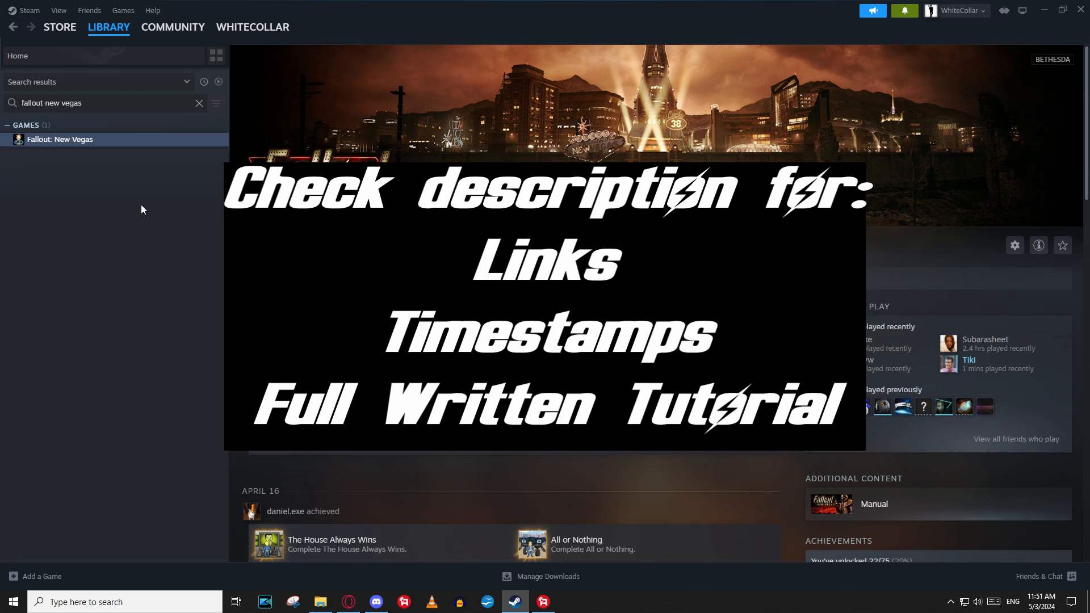
mouse_move(138, 220)
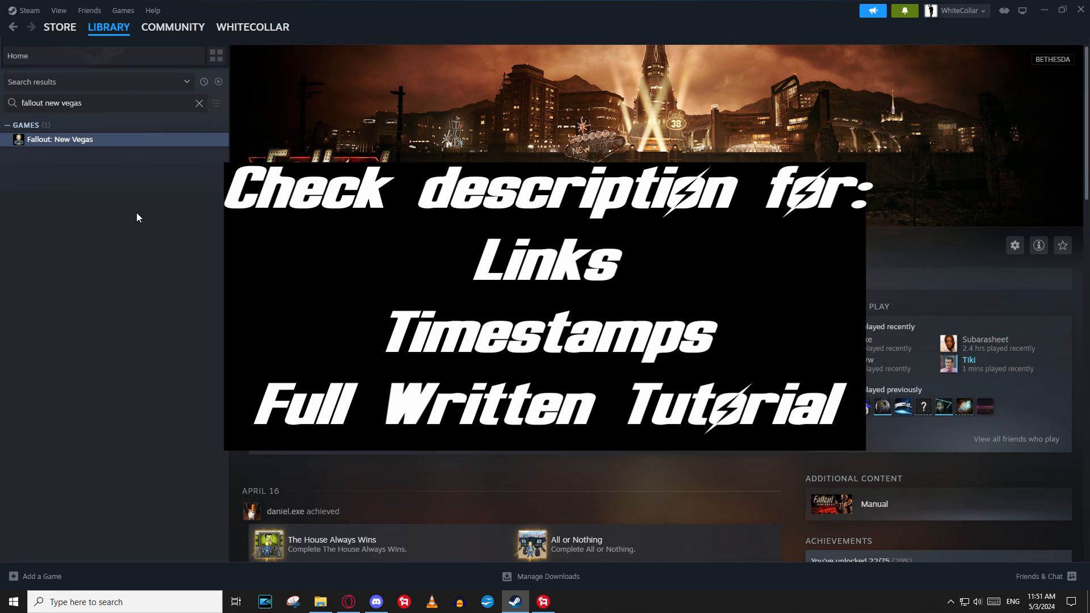
mouse_move(148, 202)
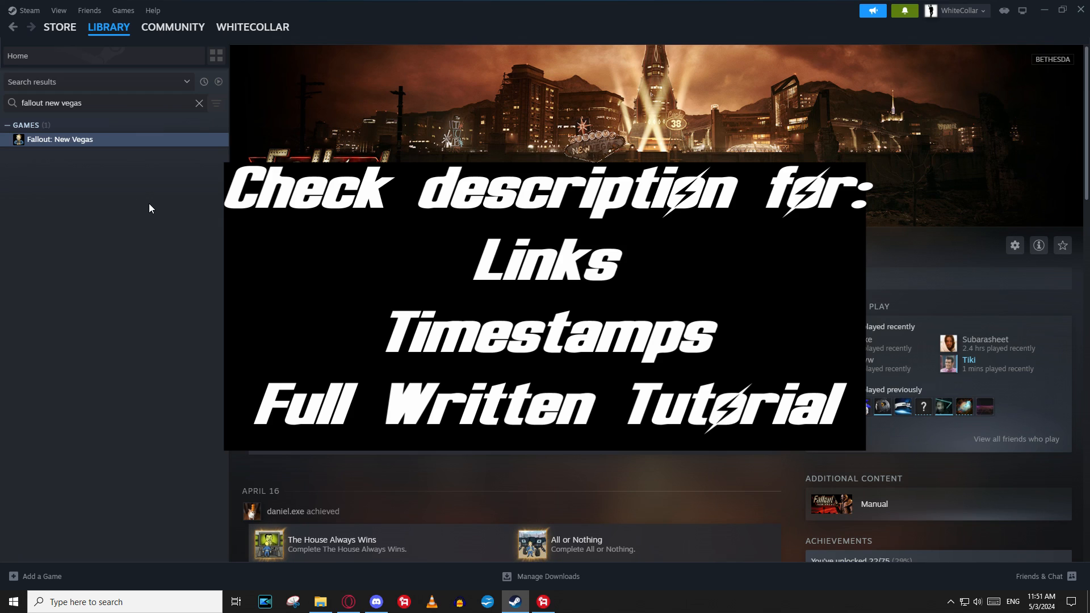
mouse_move(154, 226)
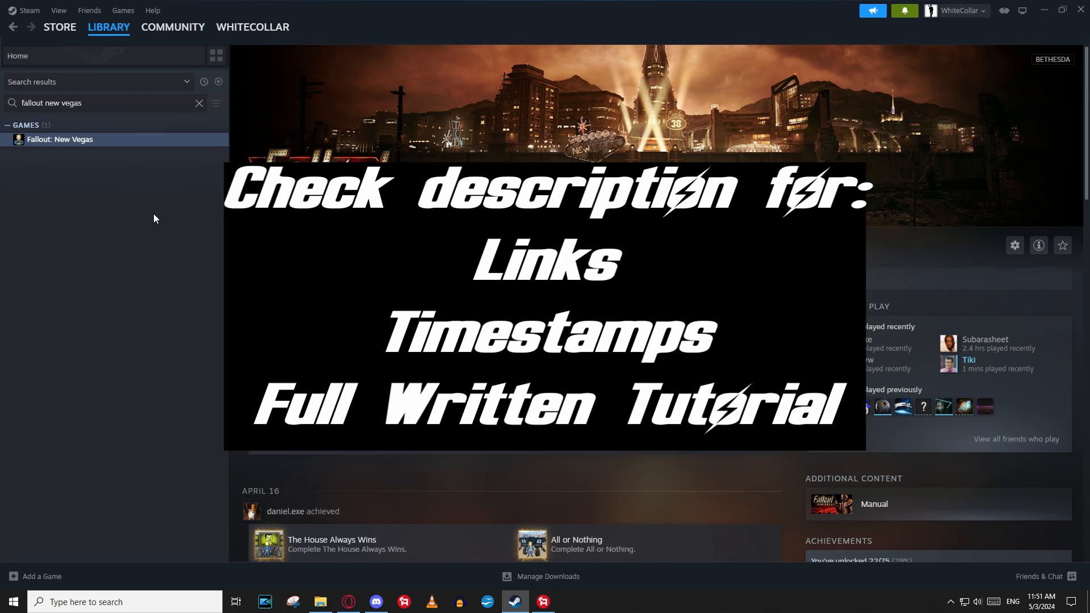
mouse_move(136, 189)
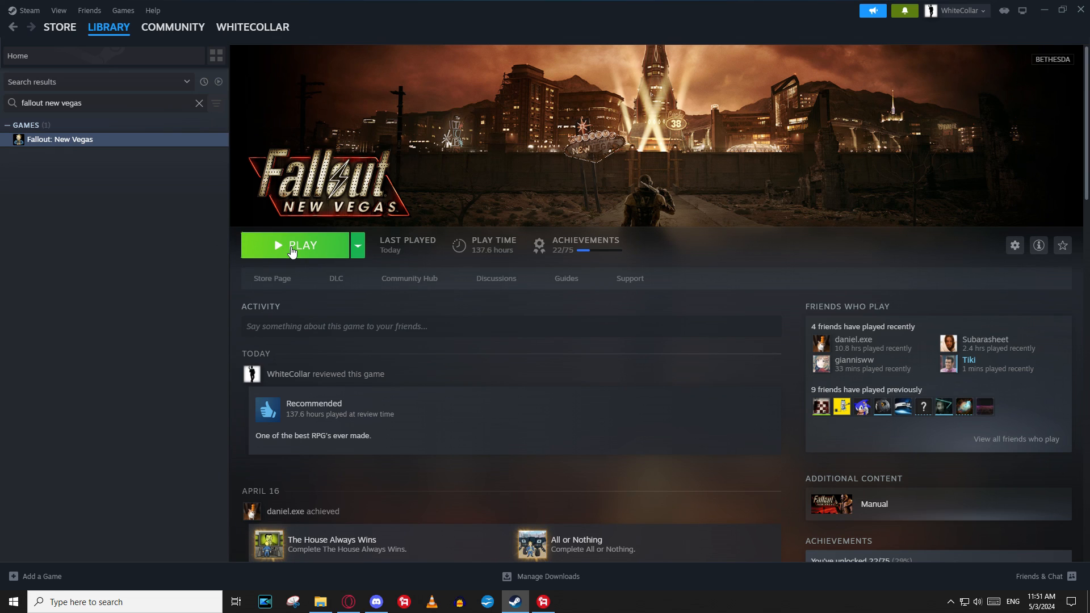
Launch Fallout: New Vegas from Steam and accept the High Quality video hardware detection
left_click(292, 245)
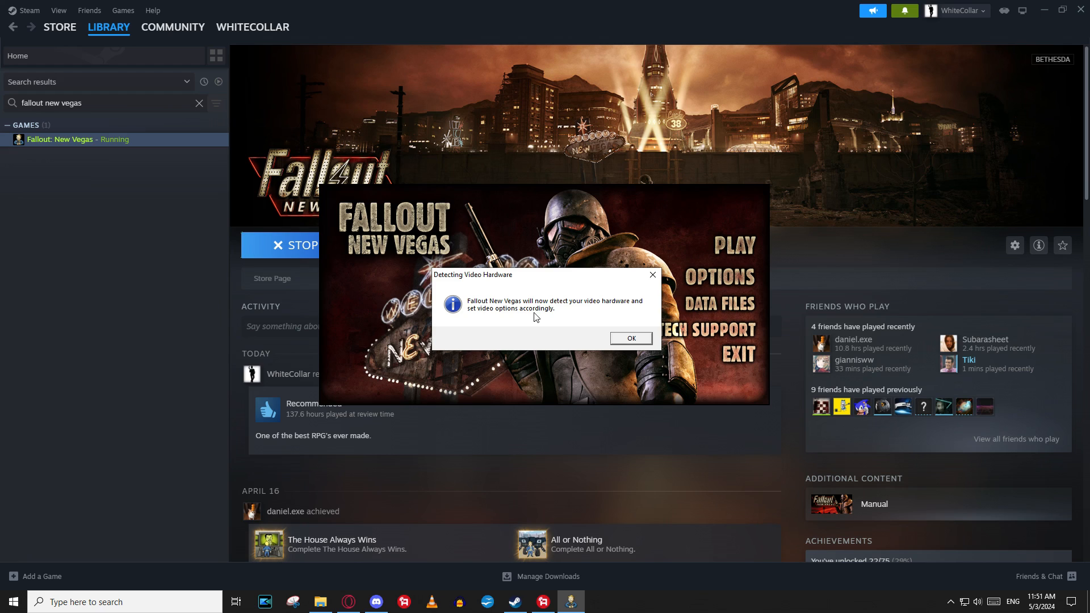
mouse_move(518, 316)
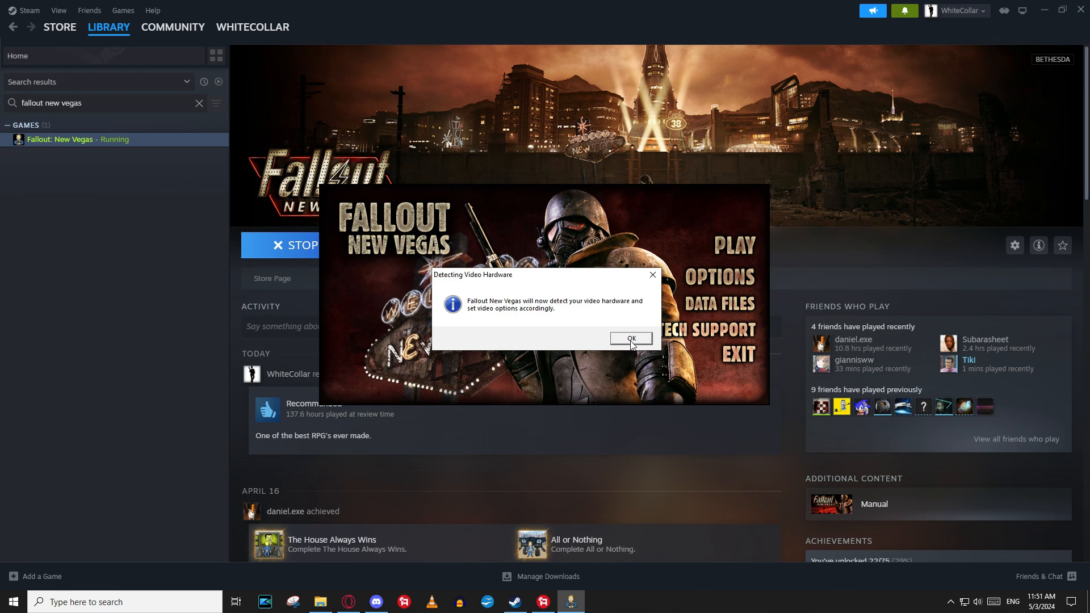
left_click(630, 339)
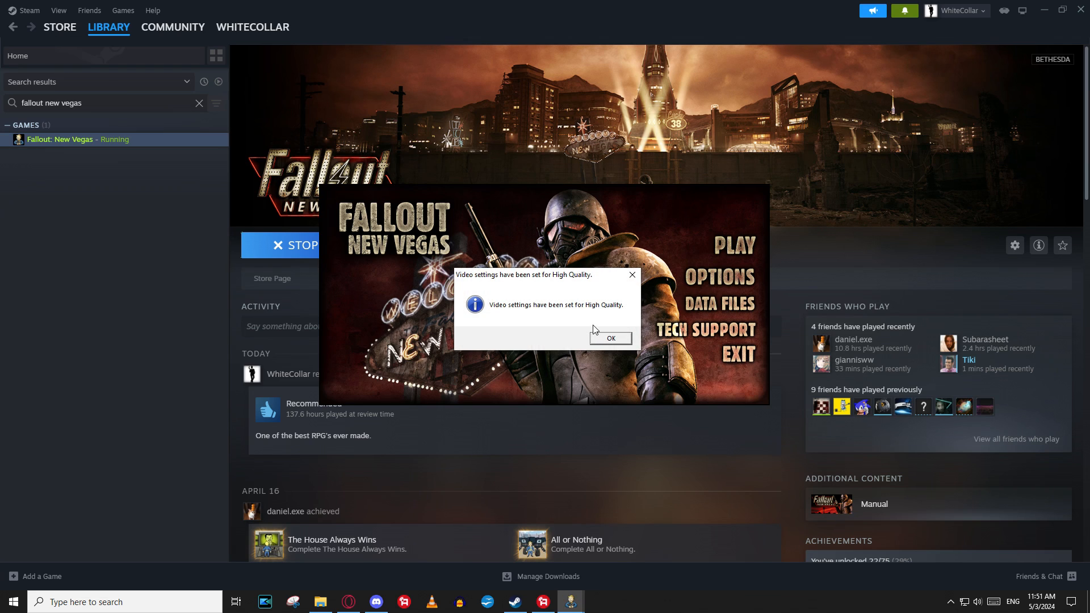
left_click(610, 338)
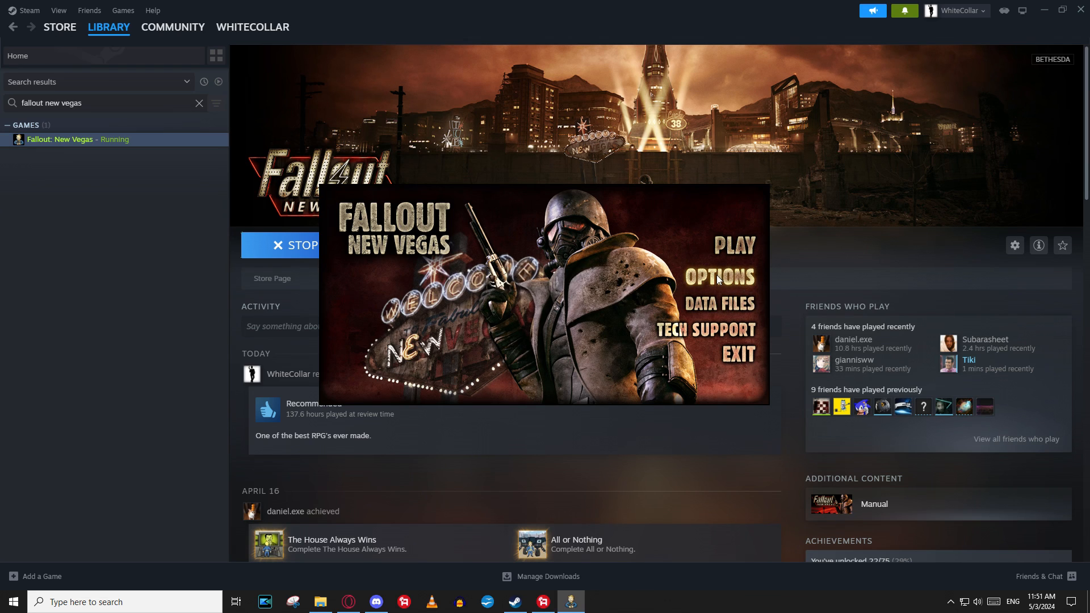
Set the launcher's video options to a 1920x1080 resolution
left_click(719, 276)
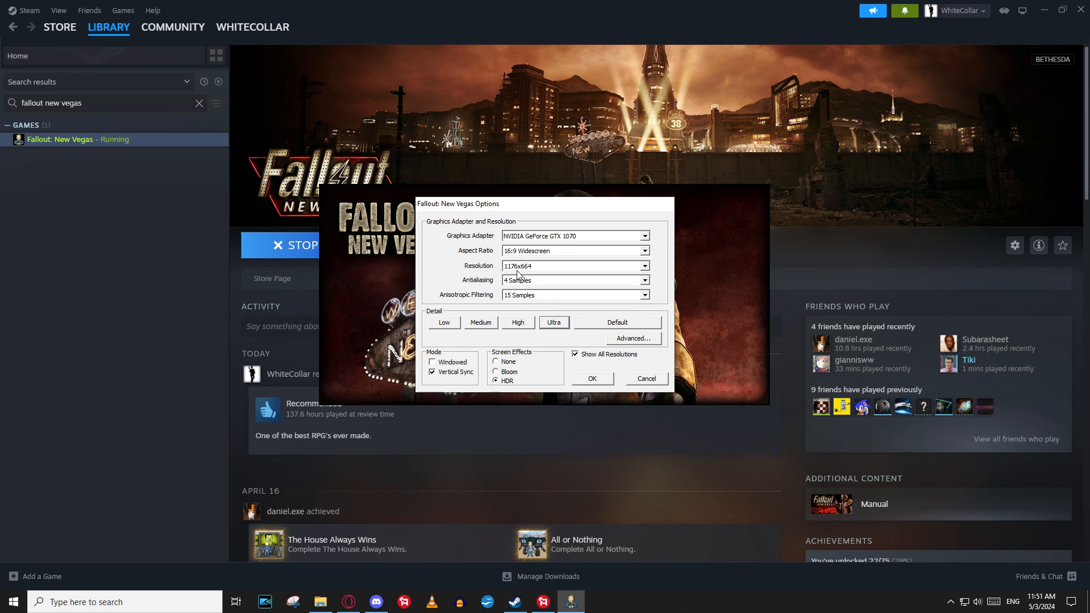
left_click(644, 266)
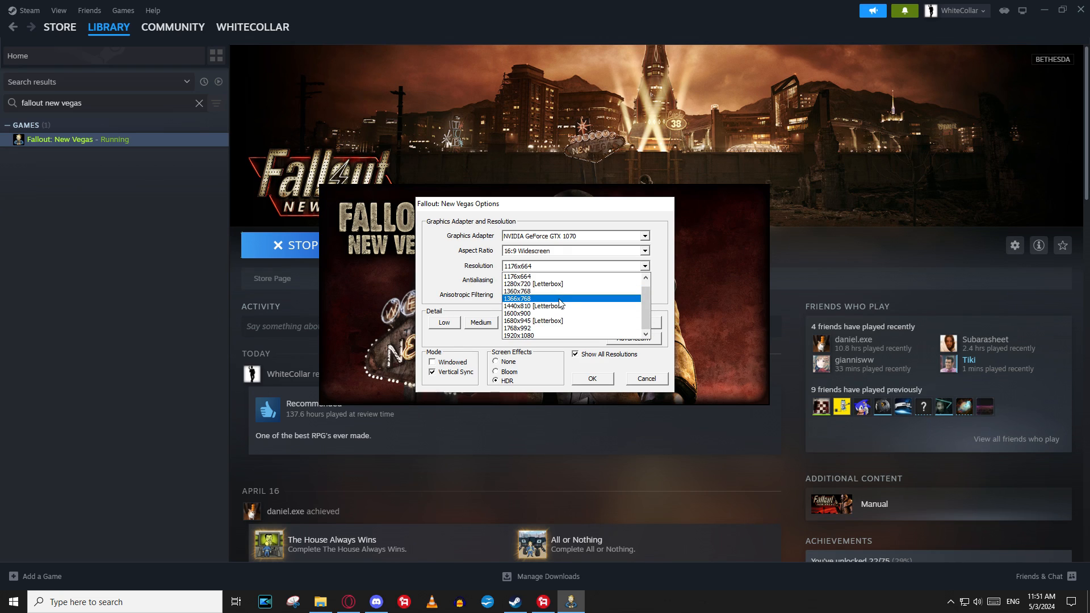
left_click(517, 335)
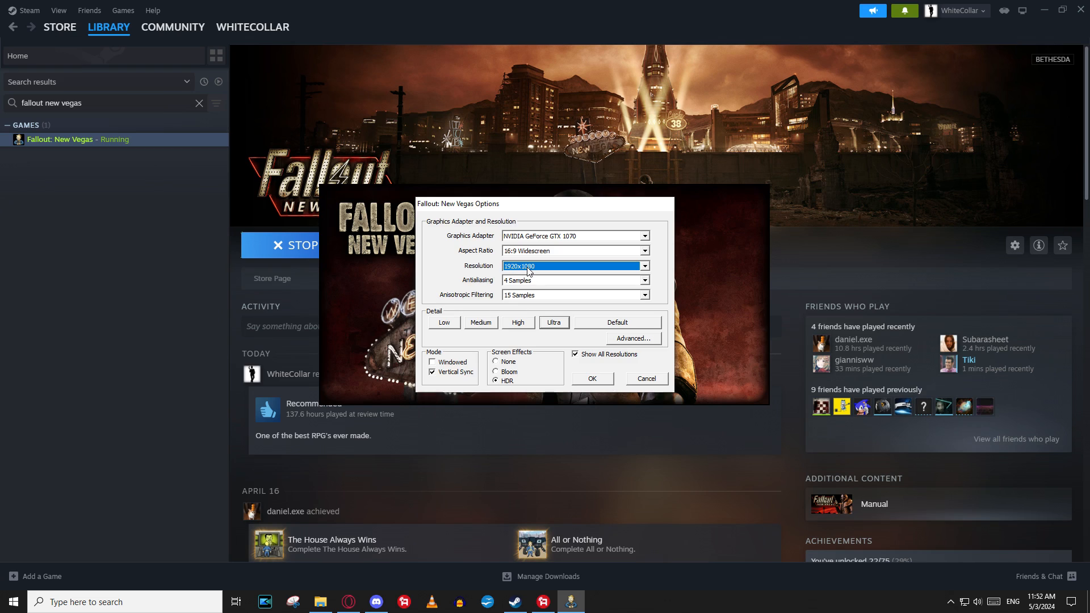
mouse_move(575, 240)
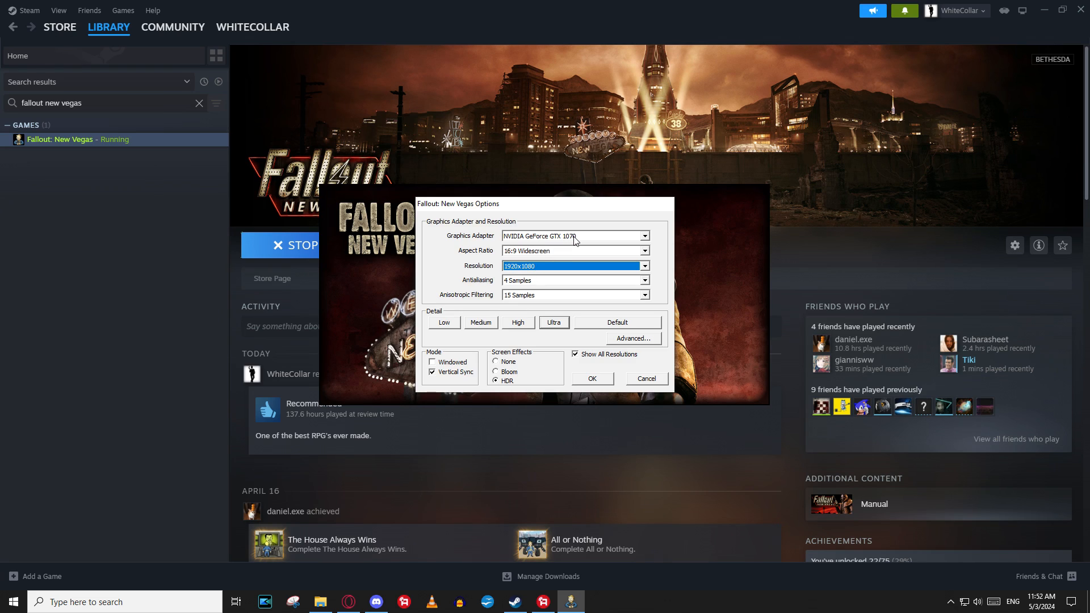
mouse_move(511, 291)
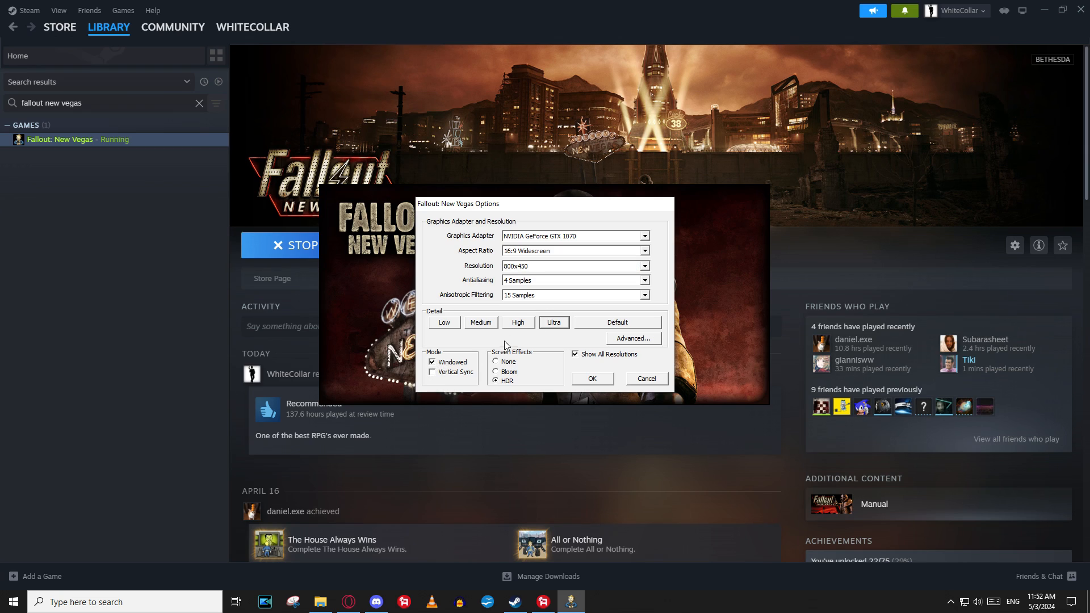
left_click(644, 266)
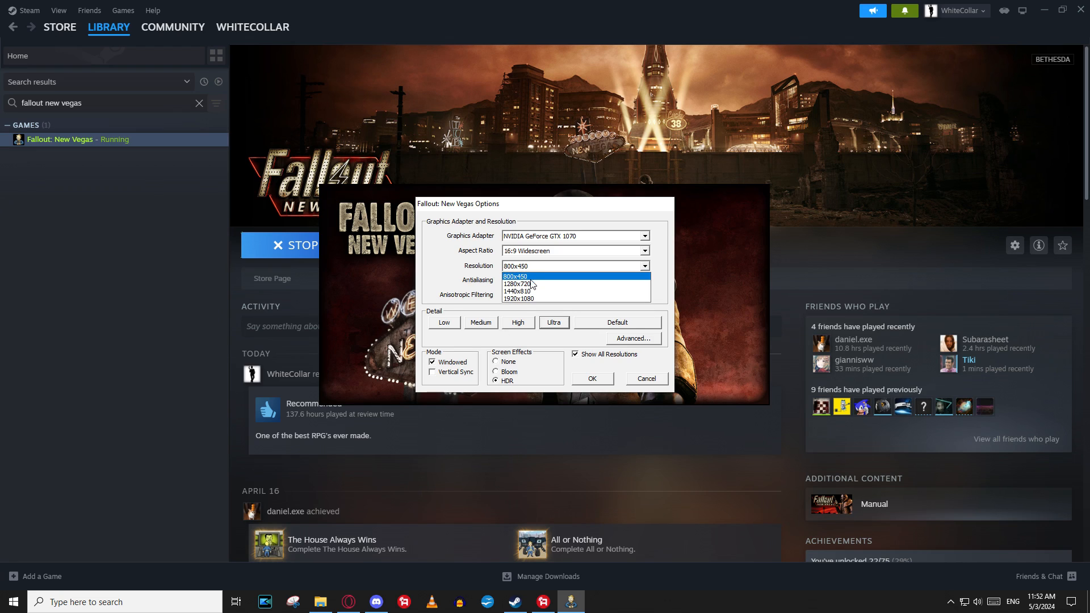
left_click(519, 298)
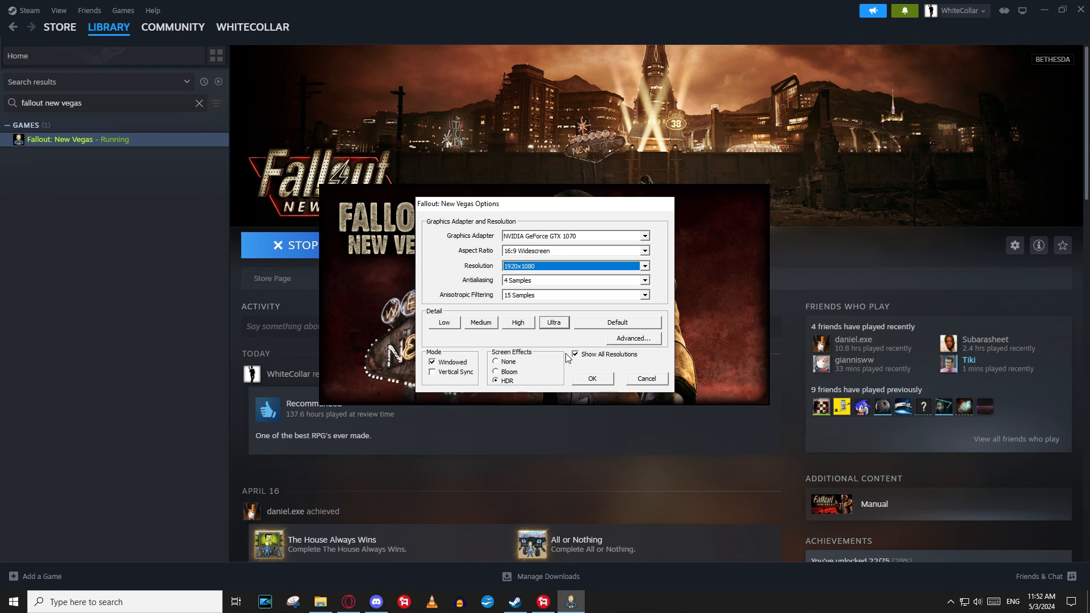
Review the Advanced detail settings, close them, and save the options
left_click(632, 339)
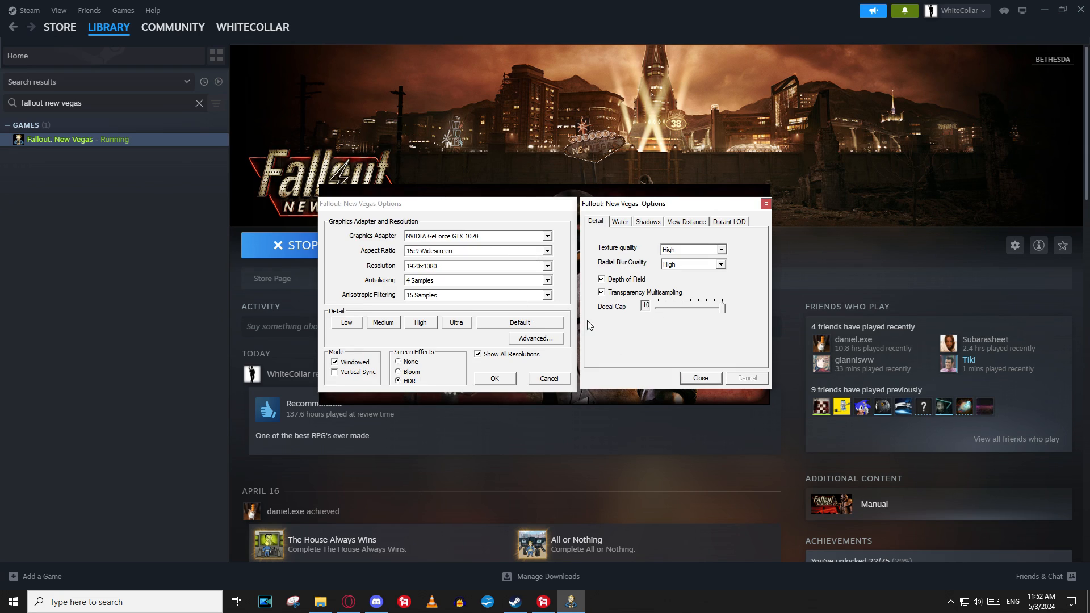
mouse_move(622, 266)
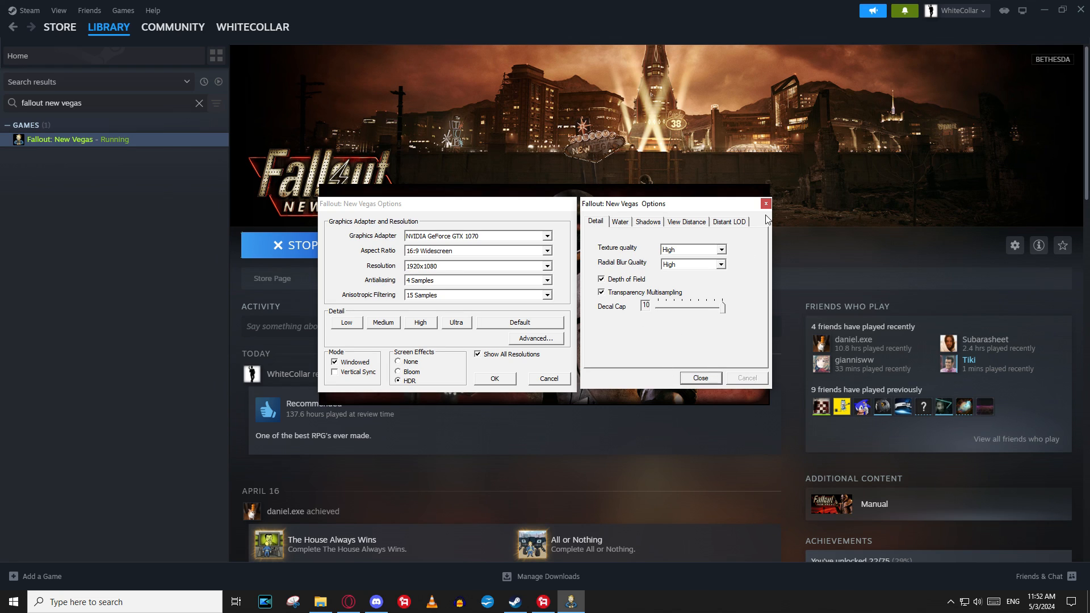
left_click(699, 378)
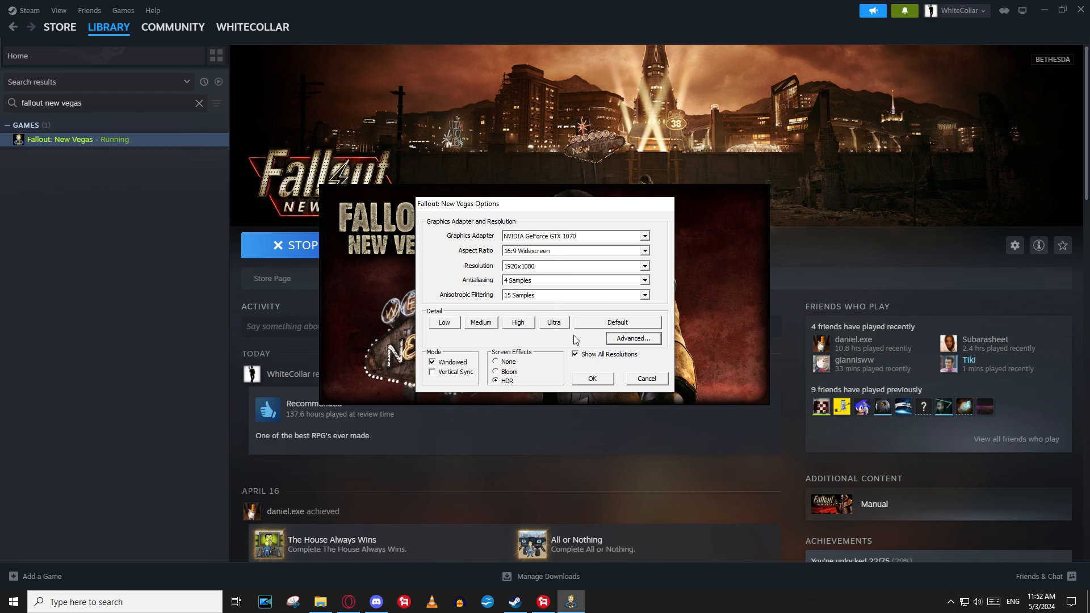
mouse_move(592, 381)
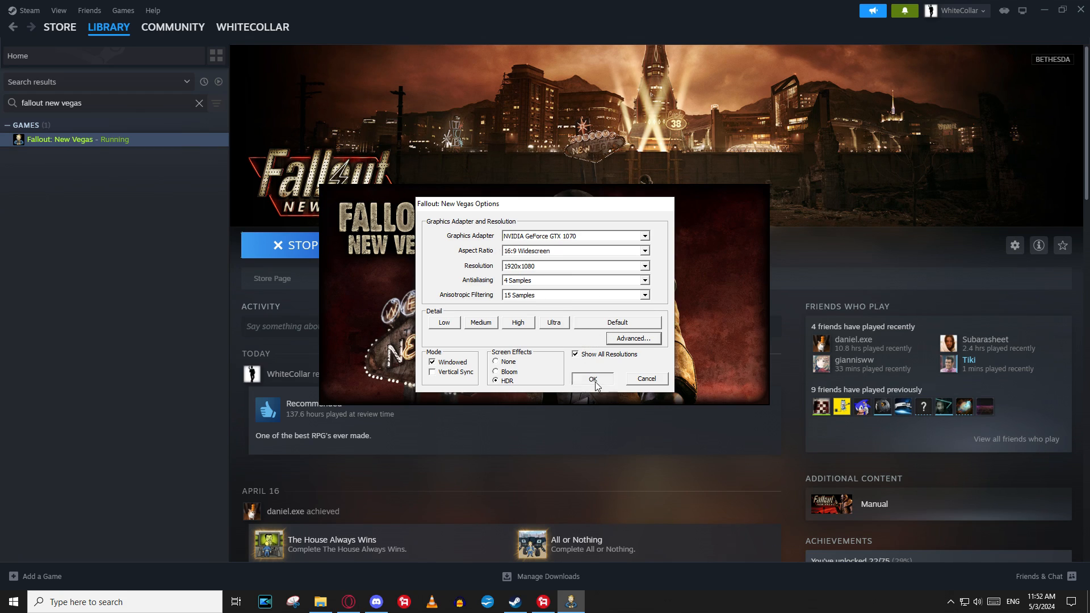
left_click(591, 380)
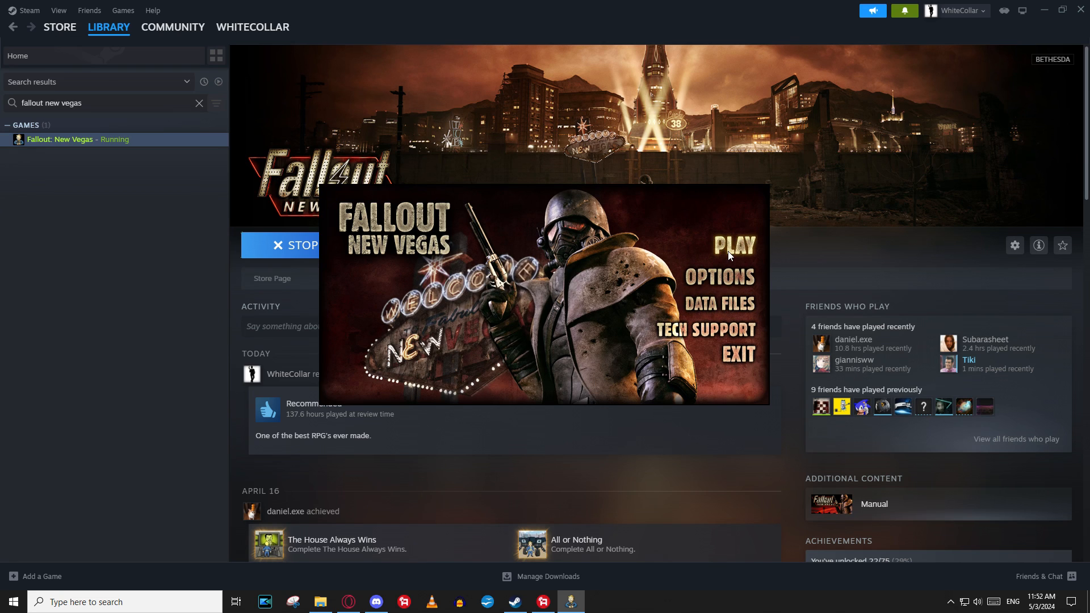
mouse_move(753, 242)
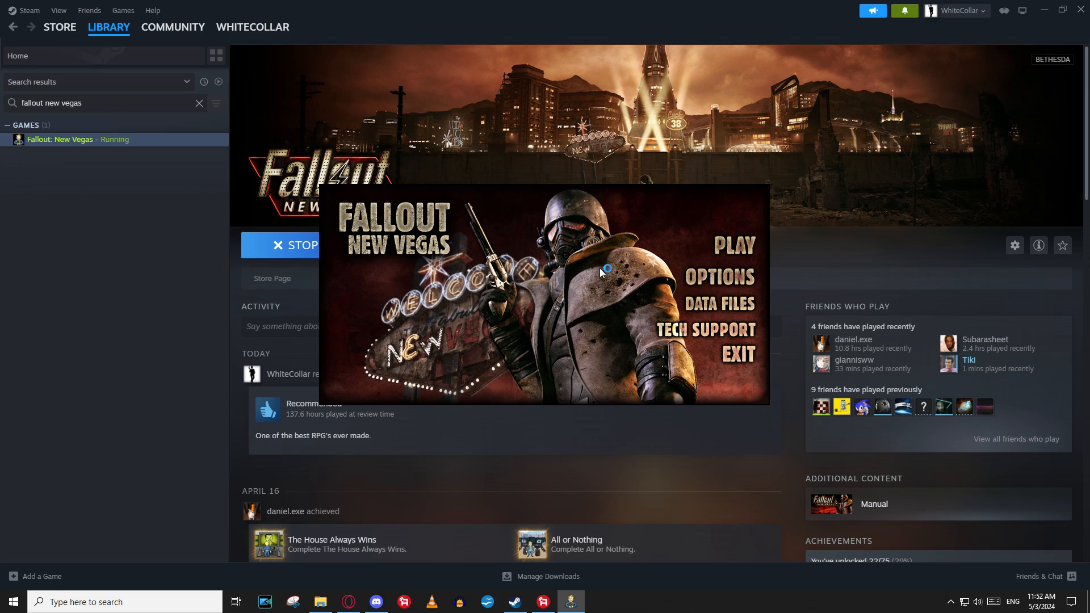
Play the game windowed to its main menu, then exit back to Steam
left_click(734, 244)
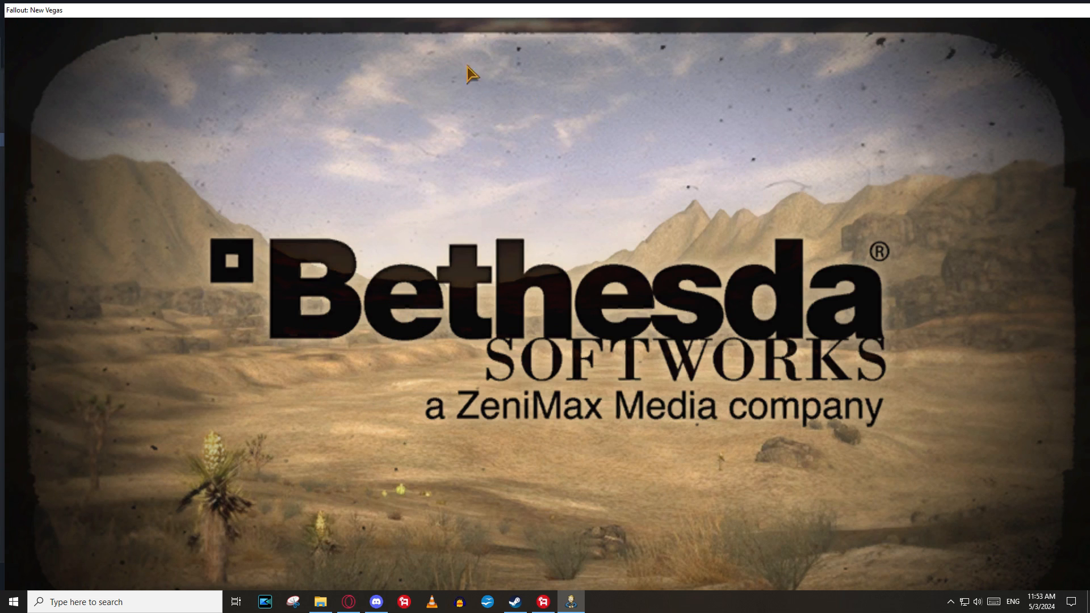
mouse_move(505, 322)
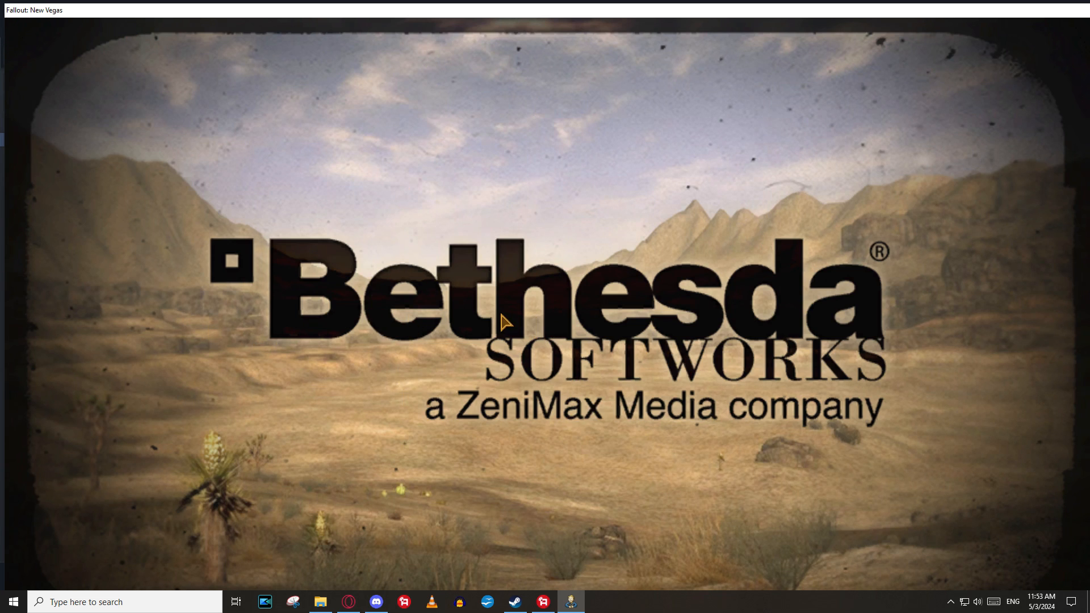
mouse_move(483, 232)
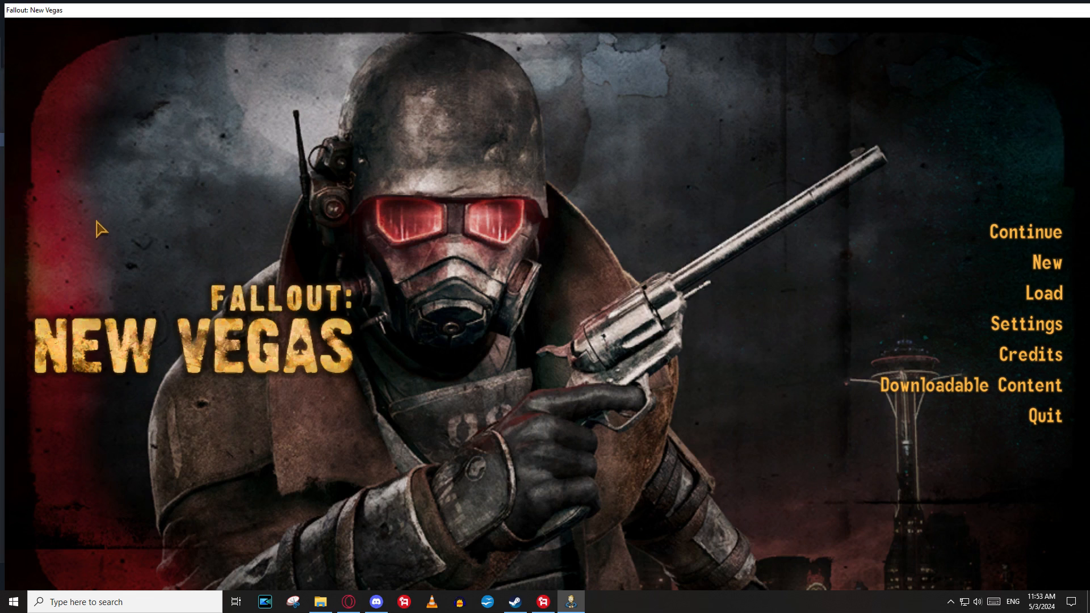
mouse_move(928, 526)
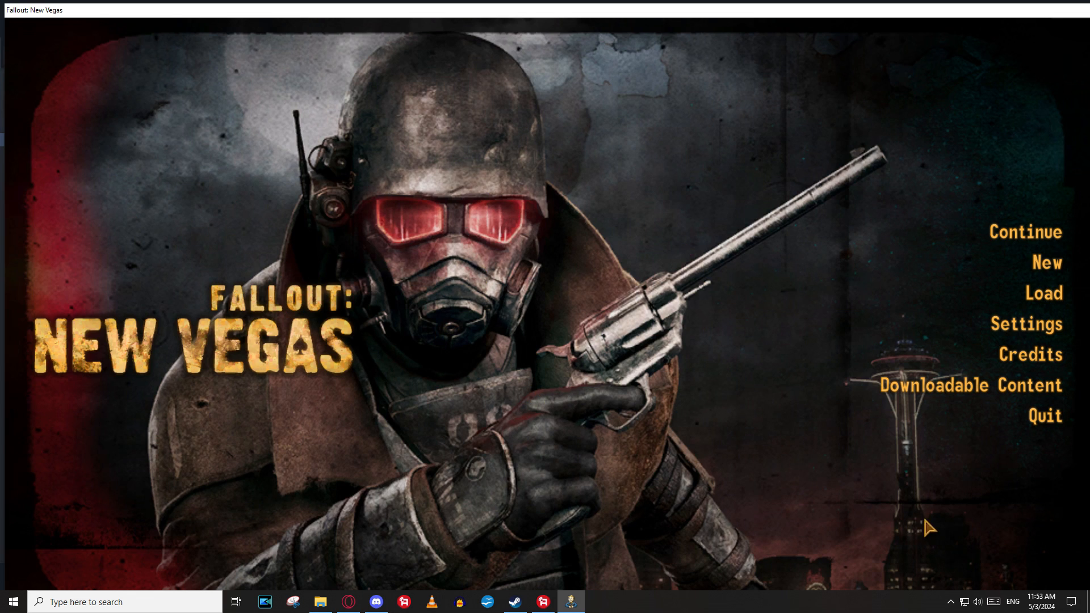
left_click(1043, 415)
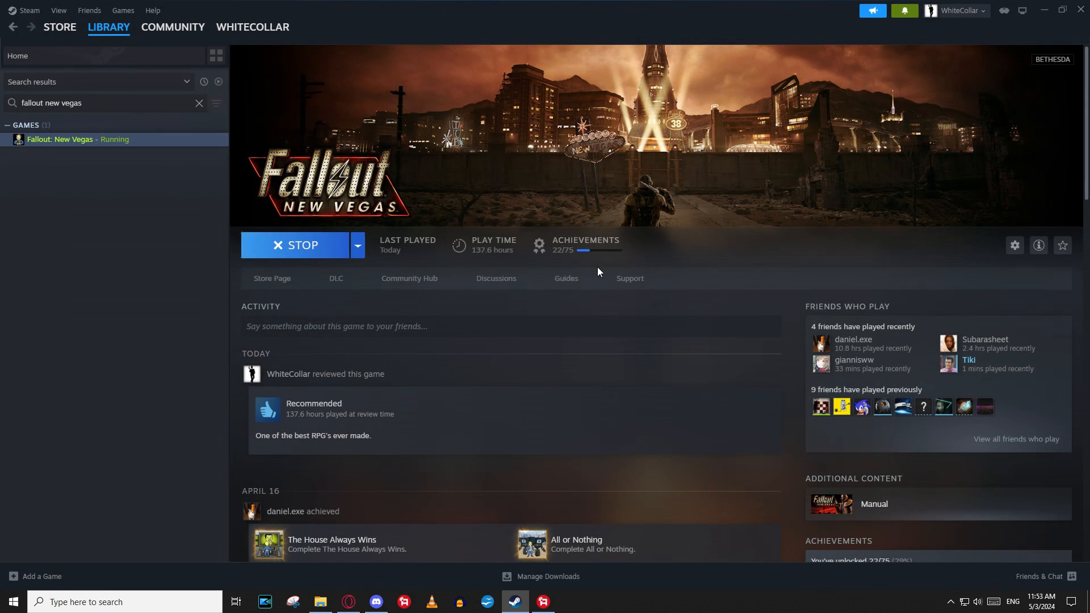
left_click(295, 244)
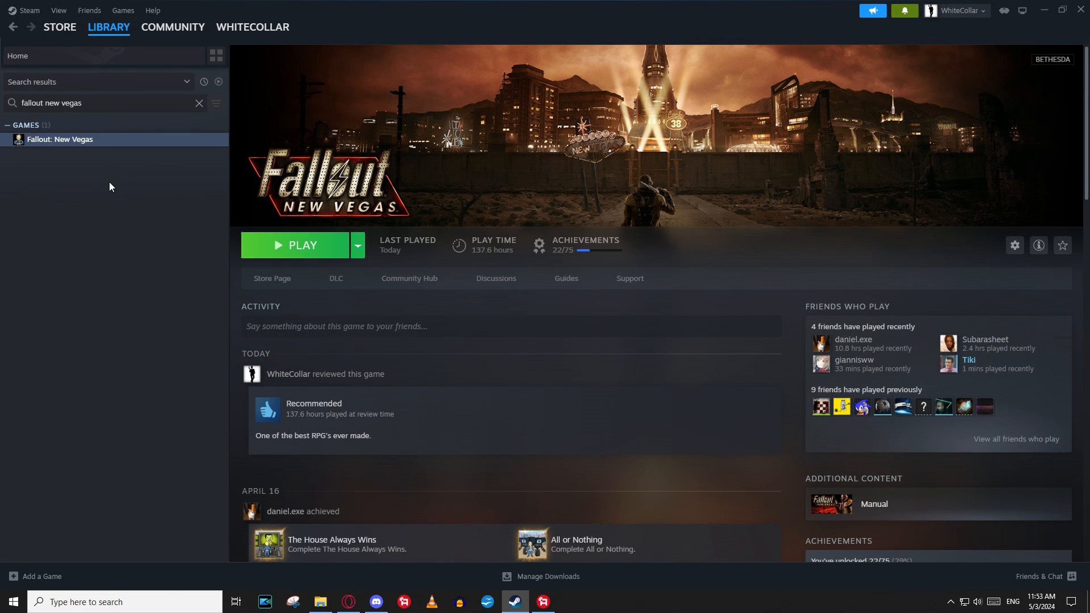
mouse_move(185, 287)
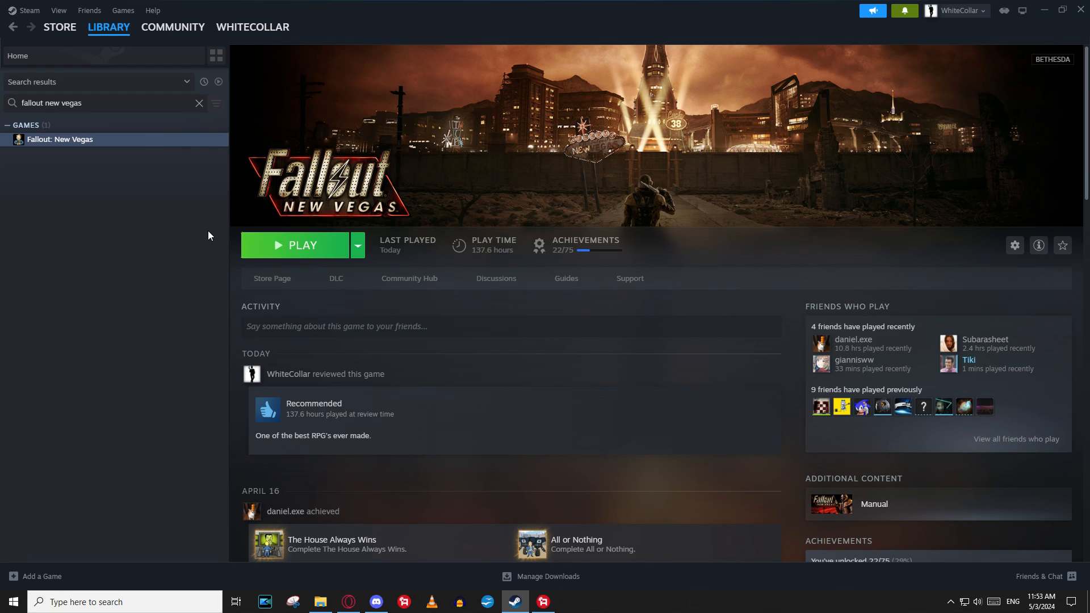
mouse_move(236, 232)
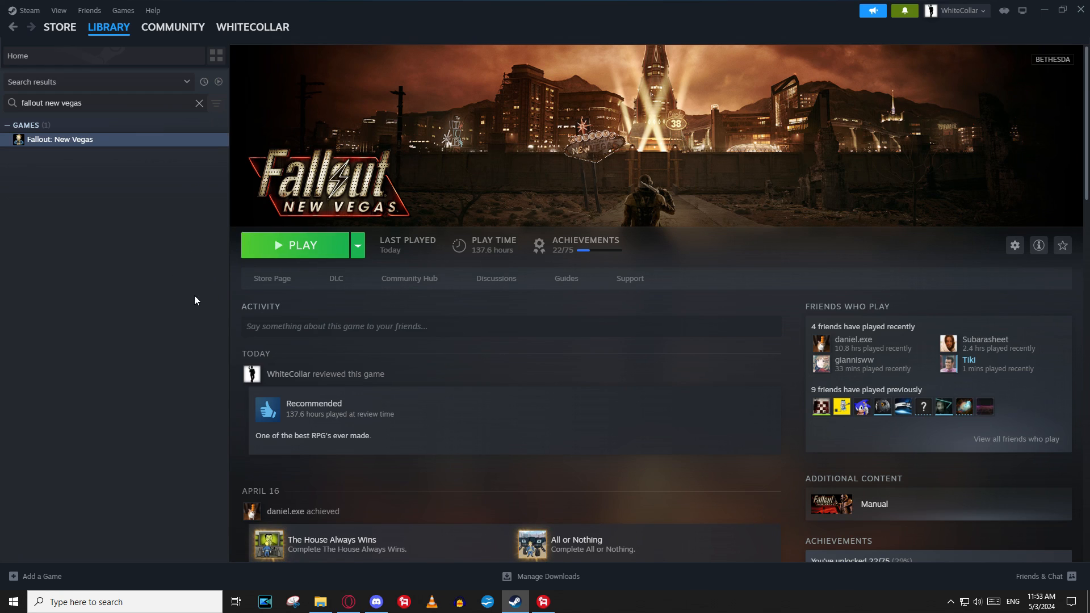
mouse_move(229, 174)
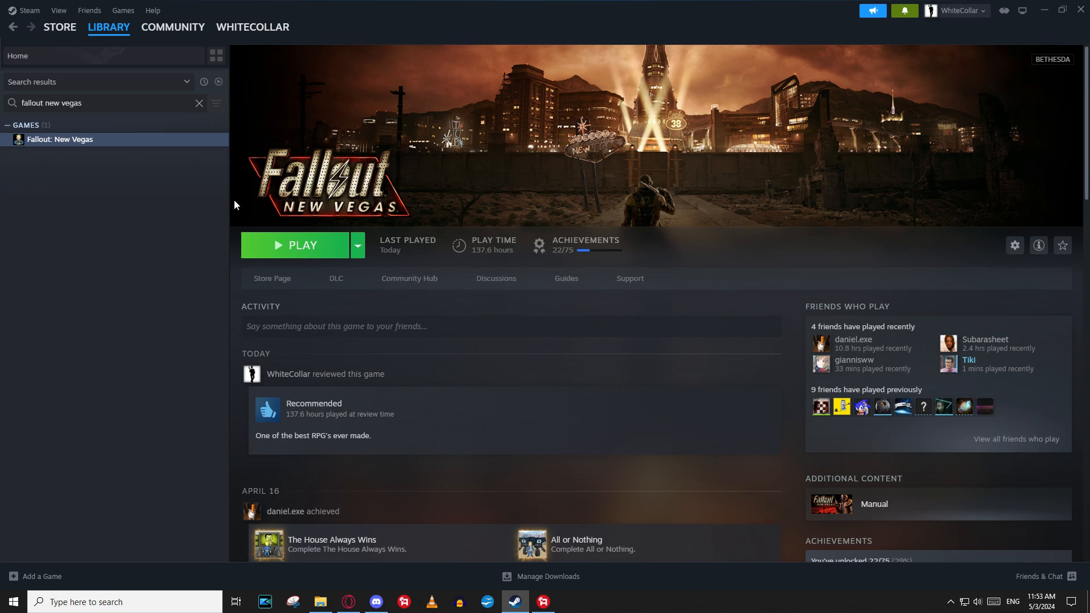
mouse_move(243, 210)
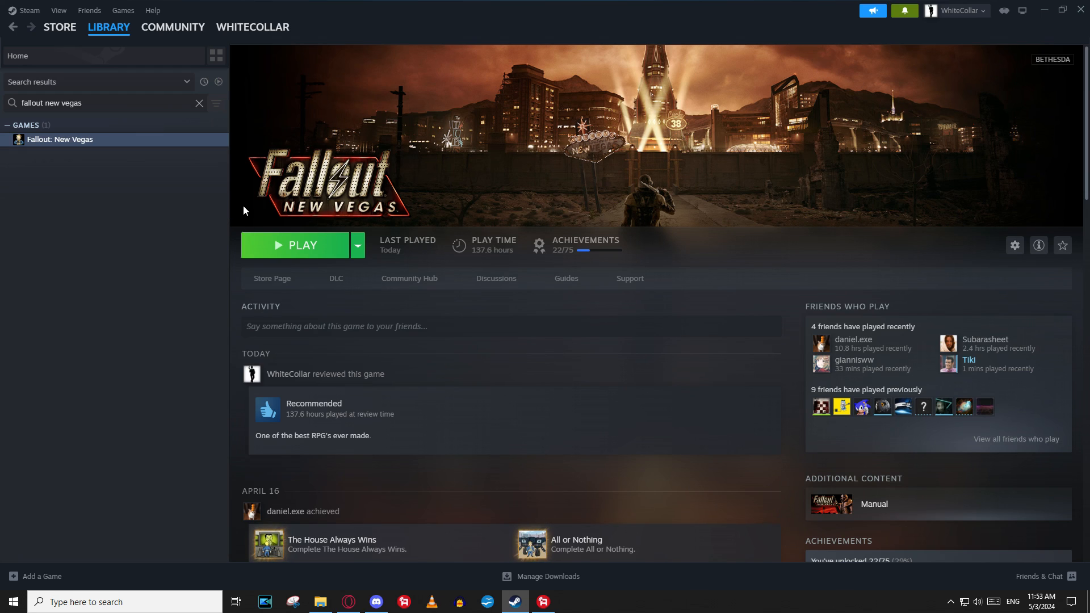
mouse_move(233, 234)
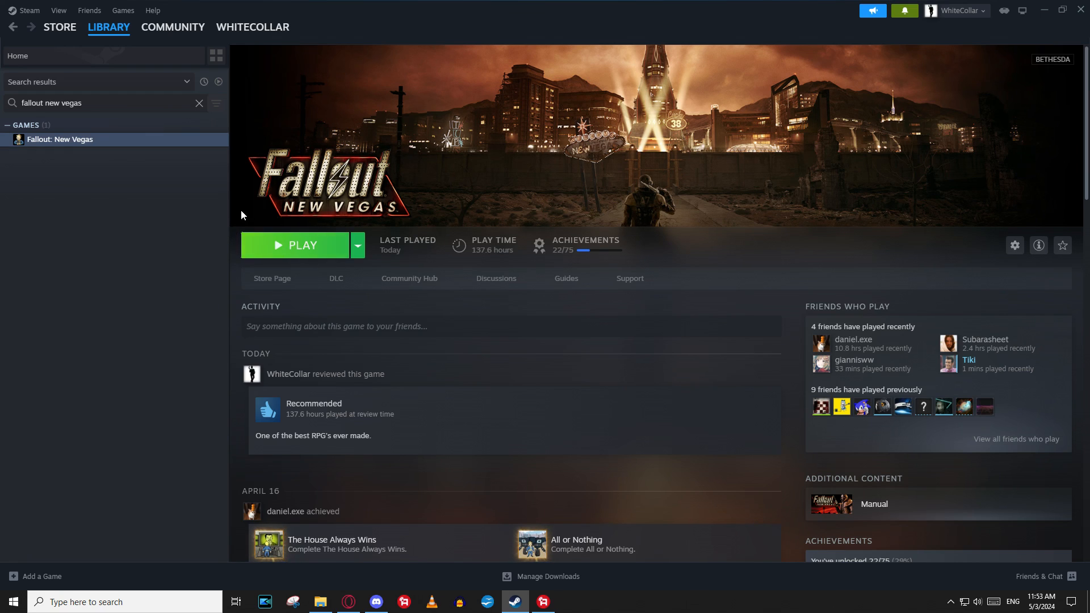
mouse_move(327, 249)
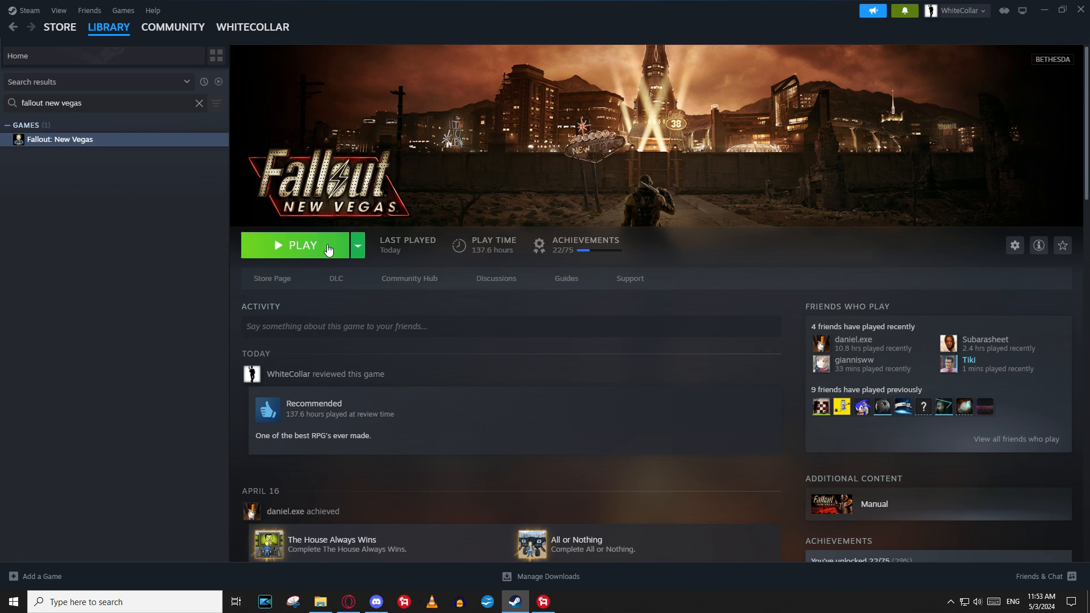
mouse_move(610, 311)
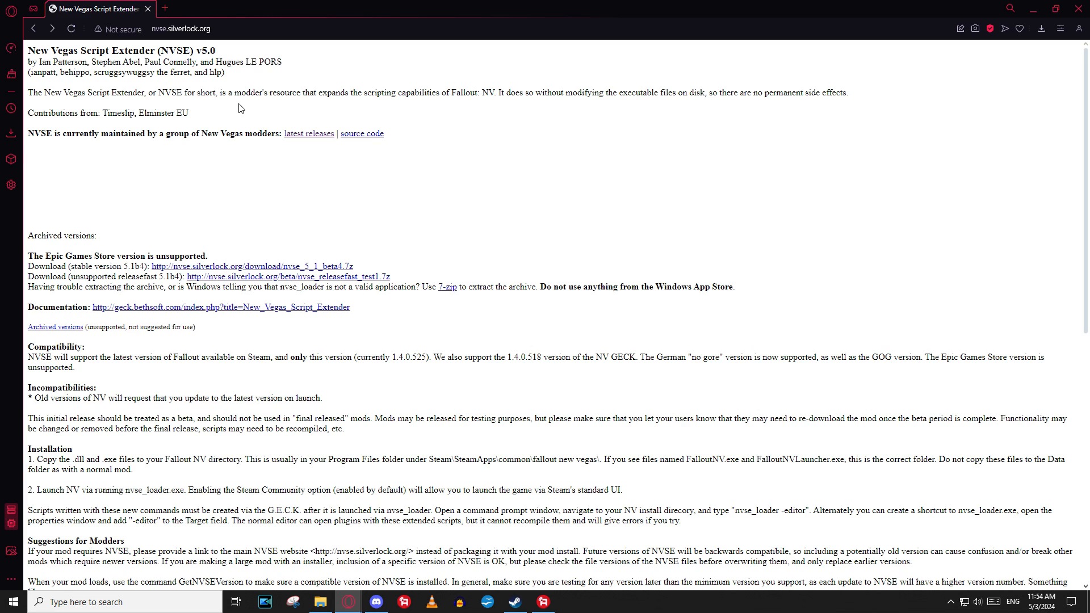
mouse_move(216, 126)
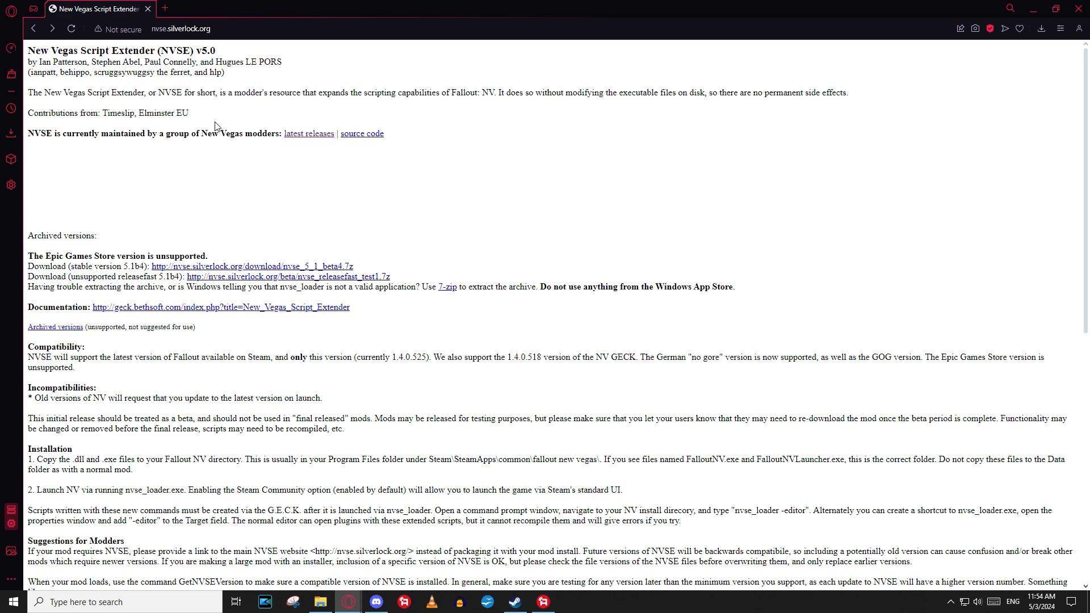
mouse_move(308, 134)
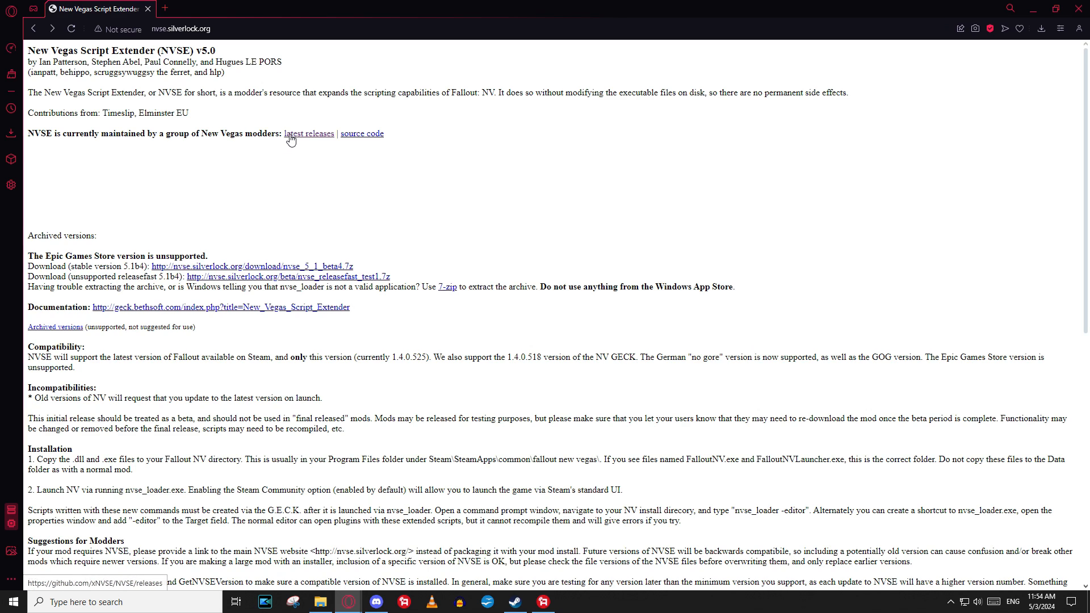
Follow the NVSE site's 'latest releases' link to the xNVSE 6.3.5b GitHub page
left_click(309, 133)
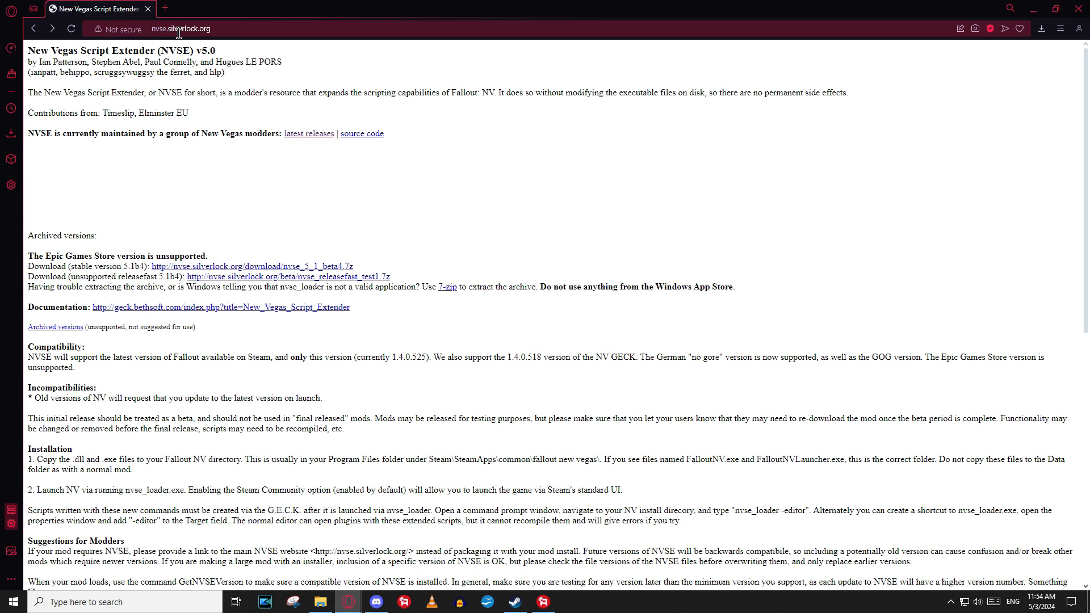
left_click(211, 28)
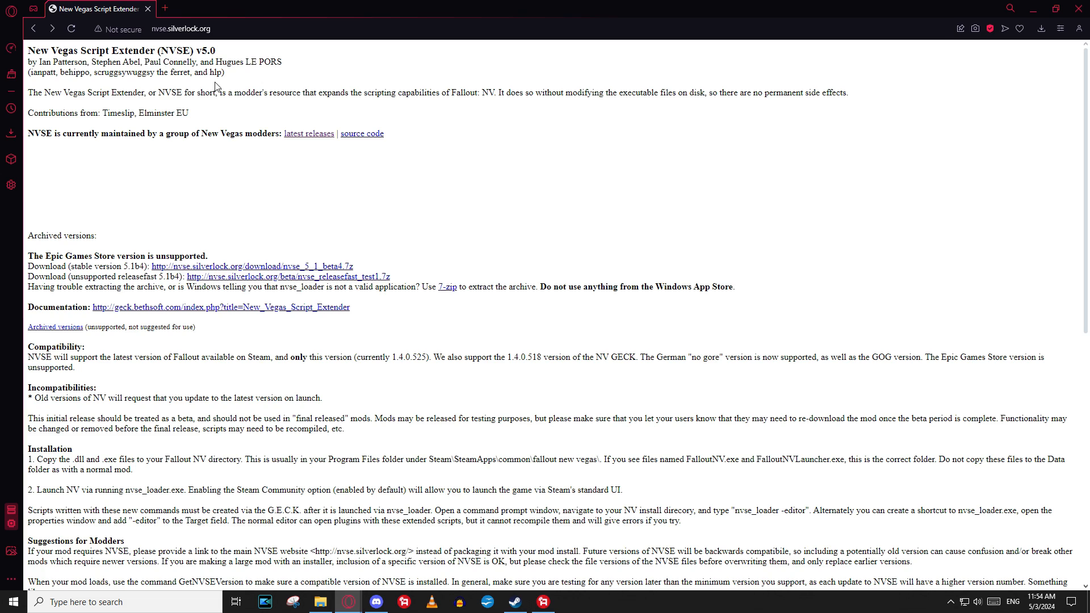
mouse_move(309, 114)
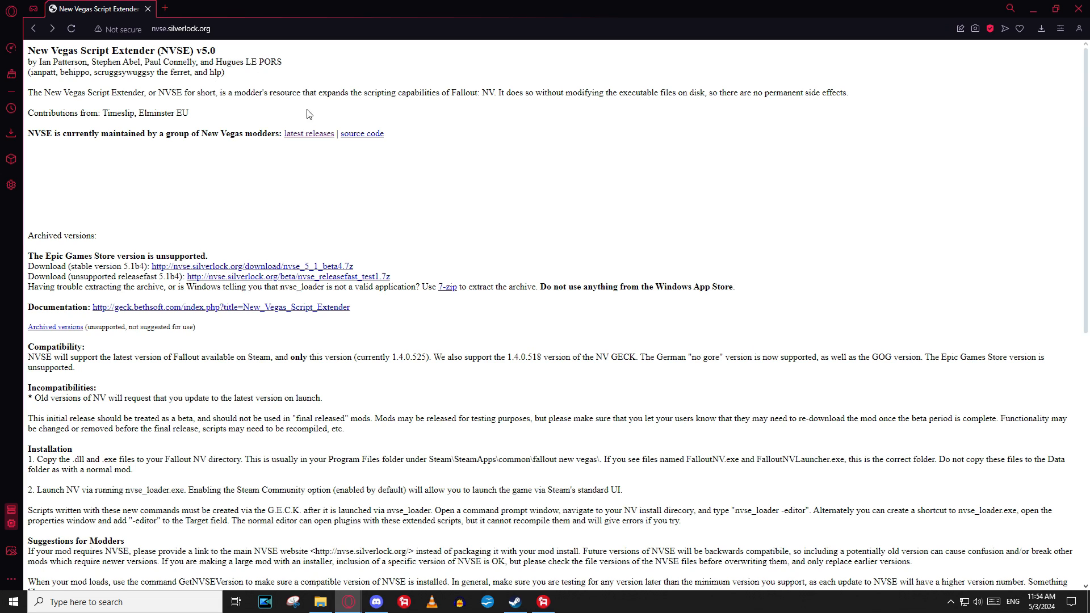
left_click(308, 133)
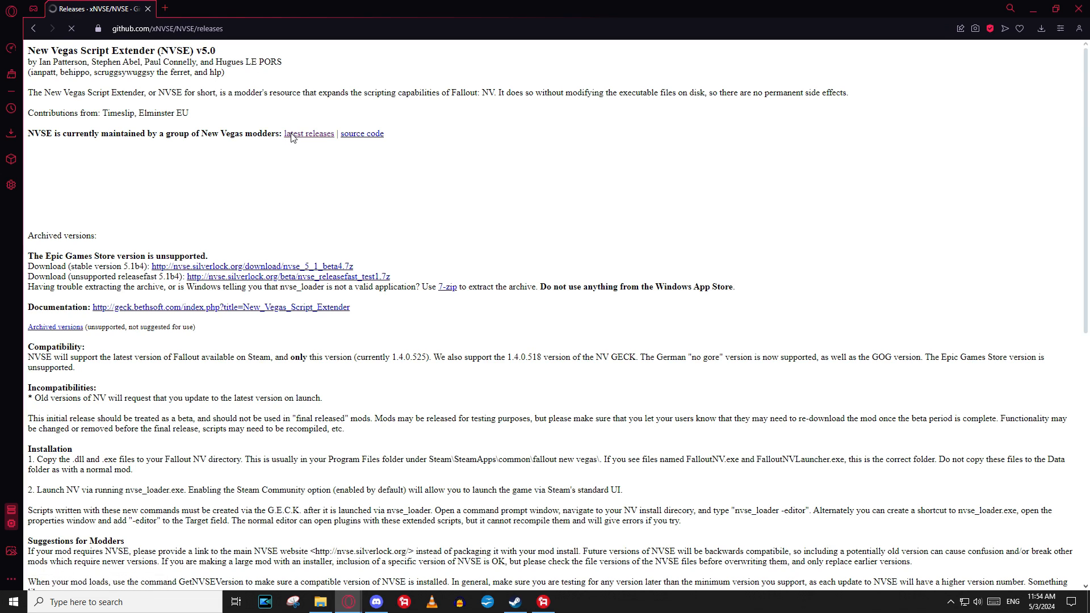
left_click(309, 133)
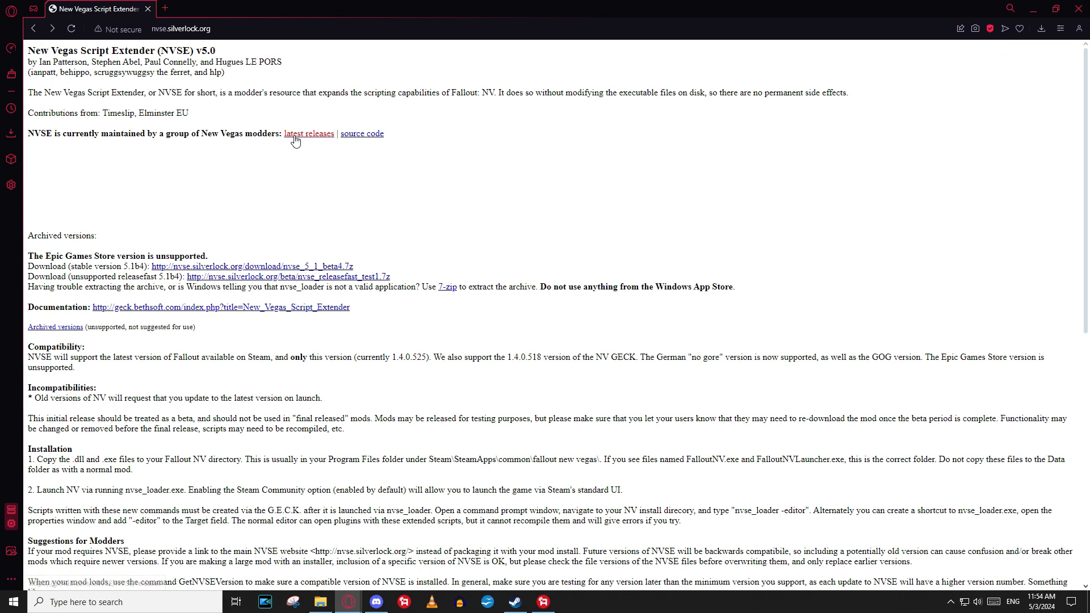
left_click(309, 133)
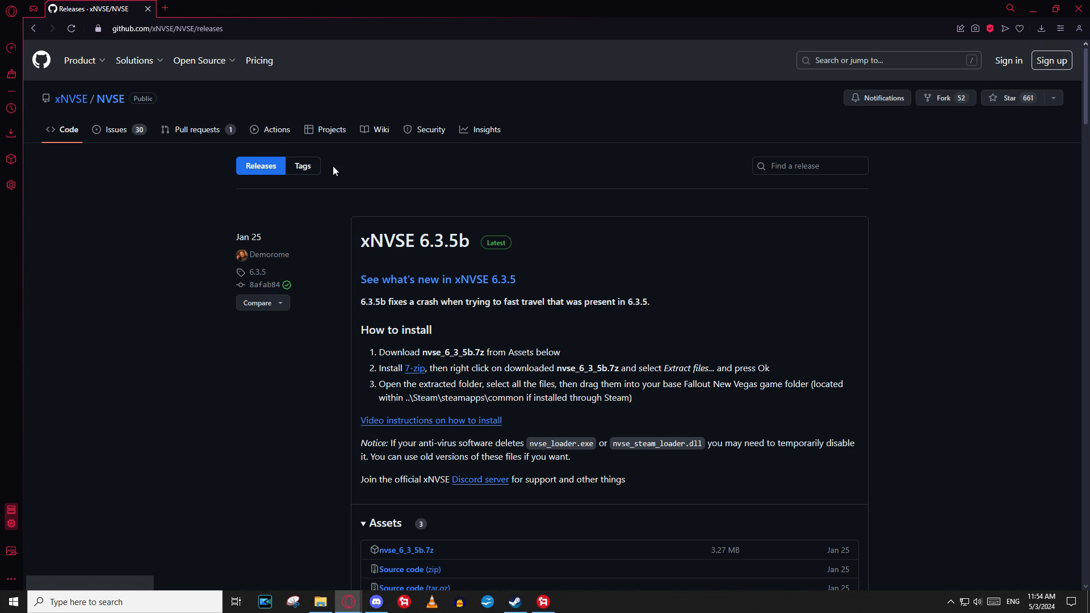
mouse_move(415, 241)
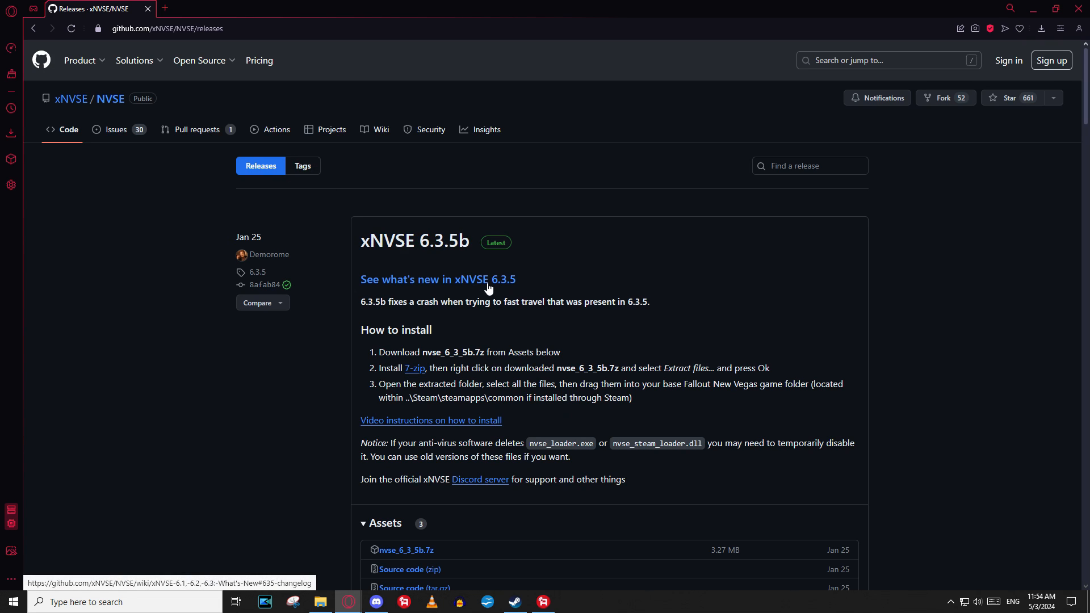
scroll("down", 3)
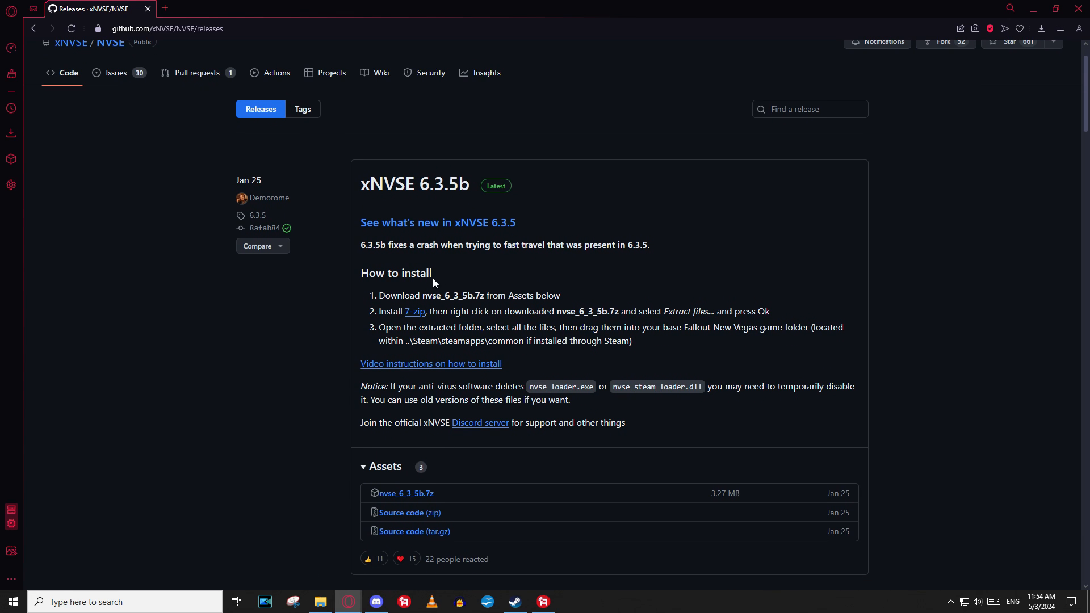
Scroll to the release Assets and download nvse_6_3_5b.7z
scroll("down", 3)
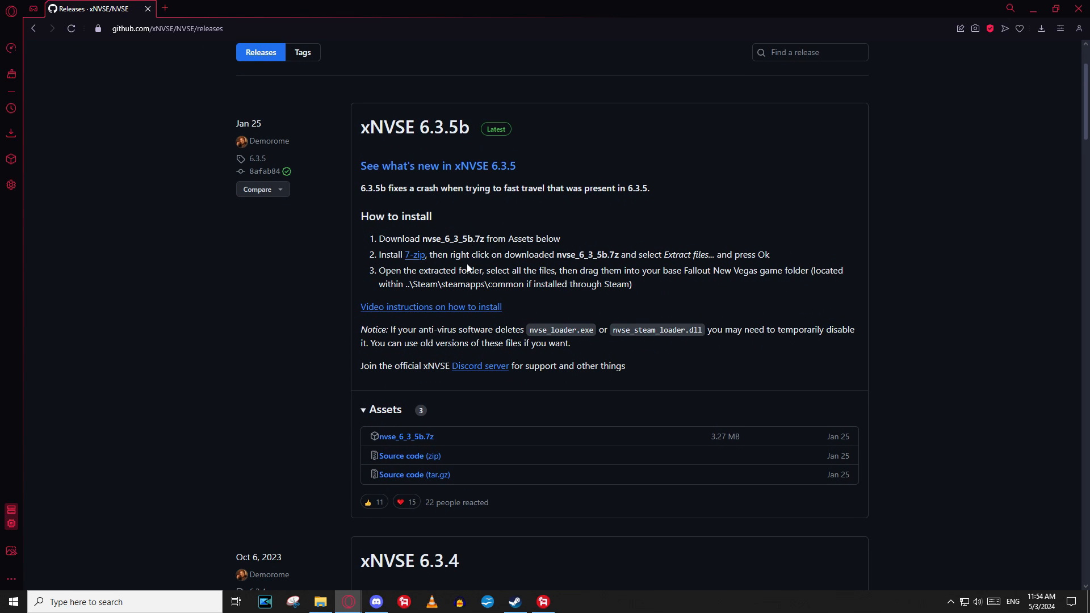
scroll("down", 3)
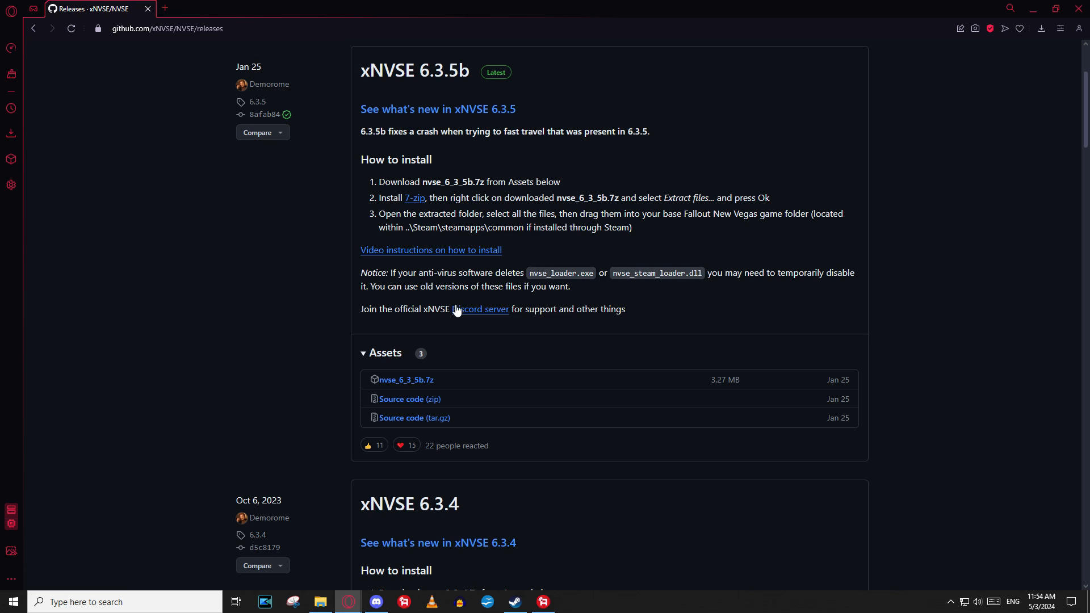
mouse_move(406, 380)
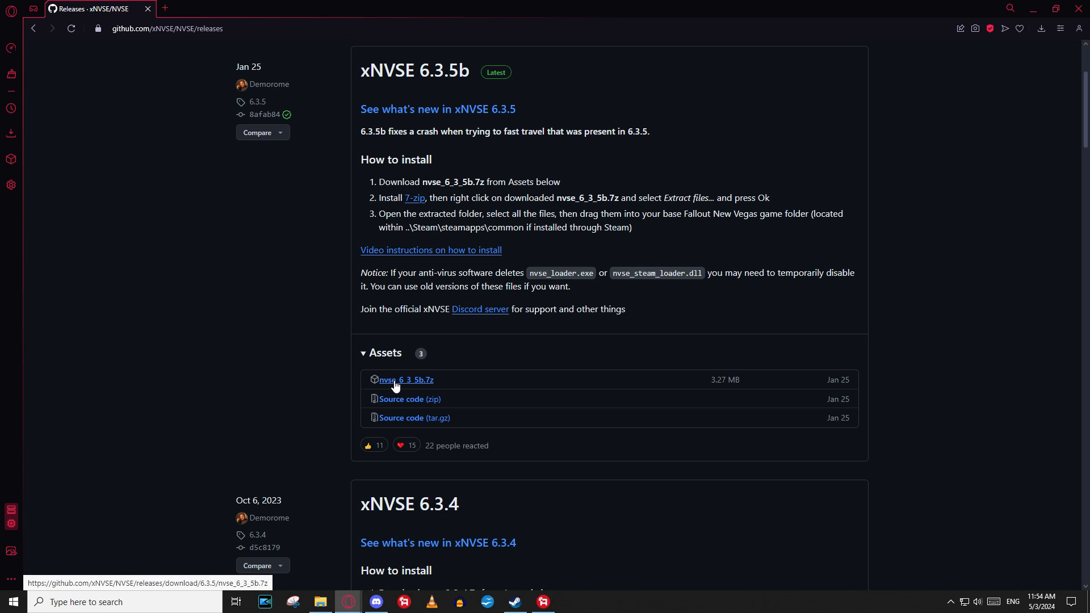
left_click(406, 380)
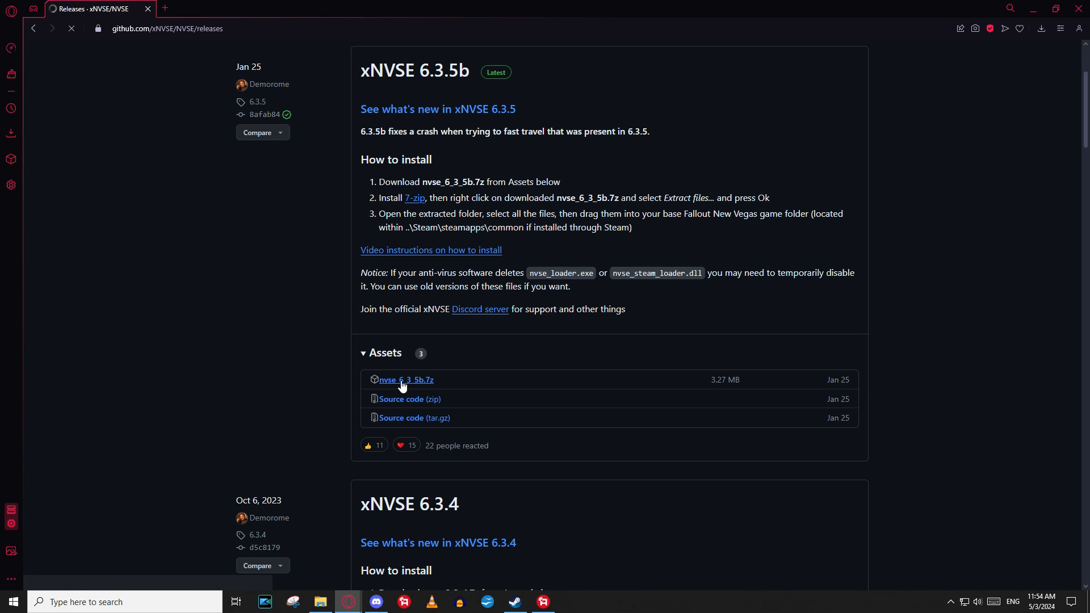
left_click(405, 380)
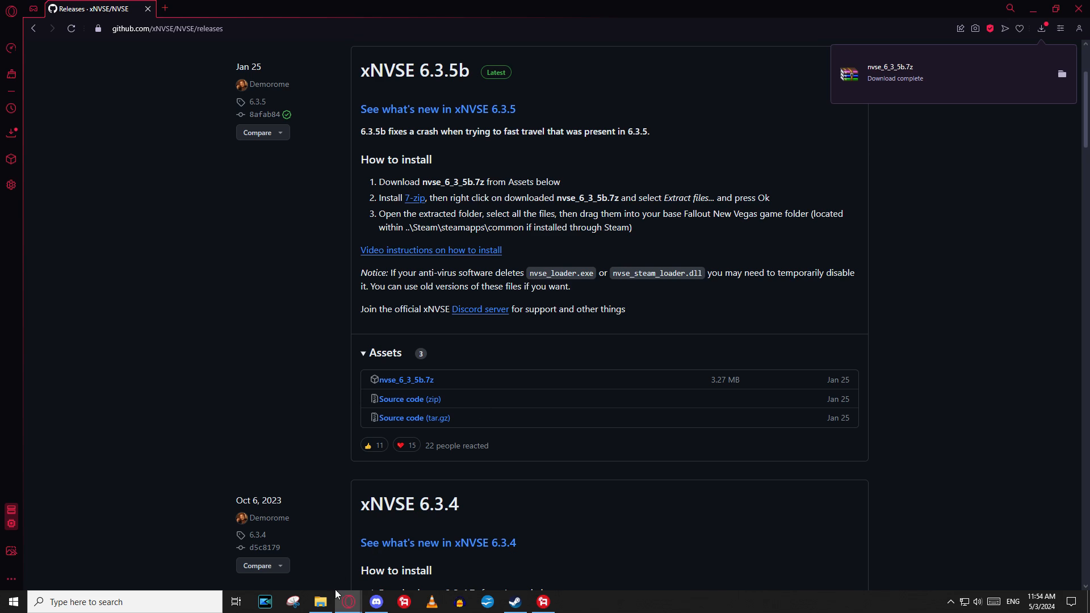
Extract the nvse_6_3_5b.7z archive into the Downloads folder
right_click(319, 602)
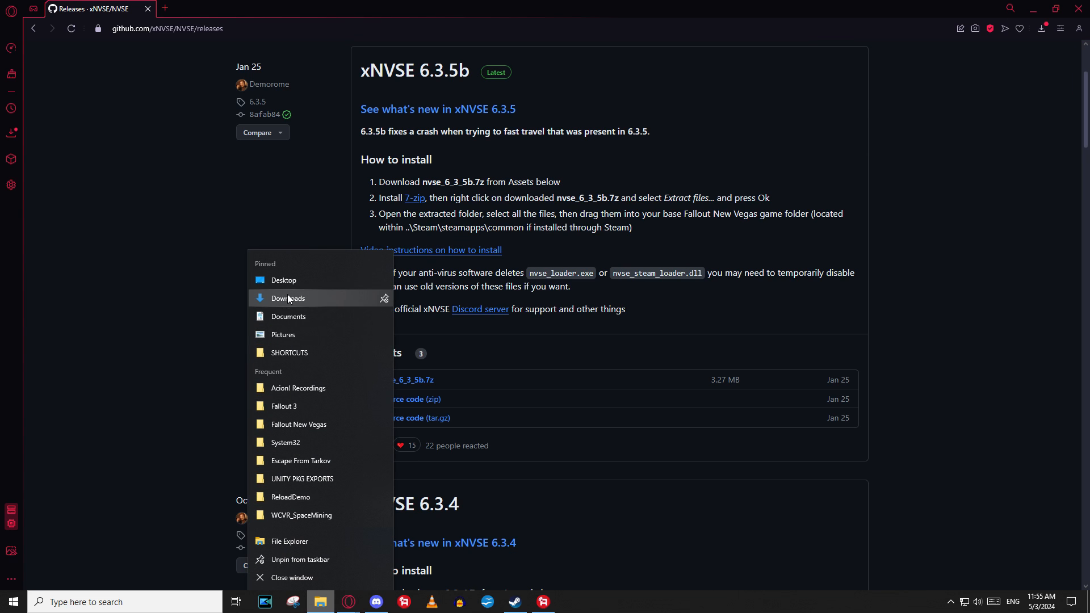
left_click(287, 298)
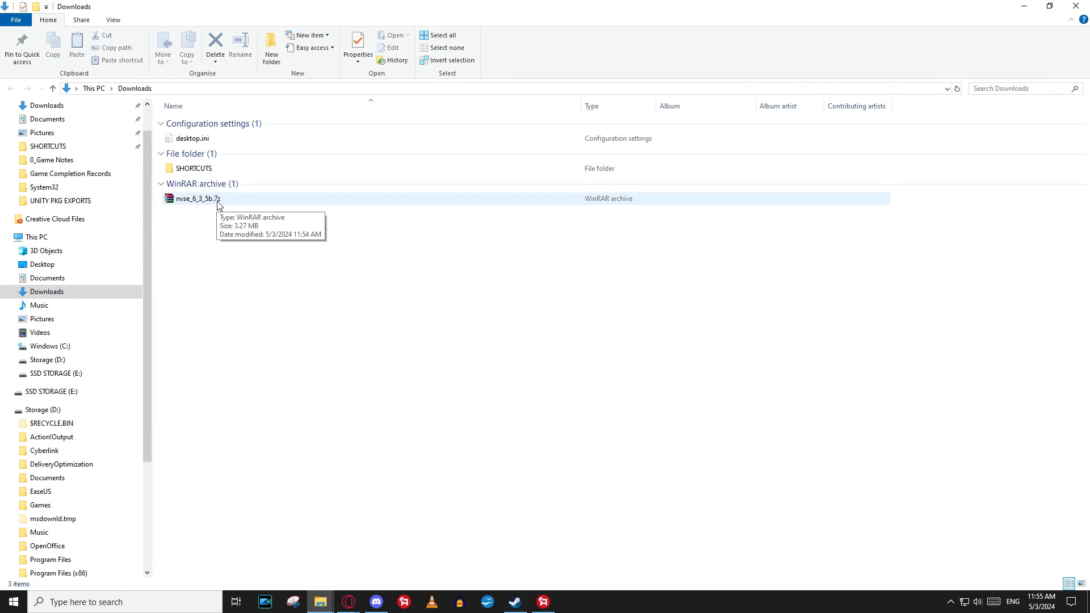
mouse_move(212, 208)
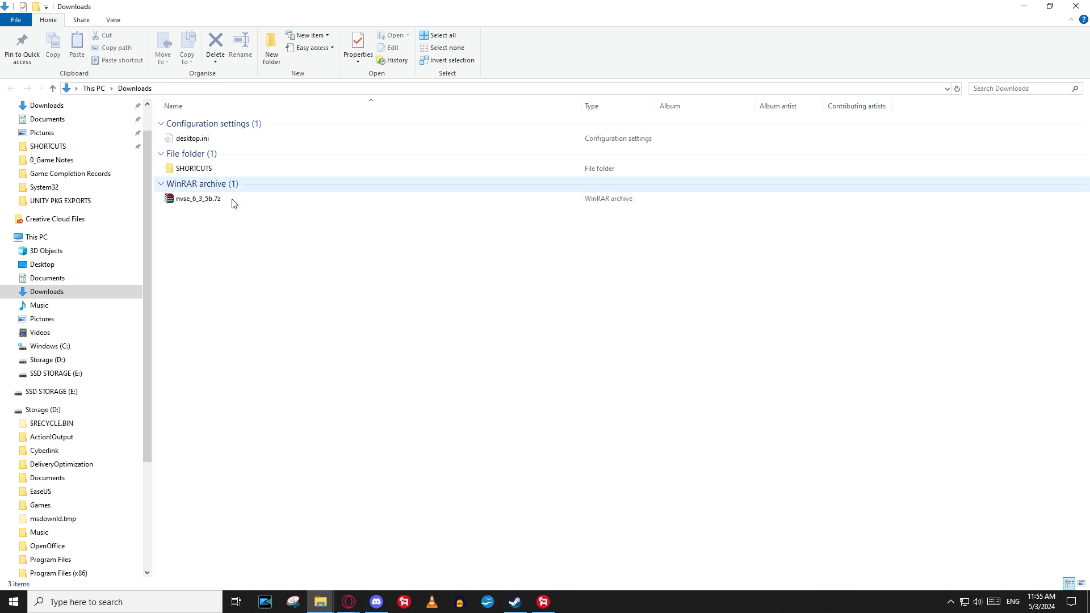
right_click(195, 199)
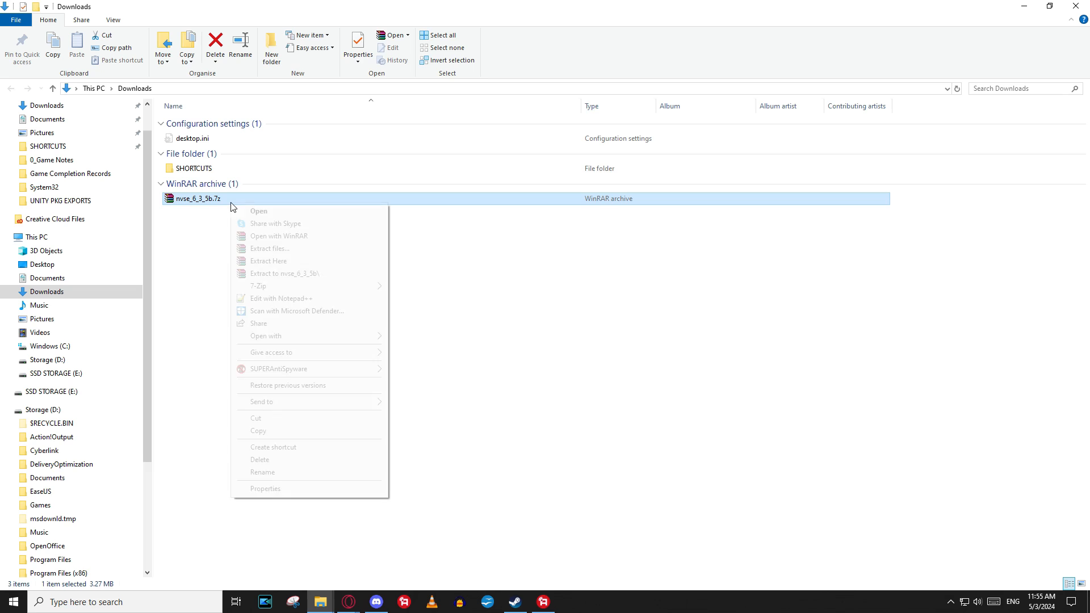
left_click(374, 284)
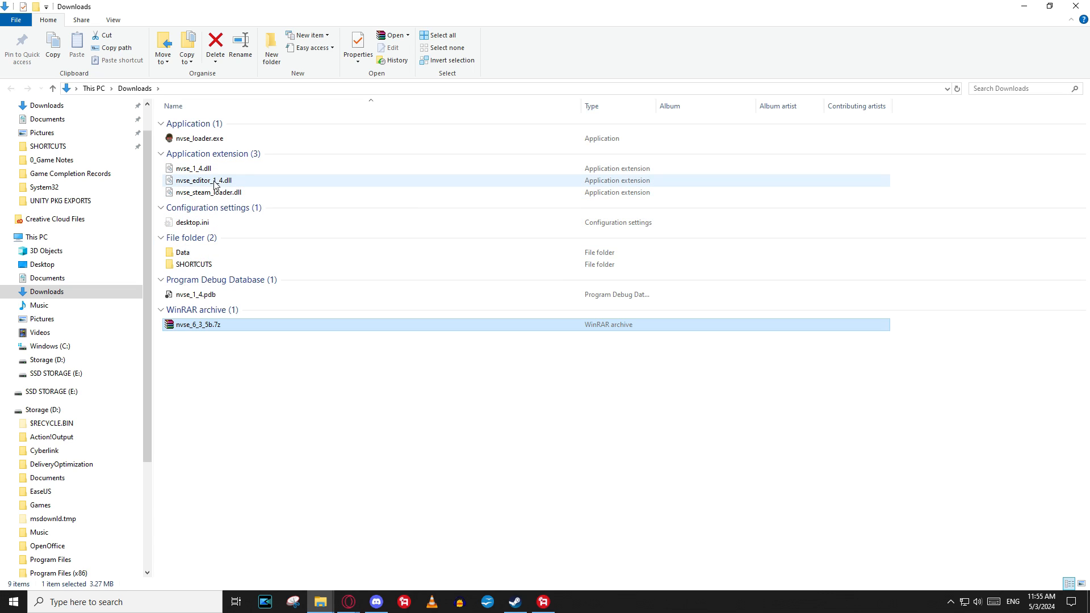
mouse_move(196, 294)
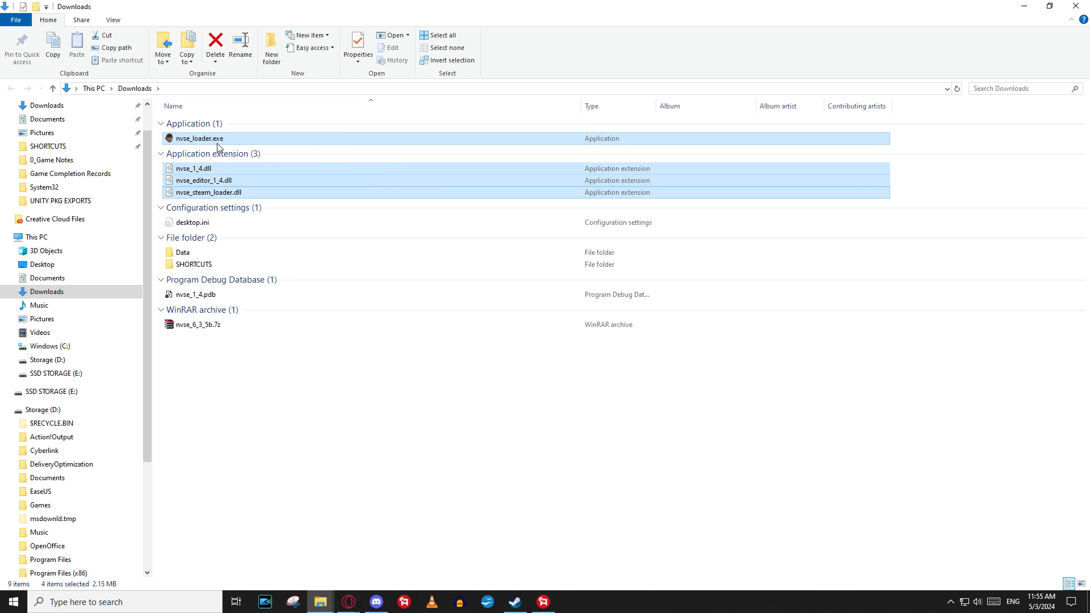
mouse_move(217, 213)
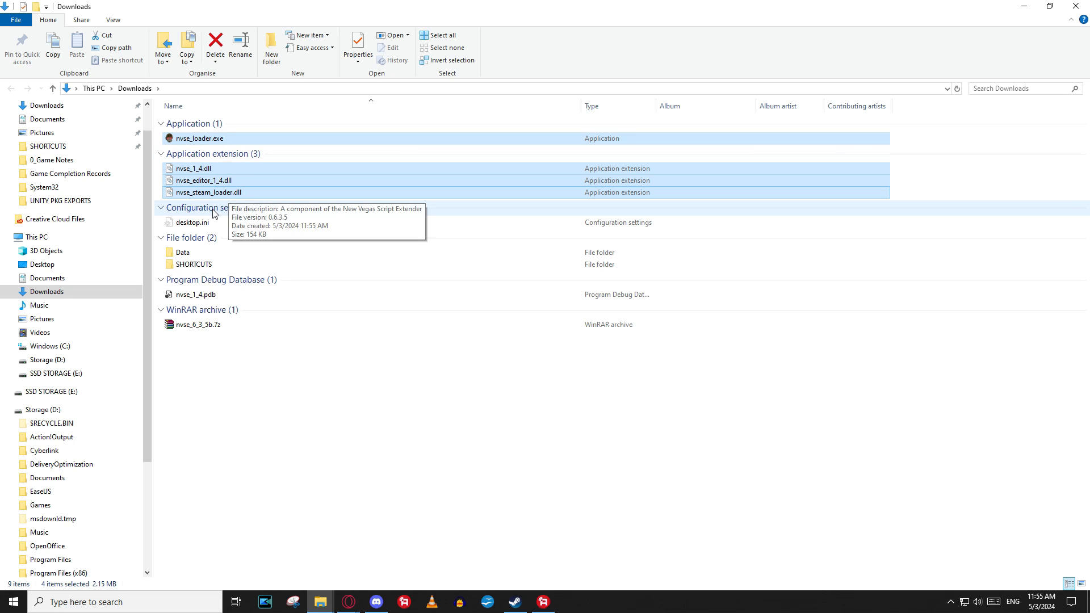
Select the extracted NVSE loader, DLLs and nvse_1_4.pdb and cut them
left_click(197, 294)
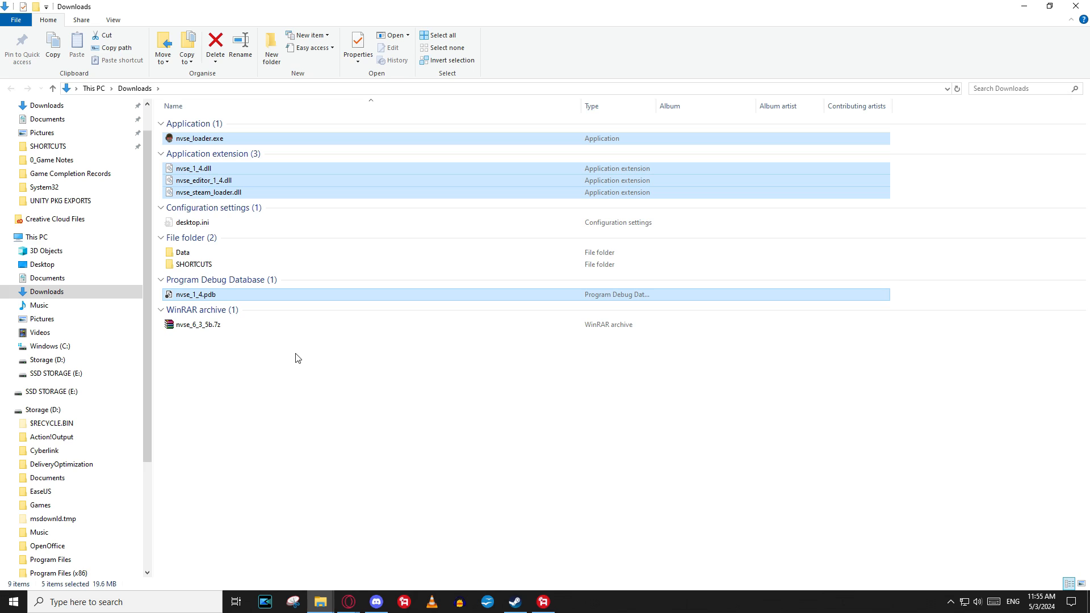
right_click(197, 294)
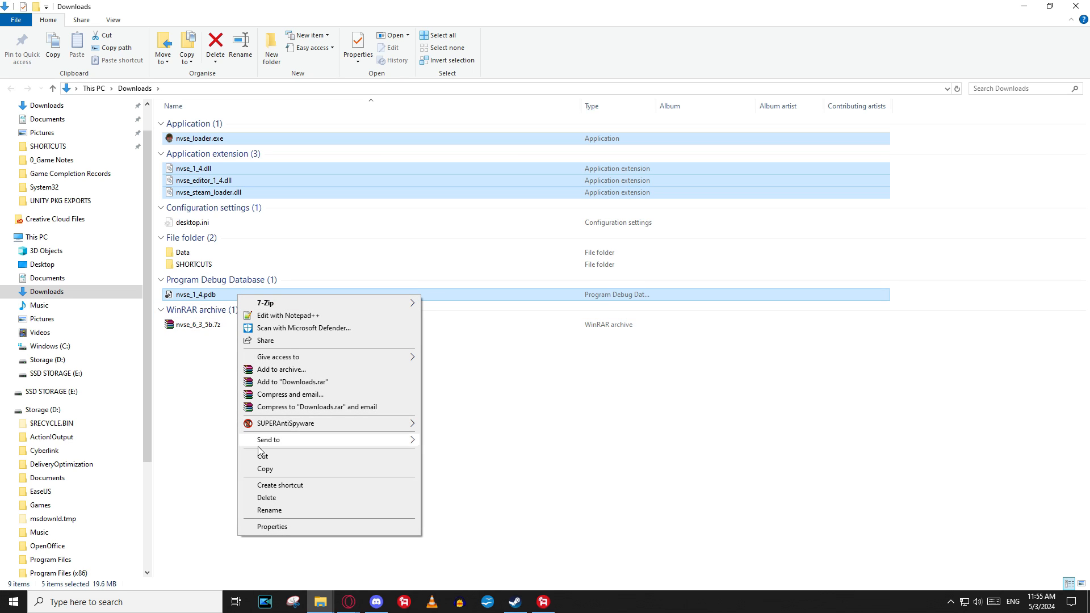
left_click(281, 250)
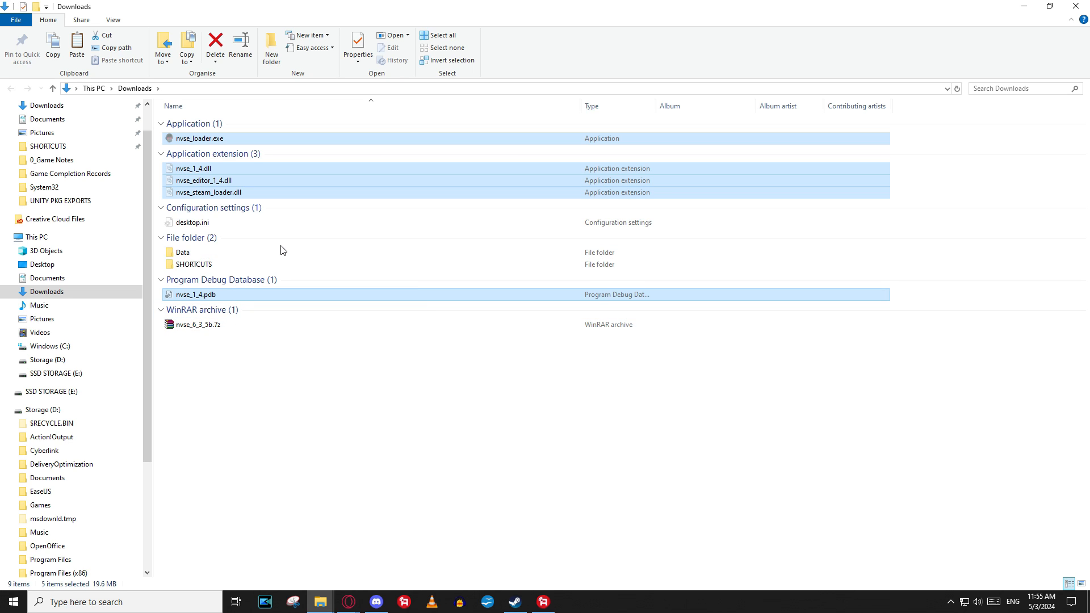
mouse_move(448, 492)
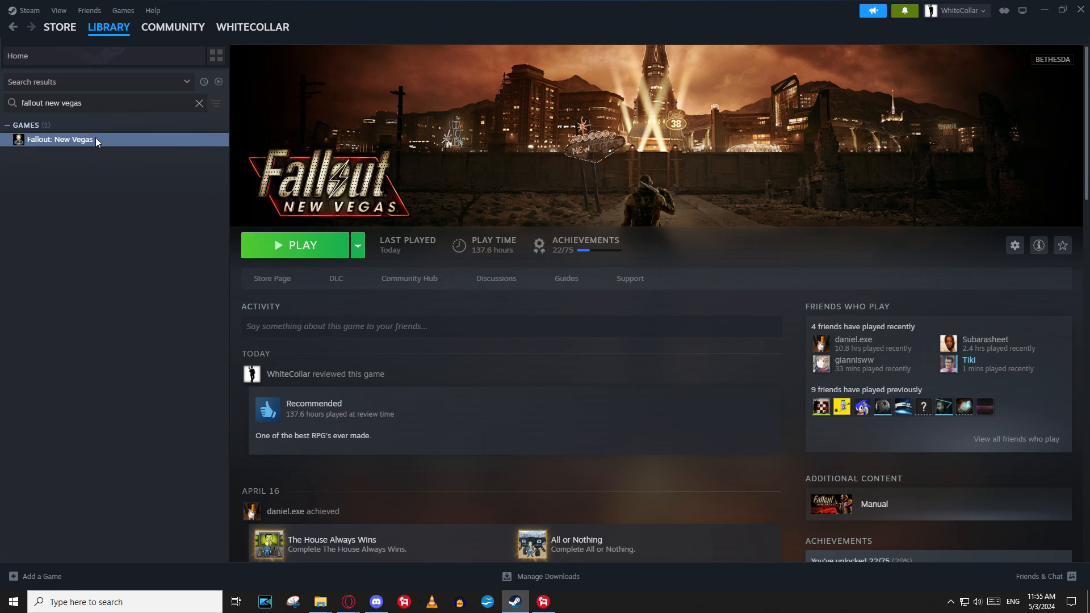
Paste the NVSE files into the Fallout New Vegas folder opened via Browse local files
right_click(59, 139)
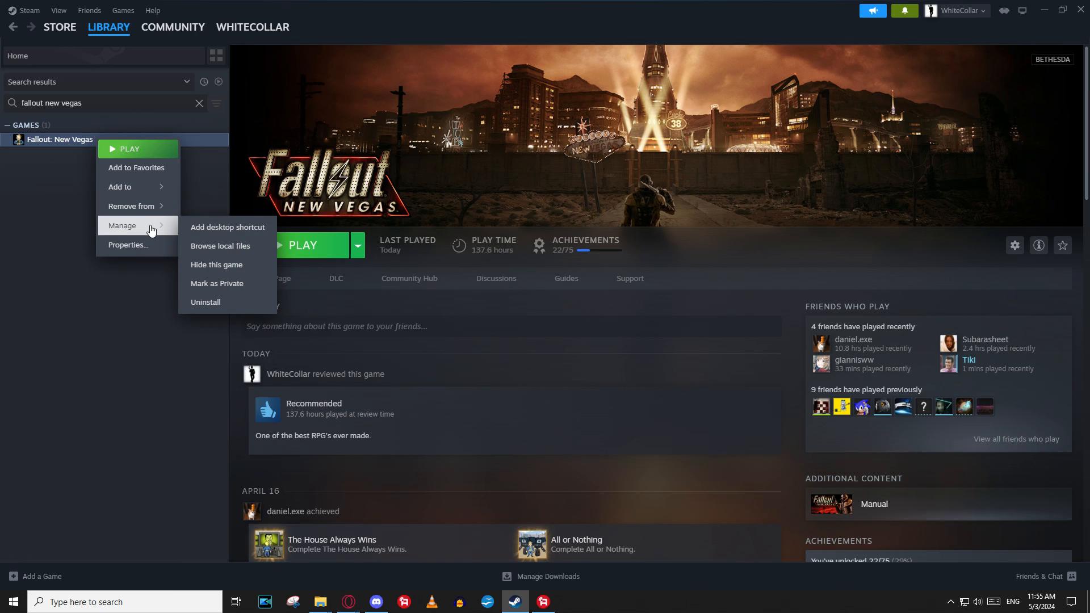
mouse_move(220, 245)
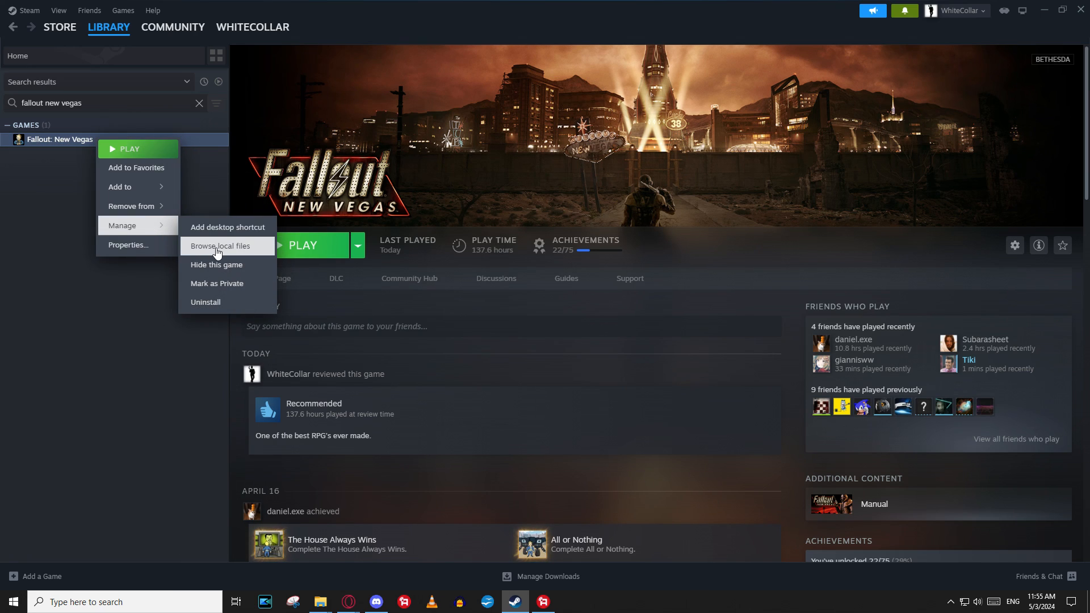
left_click(221, 245)
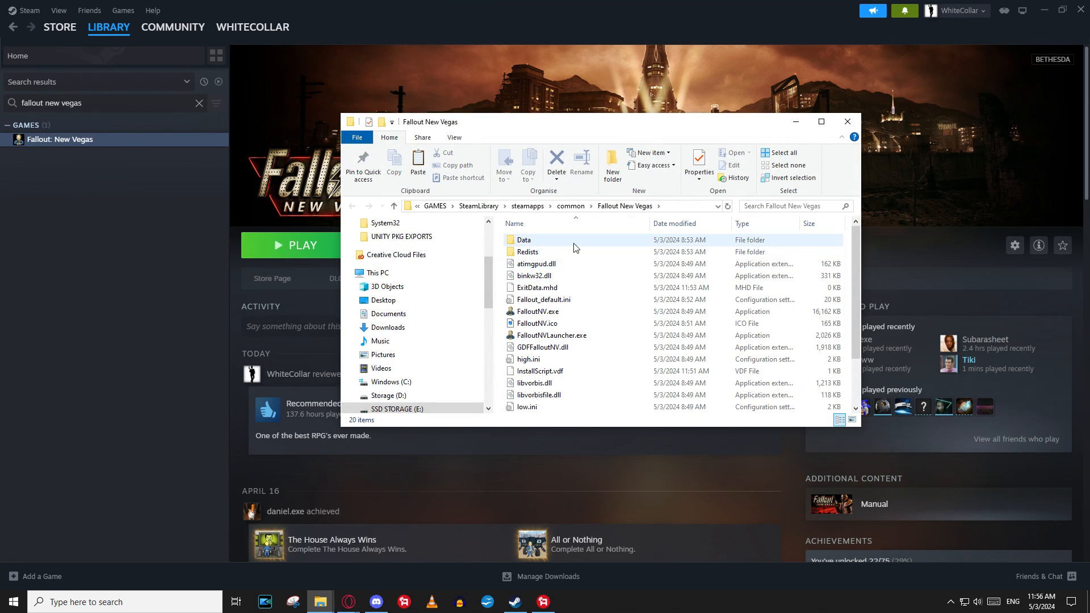
left_click(821, 121)
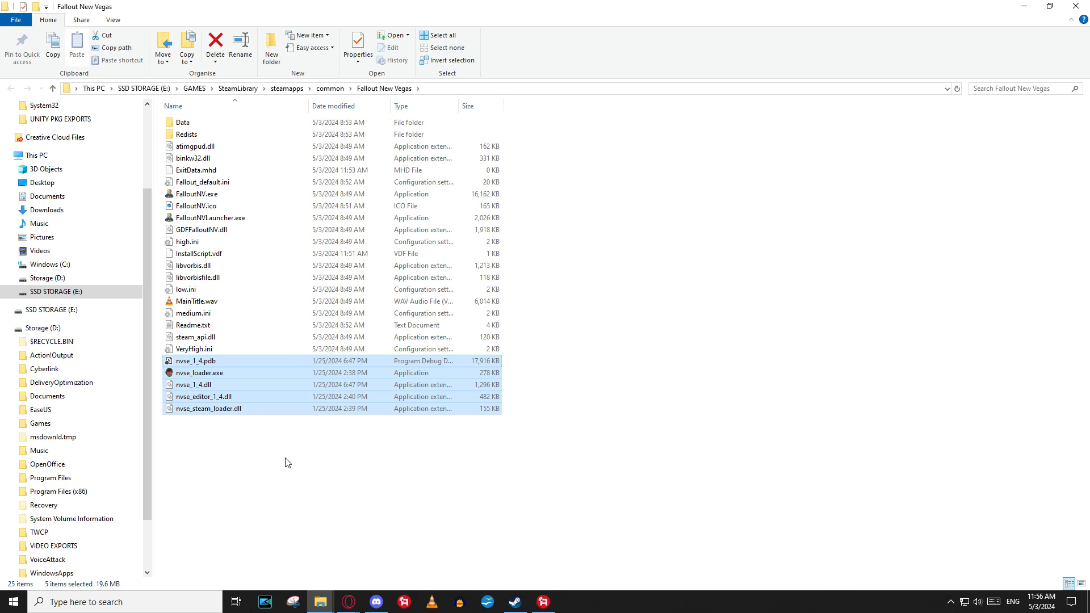
left_click(196, 206)
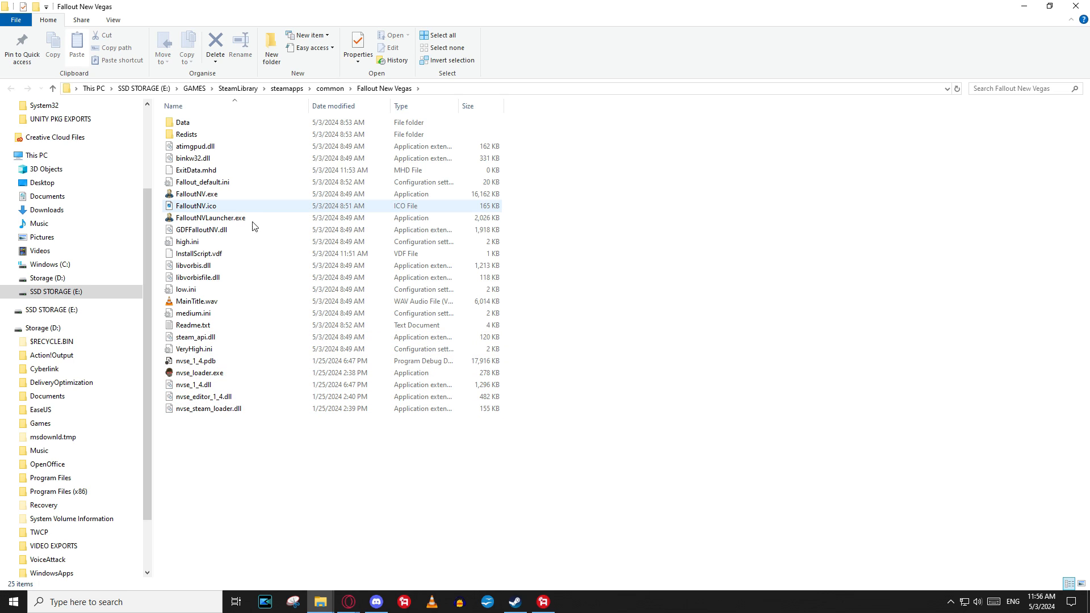
mouse_move(319, 602)
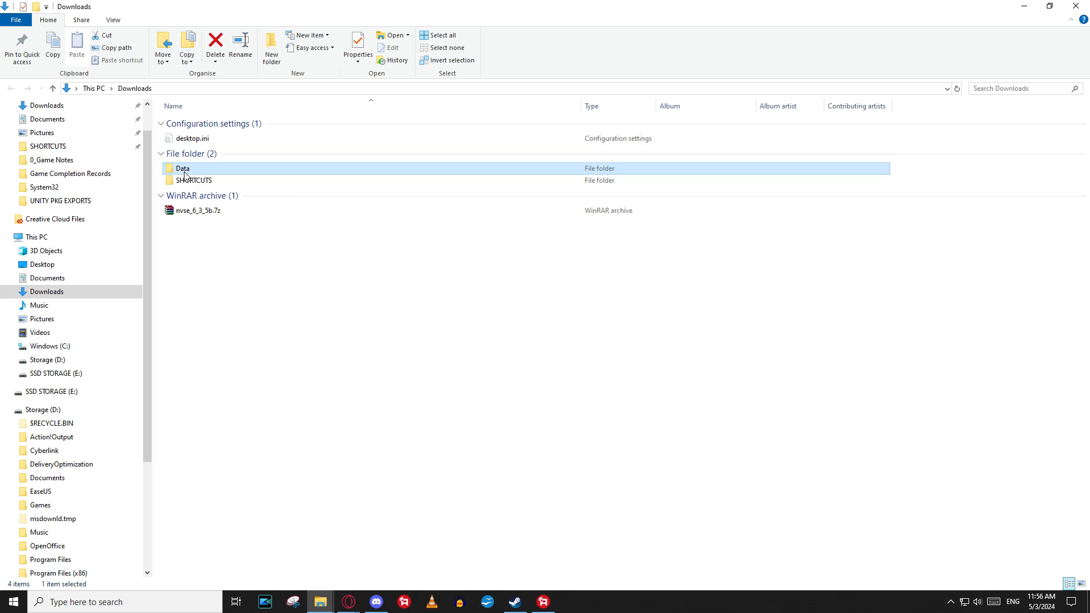
Move the extracted Data folder into the game and verify Data\NVSE exists
right_click(182, 168)
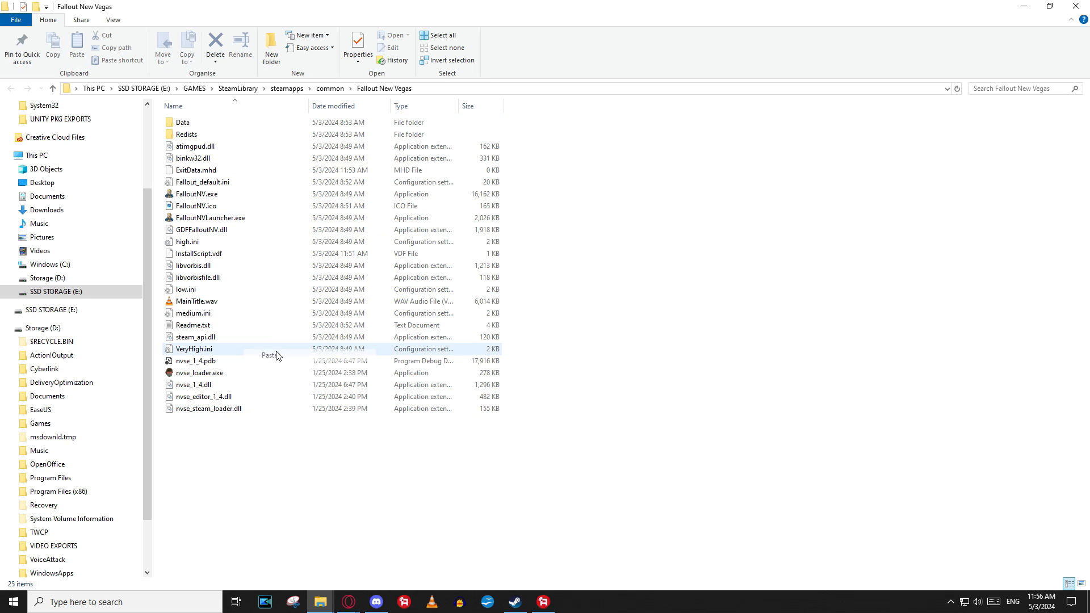
double_click(182, 122)
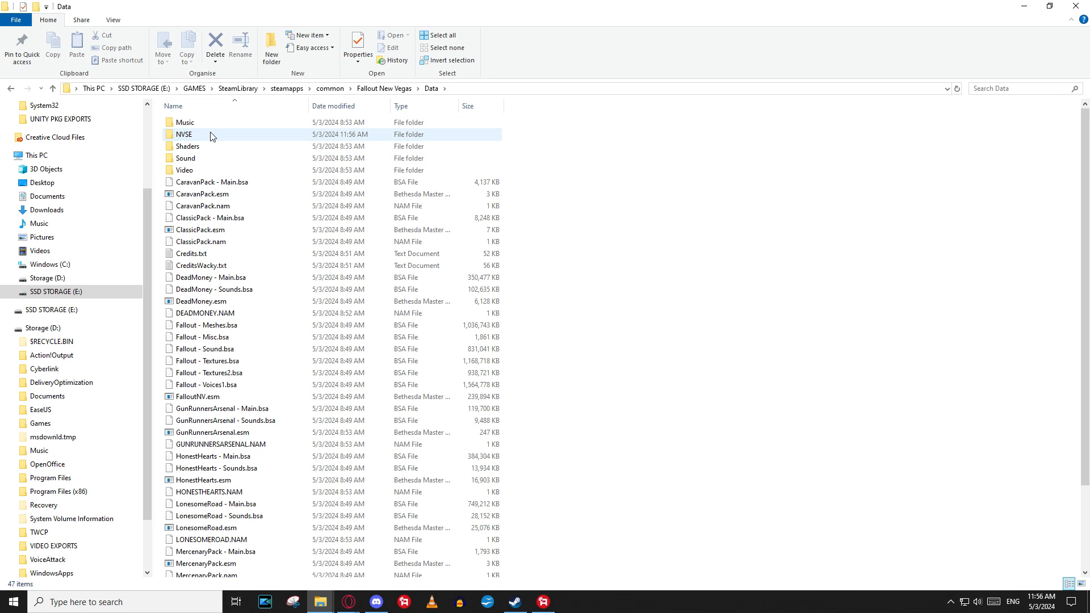
left_click(183, 134)
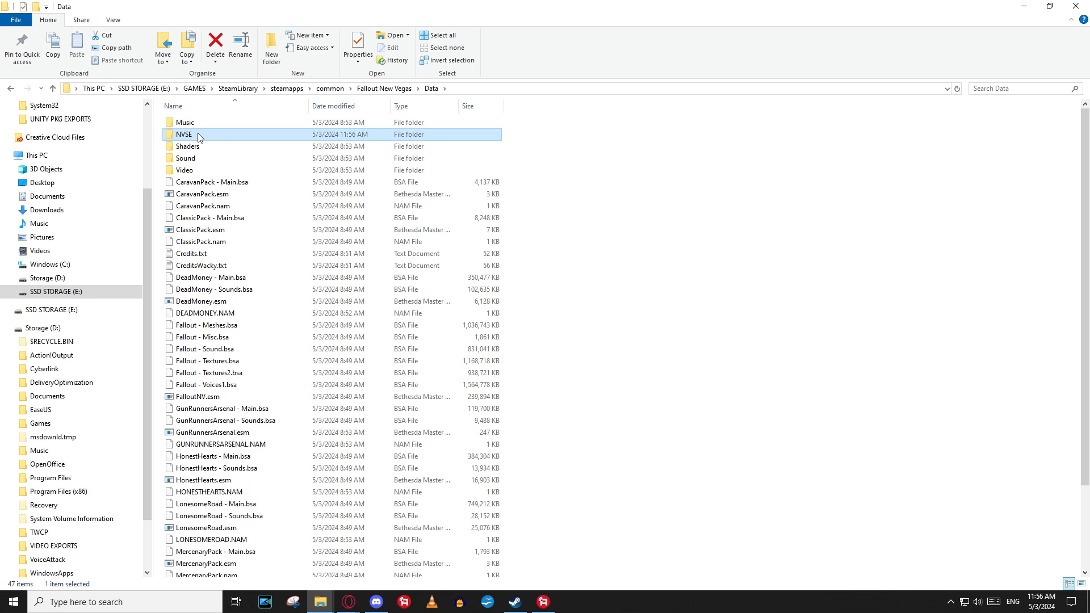
double_click(185, 134)
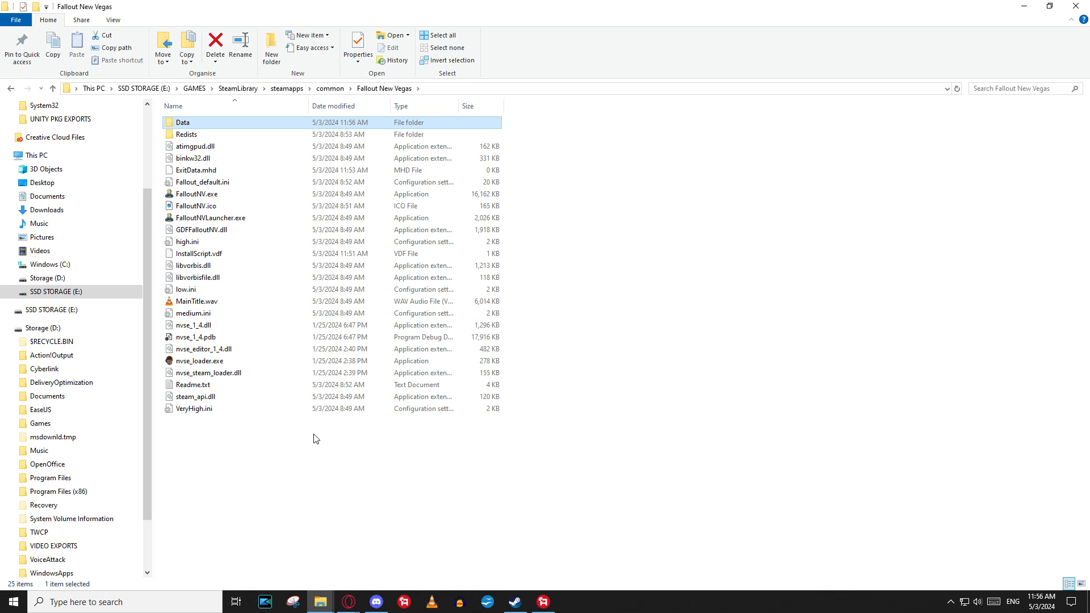
left_click(199, 361)
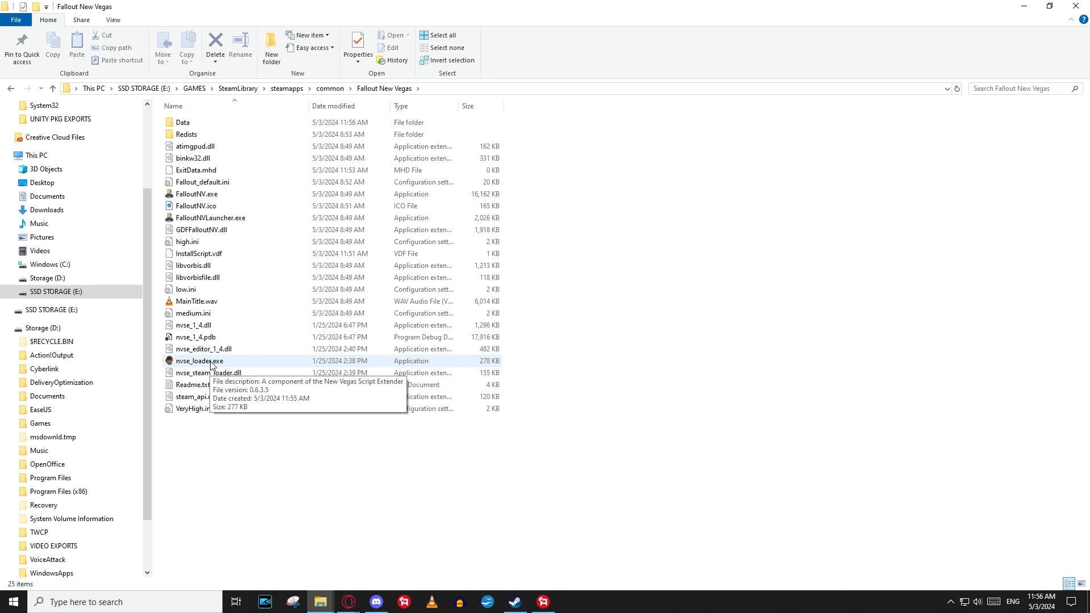
Launch the game via nvse_loader.exe and confirm xNVSE 6.3.5 with getnvseversion
double_click(199, 361)
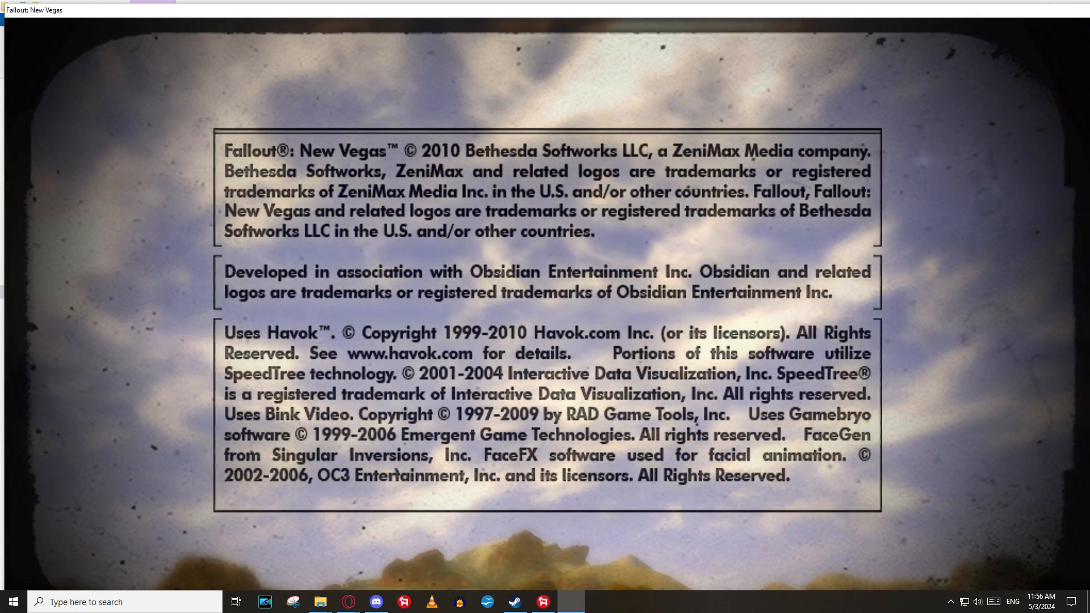
mouse_move(552, 334)
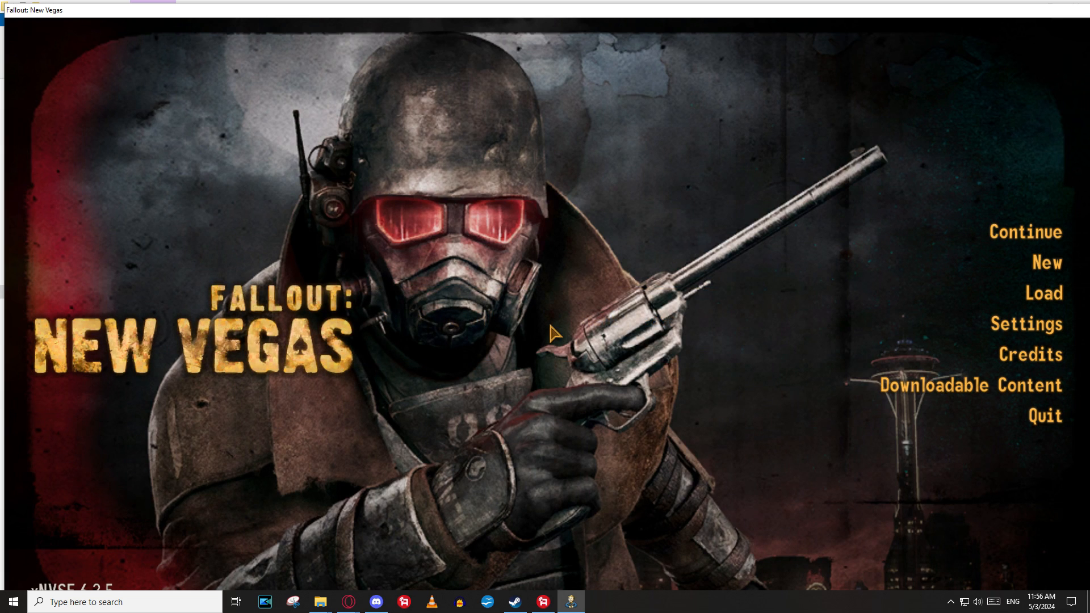
mouse_move(86, 558)
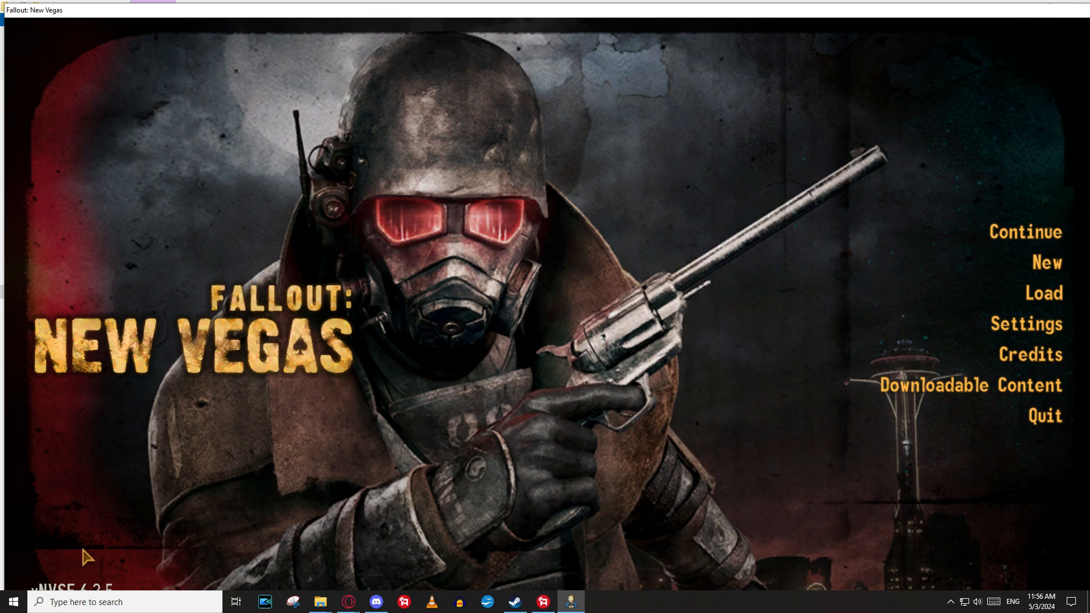
mouse_move(140, 551)
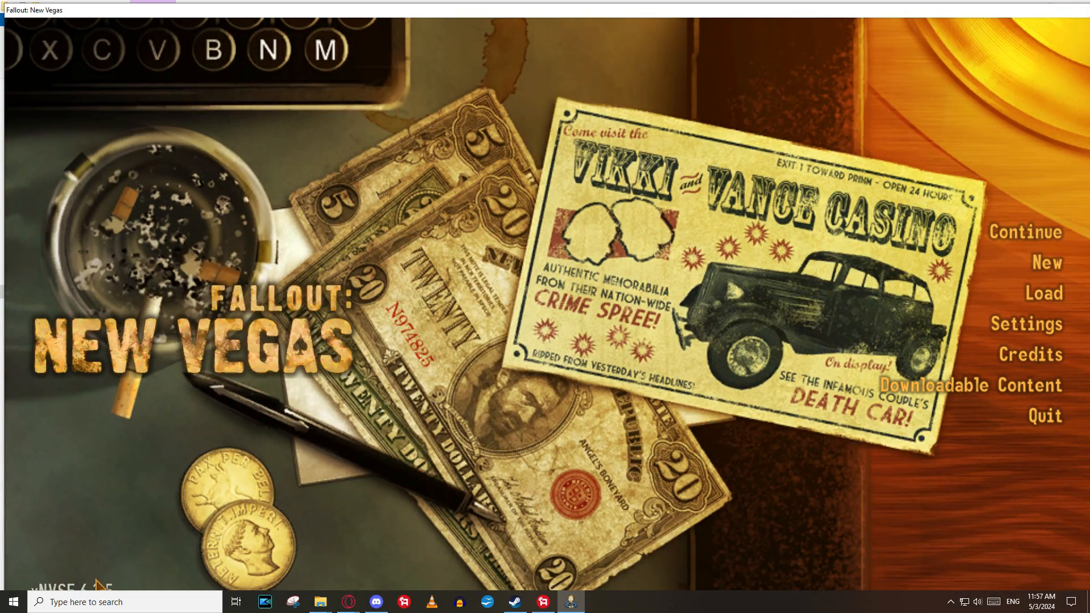
mouse_move(292, 539)
type("getnvseversion")
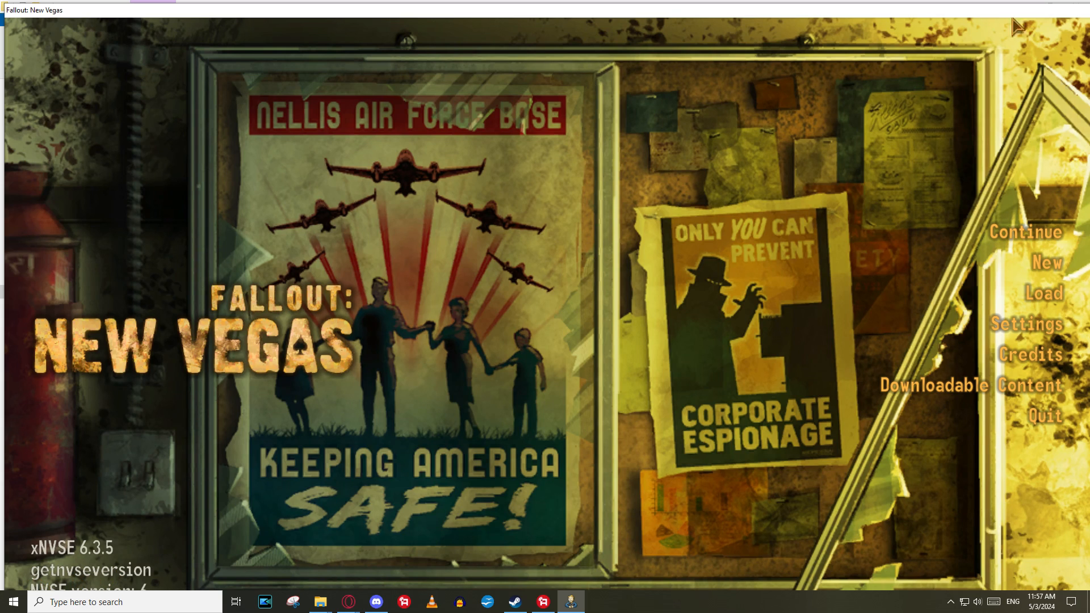
mouse_move(41, 552)
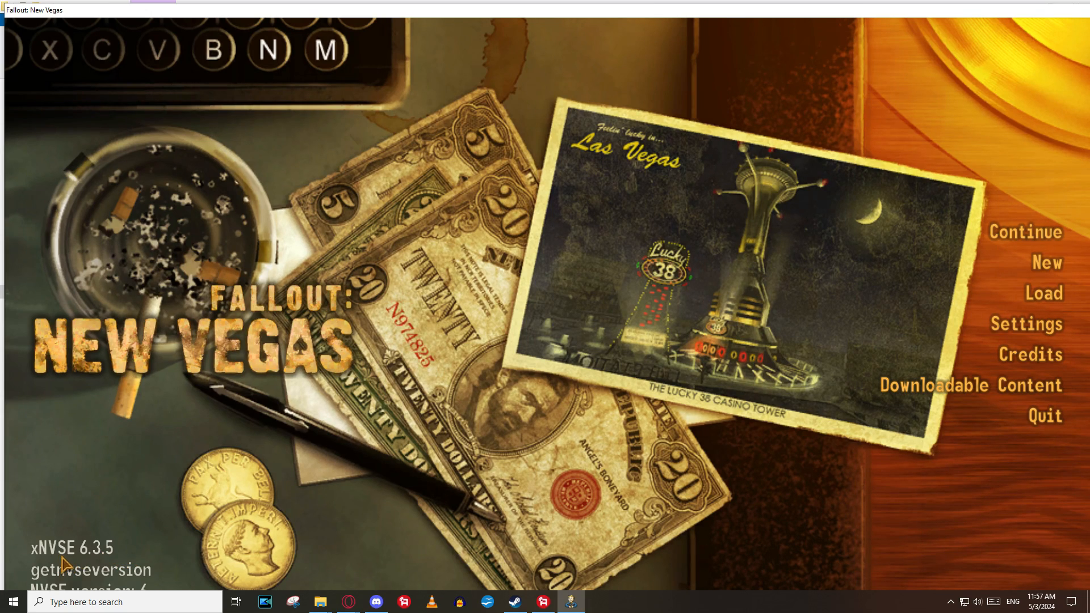
mouse_move(584, 356)
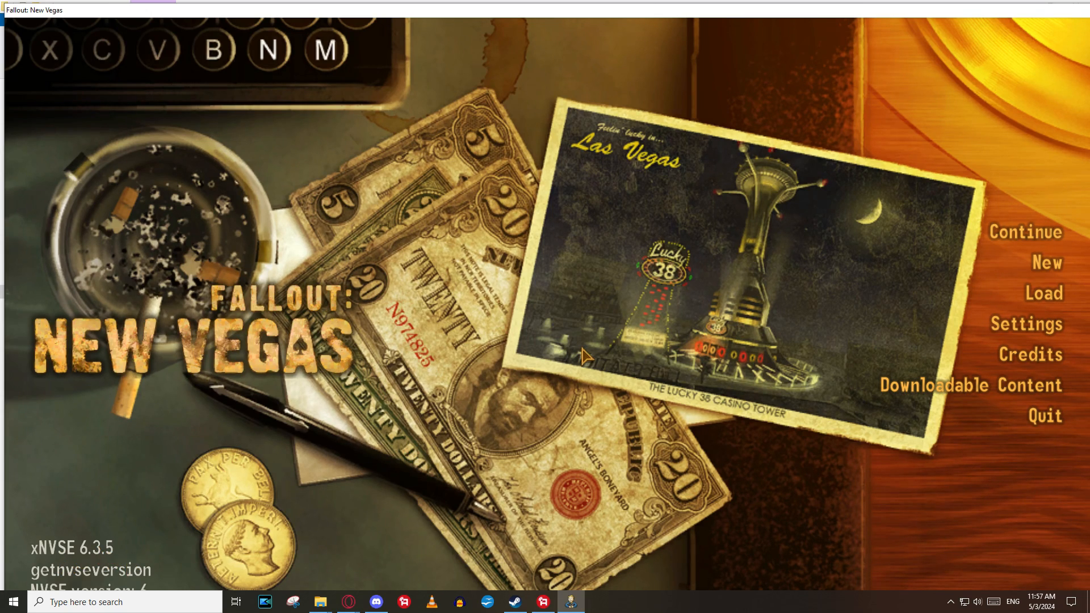
mouse_move(1049, 469)
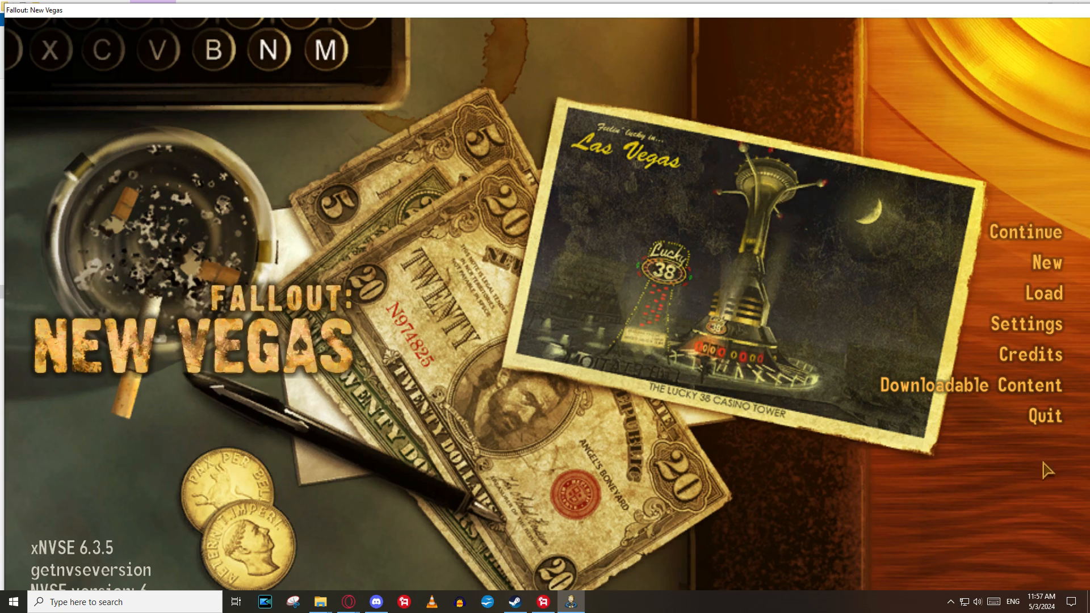
left_click(1044, 416)
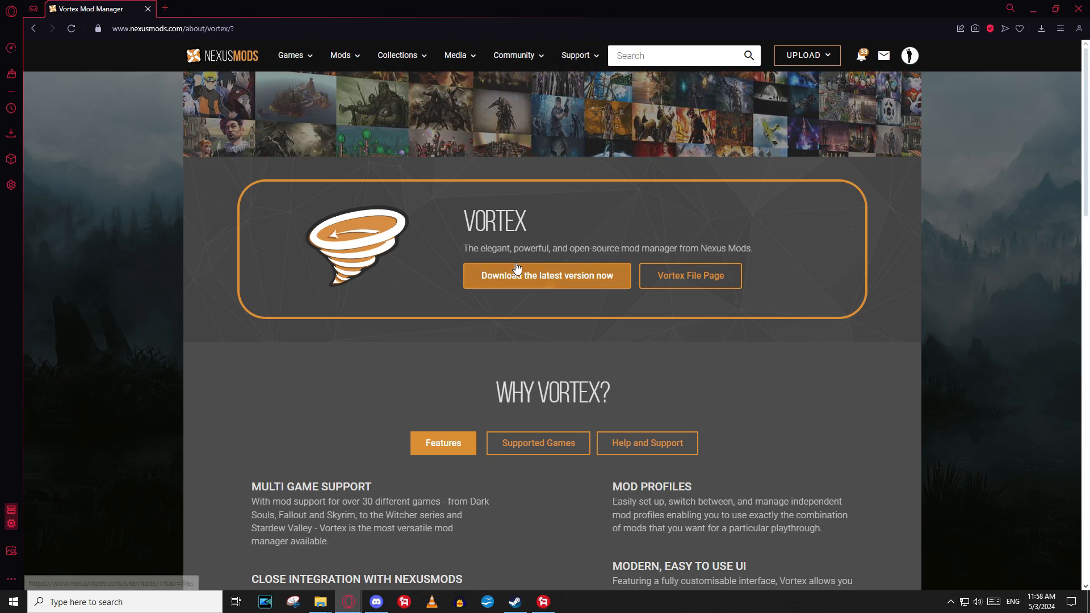
Manually download the Vortex 1.10.8 installer from the Nexus Mods Main Files section
left_click(546, 275)
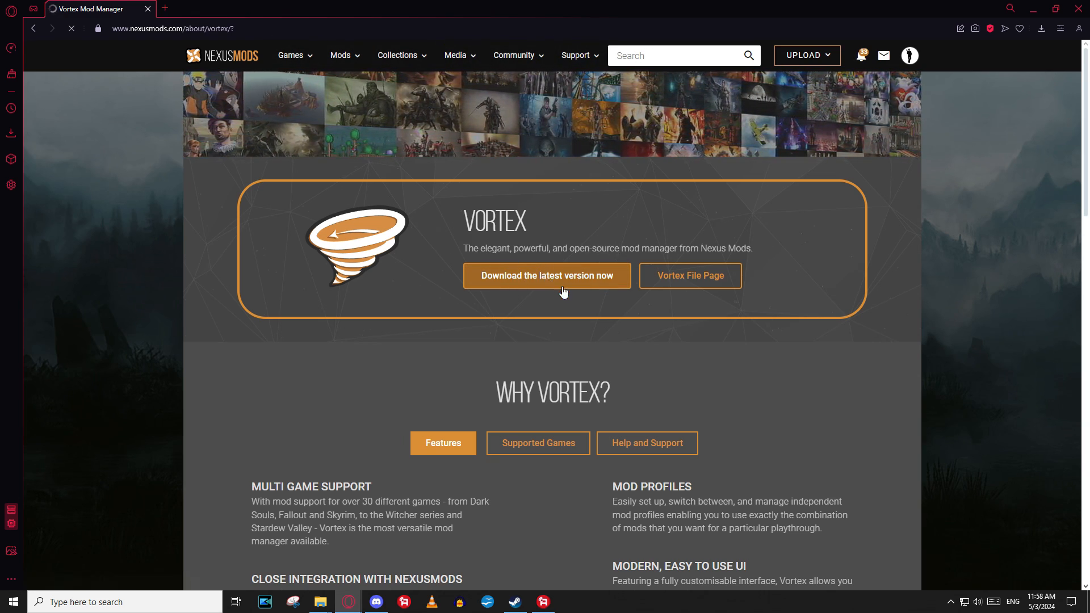
left_click(546, 275)
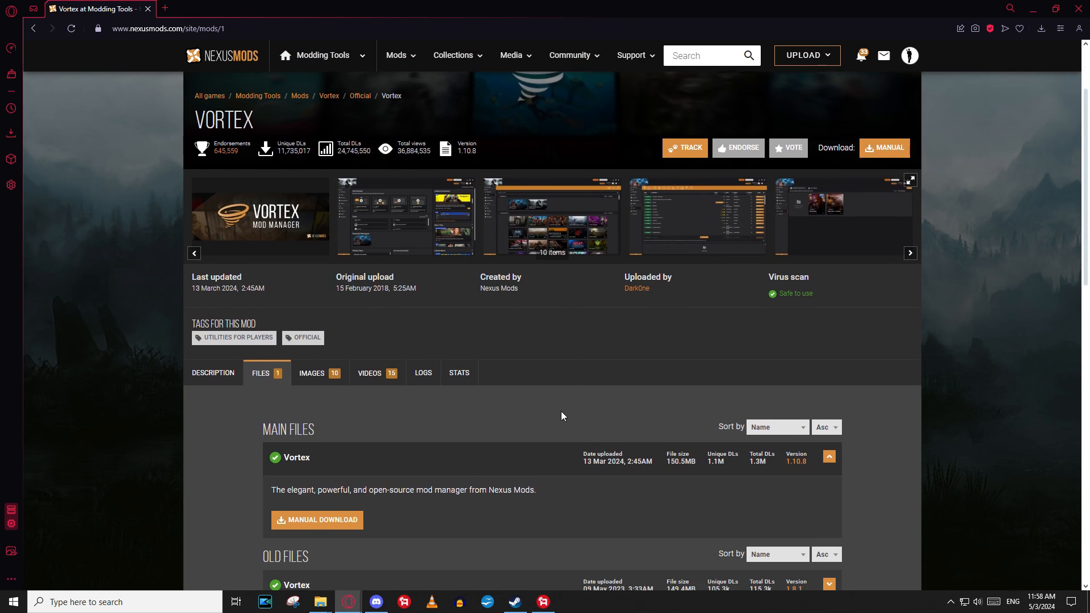
scroll("down", 3)
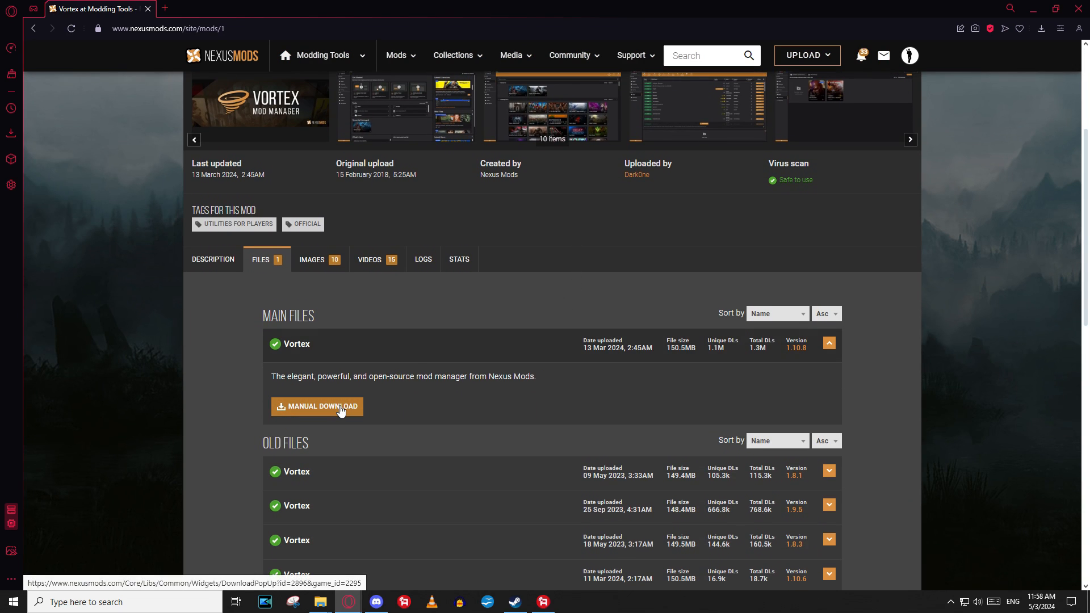
left_click(316, 406)
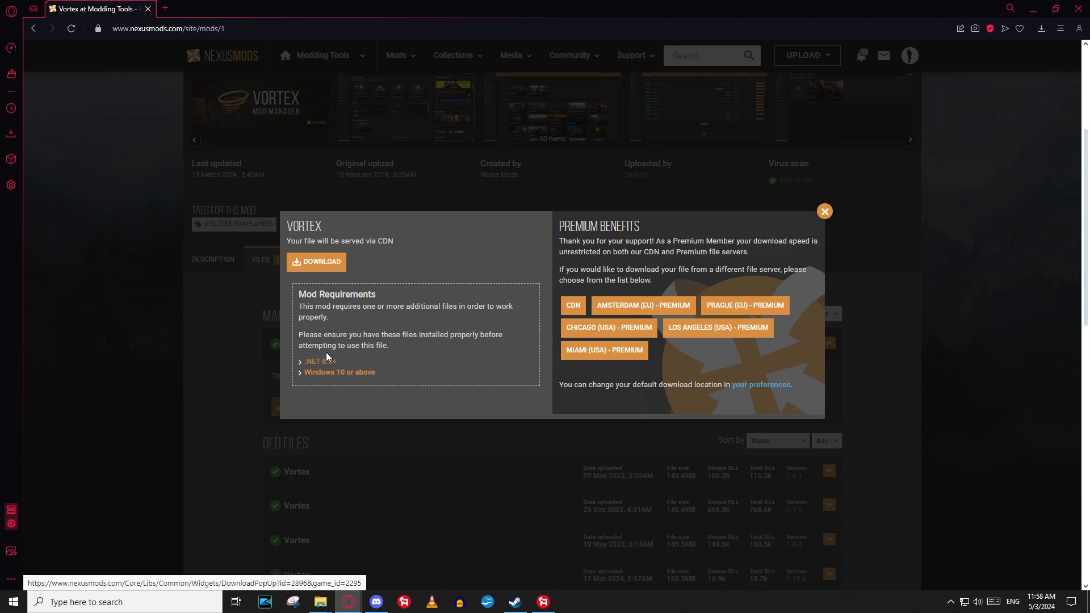
mouse_move(320, 361)
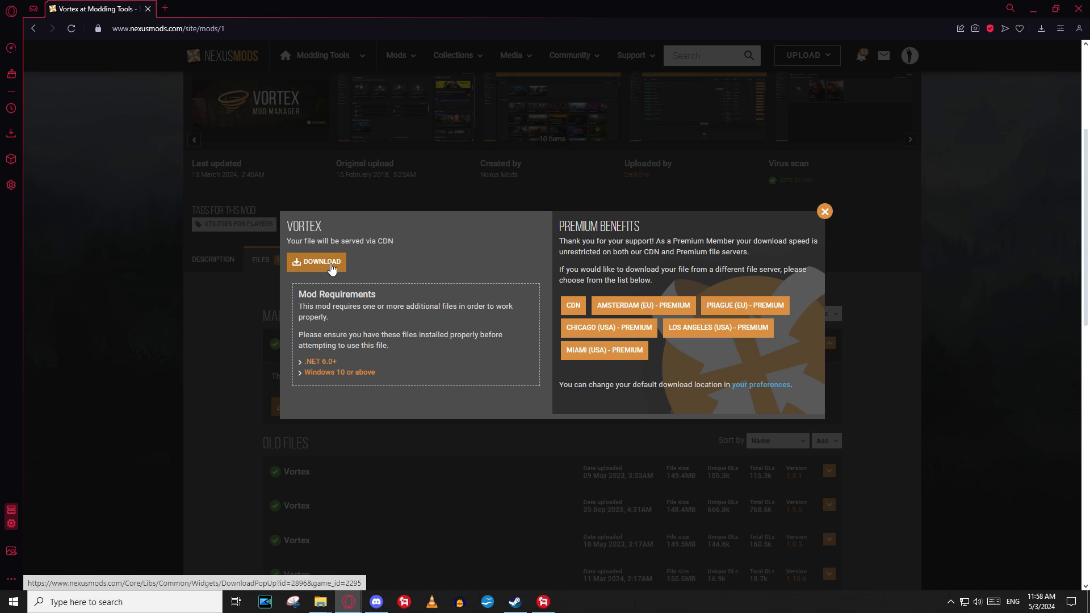
left_click(317, 261)
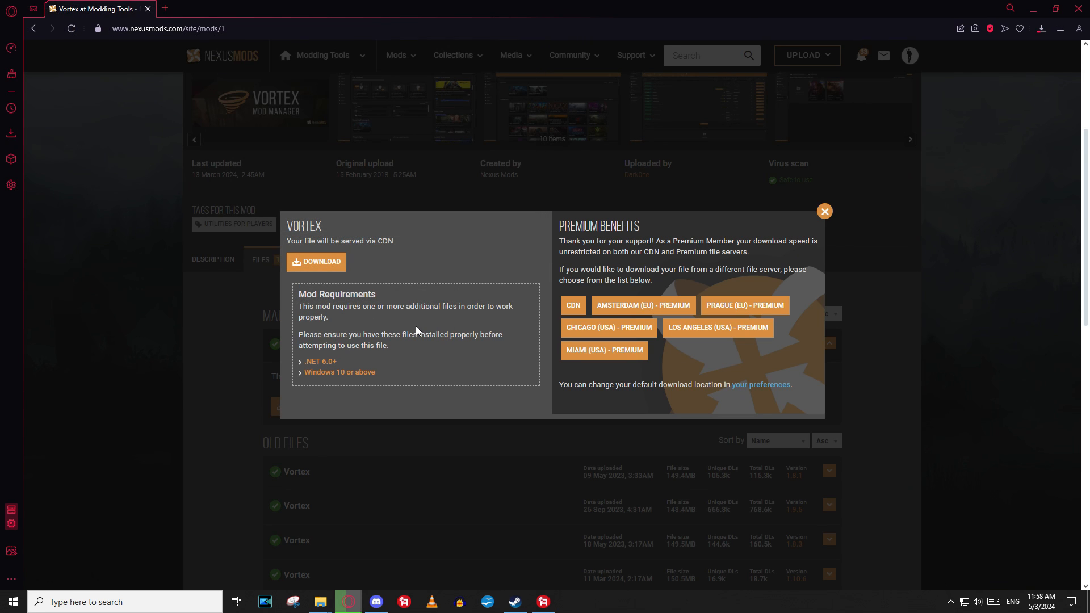
left_click(316, 262)
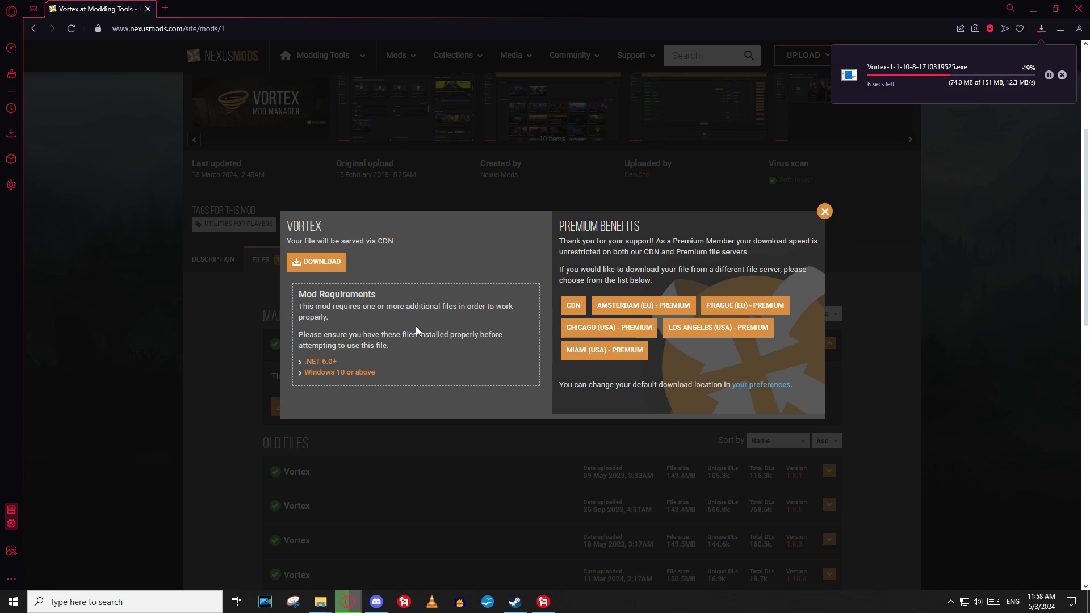
mouse_move(422, 333)
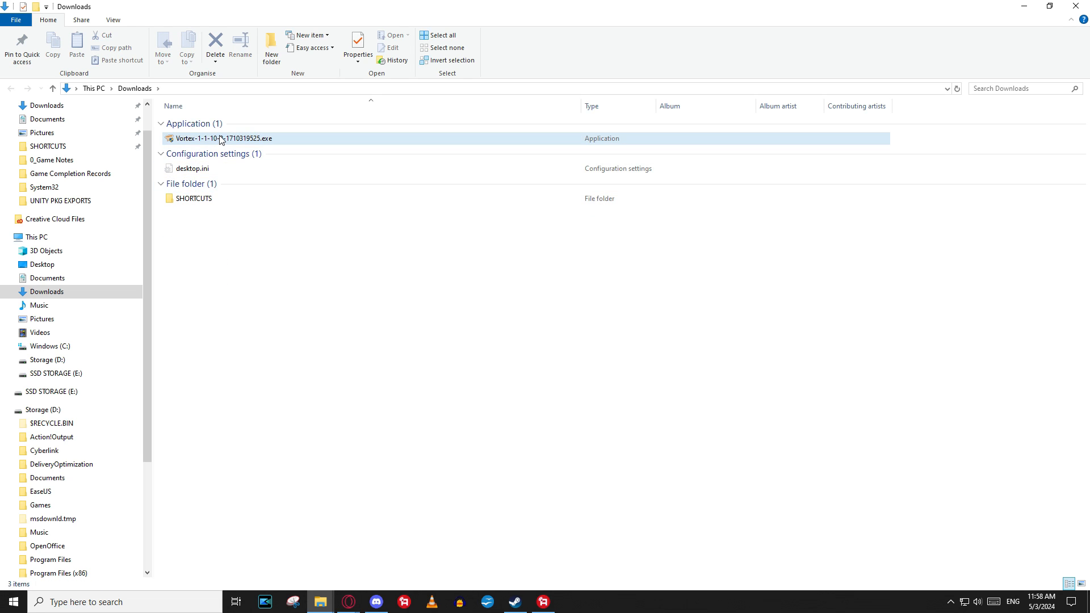
Run the downloaded Vortex installer and allow it through UAC
left_click(223, 139)
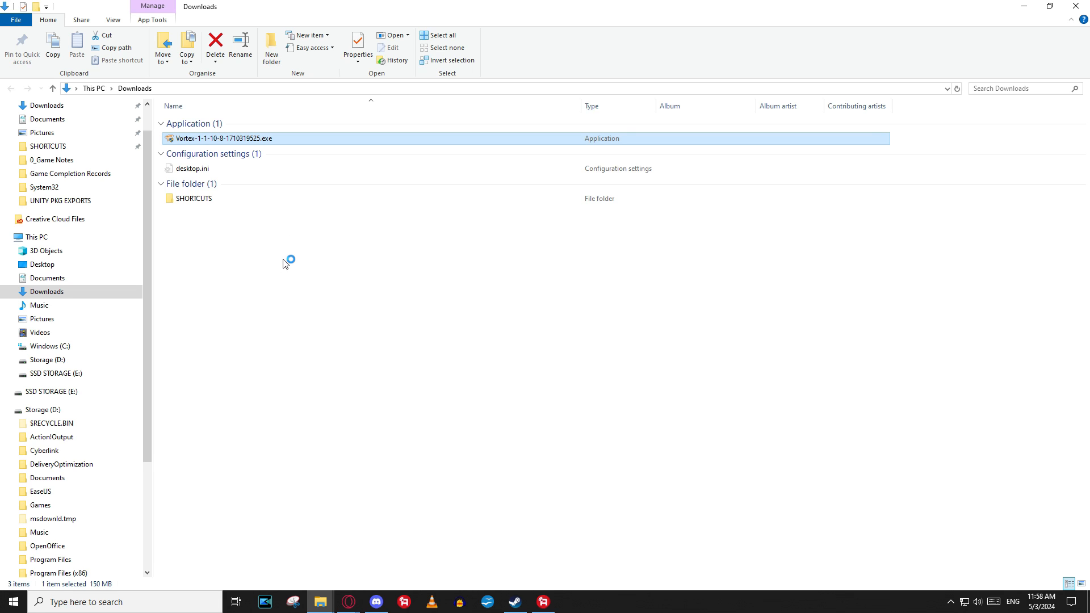
double_click(224, 137)
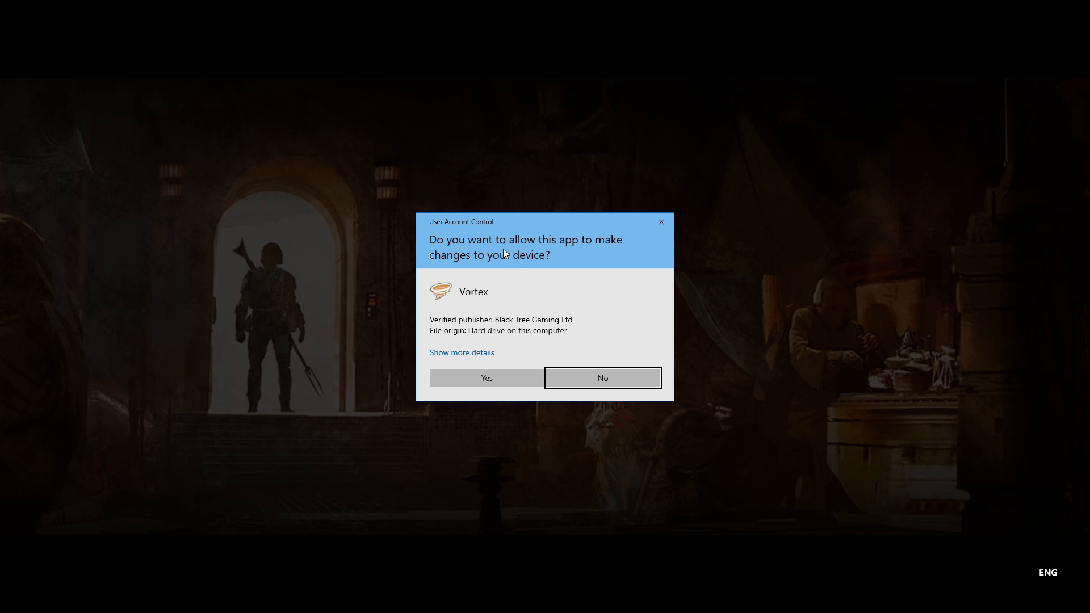
left_click(486, 377)
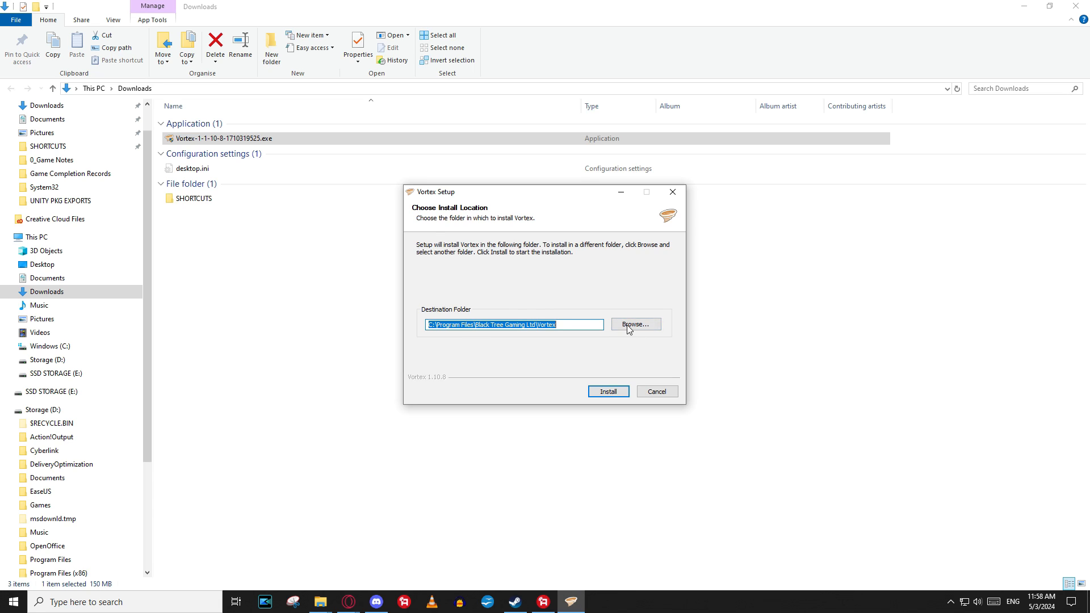
Set the install destination to a new 'Vortex' folder on the E: drive
left_click(635, 325)
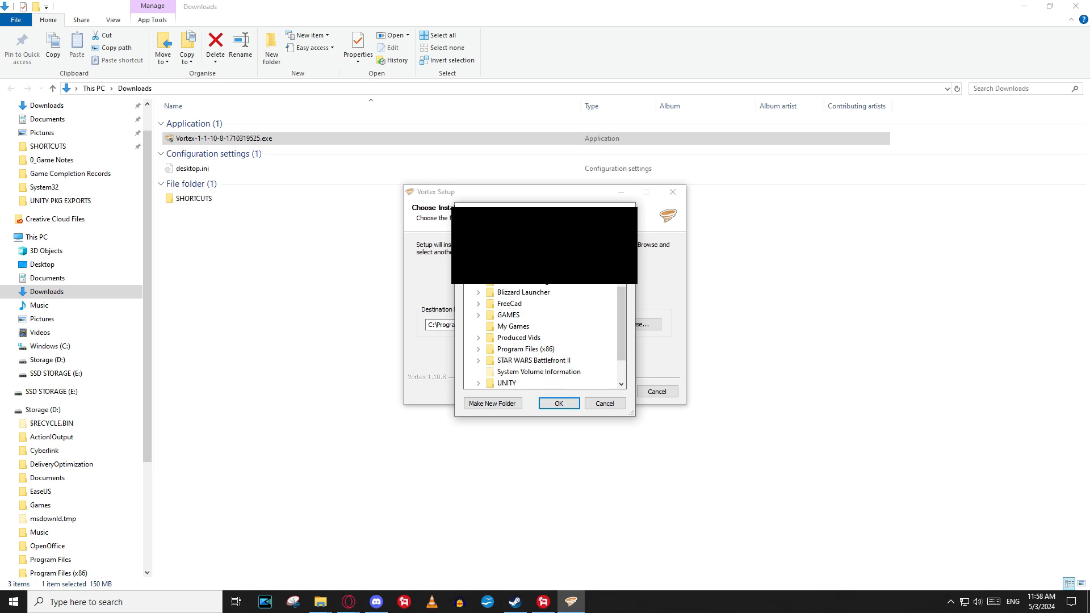
left_click(491, 404)
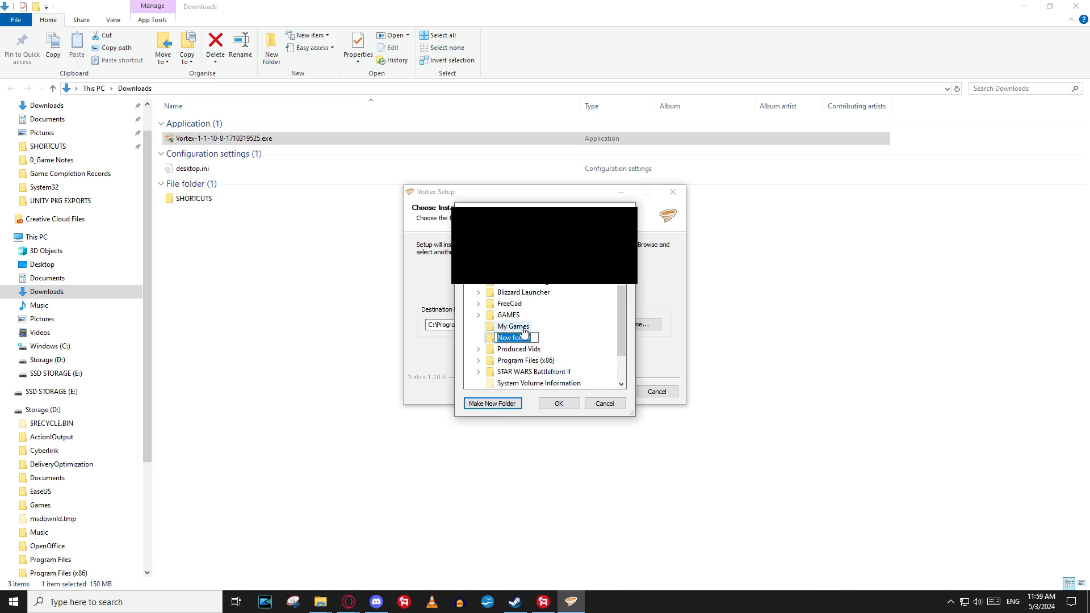
type("Vortex")
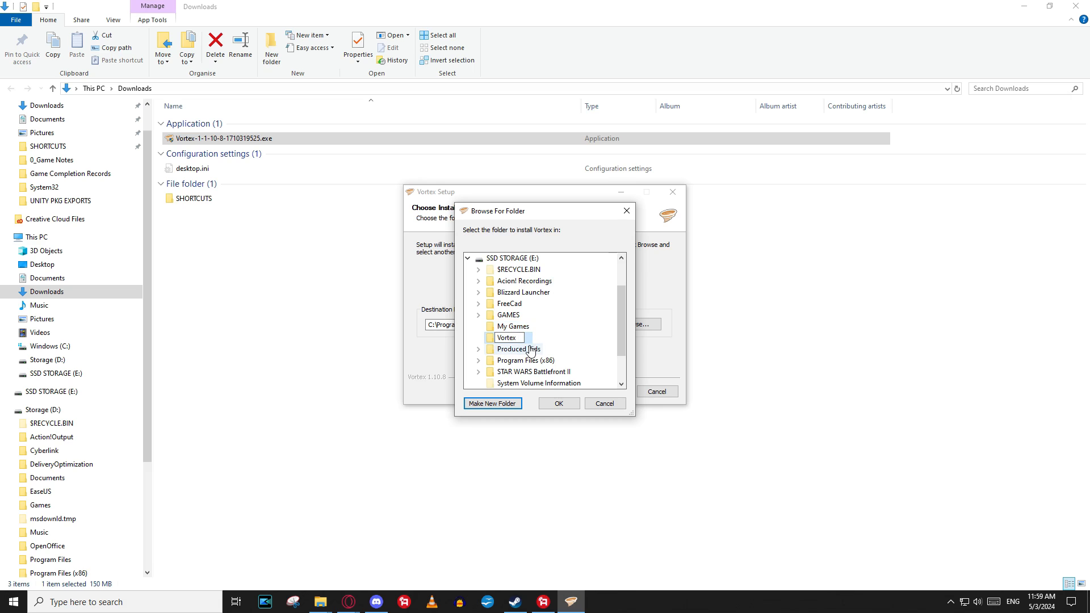
scroll("down", 3)
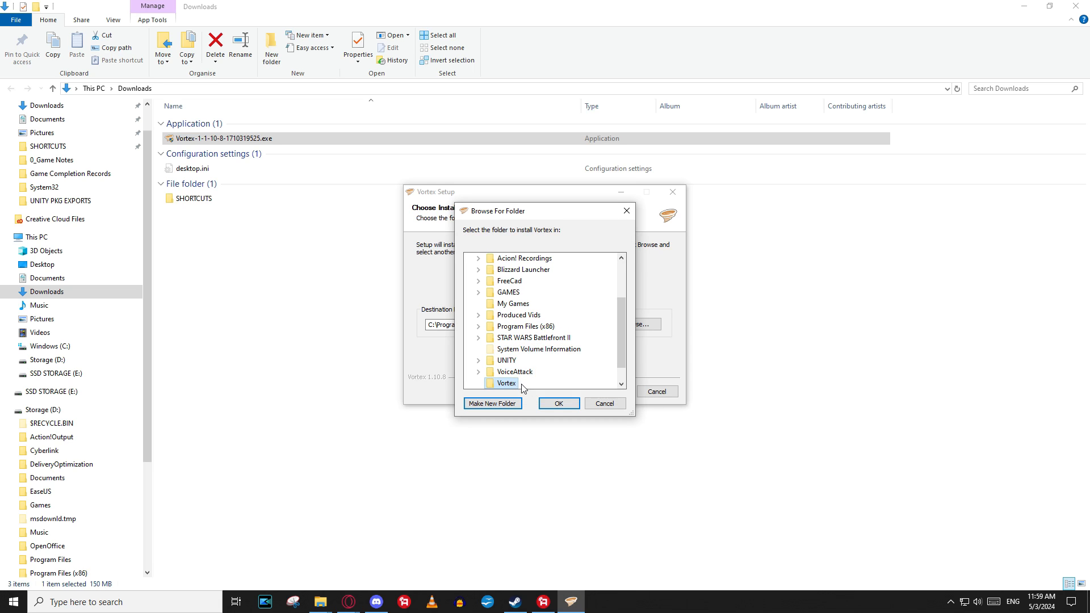
left_click(558, 403)
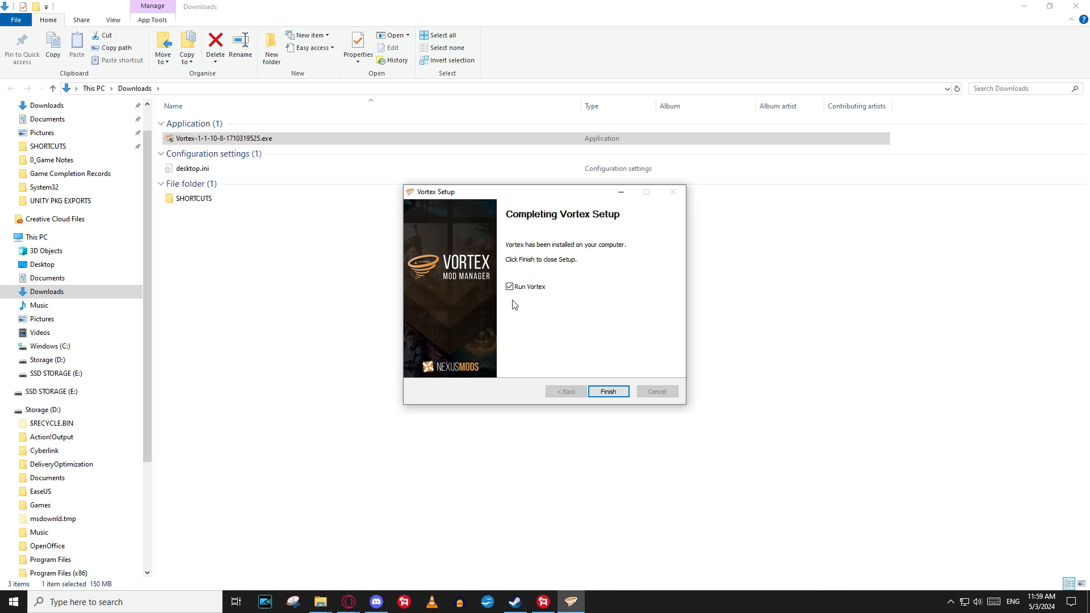
mouse_move(488, 310)
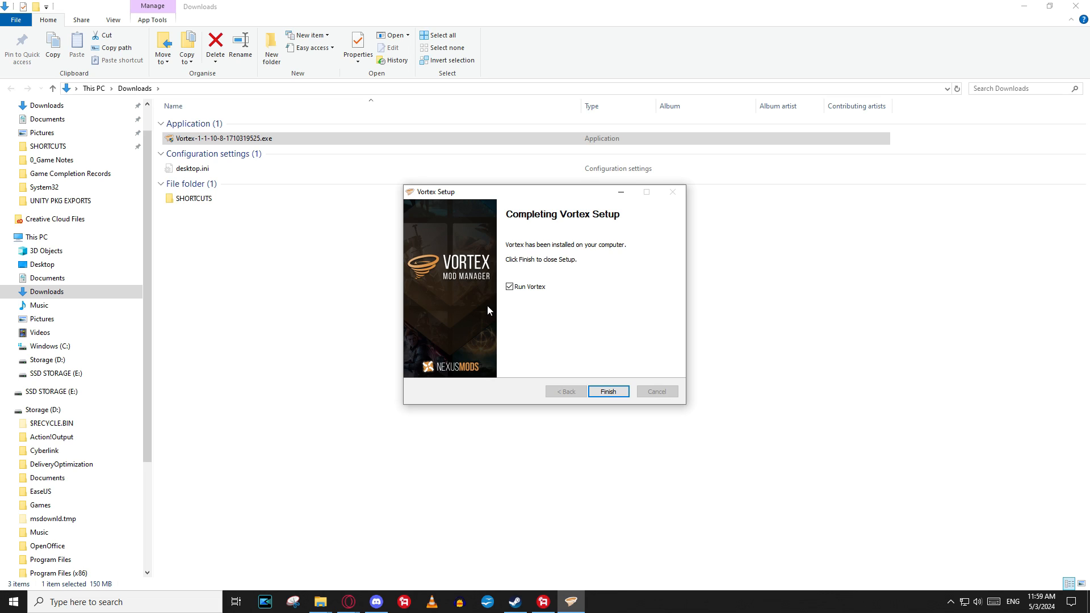
mouse_move(538, 220)
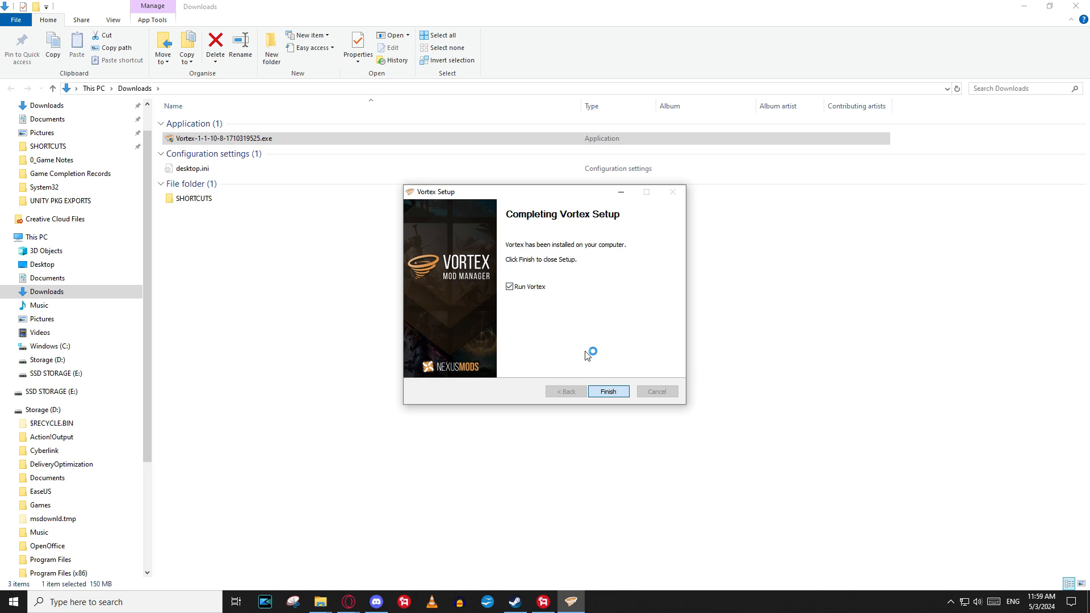
Finish setup to launch Vortex and dismiss the extensions-updated notice
left_click(607, 391)
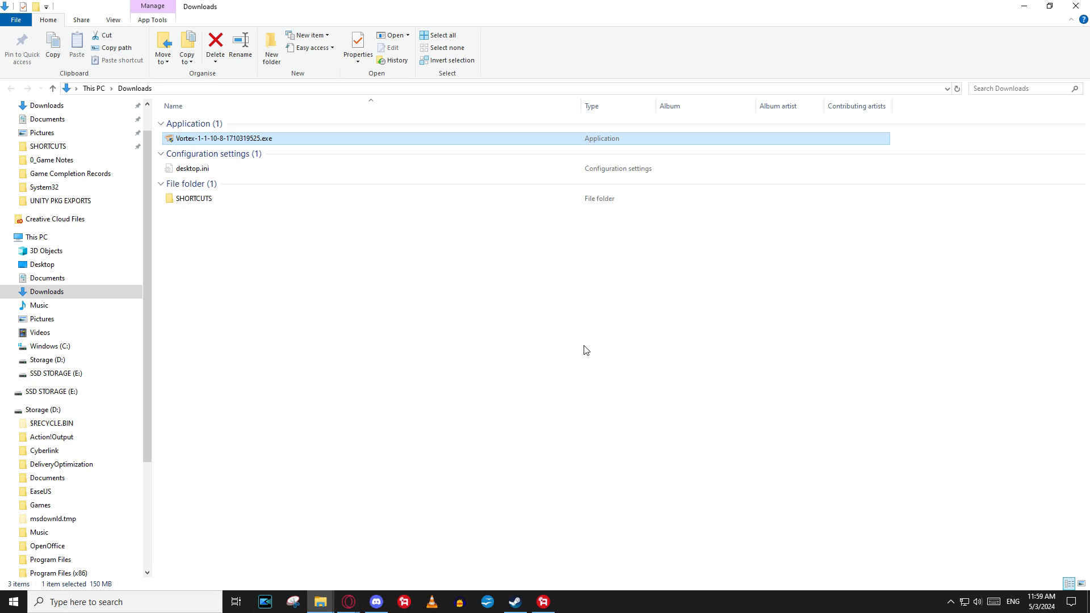
mouse_move(589, 359)
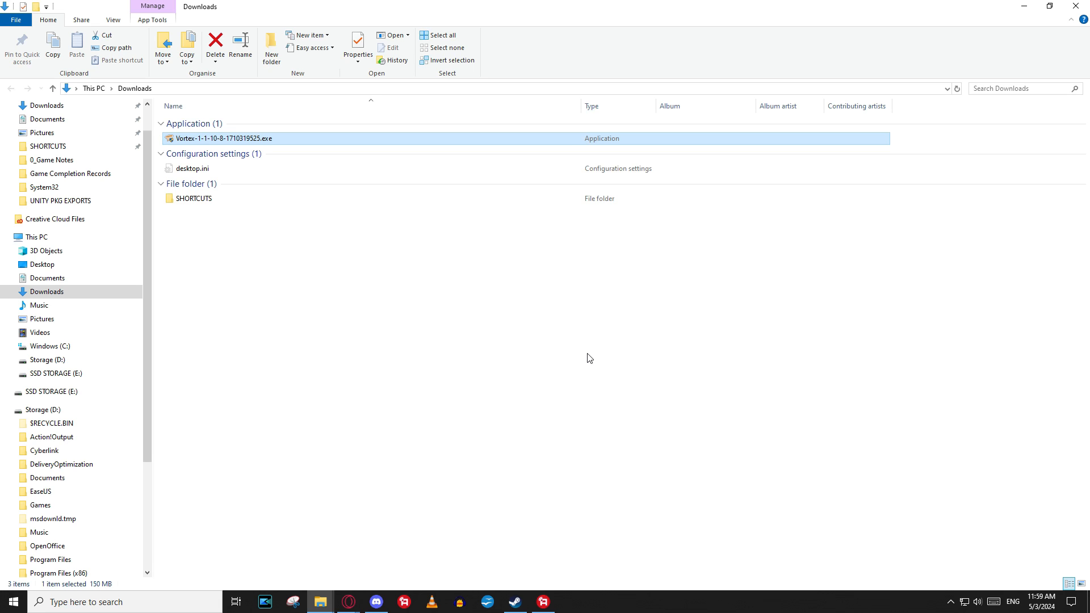
left_click(570, 602)
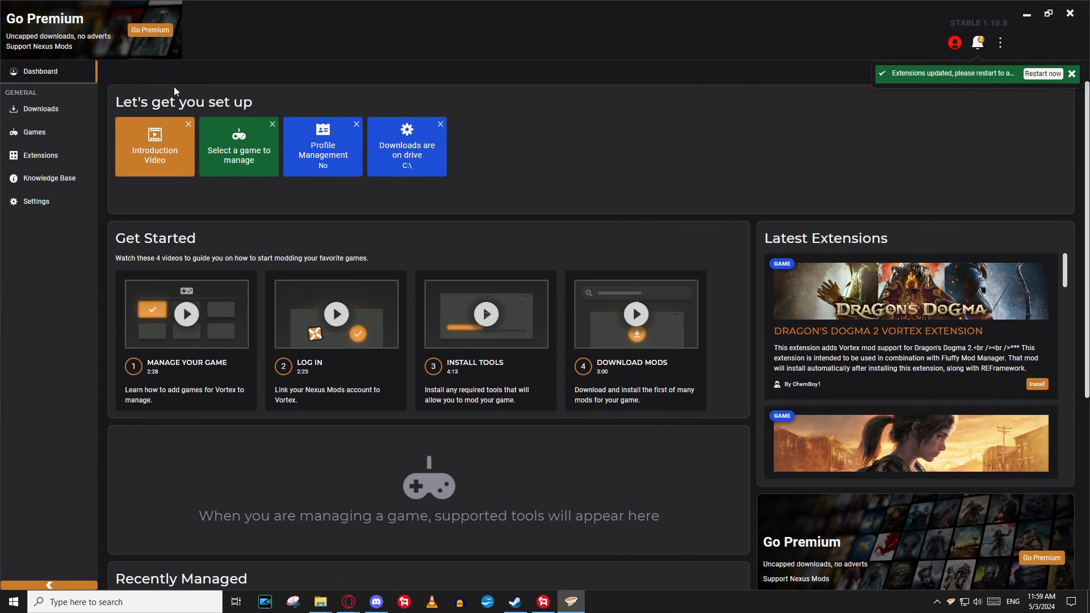
left_click(1073, 73)
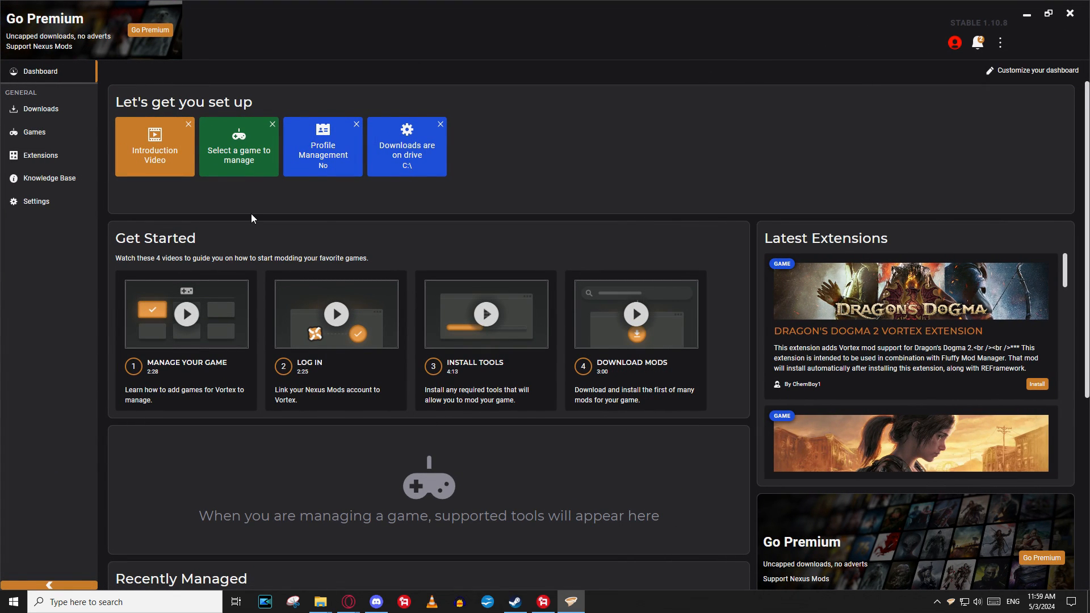
mouse_move(33, 132)
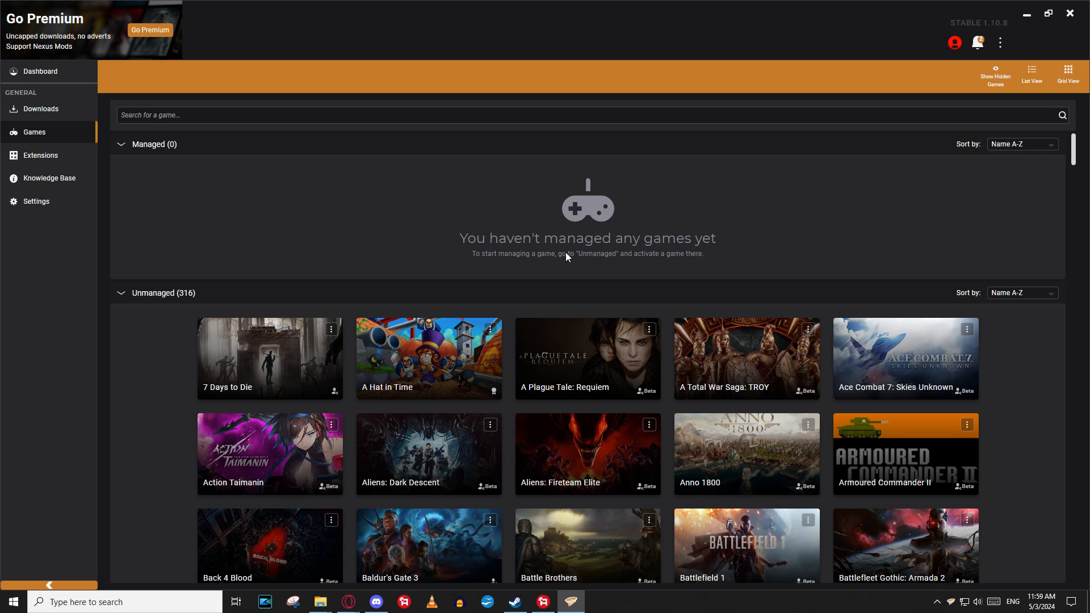
mouse_move(608, 262)
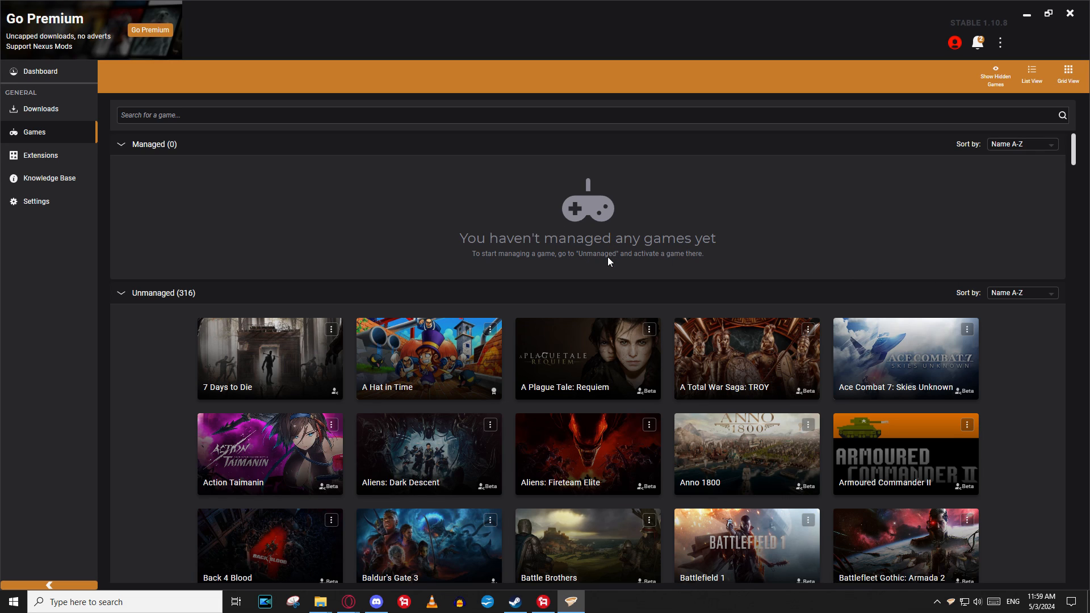
mouse_move(160, 251)
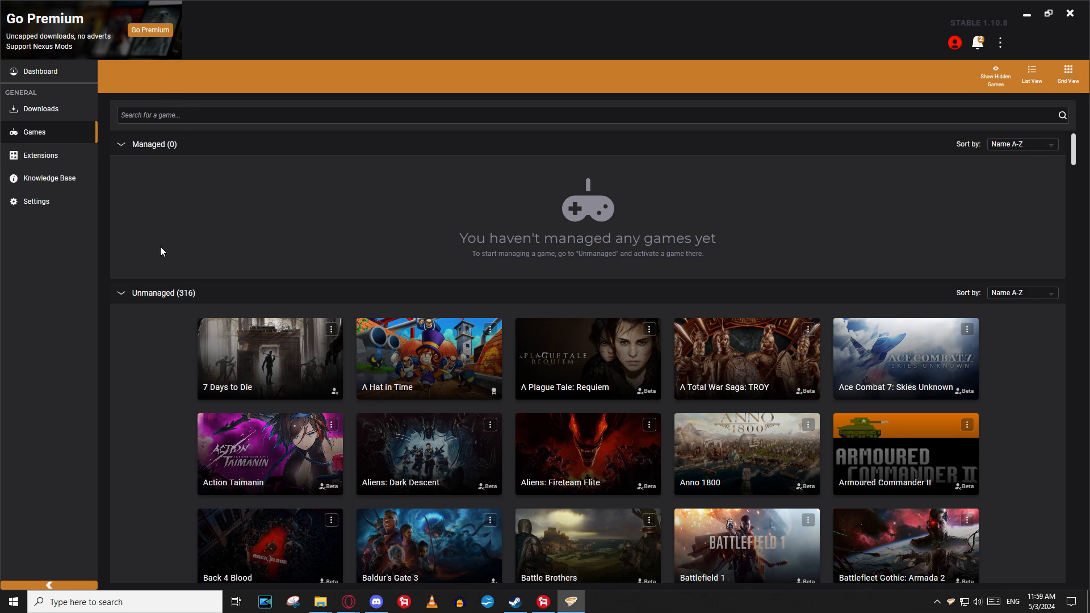
mouse_move(713, 161)
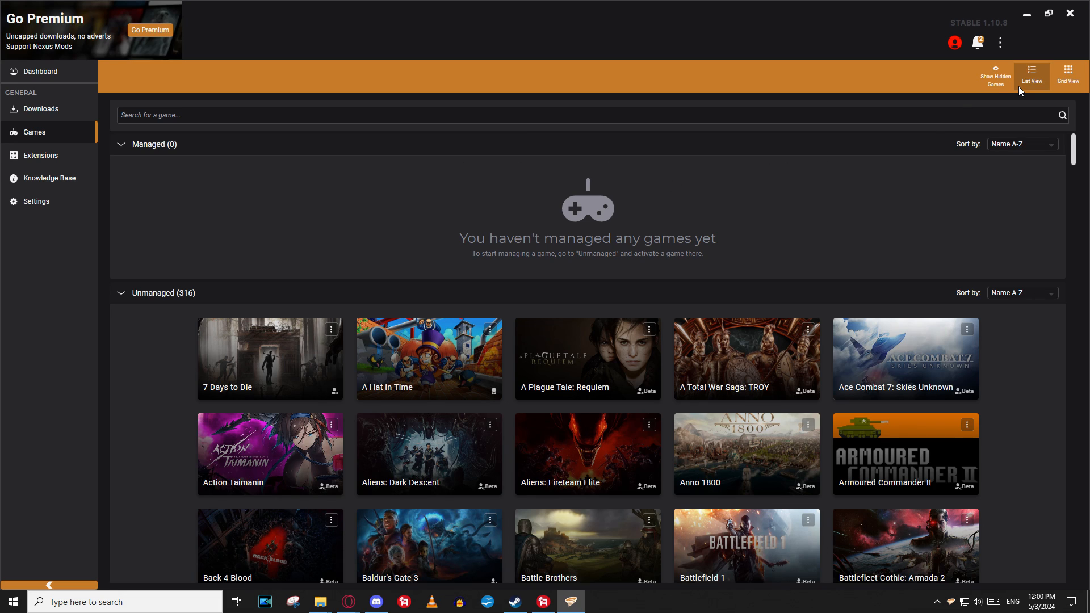
Scroll the unmanaged games and search 'Fallout' to find Fallout: New Vegas
left_click(1001, 43)
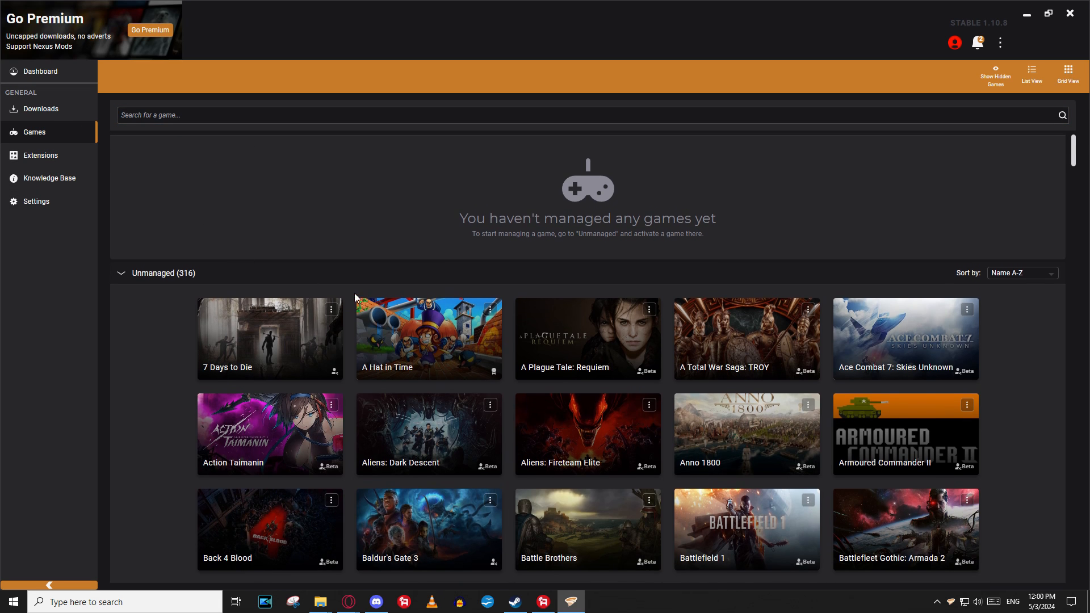
scroll("down", 3)
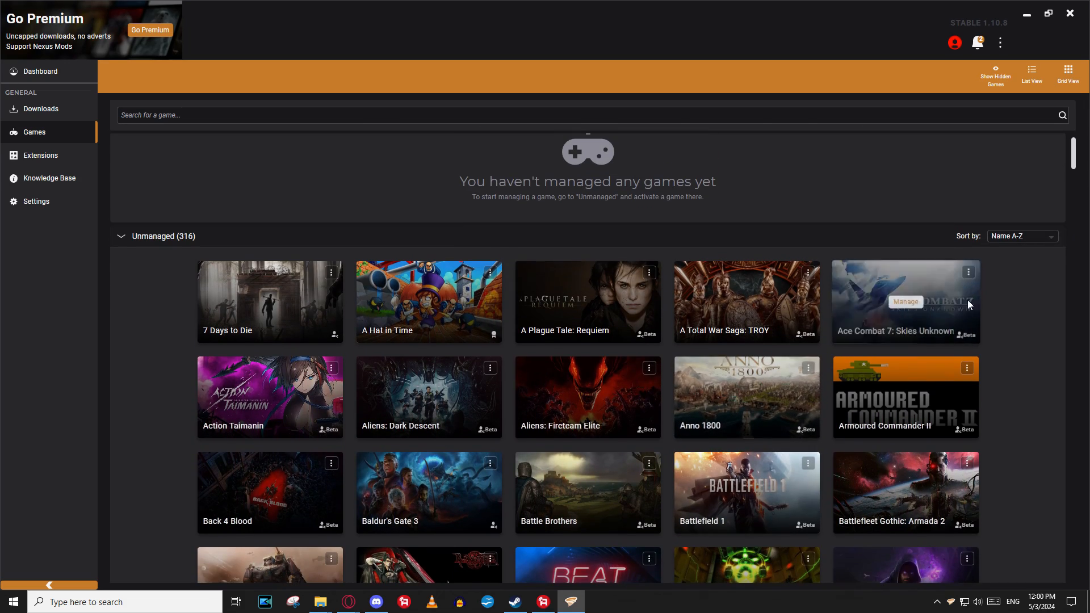
scroll("down", 3)
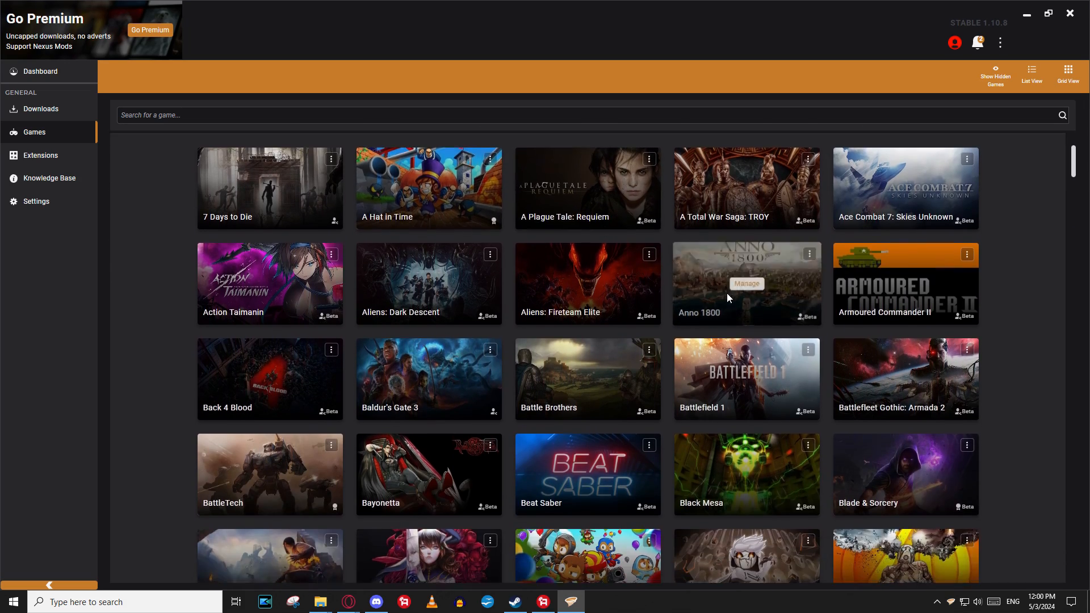
scroll("down", 3)
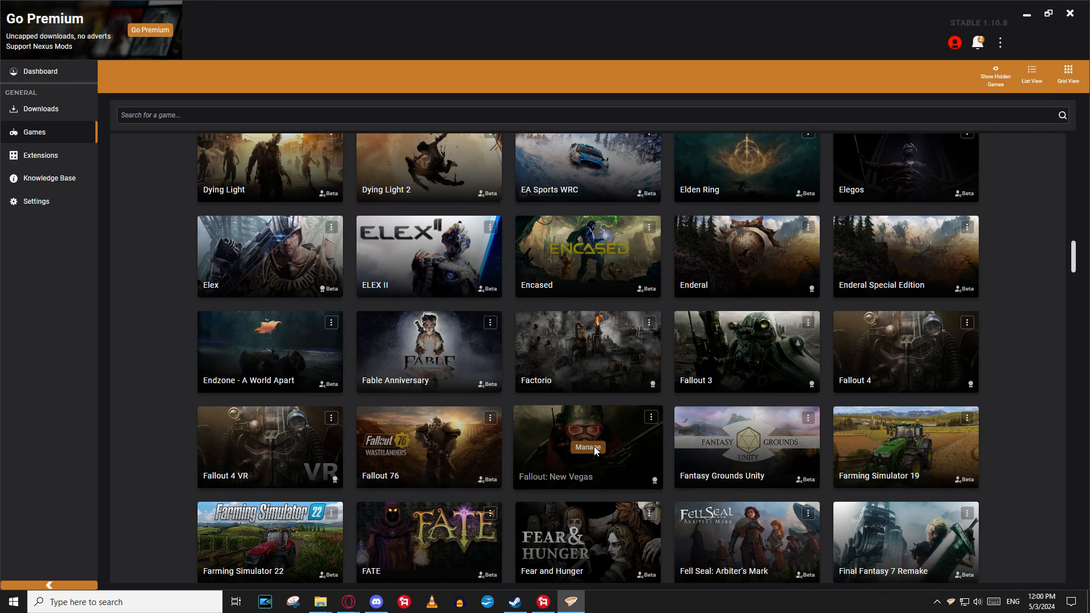
type("F")
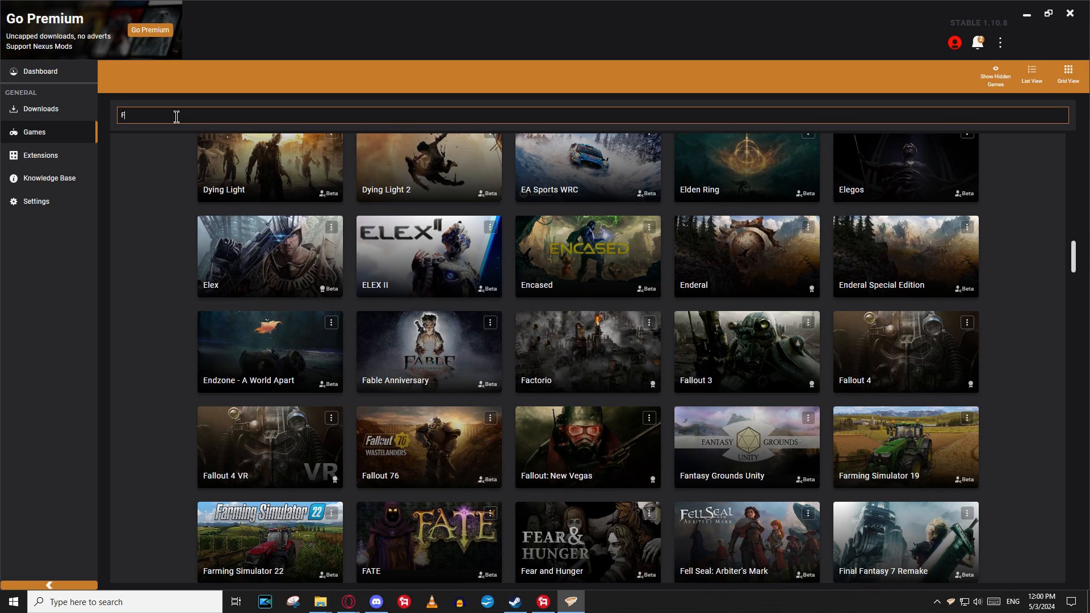
type("allou")
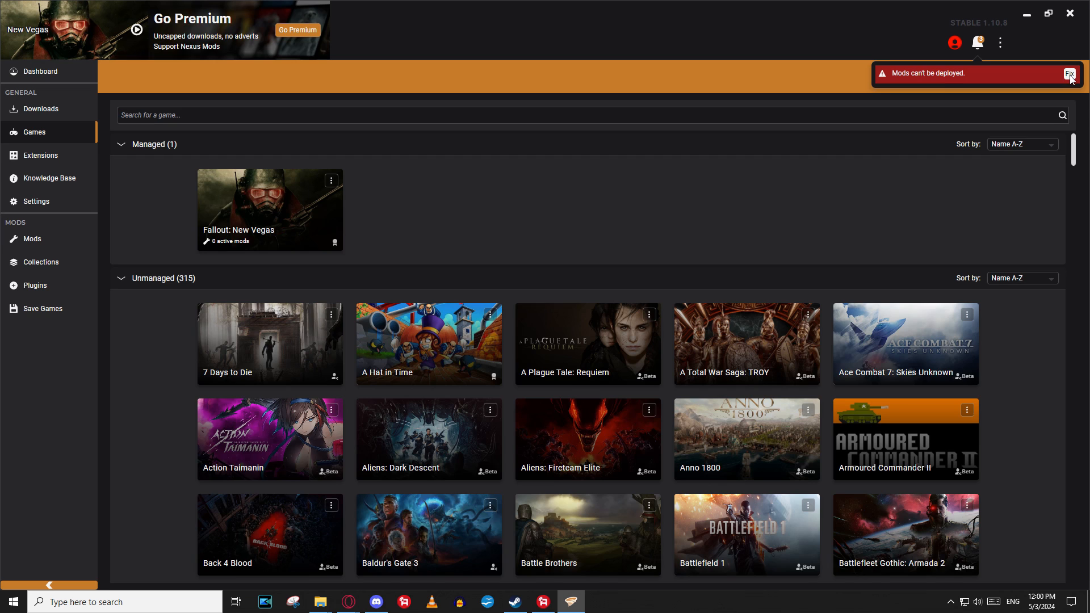
Start the 'Mods can't be deployed' fix and view the first suggested hardlink solution
left_click(1068, 74)
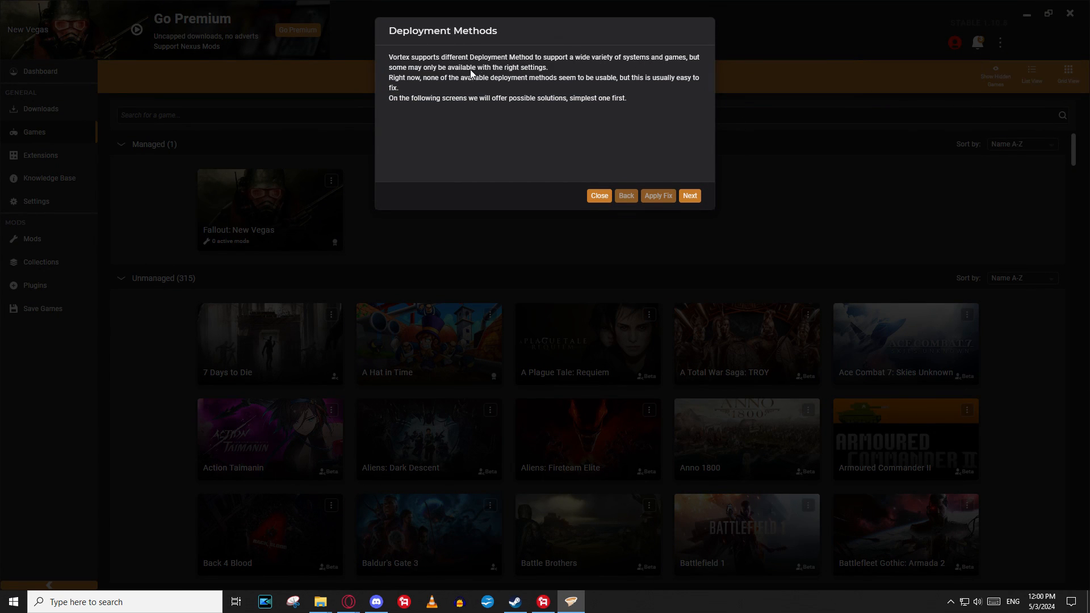
mouse_move(617, 86)
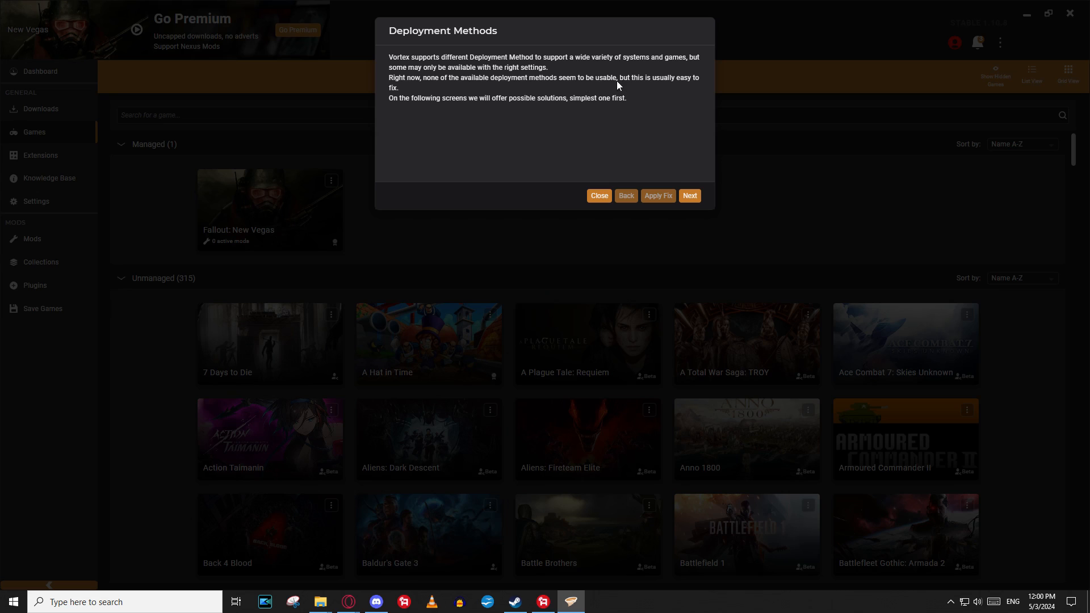
mouse_move(500, 105)
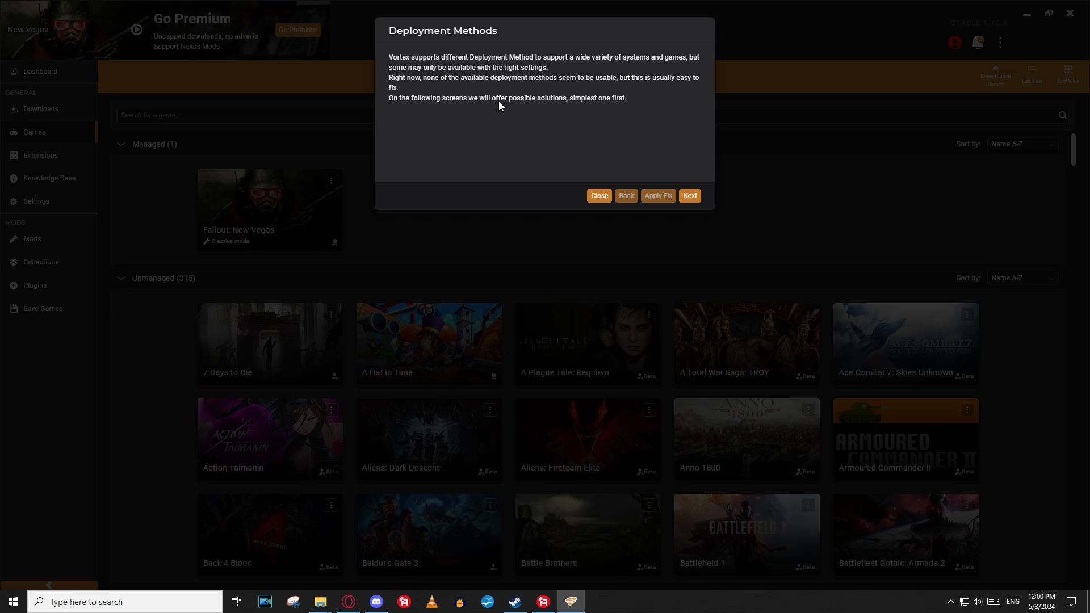
left_click(689, 195)
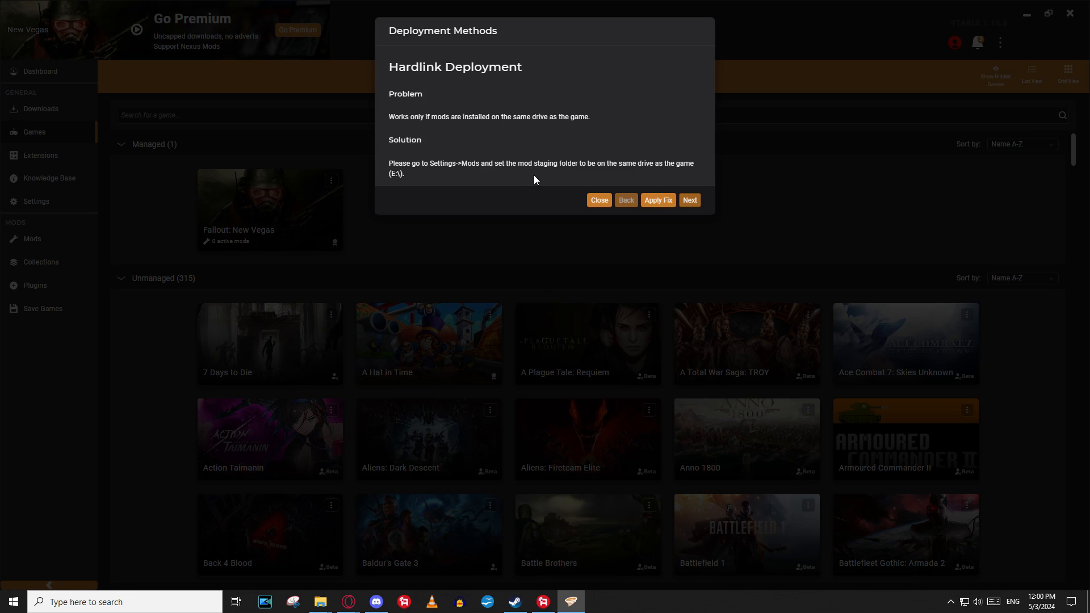
mouse_move(442, 162)
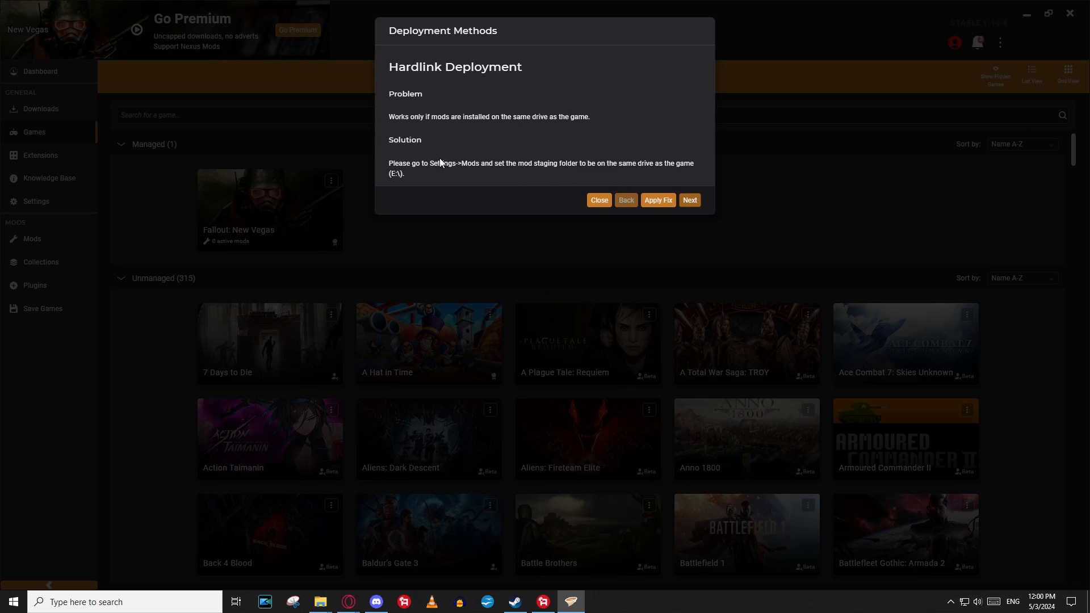
mouse_move(661, 180)
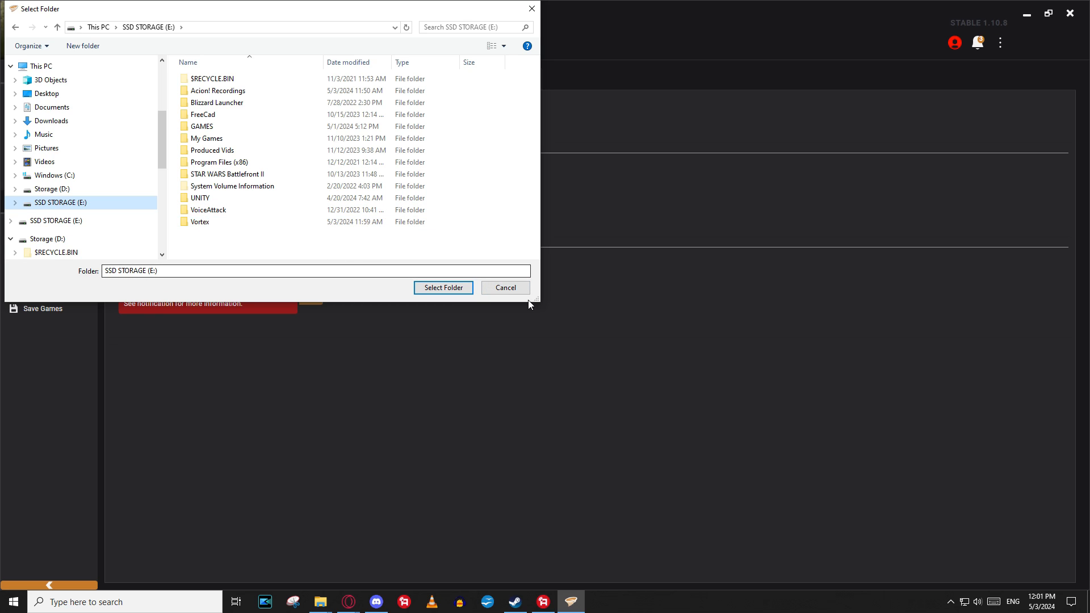
mouse_move(239, 232)
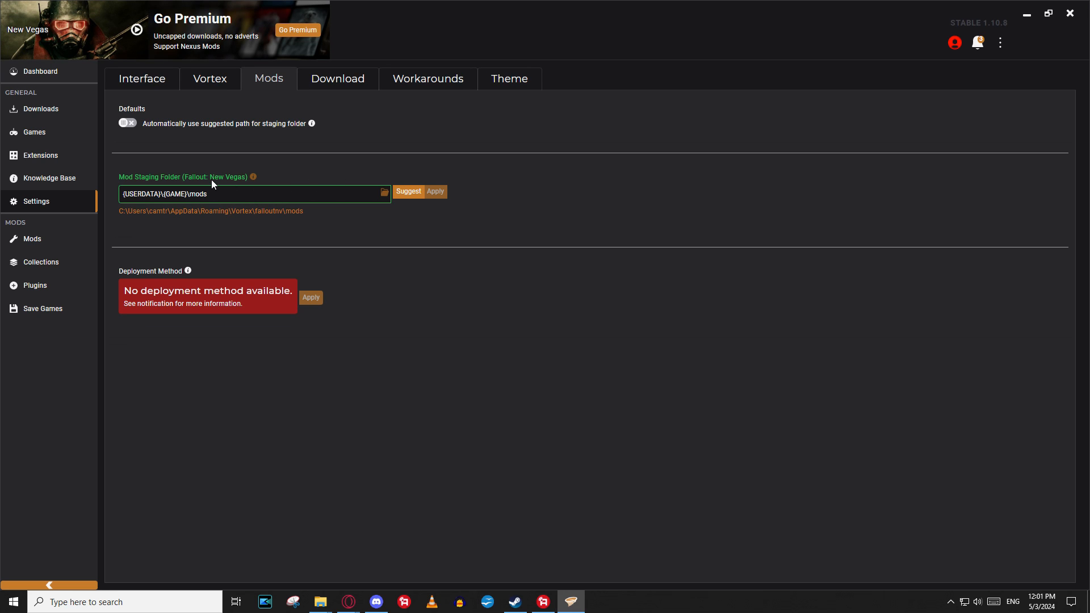
mouse_move(720, 164)
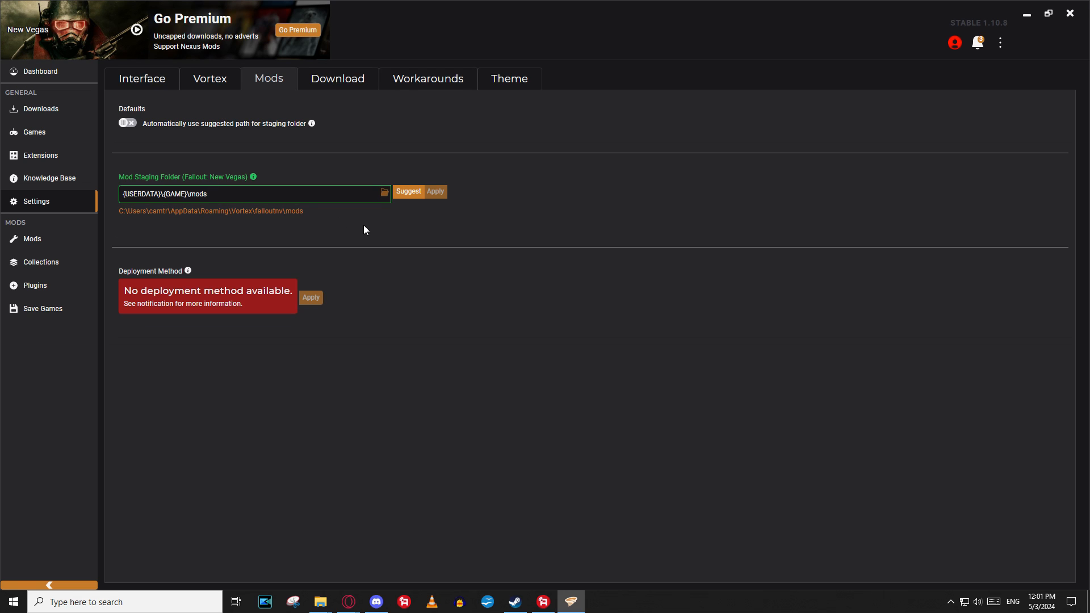
mouse_move(340, 238)
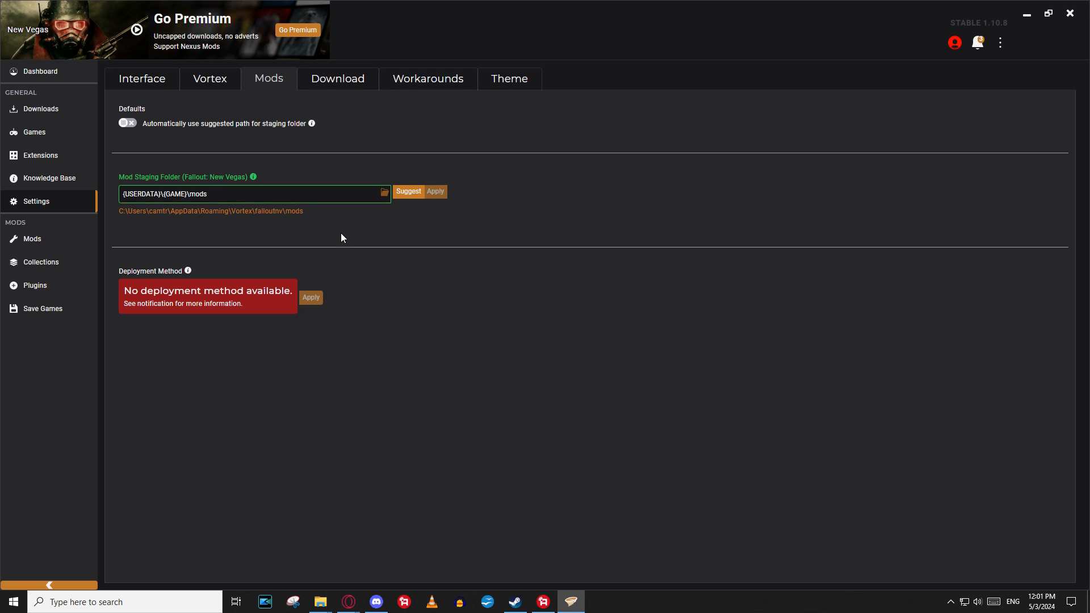
mouse_move(381, 197)
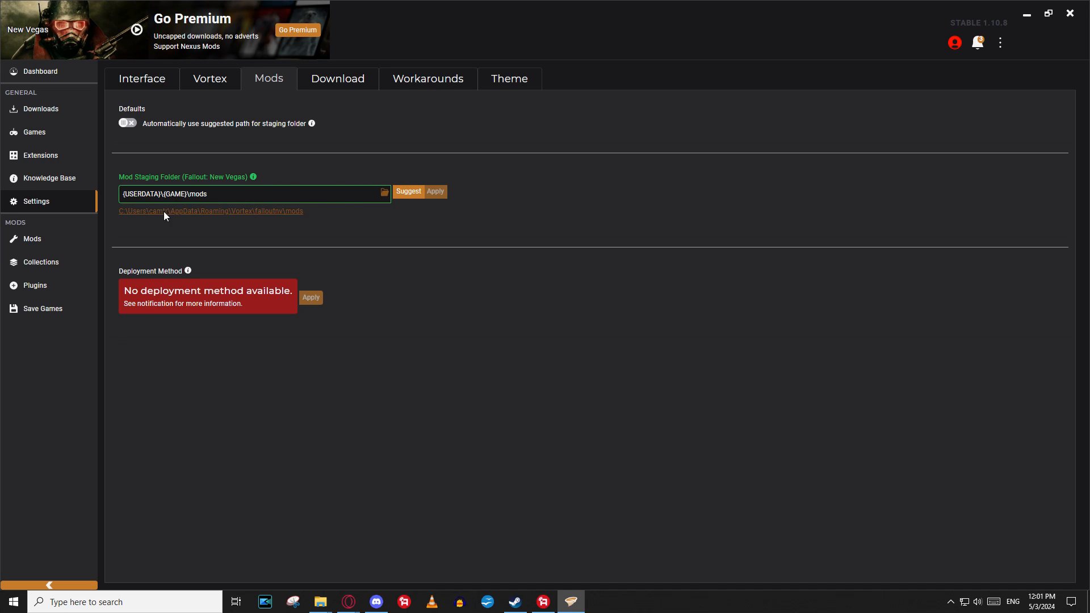
Try E:\Vortex as the mod staging folder and dismiss the invalid-destination error
left_click(383, 193)
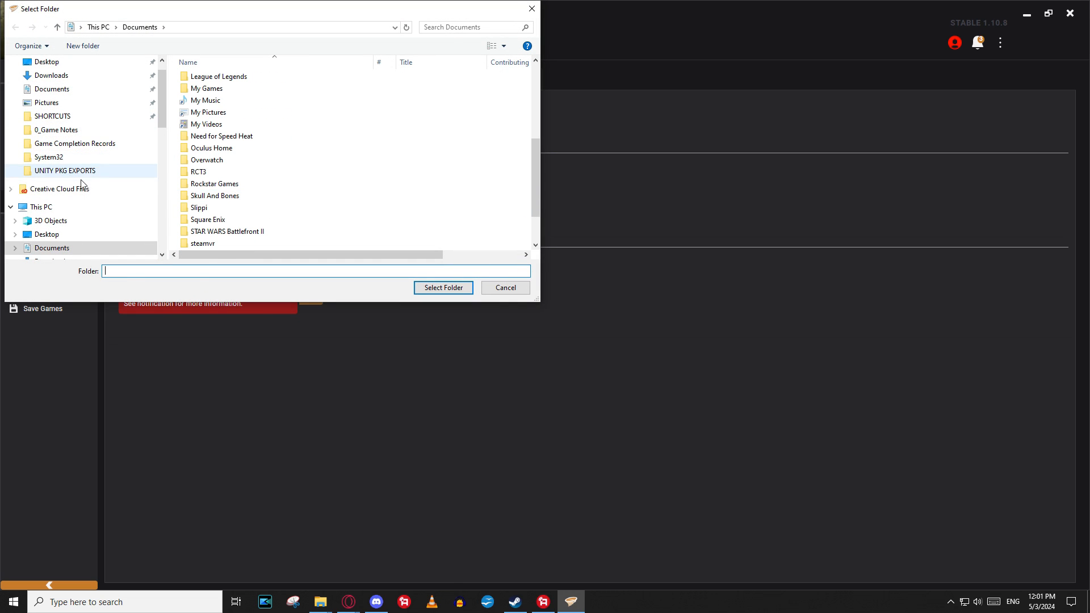
left_click(235, 242)
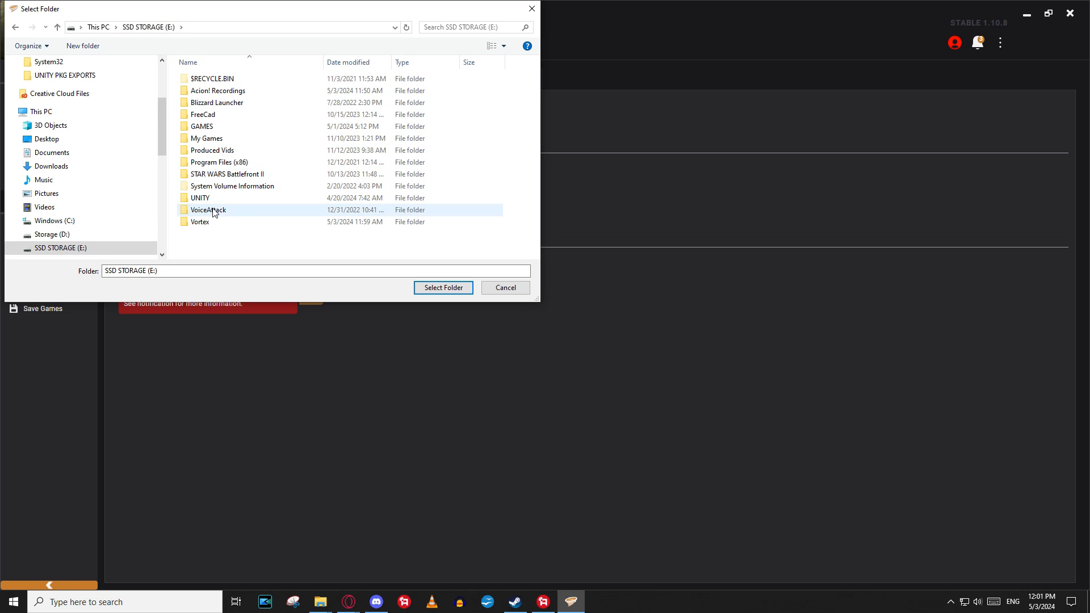
left_click(443, 287)
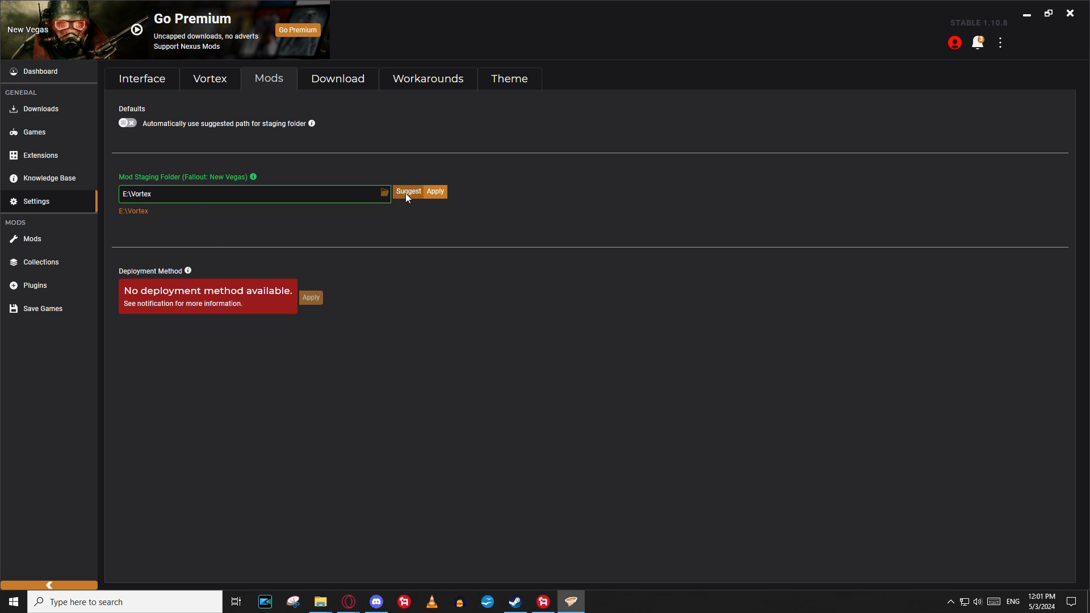
left_click(434, 192)
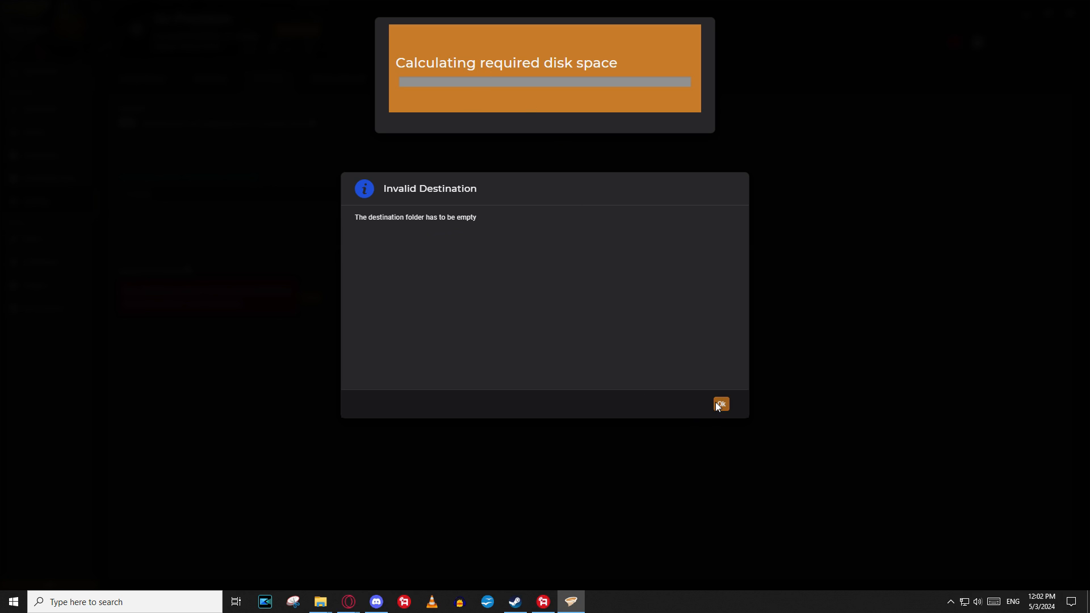
left_click(720, 405)
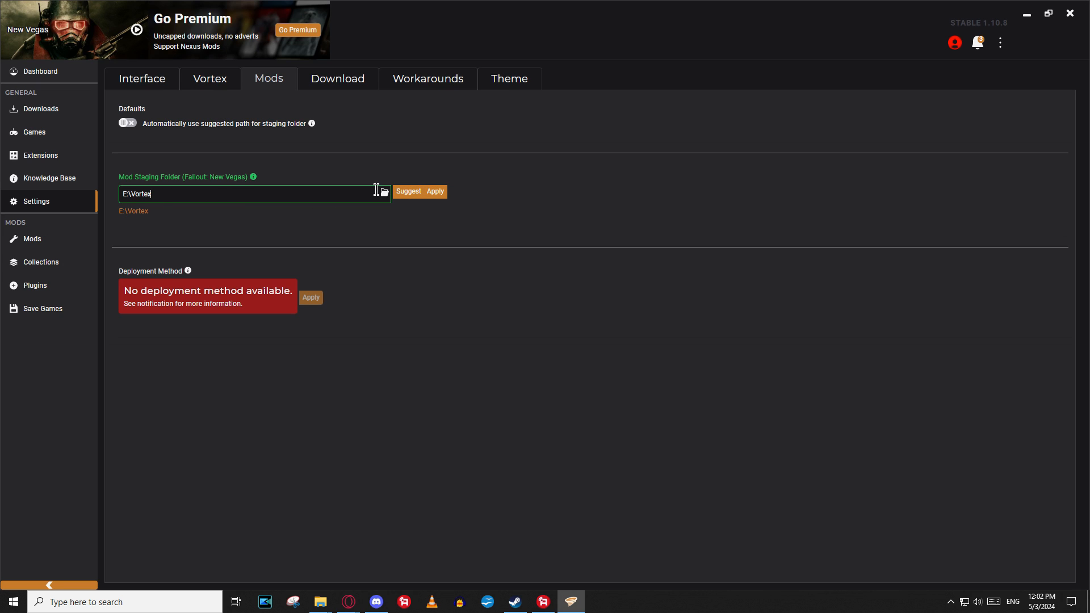
Create a new Staging folder inside E:\Vortex and select it as staging folder
left_click(384, 191)
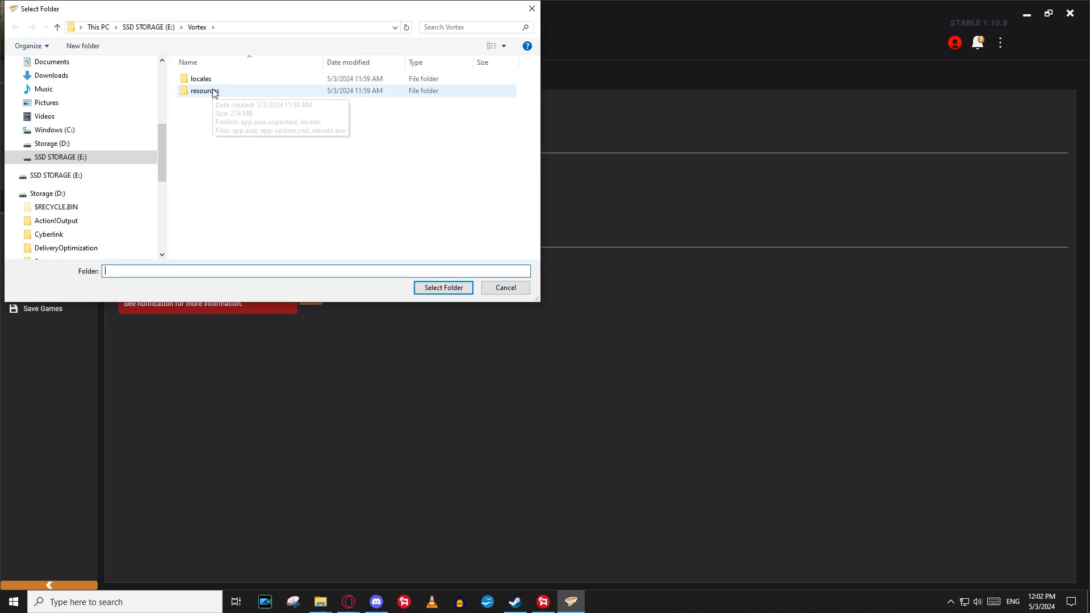
mouse_move(173, 75)
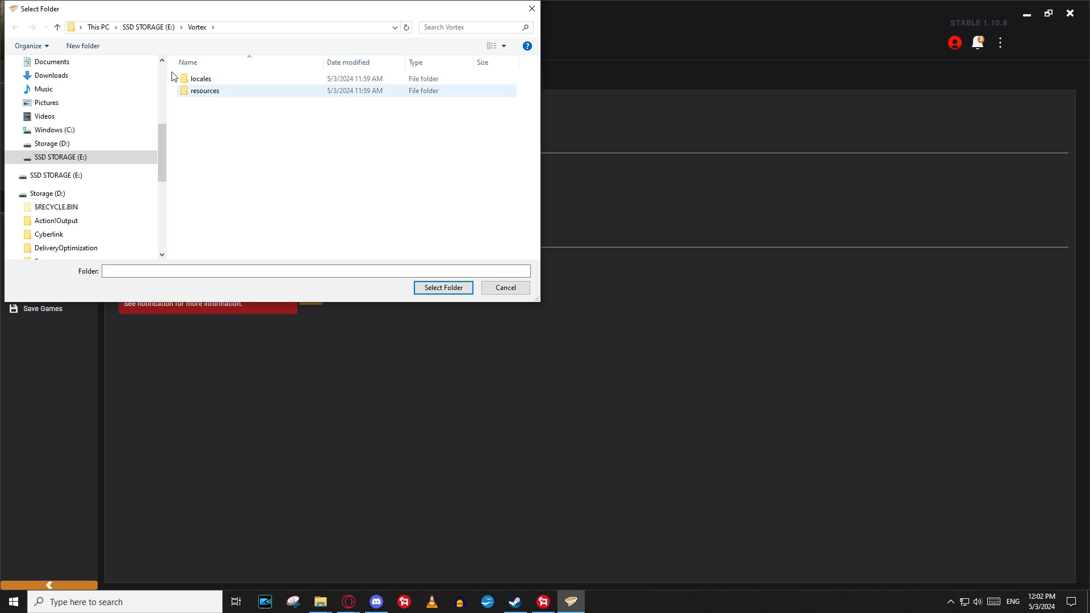
left_click(82, 46)
type("Staging")
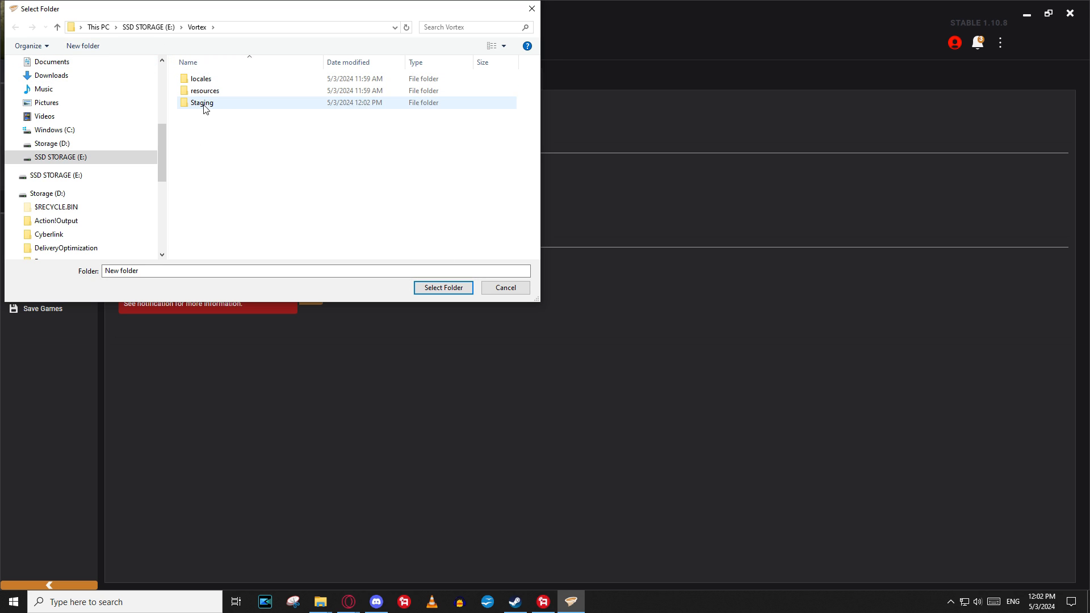
left_click(443, 288)
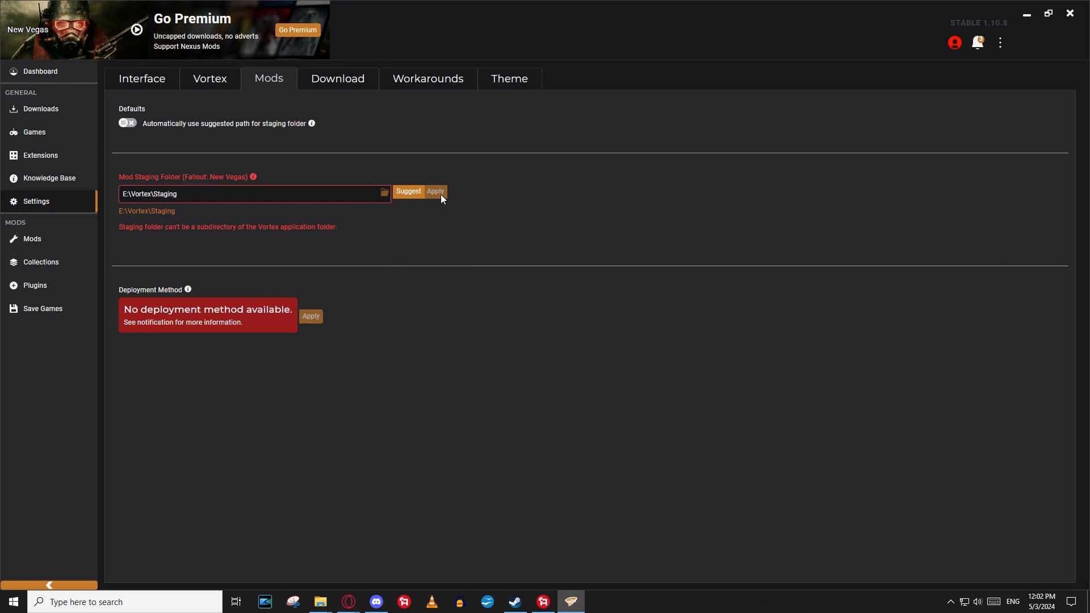
mouse_move(390, 198)
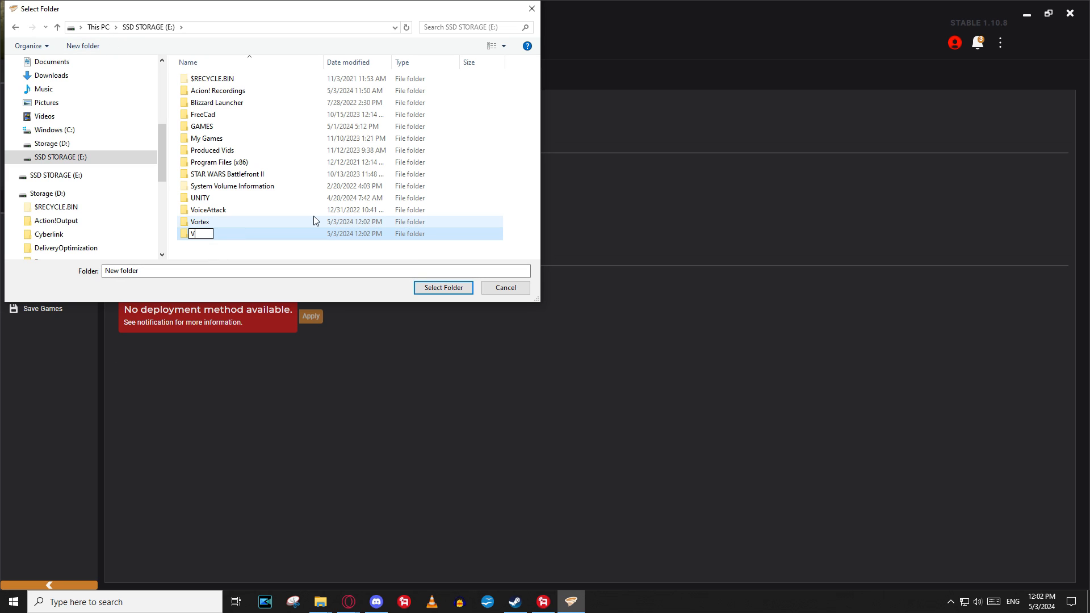
Select a new 'Vortex Staging' folder on E: and dismiss both deployment notices
type("Vortex Stagt")
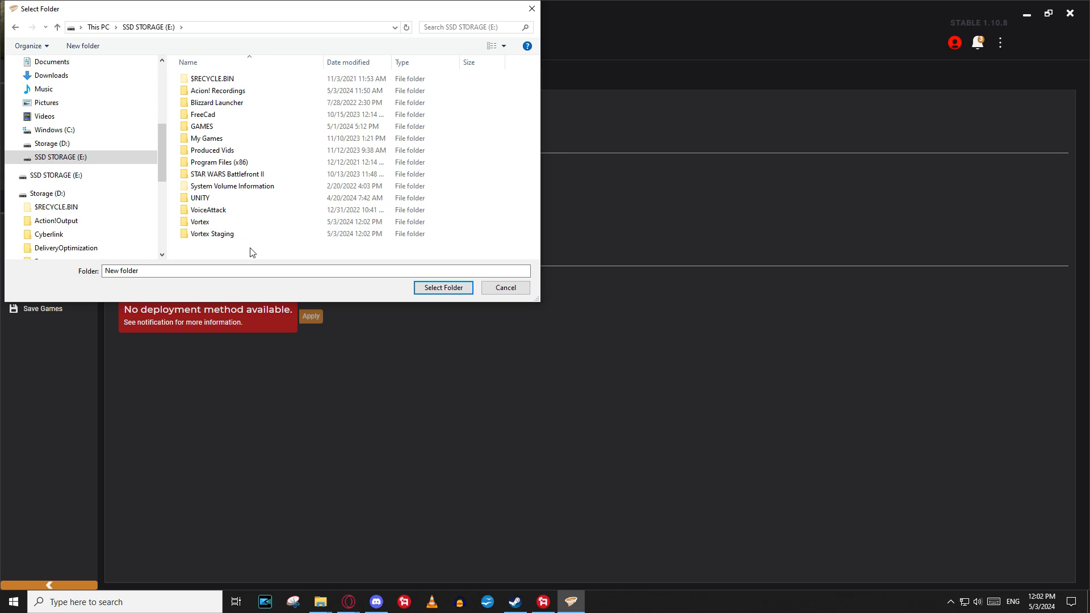
left_click(442, 287)
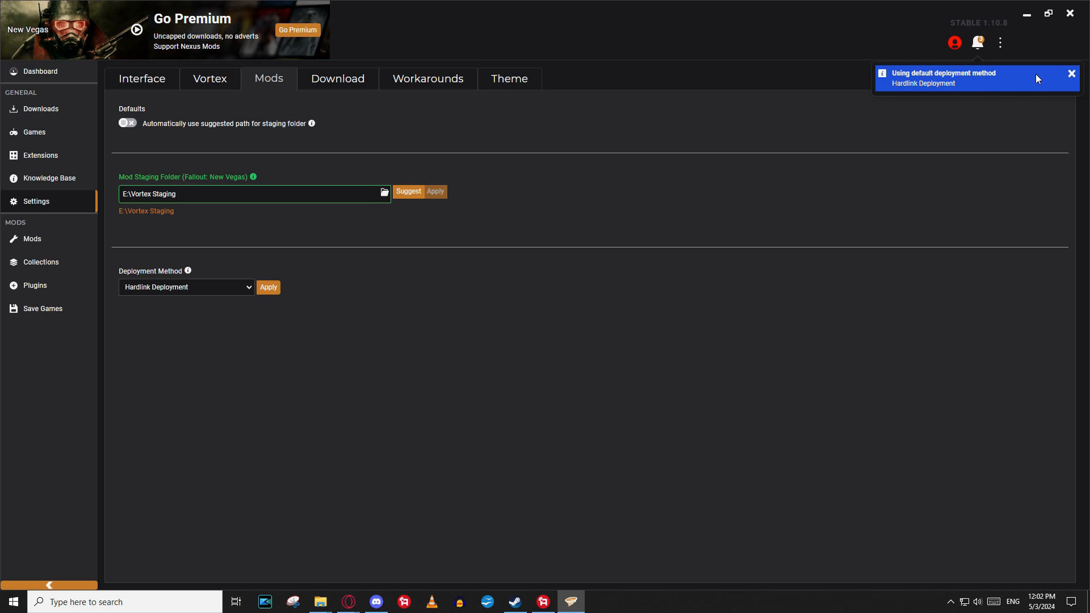
left_click(186, 286)
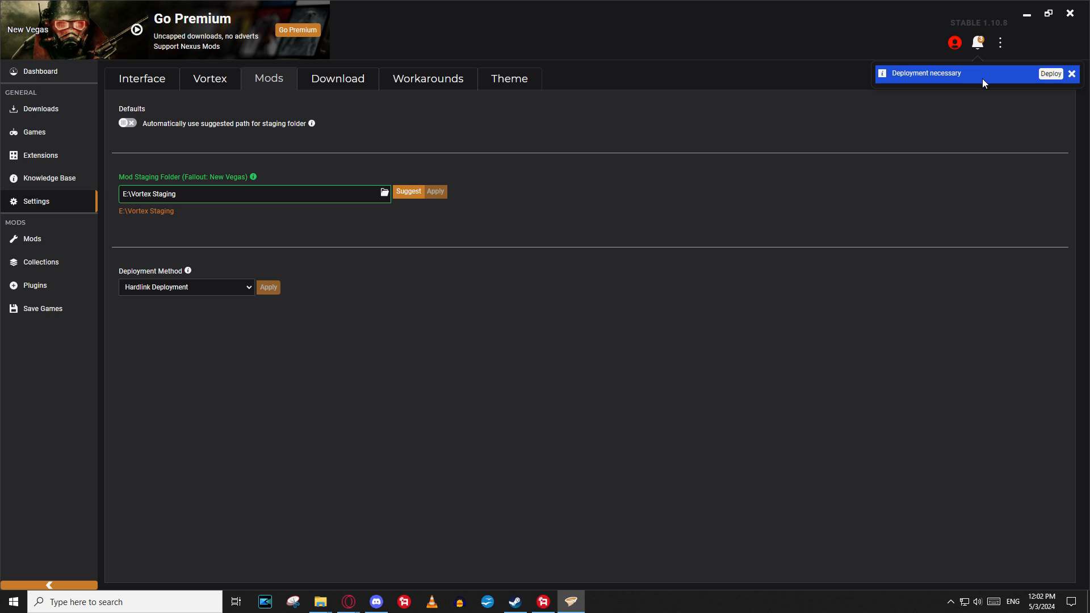
left_click(1072, 74)
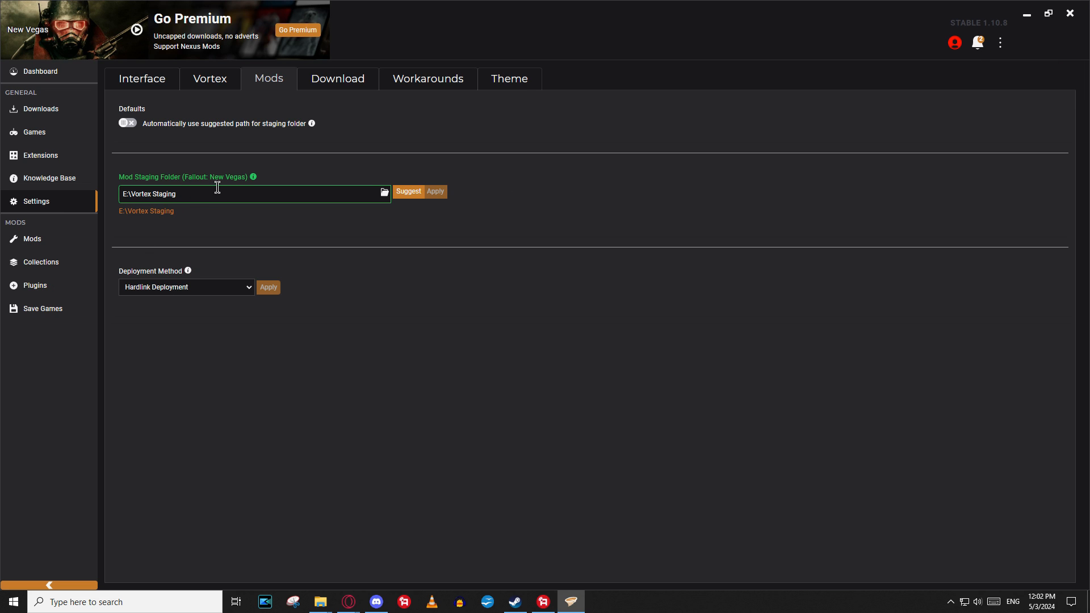
Visit the Downloads, Games and Plugins pages, ending on the empty Mods page
left_click(40, 108)
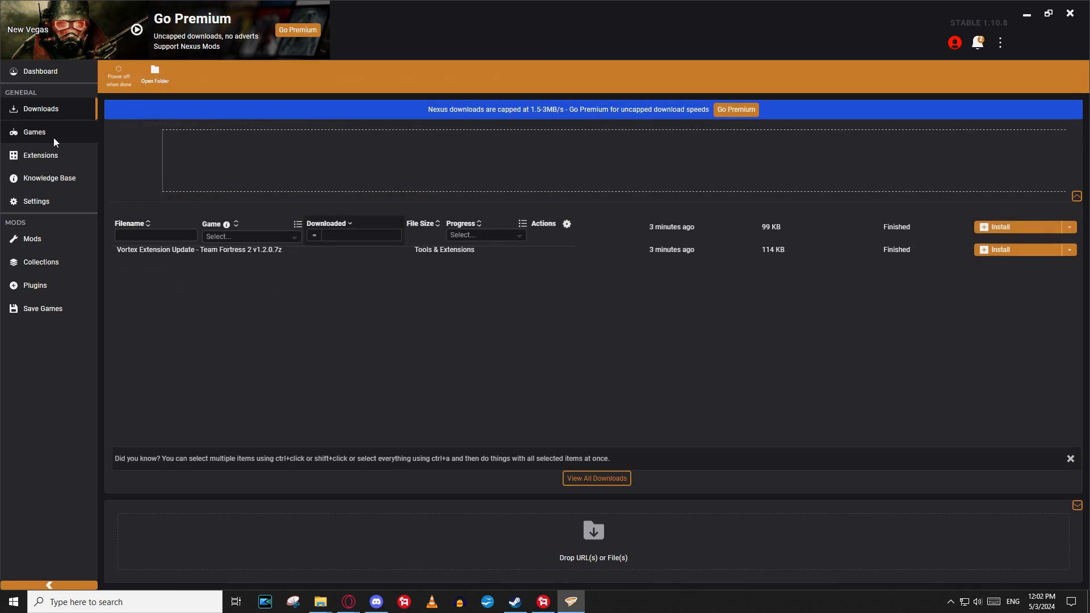
left_click(34, 132)
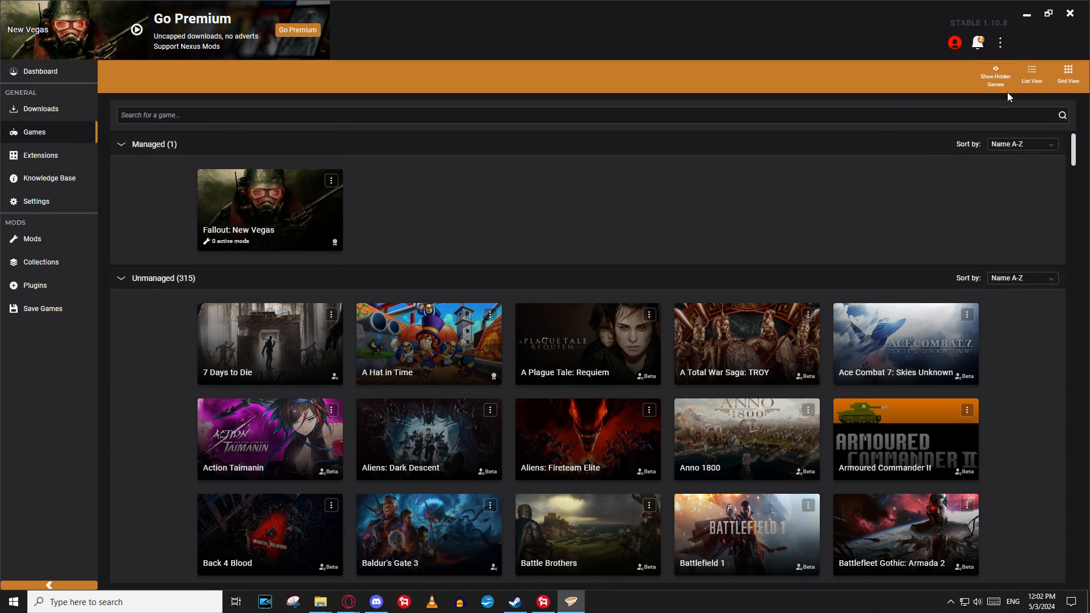
left_click(332, 180)
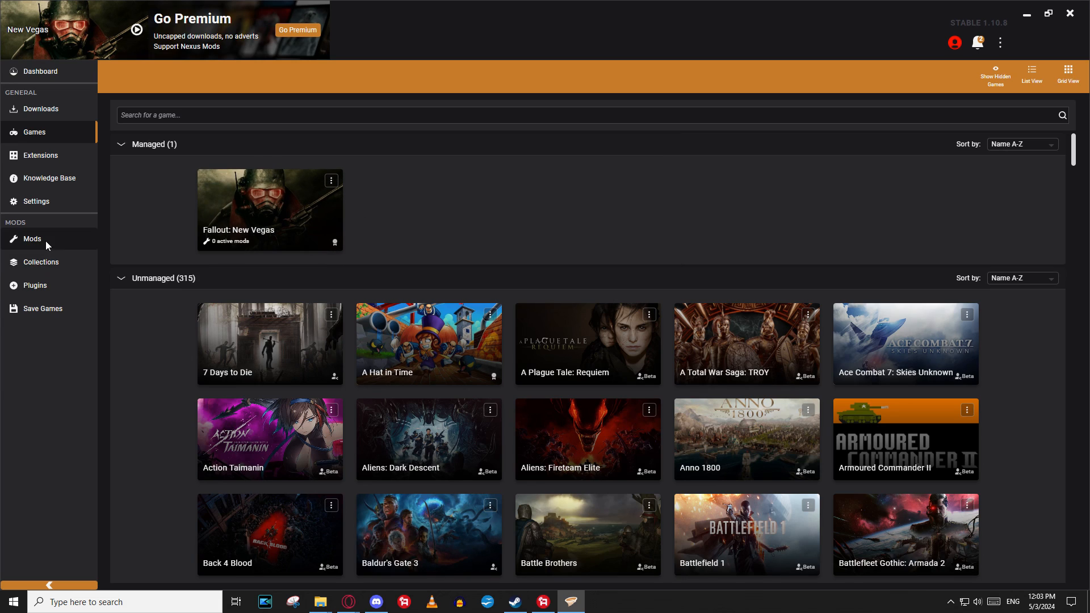
left_click(35, 285)
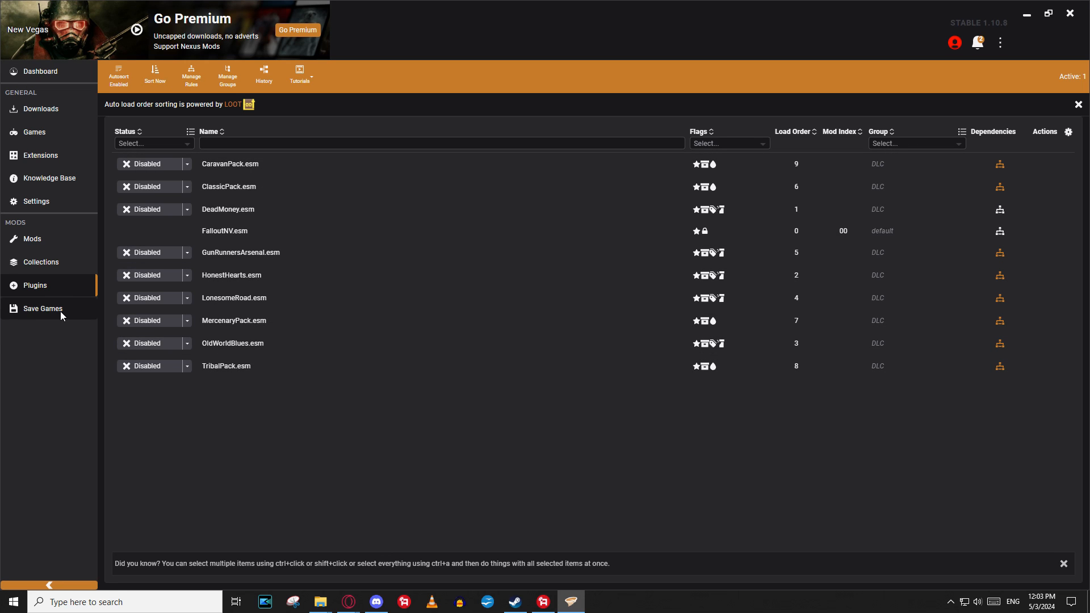
left_click(32, 238)
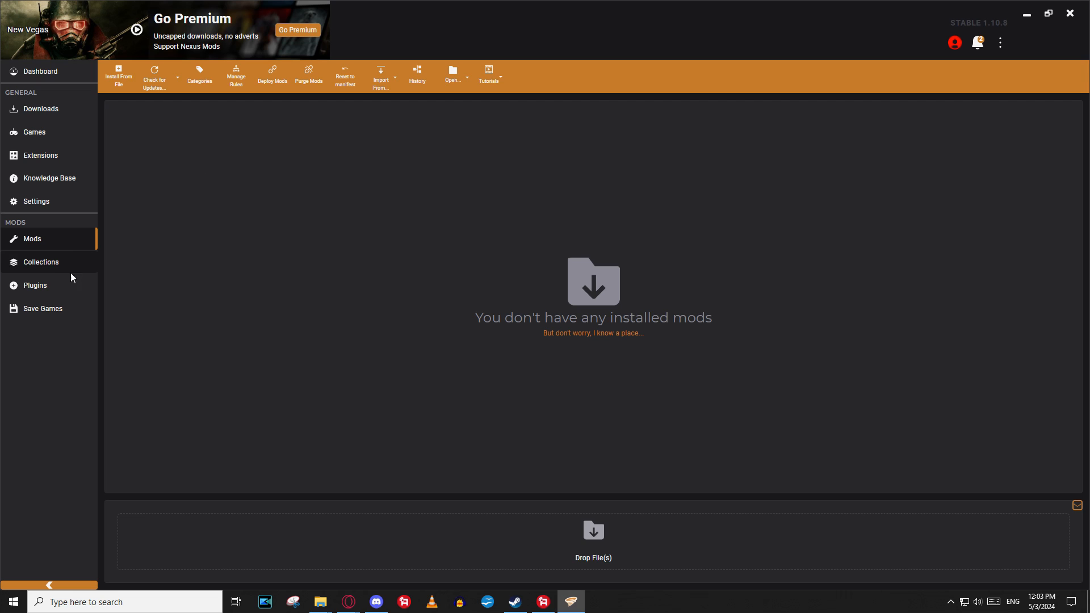
left_click(37, 202)
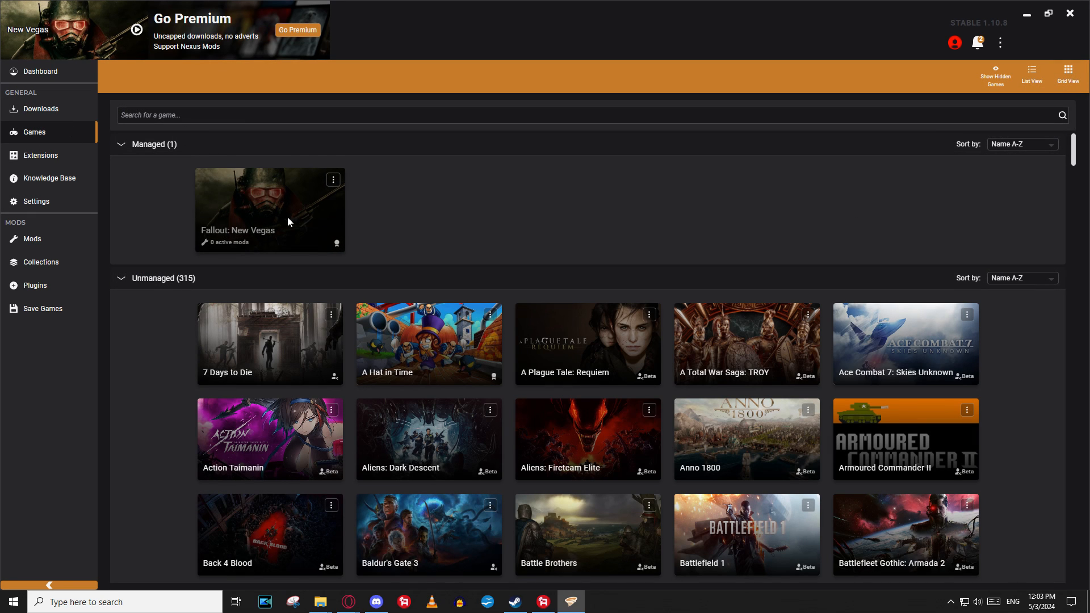
mouse_move(158, 37)
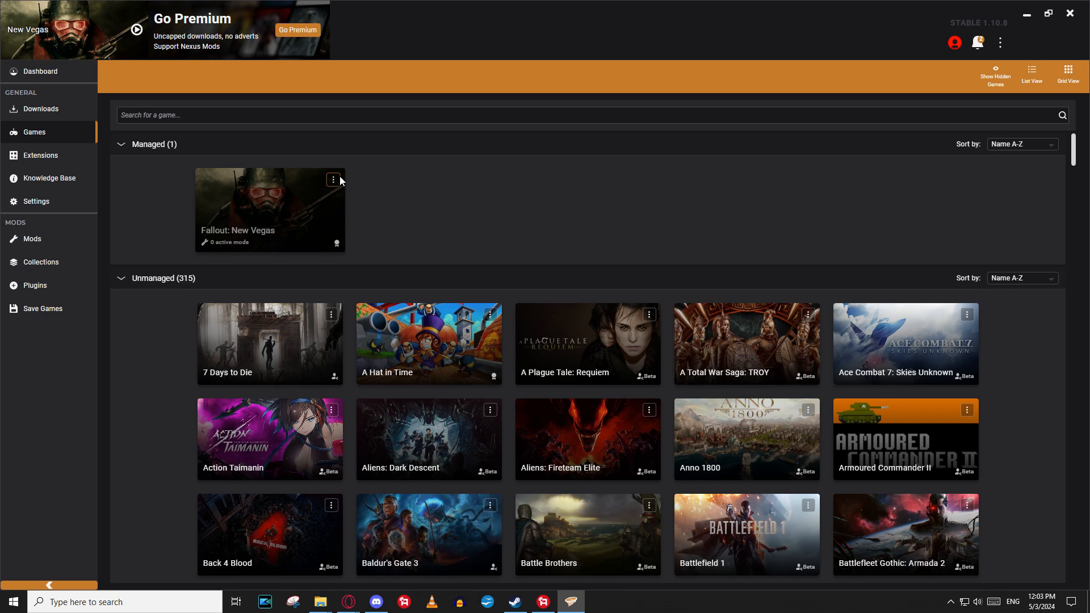
left_click(331, 179)
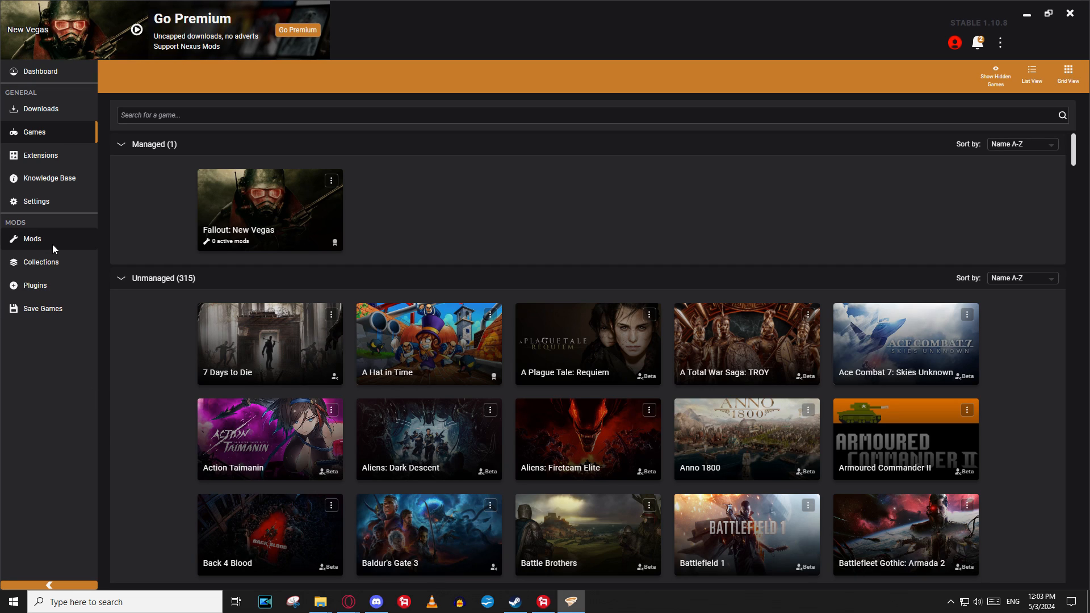
left_click(32, 239)
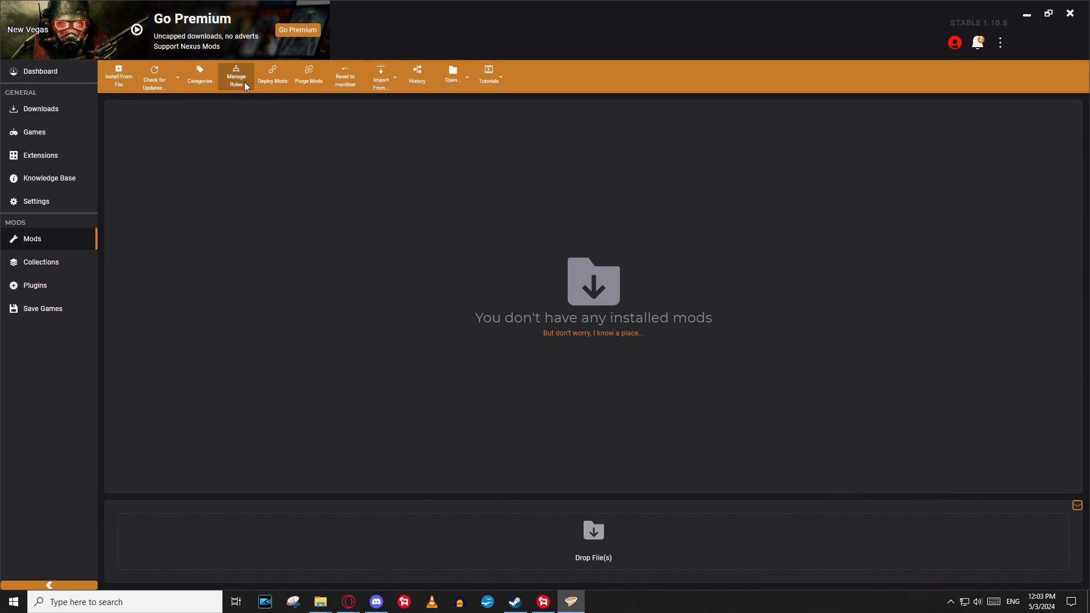
mouse_move(118, 75)
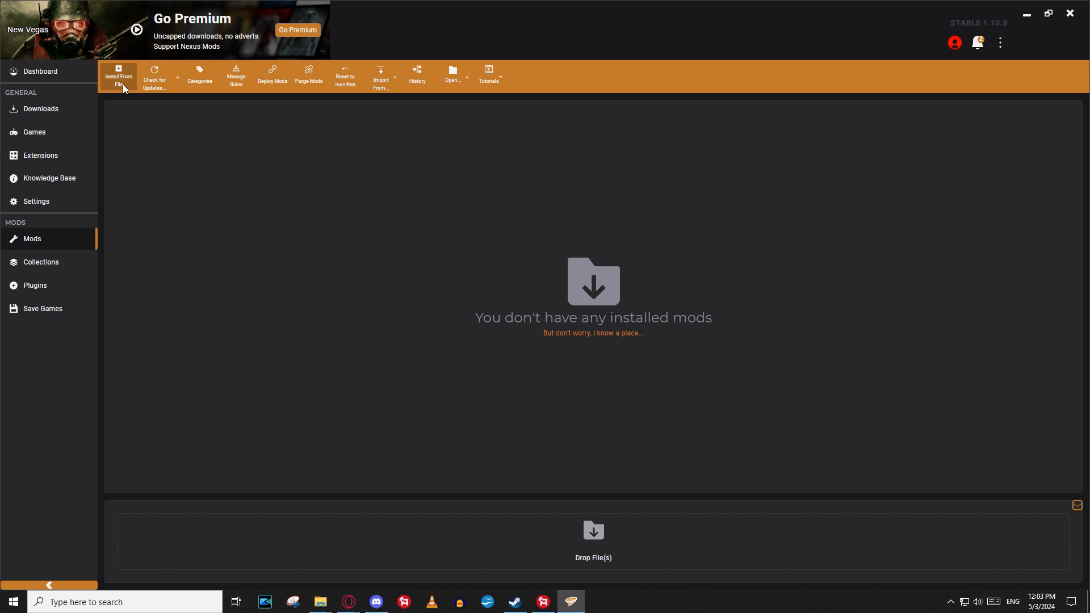
mouse_move(236, 77)
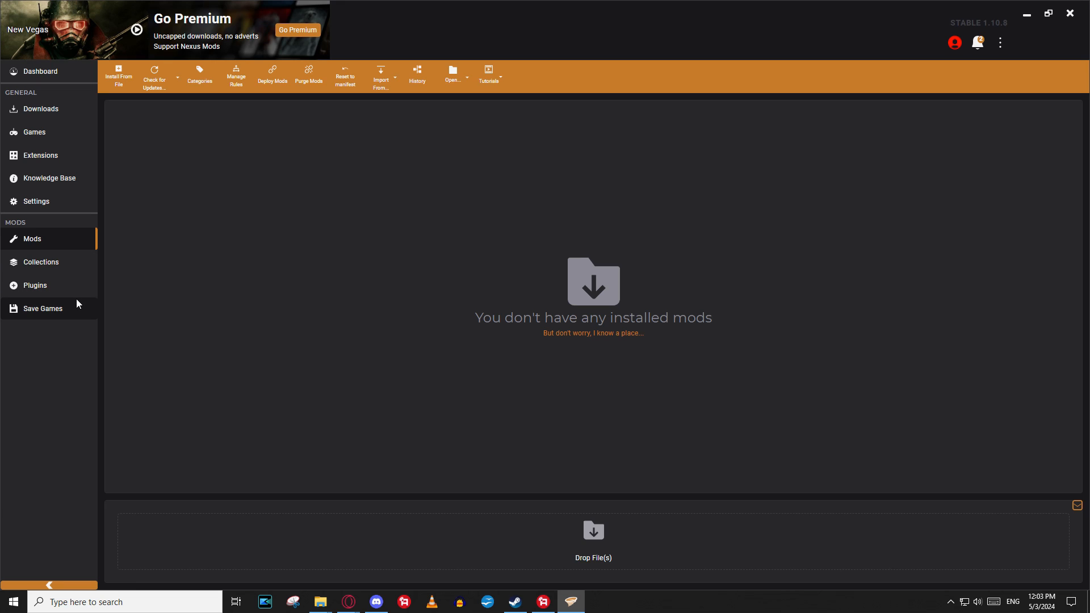
Enable the DLC plugins, including CaravanPack.esm, HonestHearts.esm and MercenaryPack.esm, via Status dropdowns
left_click(35, 285)
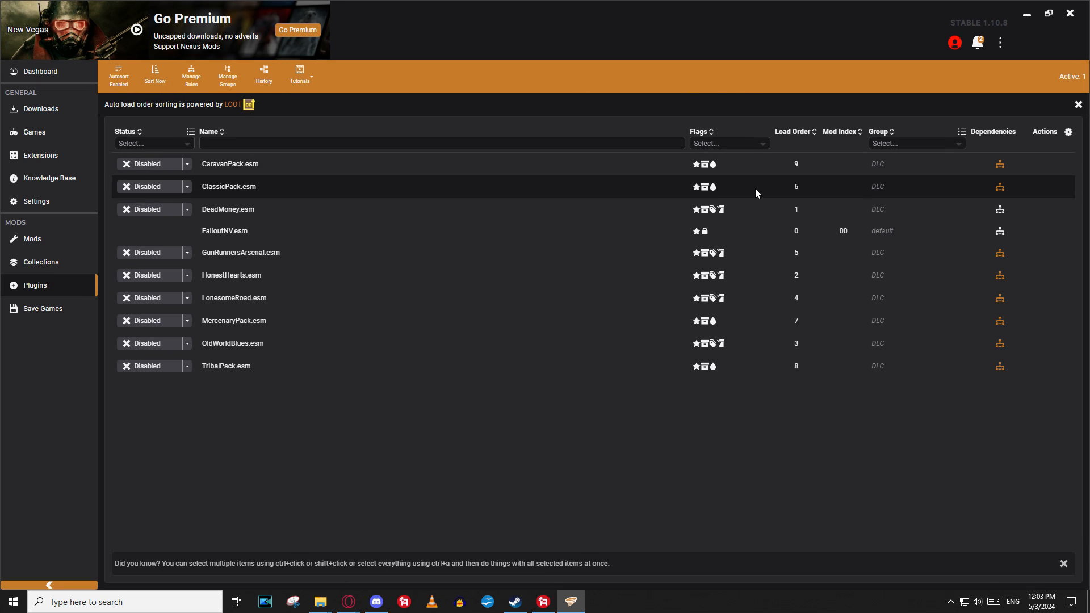
mouse_move(221, 183)
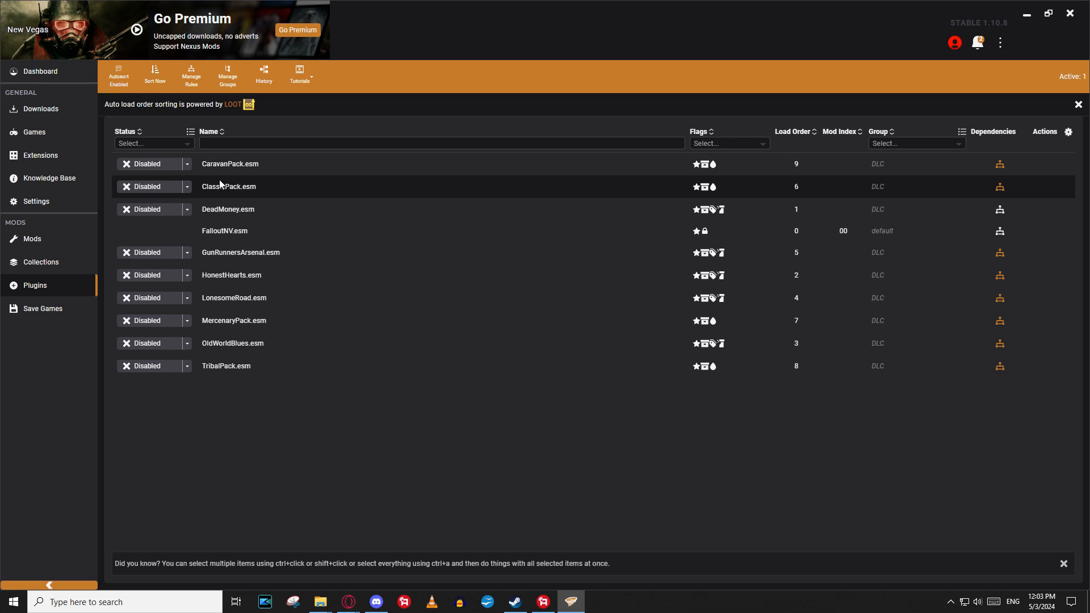
left_click(186, 164)
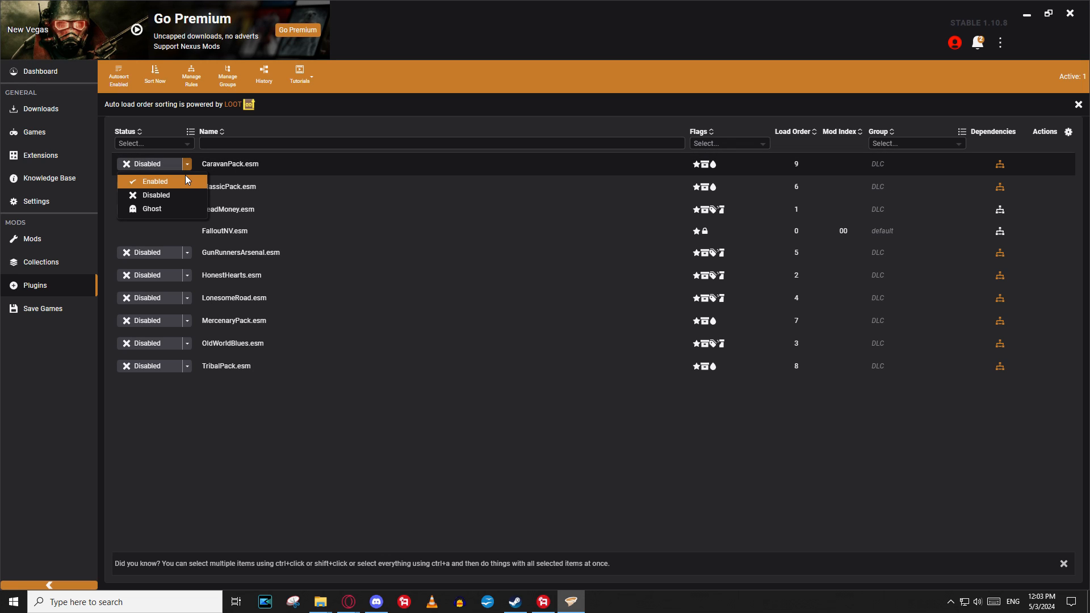
left_click(155, 182)
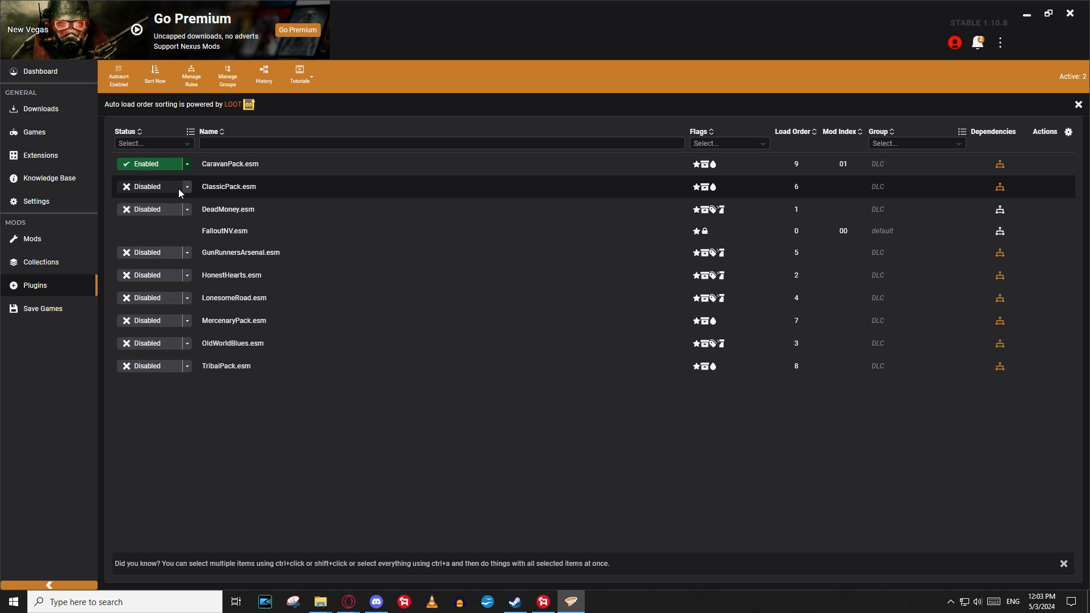
left_click(186, 210)
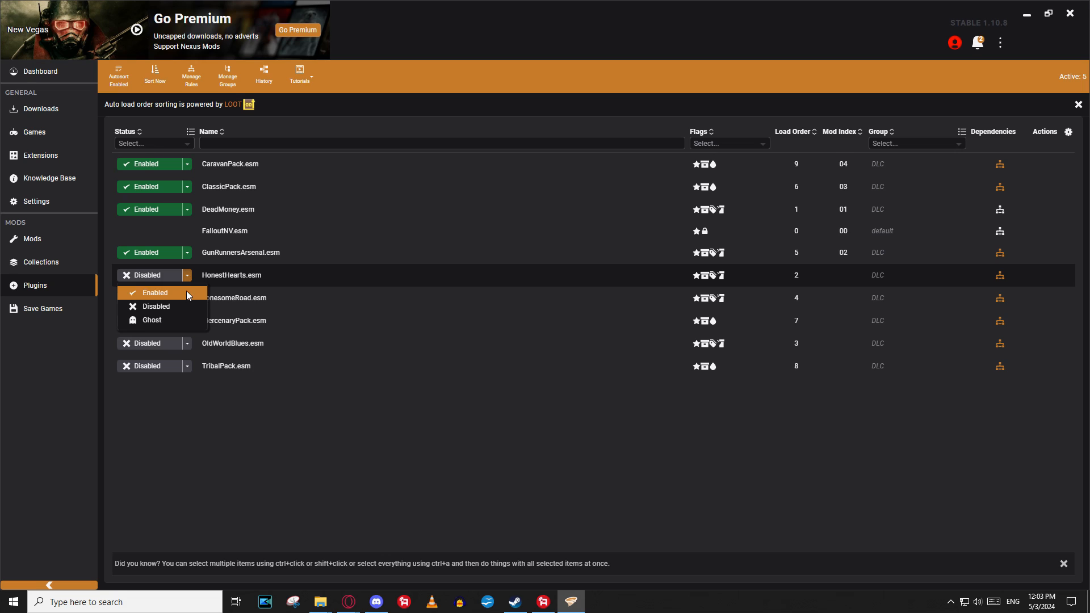
left_click(154, 292)
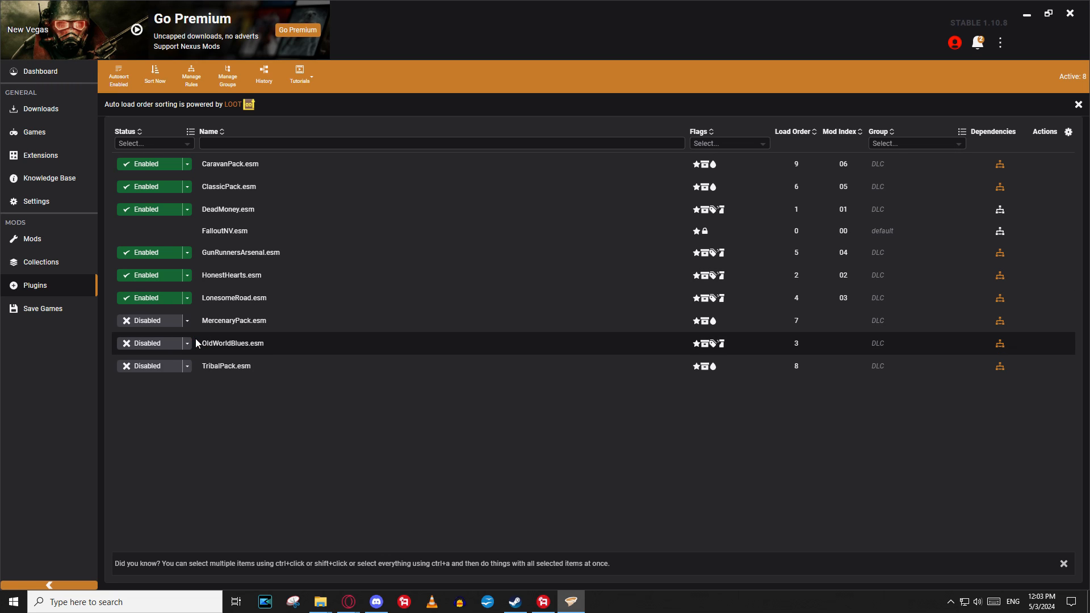
left_click(186, 321)
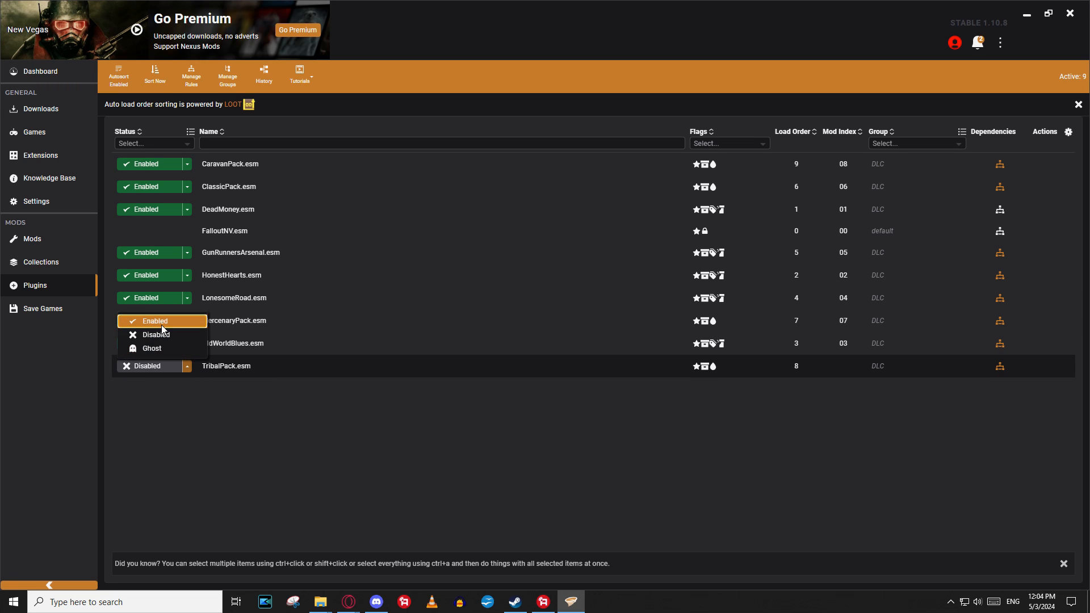
left_click(156, 321)
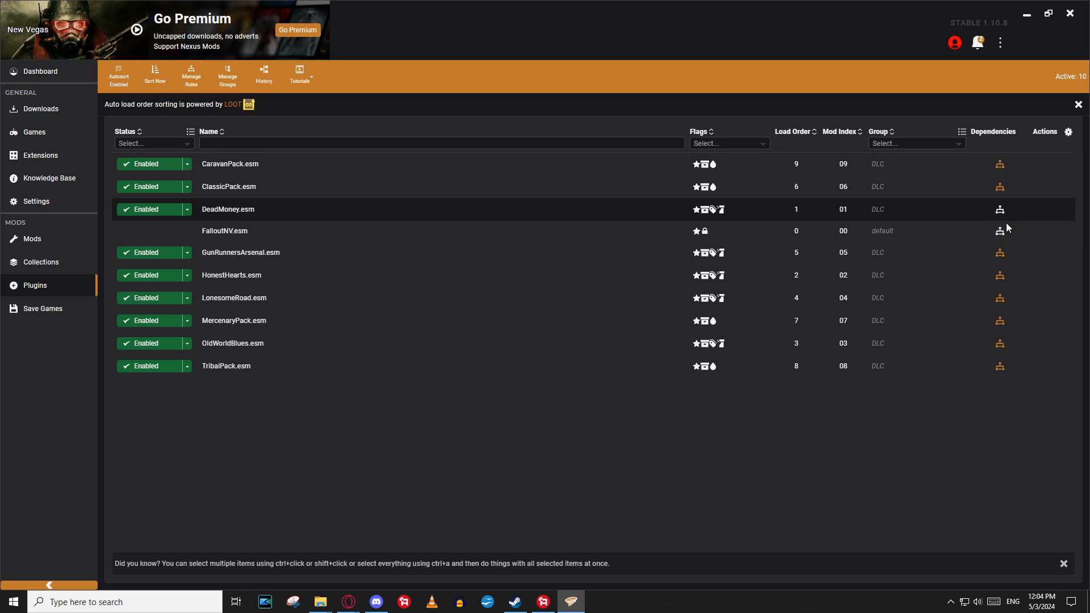
mouse_move(257, 211)
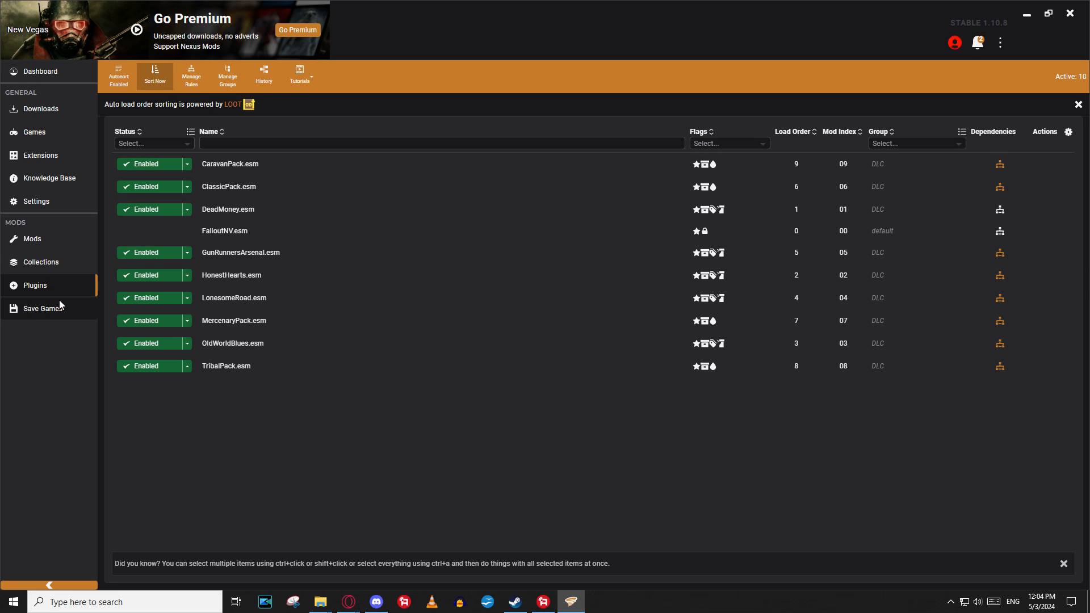
Launch Fallout: New Vegas, confirm xNVSE 6.3.5 on the menu, and quit
left_click(32, 239)
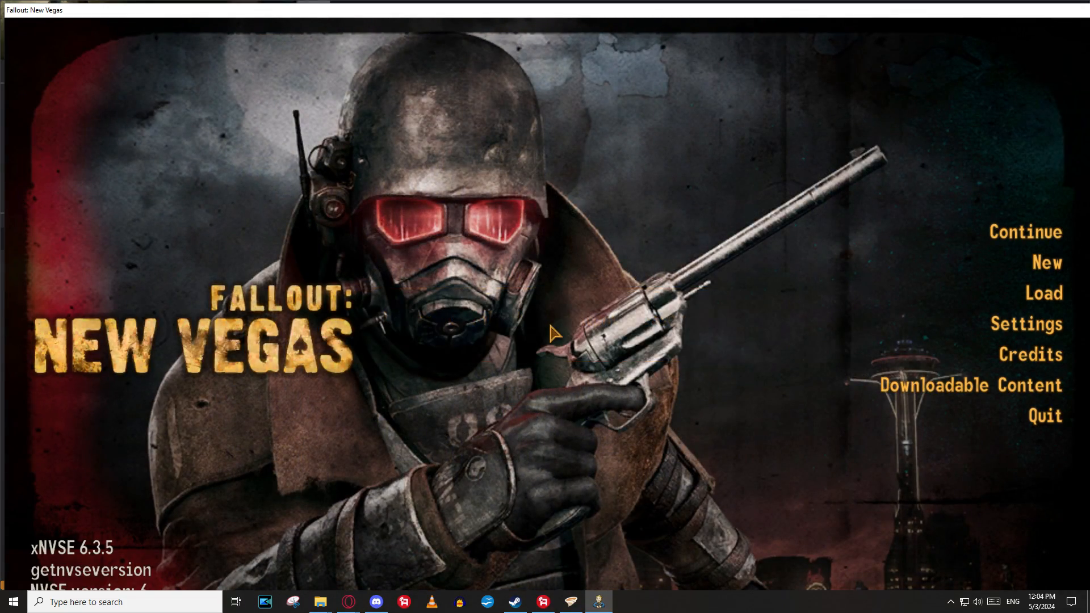
mouse_move(112, 529)
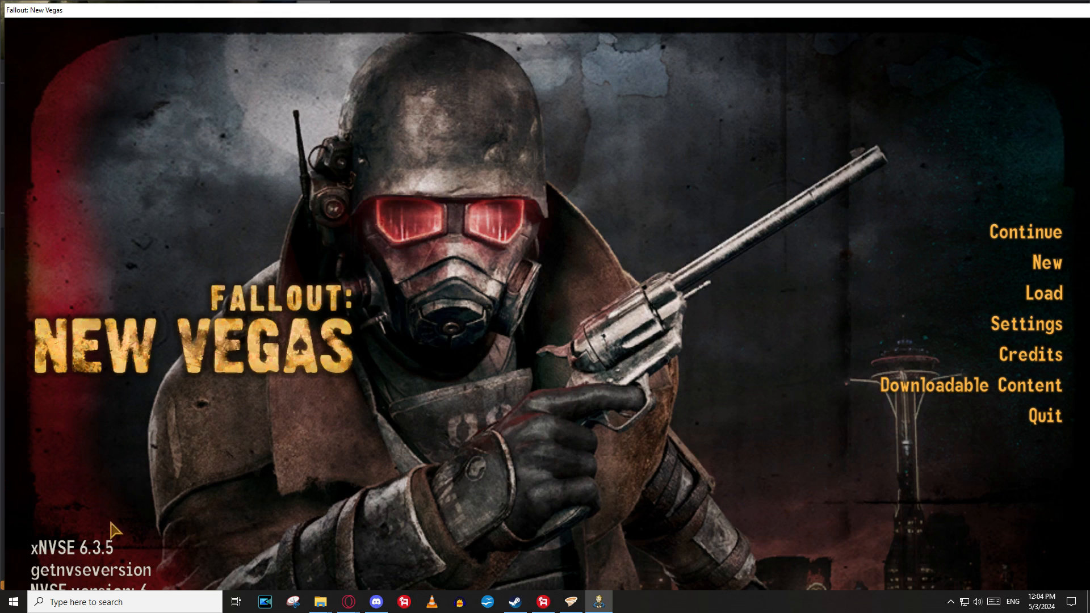
mouse_move(997, 31)
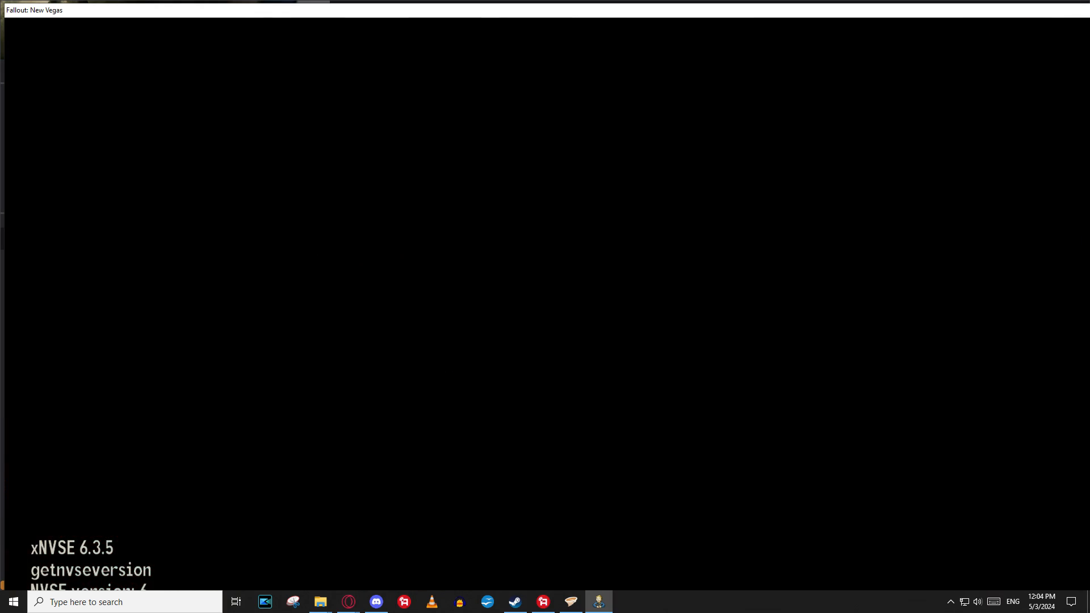
left_click(569, 601)
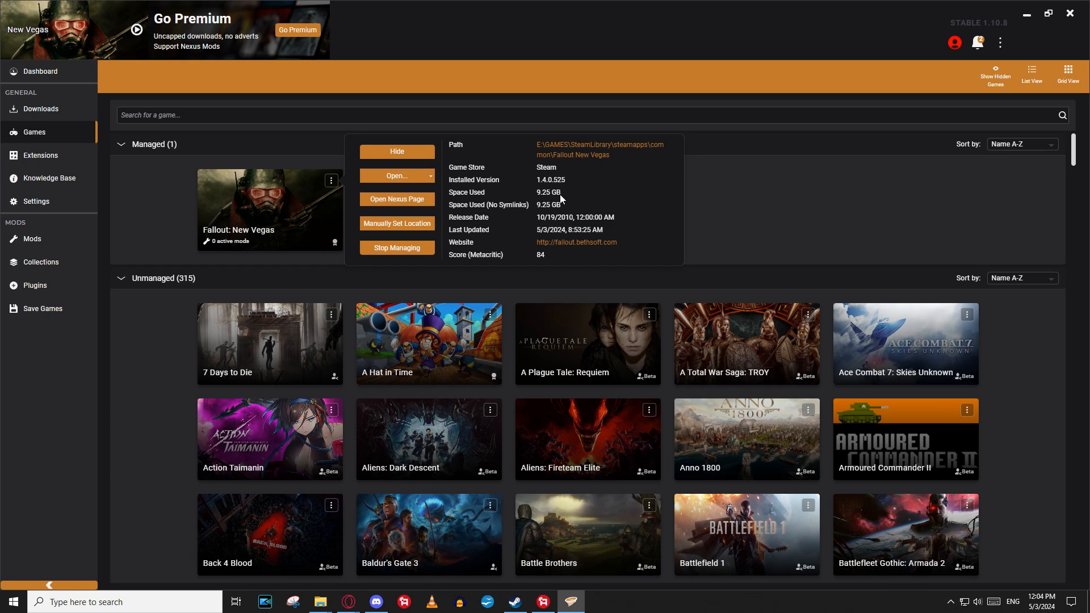
mouse_move(942, 204)
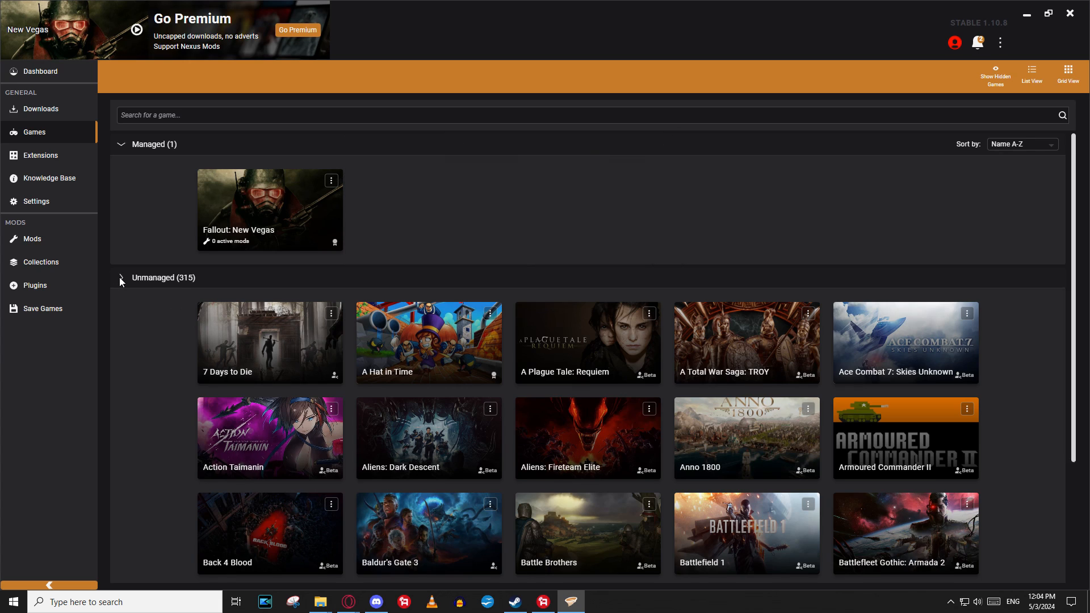
Collapse the unmanaged games and delete the Mojave Wasteland autosave
left_click(121, 277)
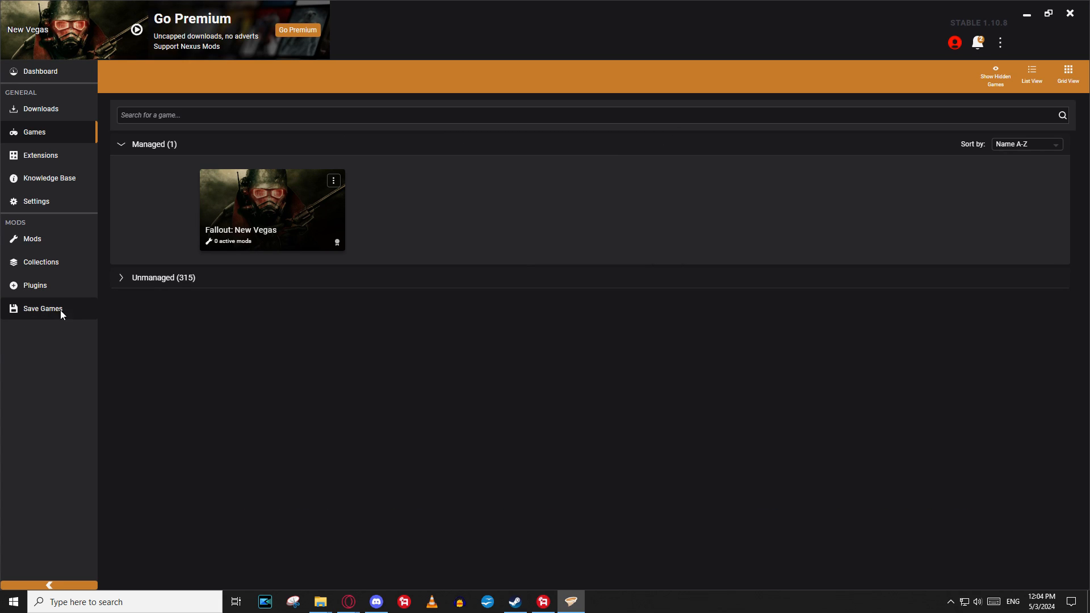
left_click(43, 307)
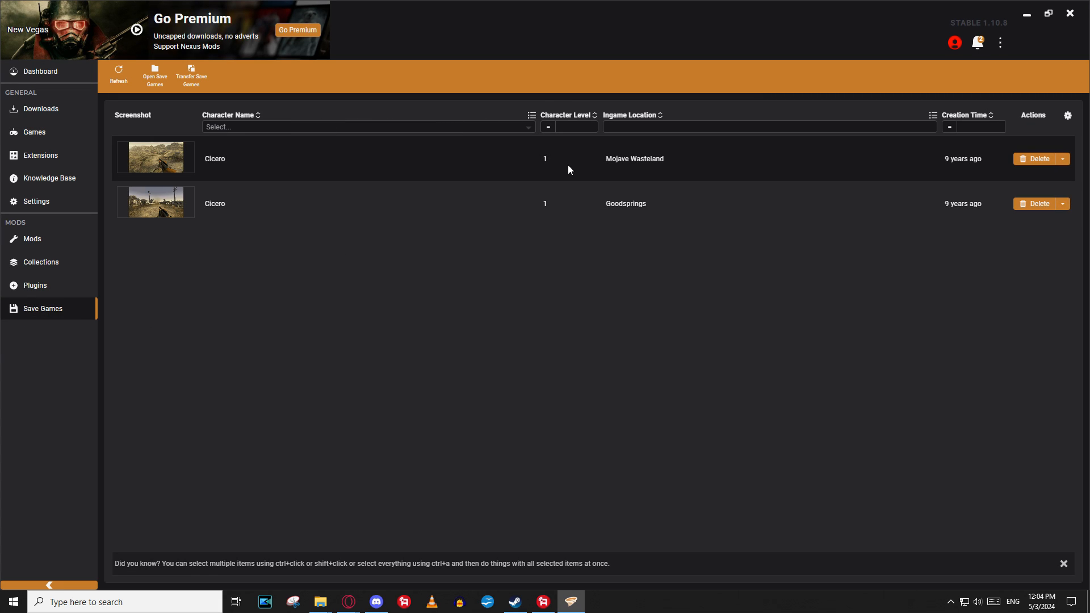
left_click(1035, 159)
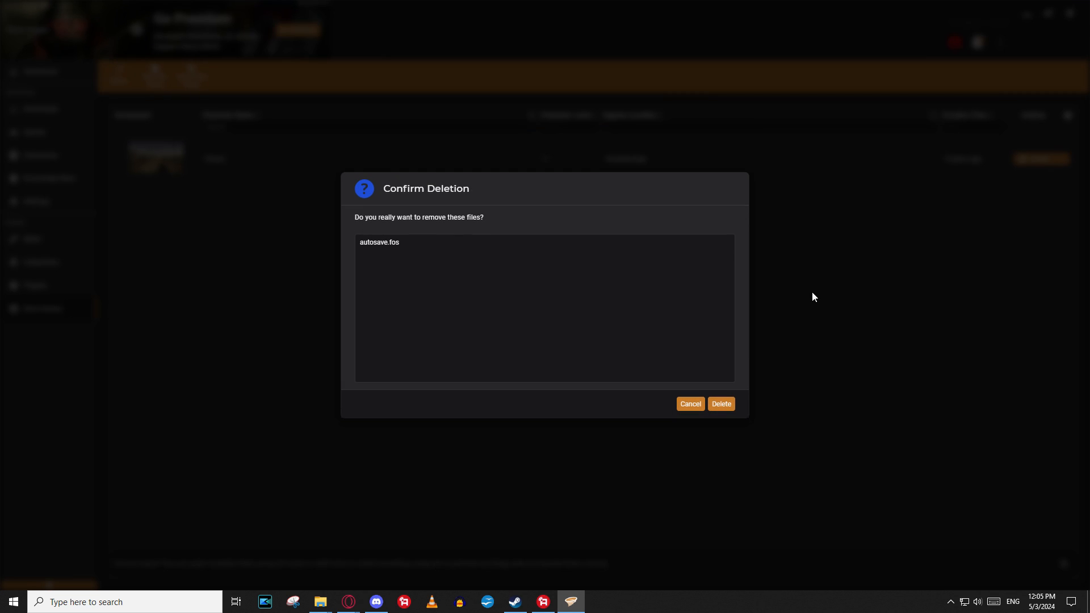
left_click(721, 403)
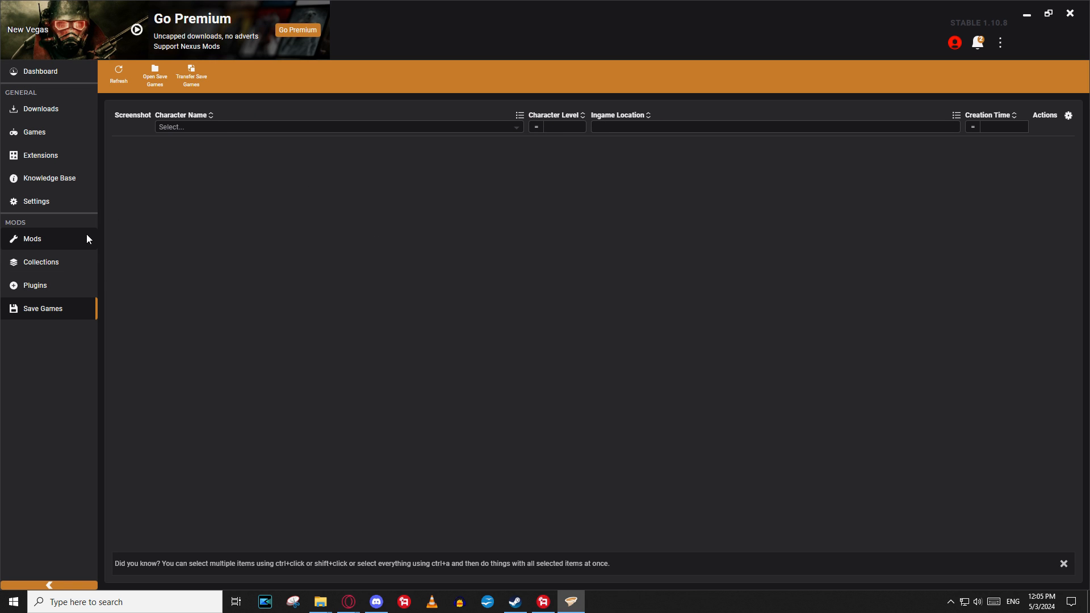
Check the Plugins and Save Games pages, then show the Mods page
left_click(34, 285)
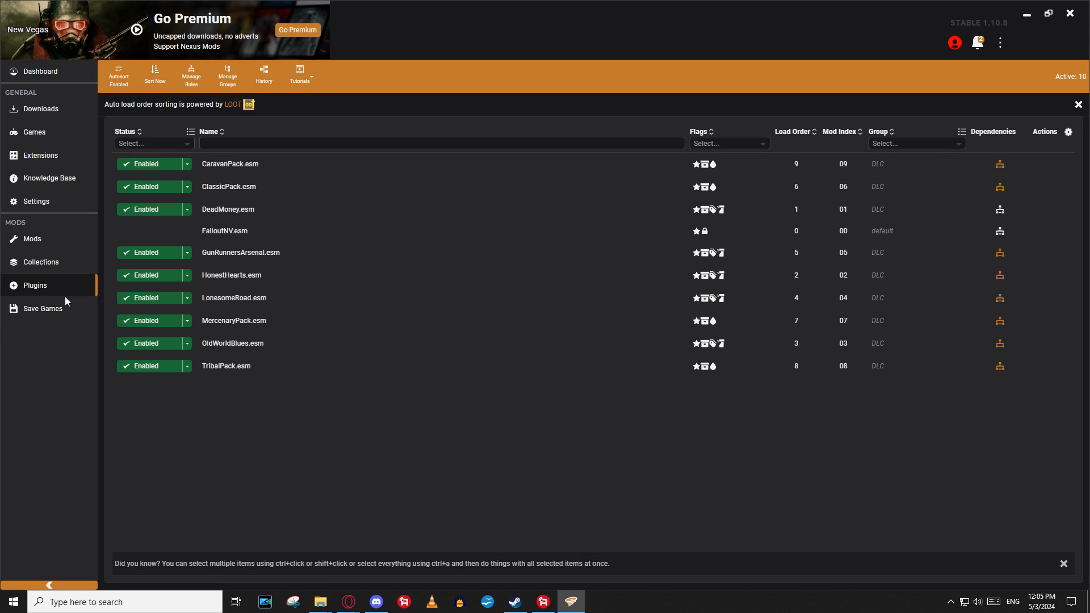
left_click(43, 307)
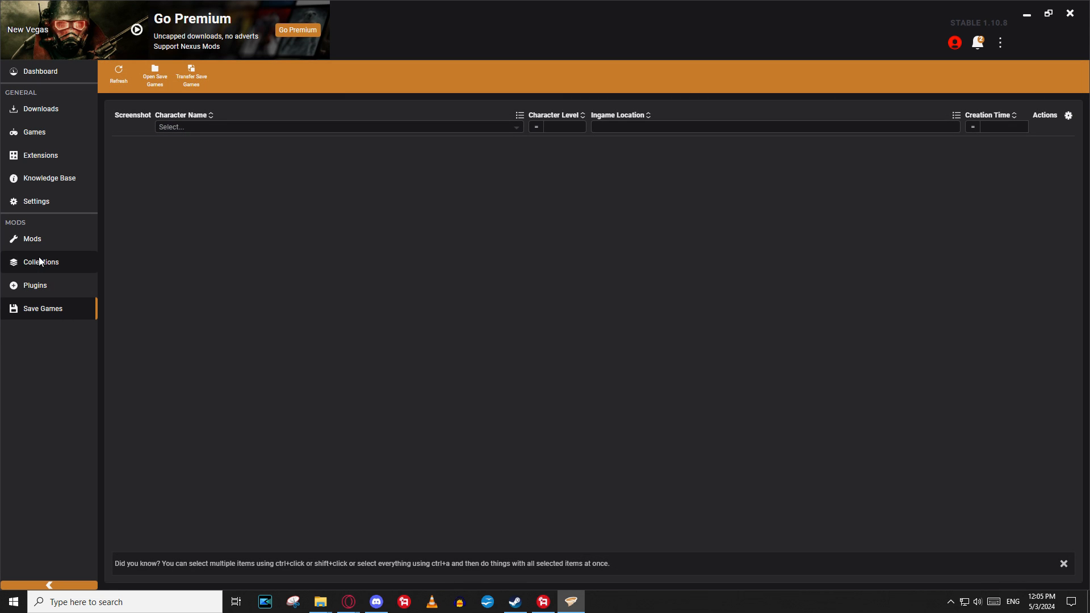
left_click(32, 238)
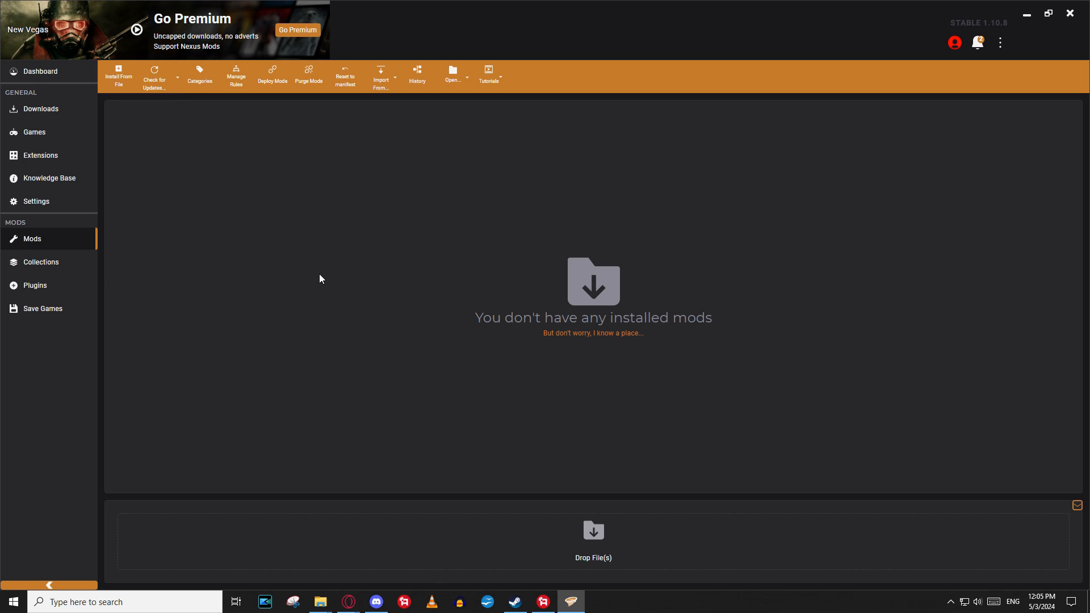
mouse_move(518, 299)
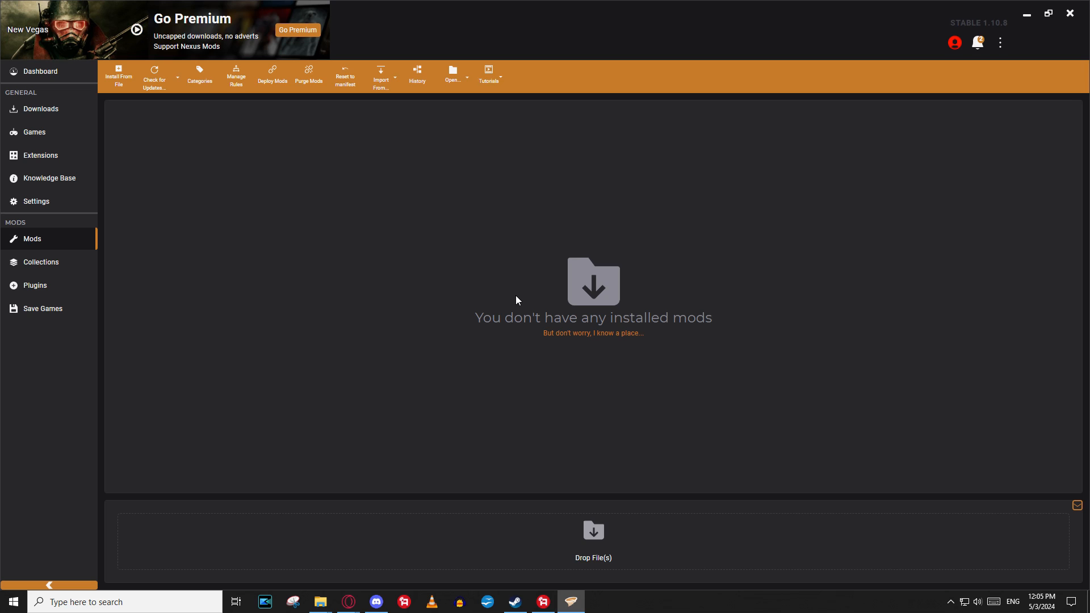
mouse_move(458, 392)
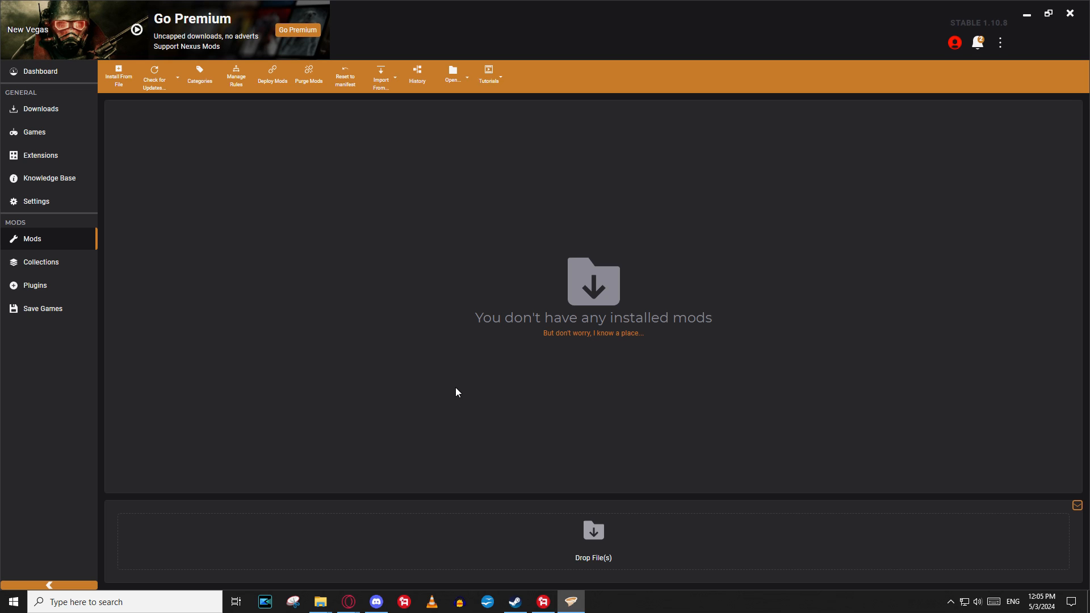
mouse_move(492, 402)
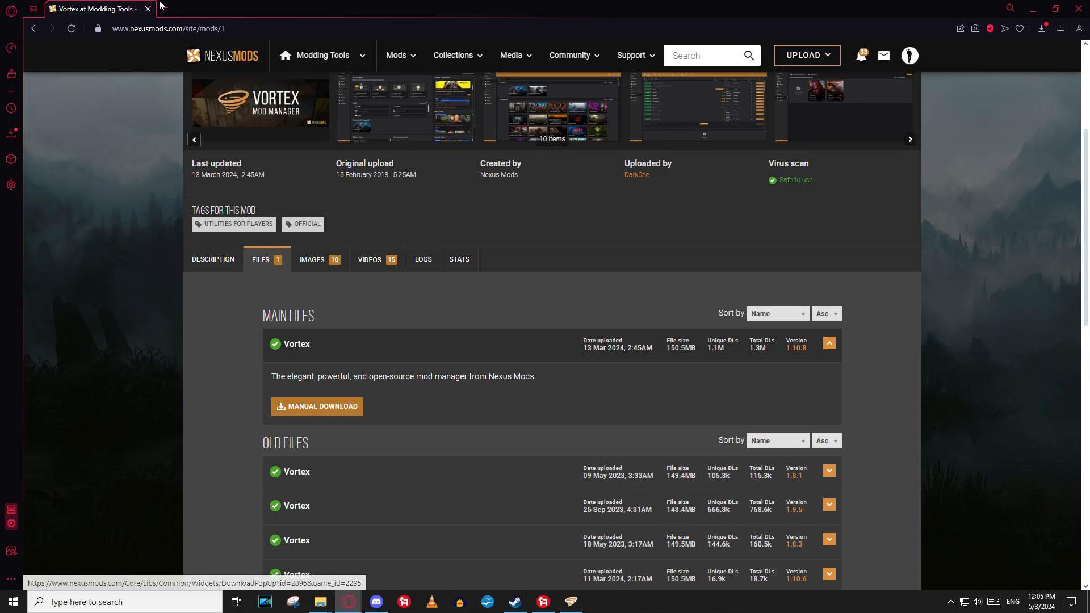
Search for '4gb enable' and 'fallout new vegas' to find the 4GB Patcher mod
left_click(709, 55)
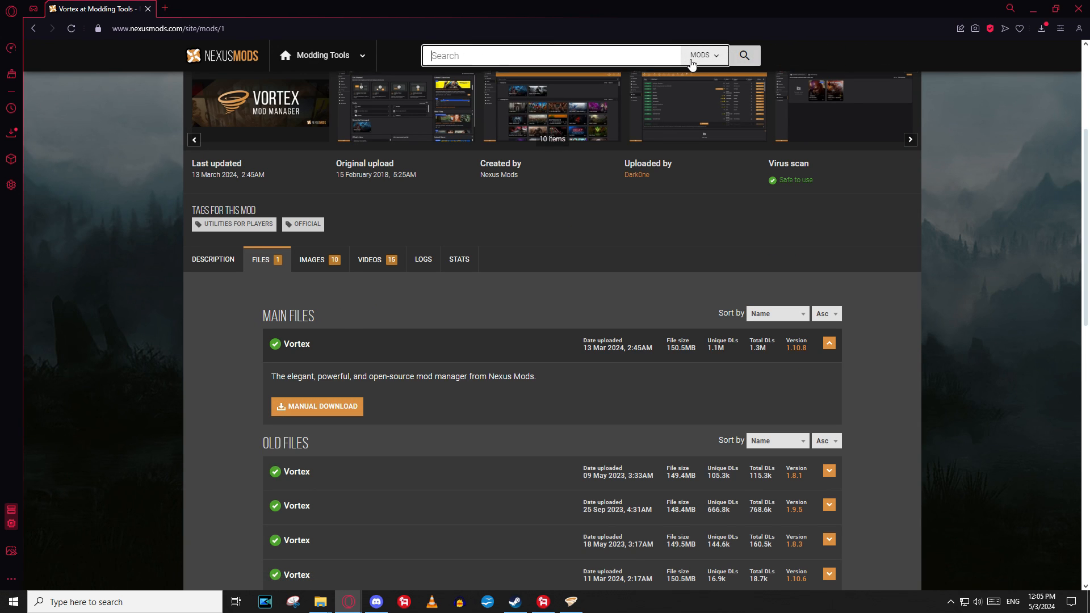
type("4gb enable")
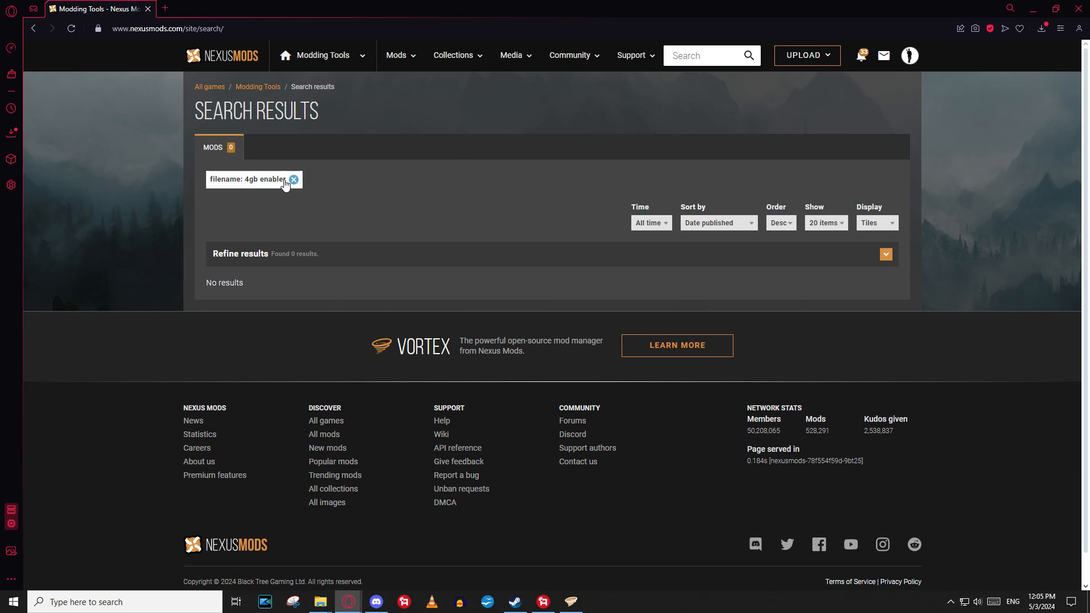
left_click(709, 55)
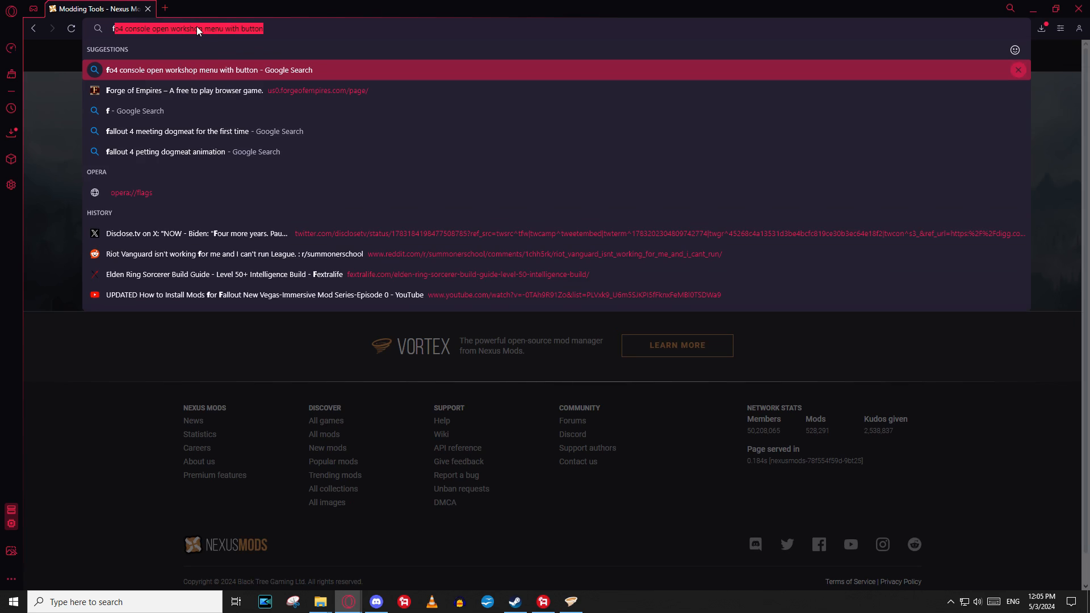
type("fallout new vegas")
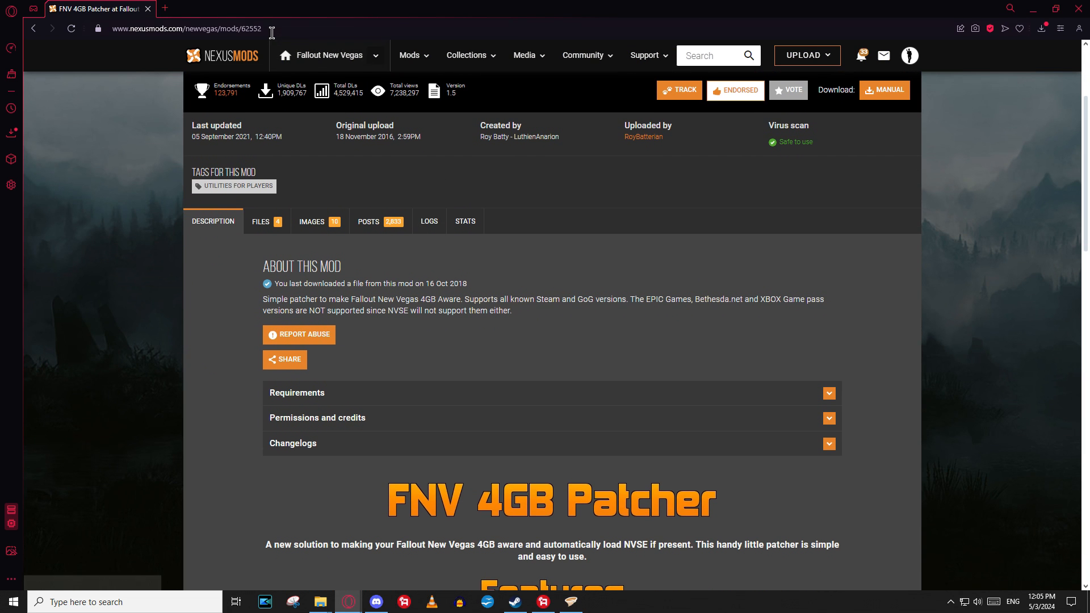
scroll("down", 3)
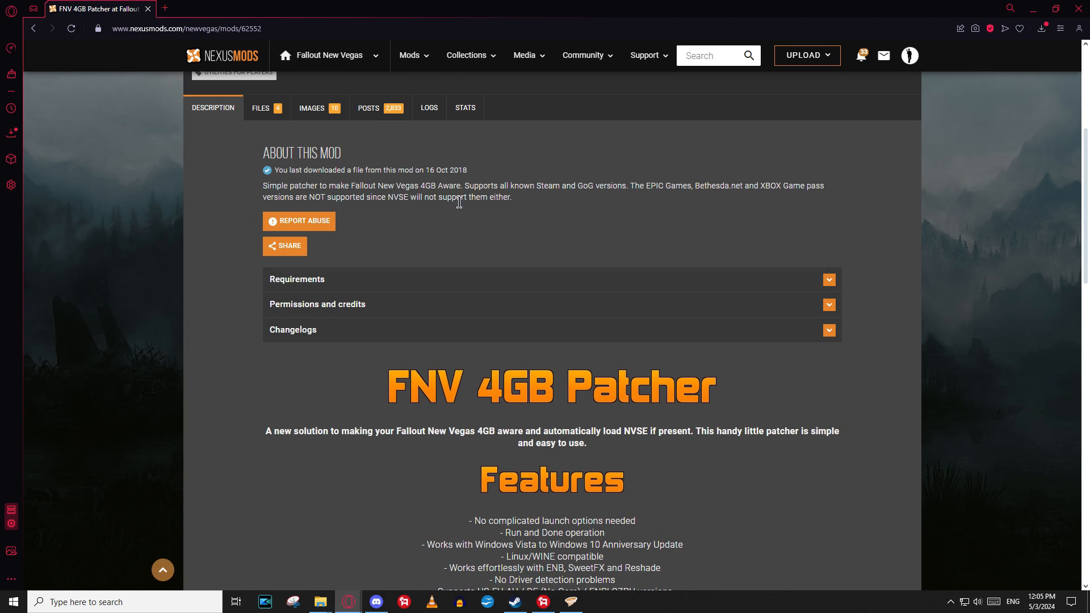
scroll("down", 3)
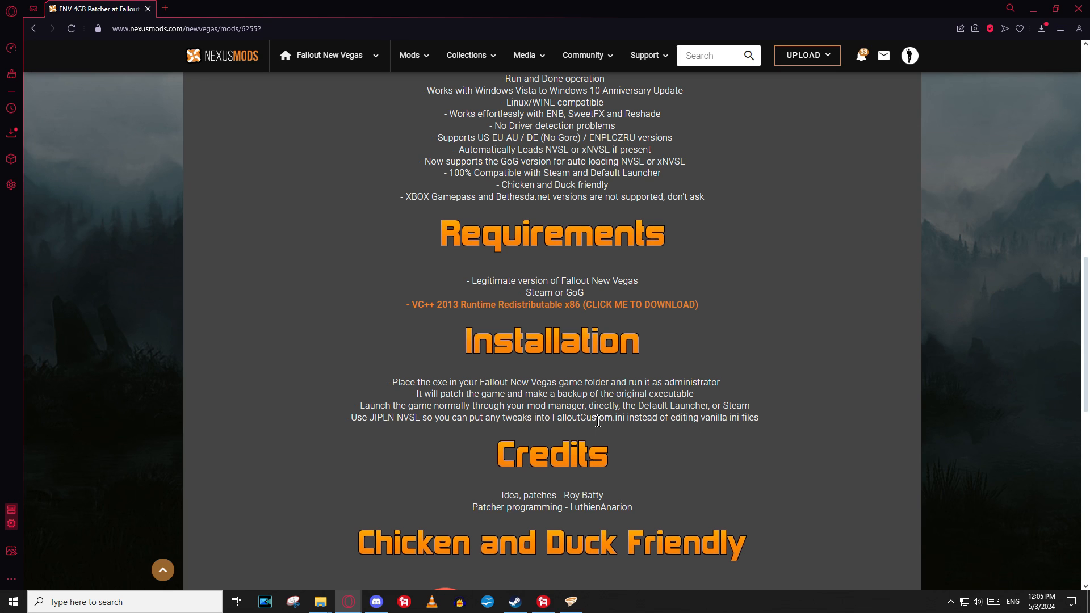
scroll("down", 3)
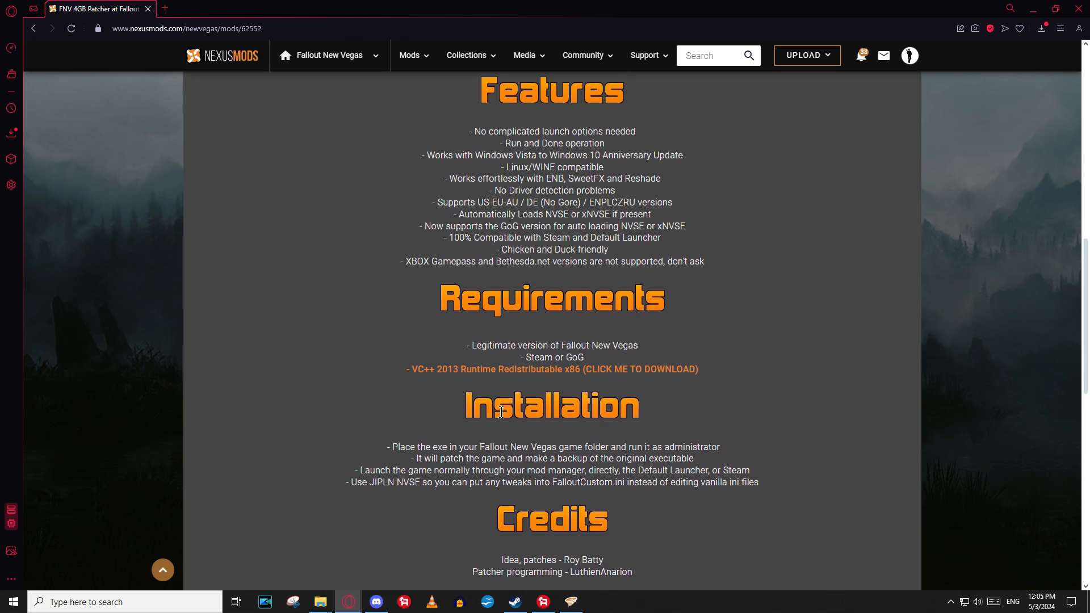
Manually download the 4GB Patcher file and show it in its Downloads folder
left_click(261, 108)
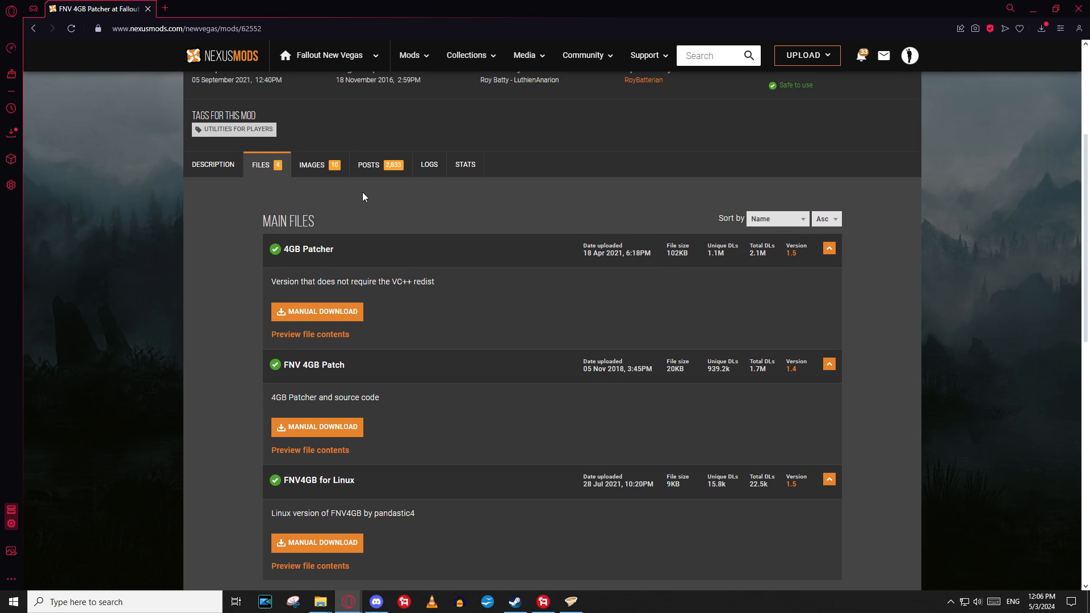
mouse_move(378, 257)
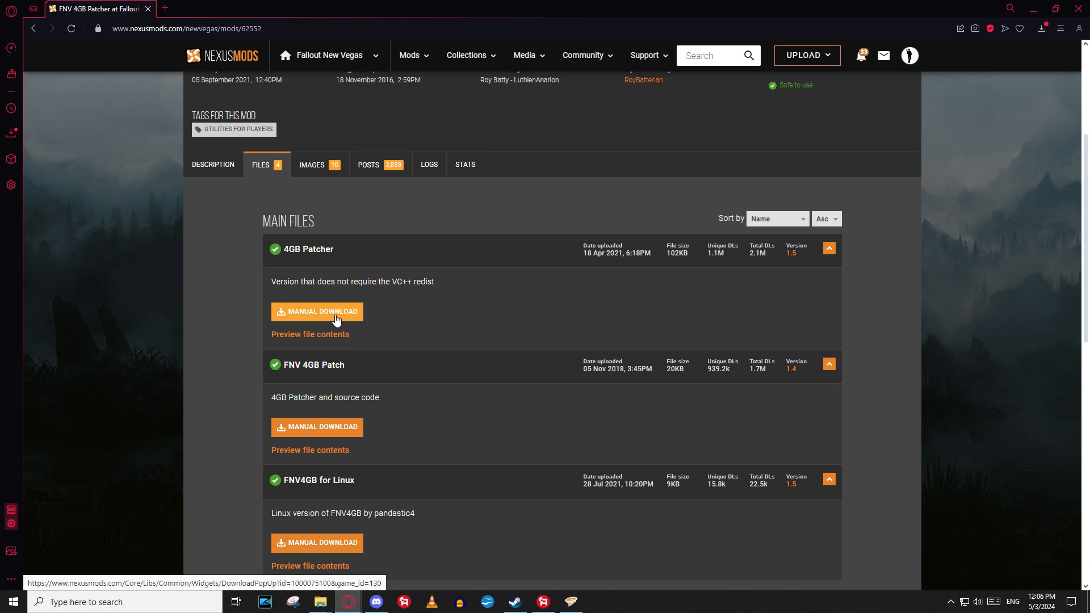
left_click(317, 312)
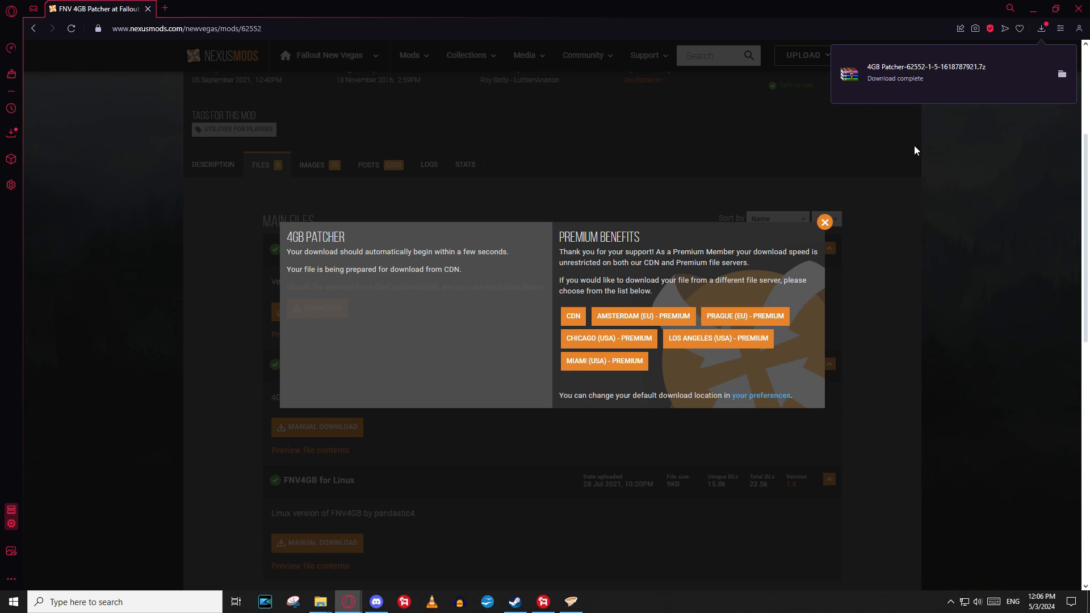
left_click(824, 222)
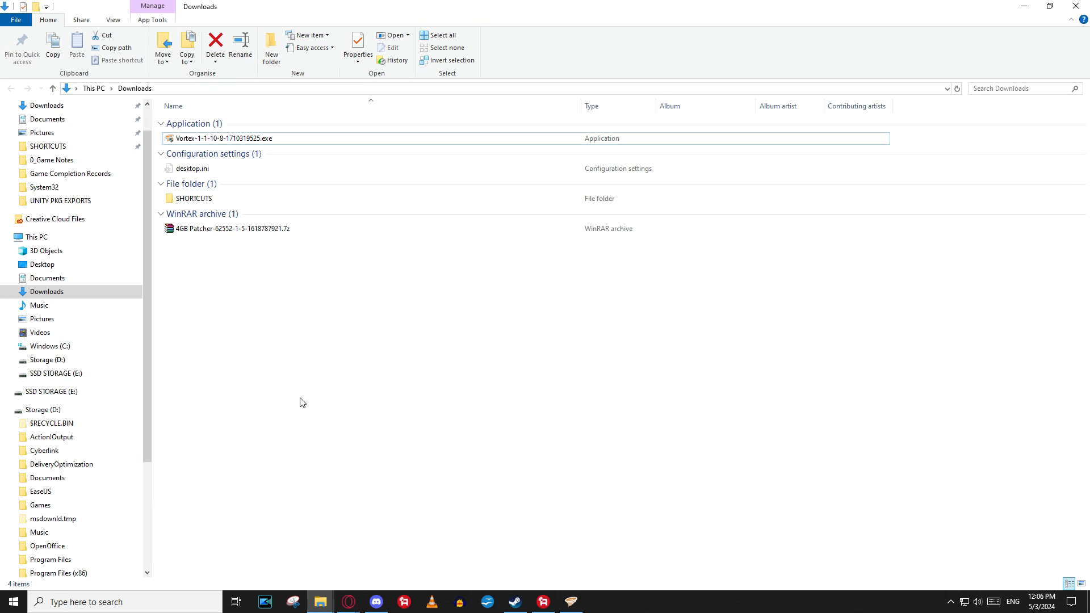
Extract FNVpatch.exe from the 4GB Patcher archive into Downloads and delete the Vortex installer
right_click(232, 228)
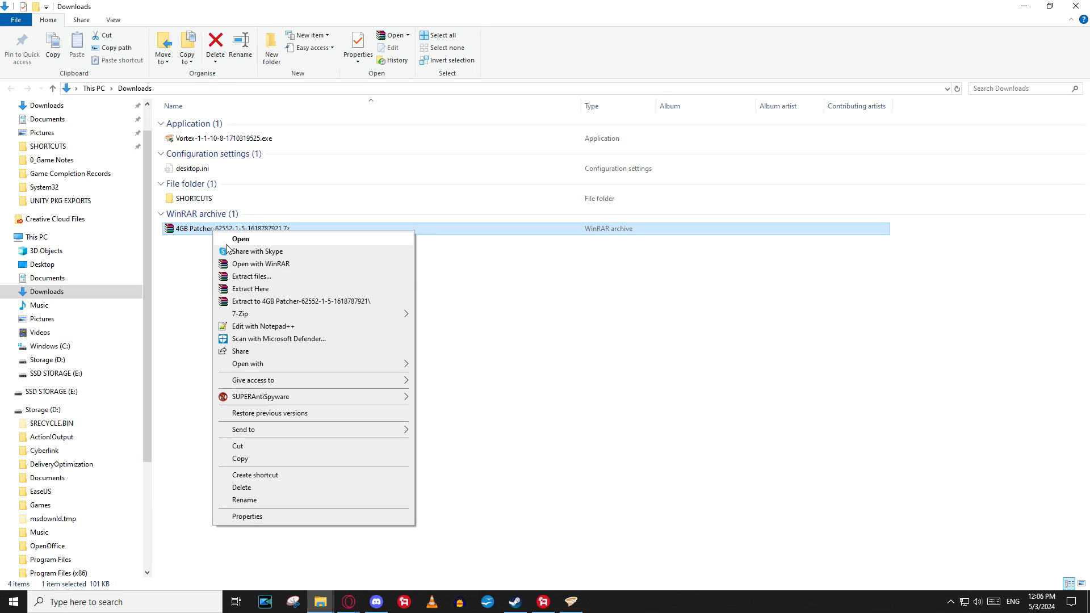
left_click(250, 288)
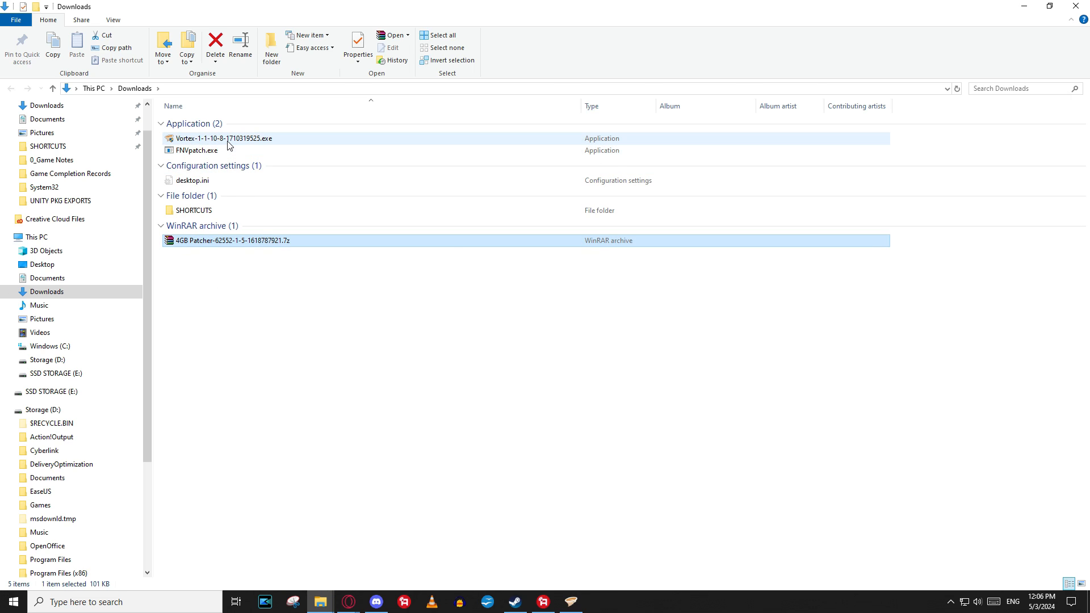
left_click(223, 139)
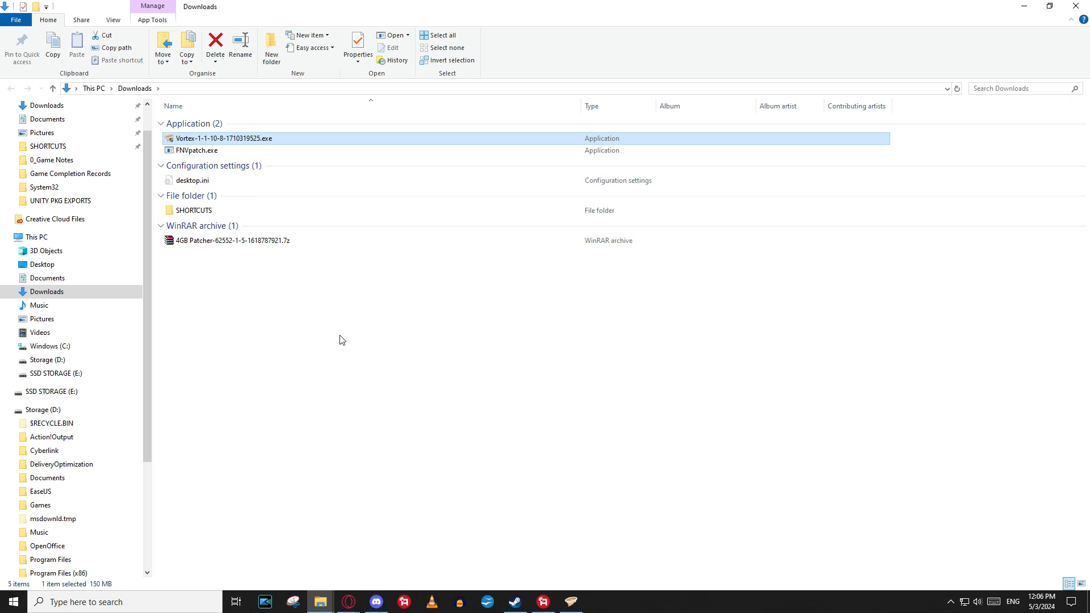
left_click(214, 41)
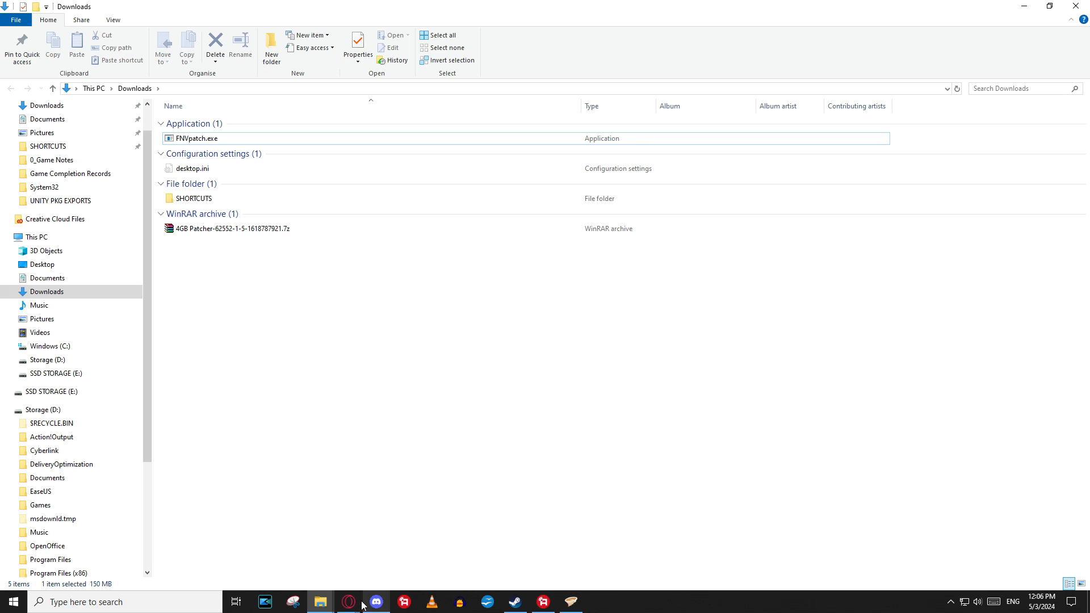
Download vcredist_x86.exe from the patcher page's VC++ 2013 Runtime Redistributable requirement link
left_click(347, 601)
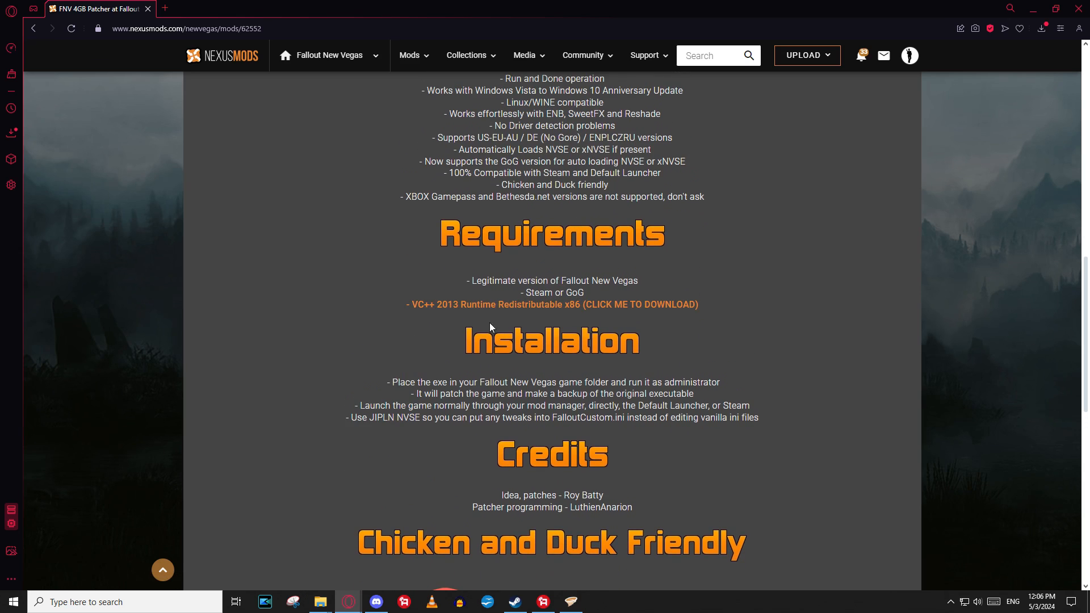
mouse_move(496, 312)
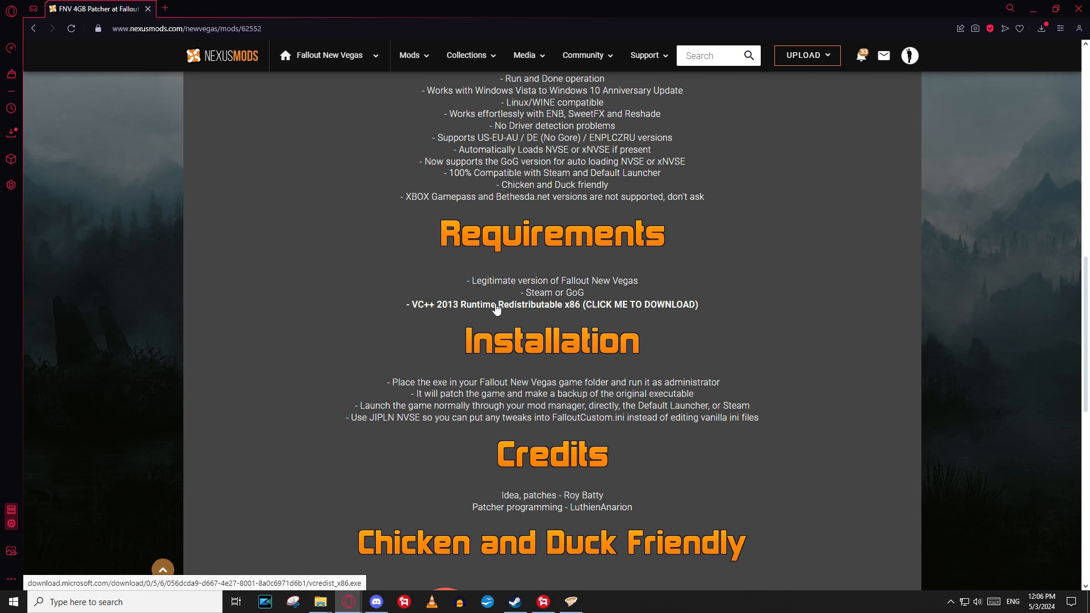
mouse_move(486, 312)
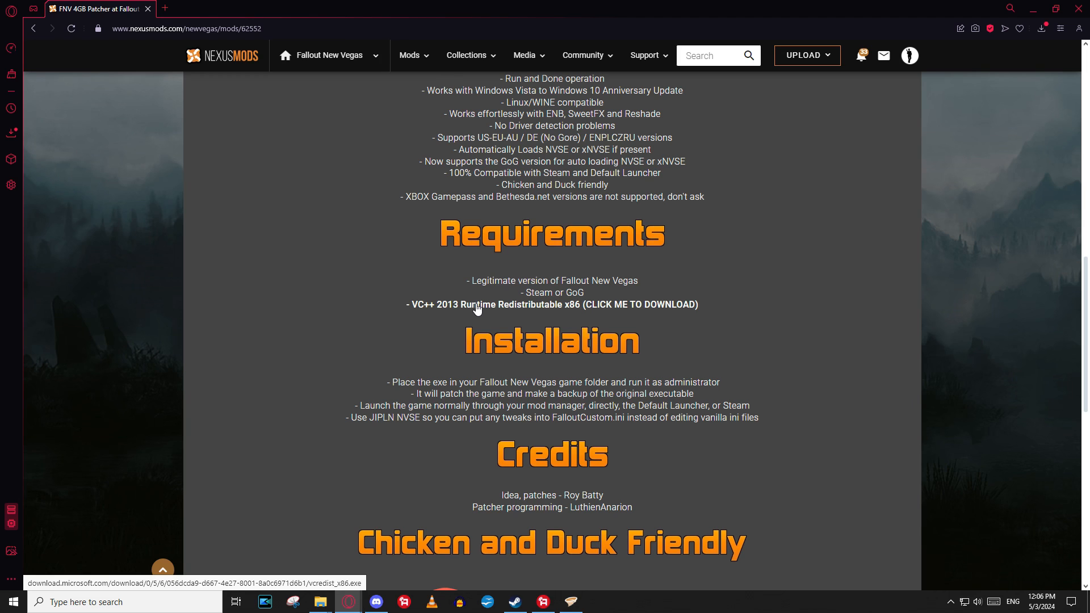
left_click(549, 304)
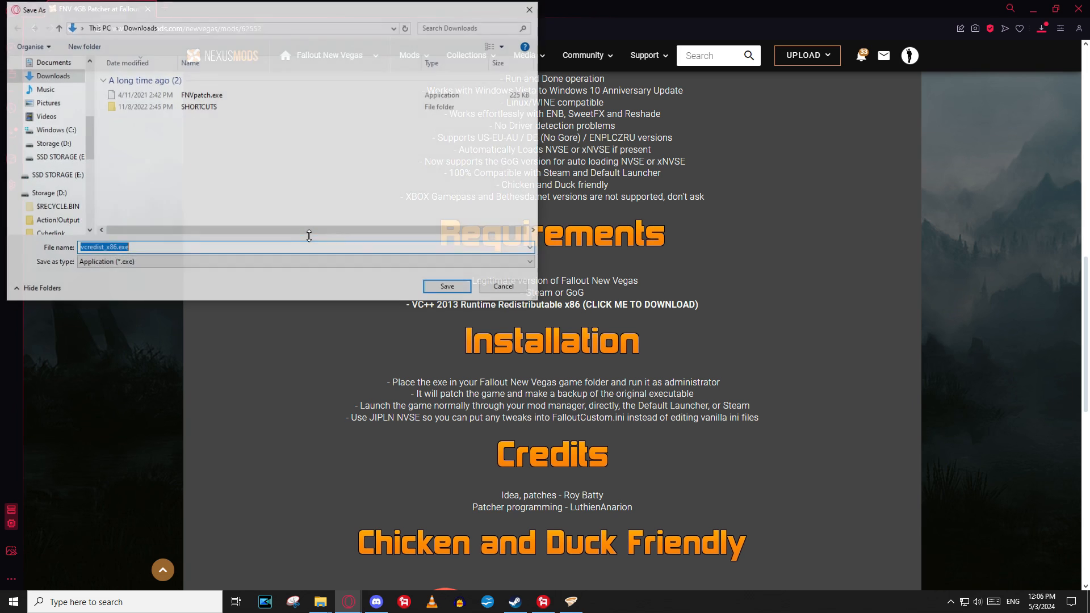
left_click(447, 286)
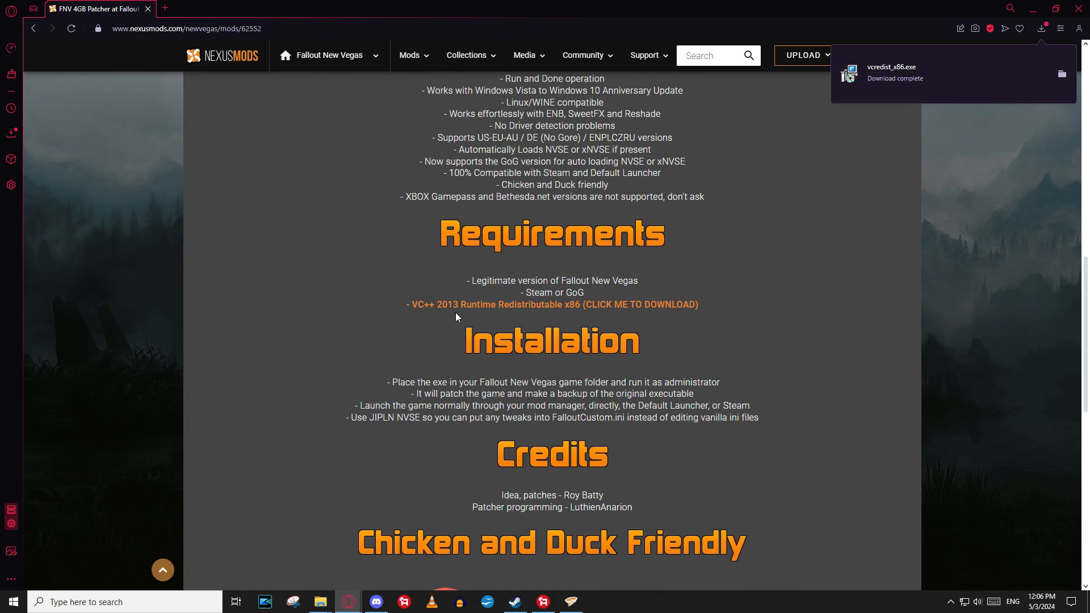
left_click(319, 602)
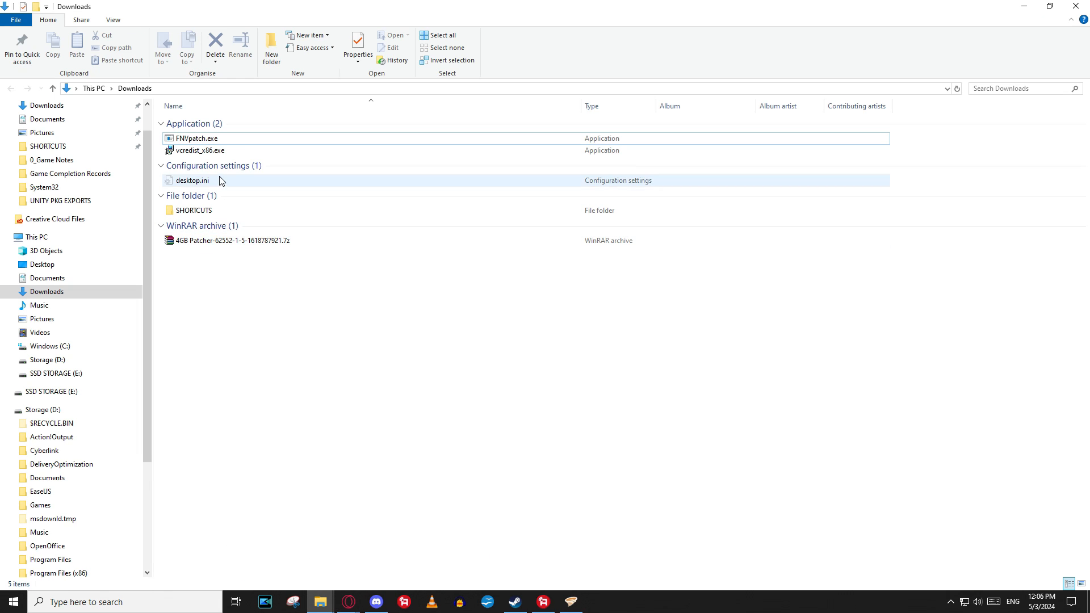
Install Microsoft Visual C++ 2013 Redistributable (x86) from vcredist_x86.exe, approving the UAC prompt
left_click(200, 150)
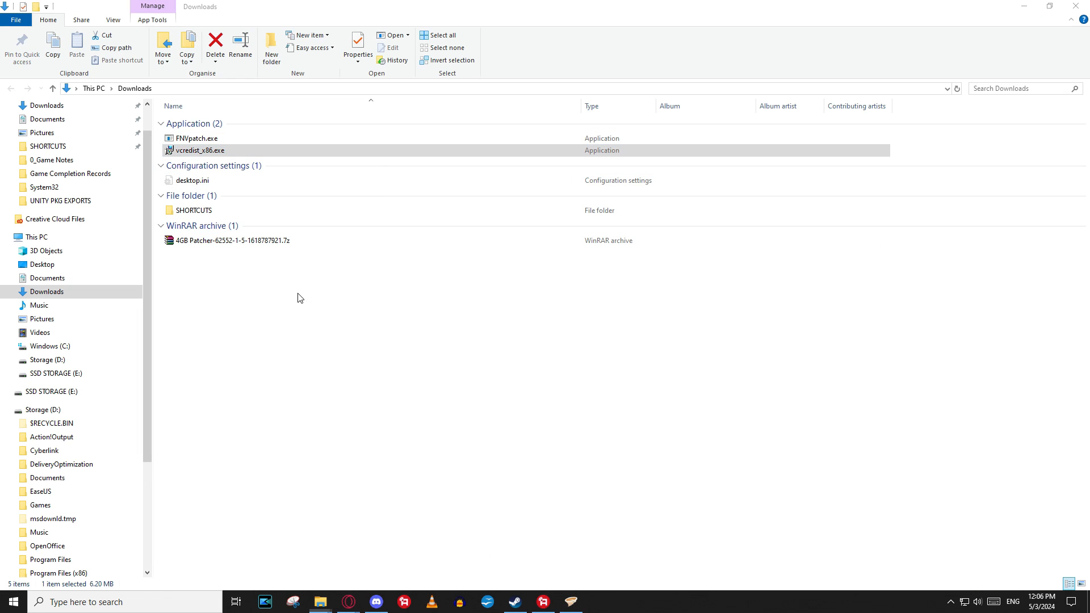
double_click(201, 149)
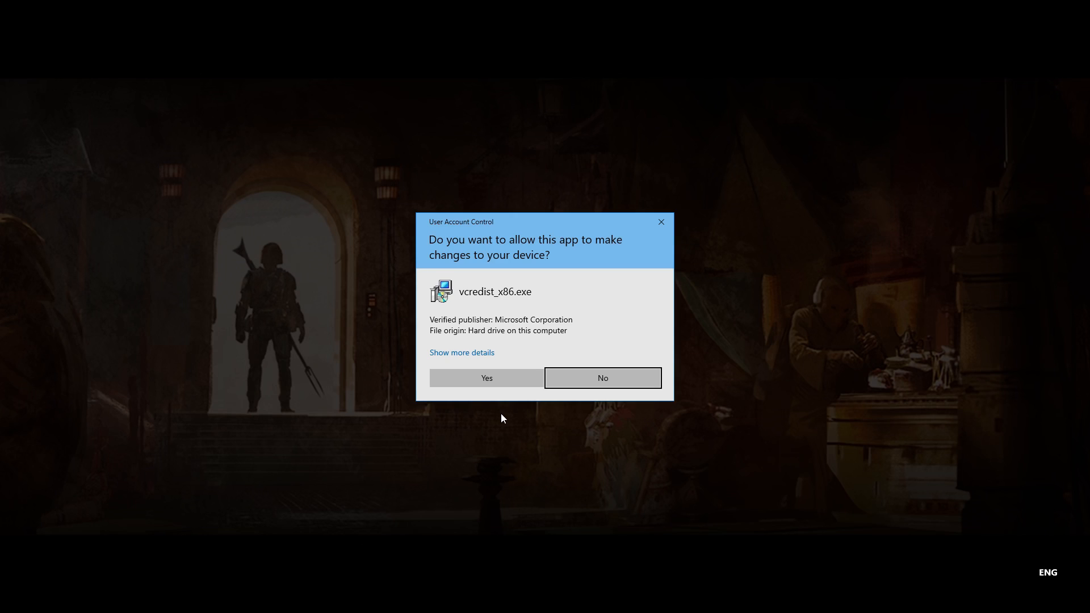
left_click(485, 378)
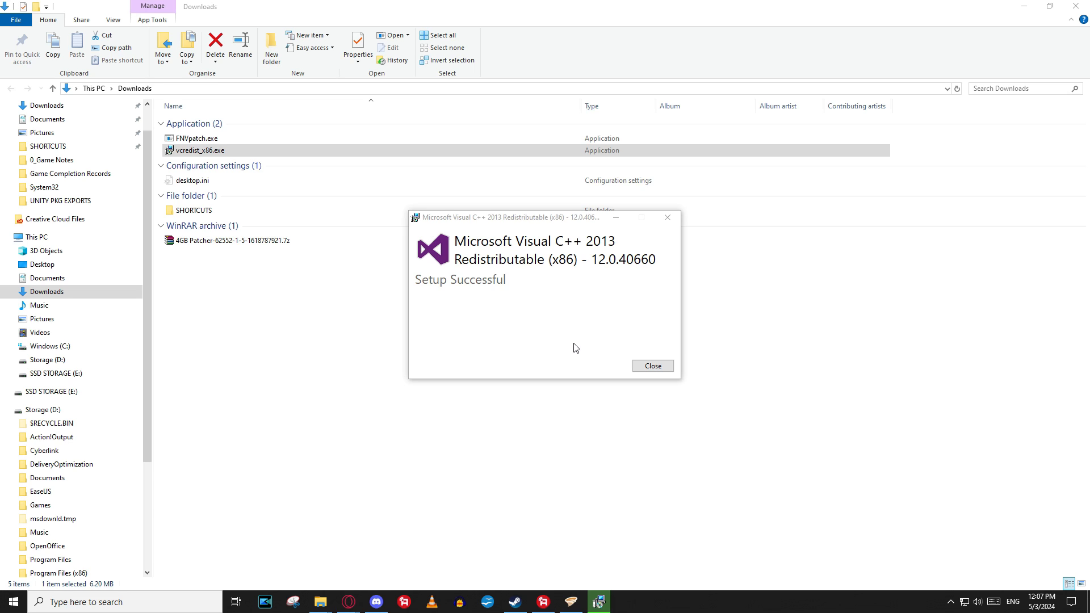
left_click(651, 365)
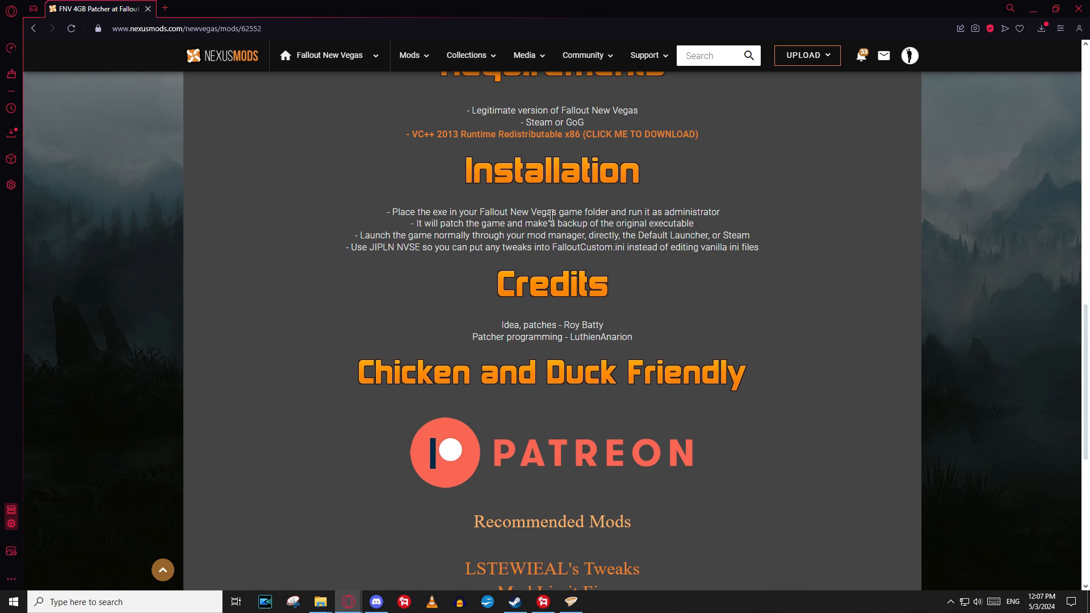
Move FNVpatch.exe into the Fallout New Vegas folder and run it as administrator to patch FalloutNV.exe
left_click(319, 602)
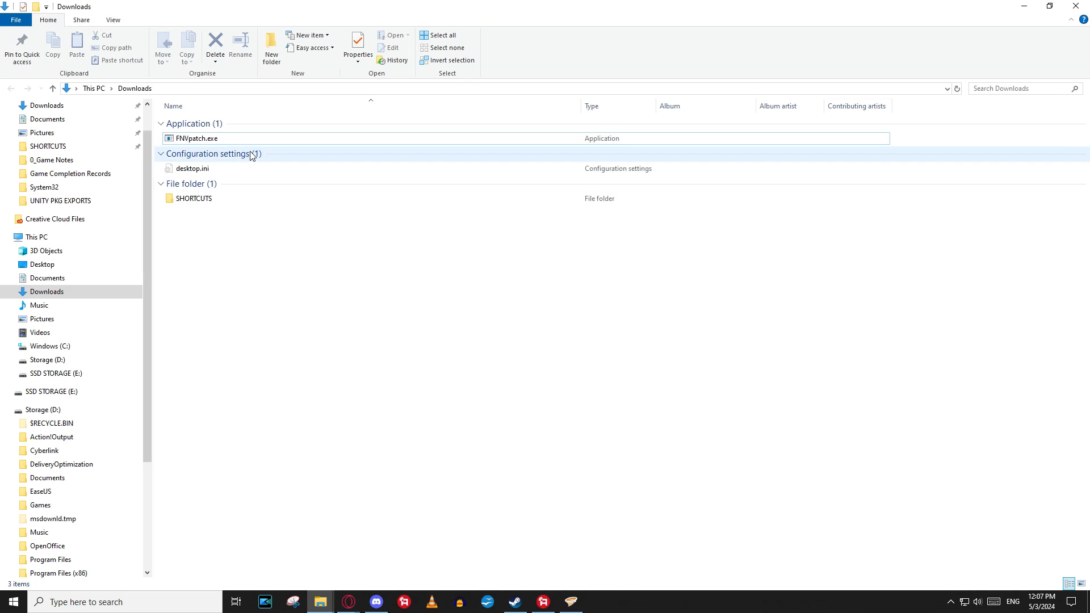
right_click(197, 139)
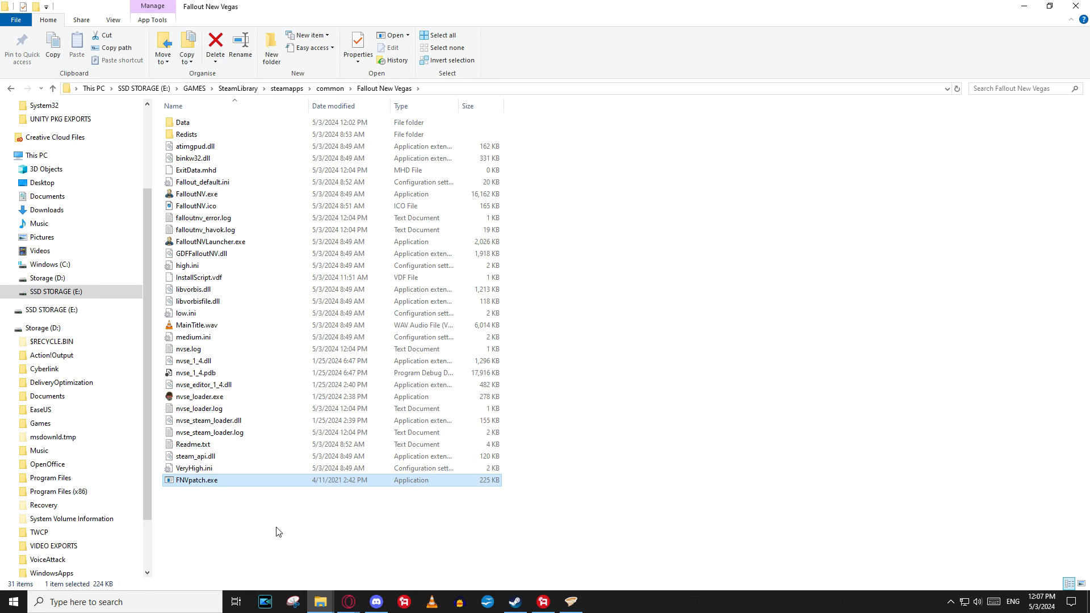
right_click(197, 481)
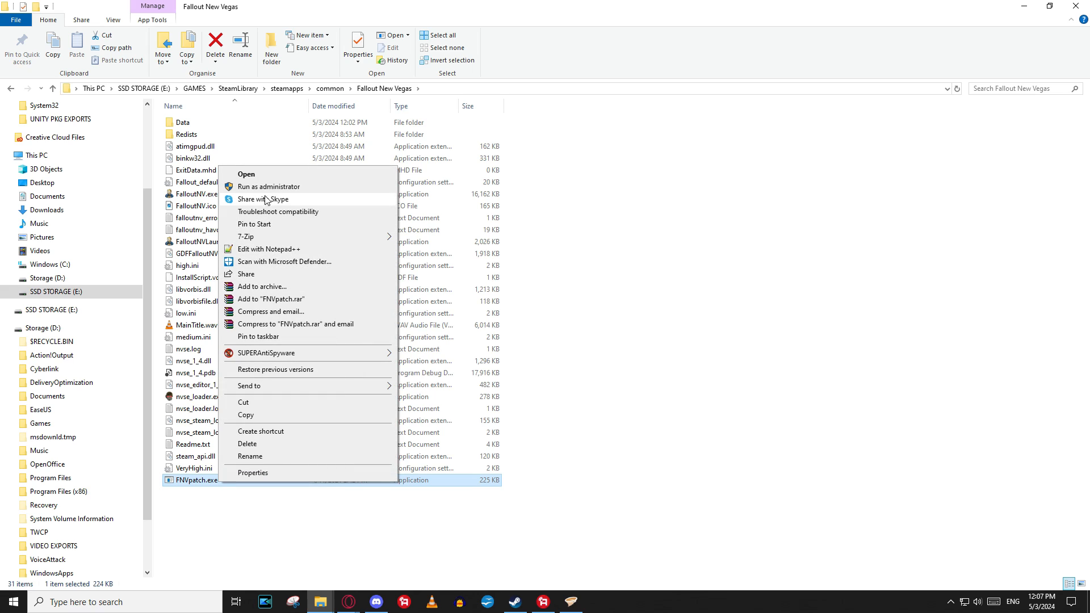
left_click(245, 174)
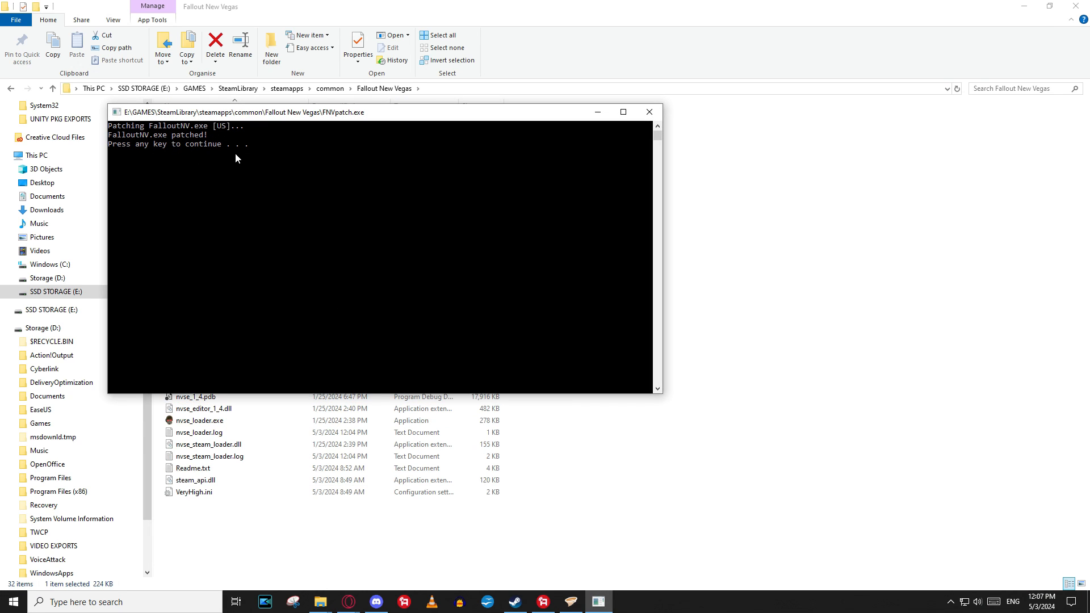
key("enter")
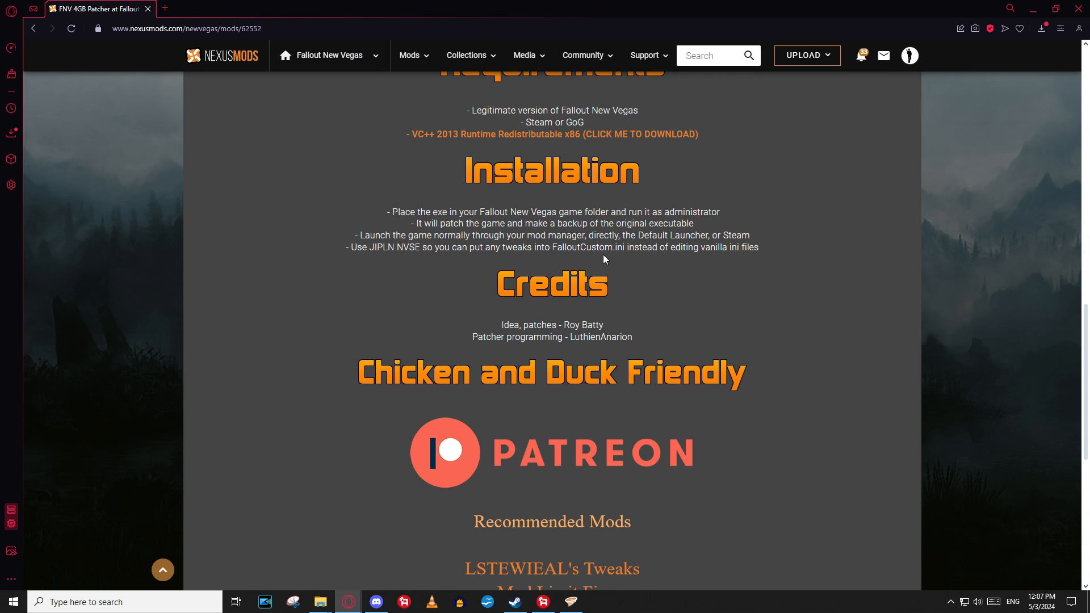
mouse_move(459, 261)
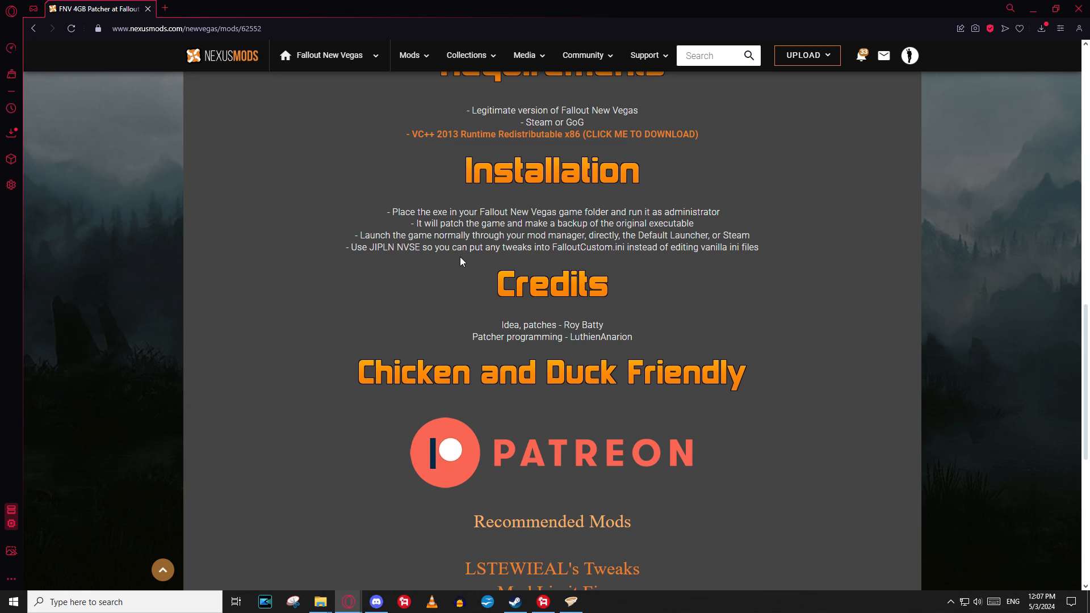
scroll("up", 3)
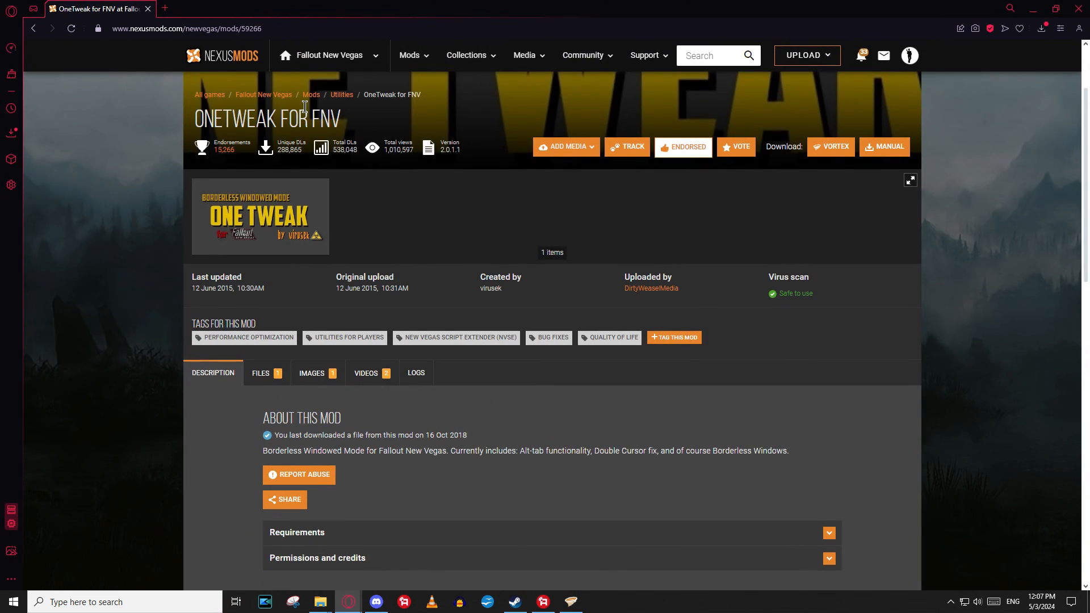
Send the OneTweak main file from its Nexus Mods Files tab to Vortex
scroll("down", 3)
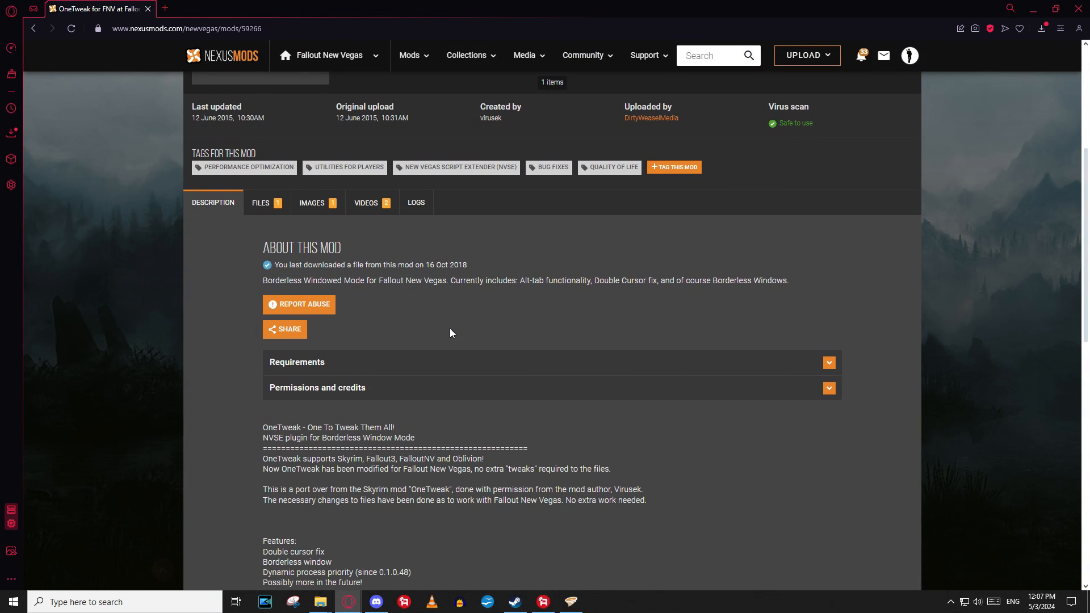
scroll("down", 3)
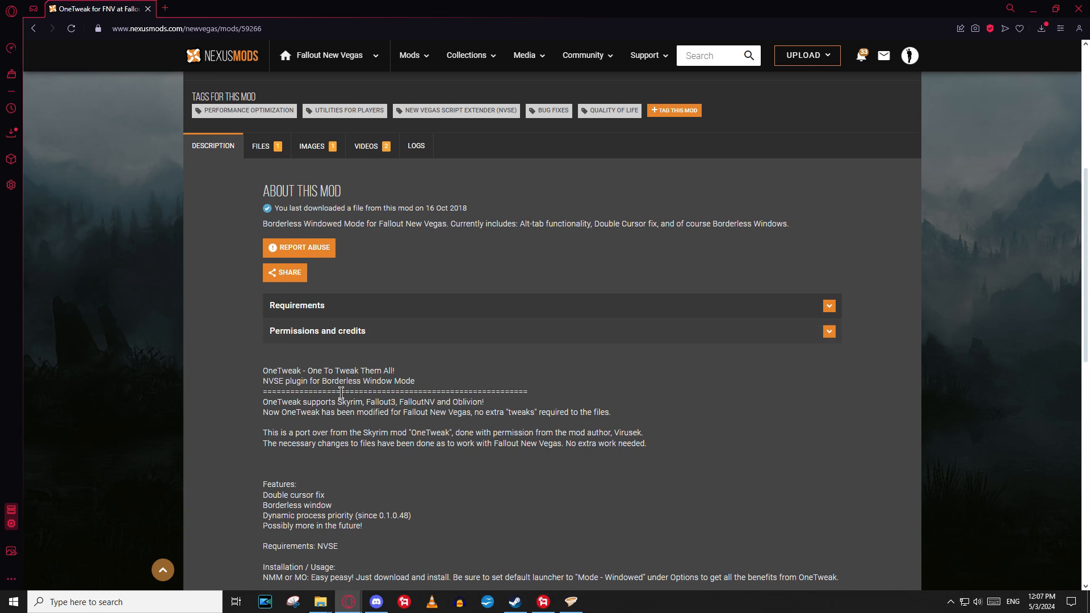
scroll("down", 3)
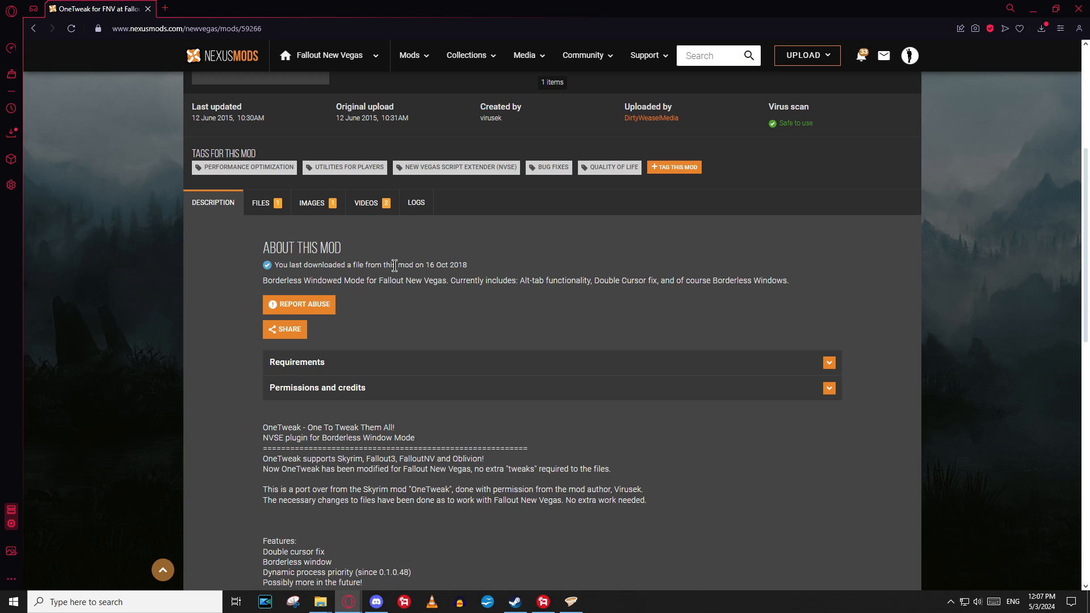
mouse_move(267, 202)
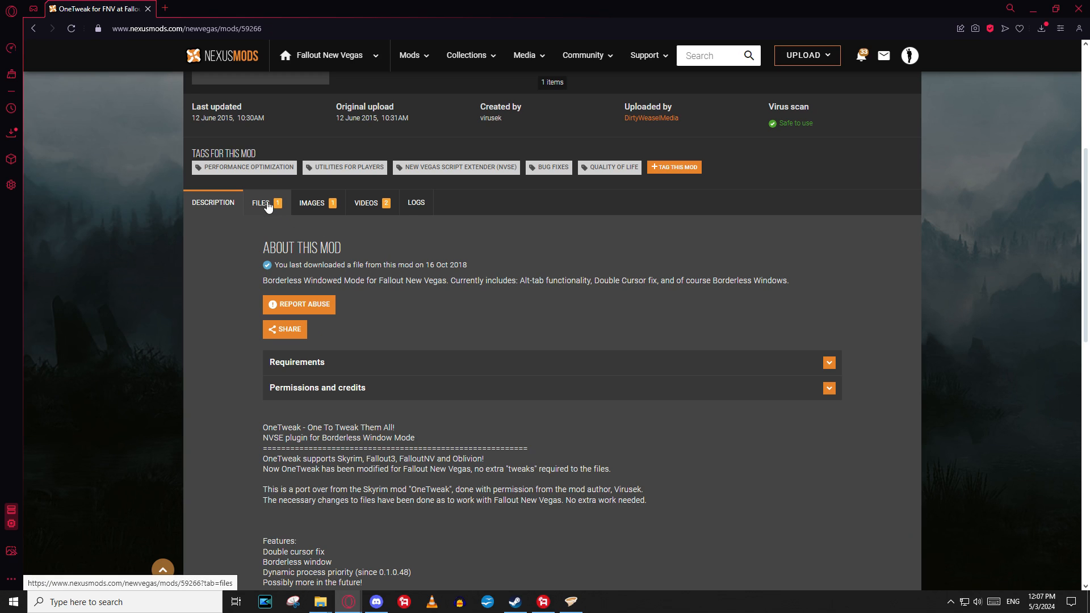
left_click(263, 202)
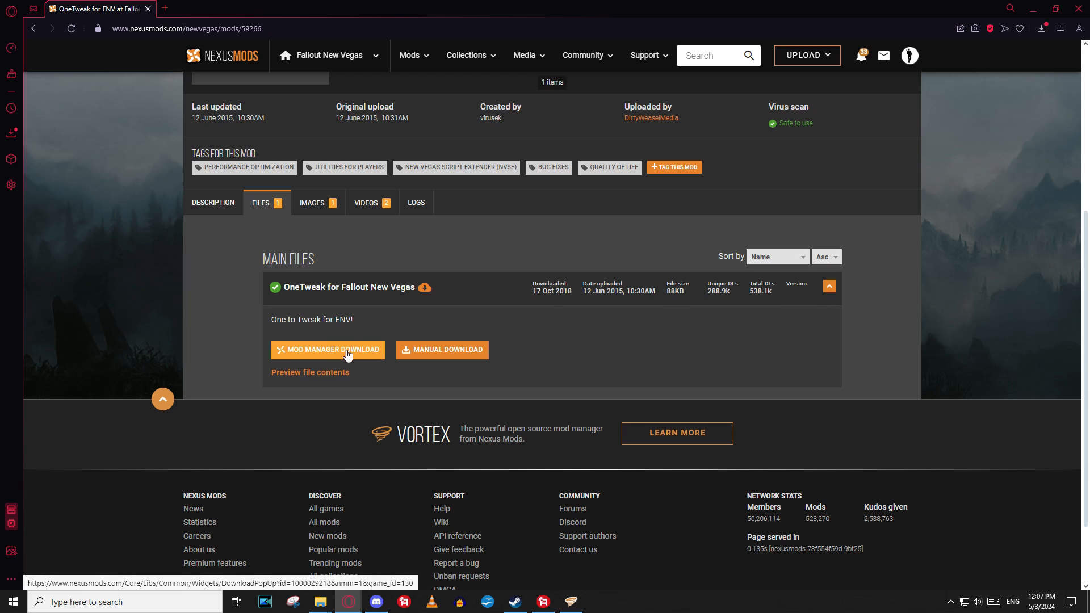
left_click(327, 349)
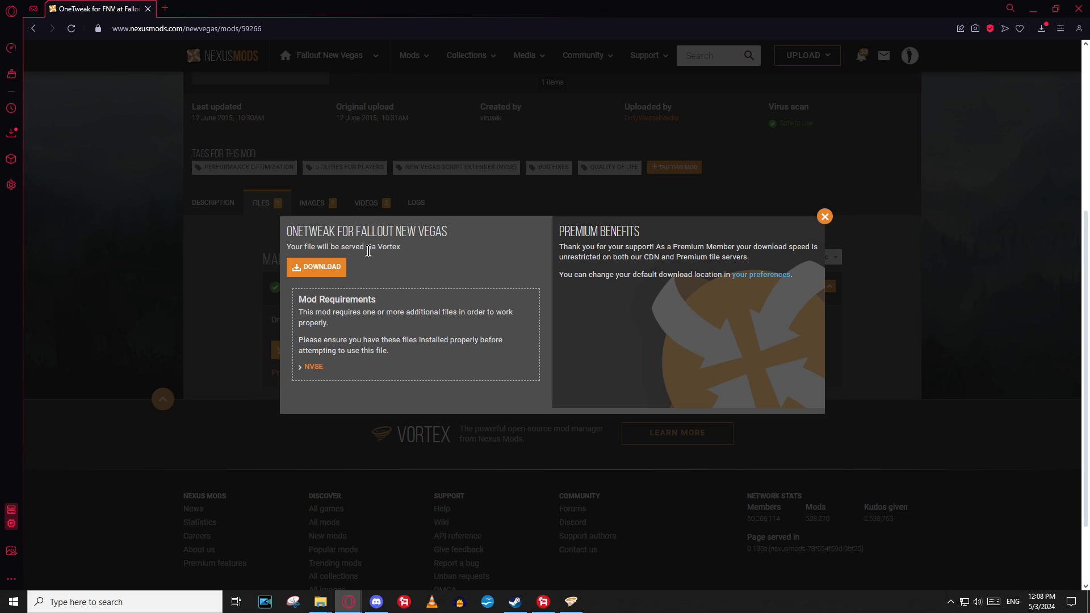
left_click(316, 267)
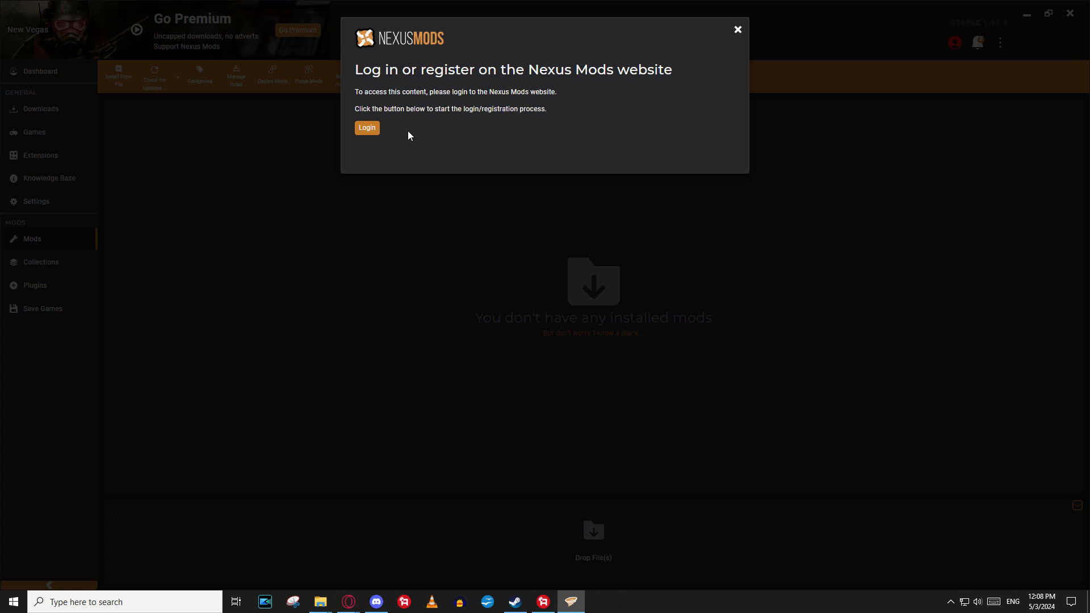
Authorise Vortex with the Nexus Mods account, log in, and dismiss the diagnostics notice
left_click(367, 128)
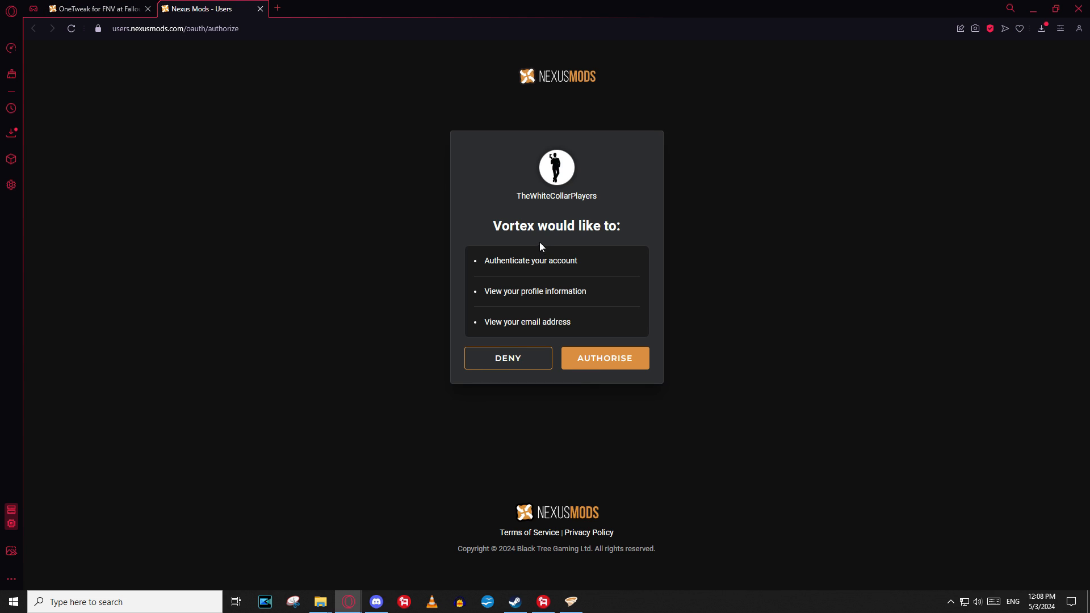
left_click(603, 358)
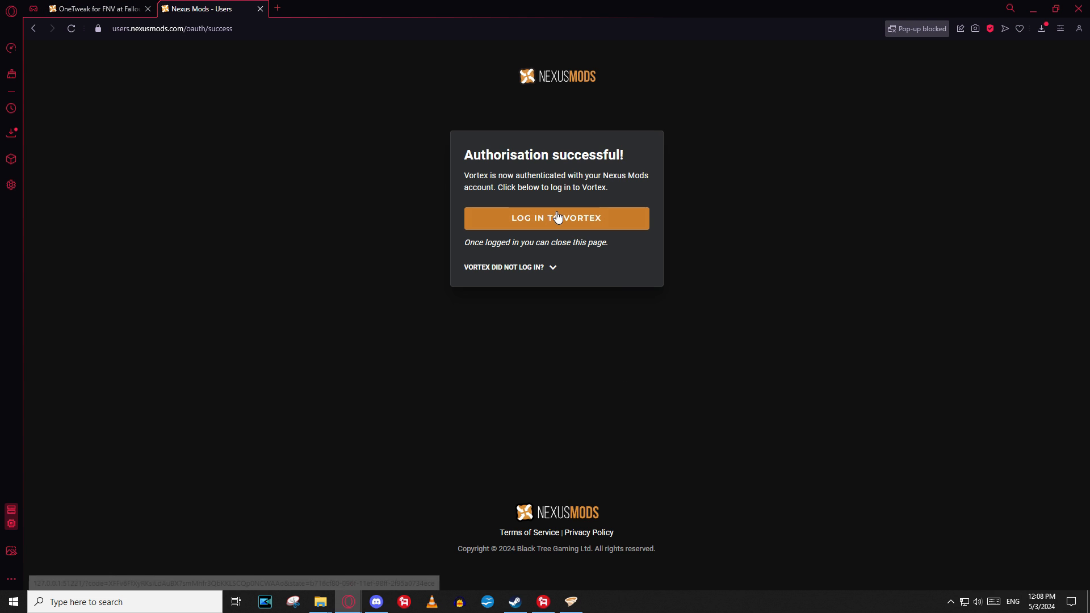
left_click(556, 218)
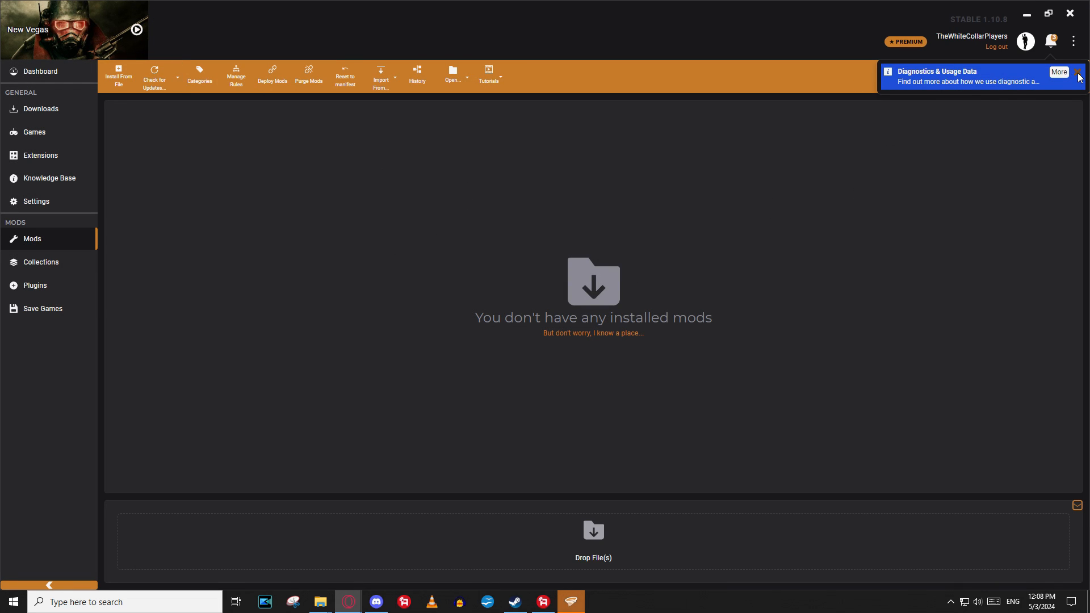
left_click(1079, 72)
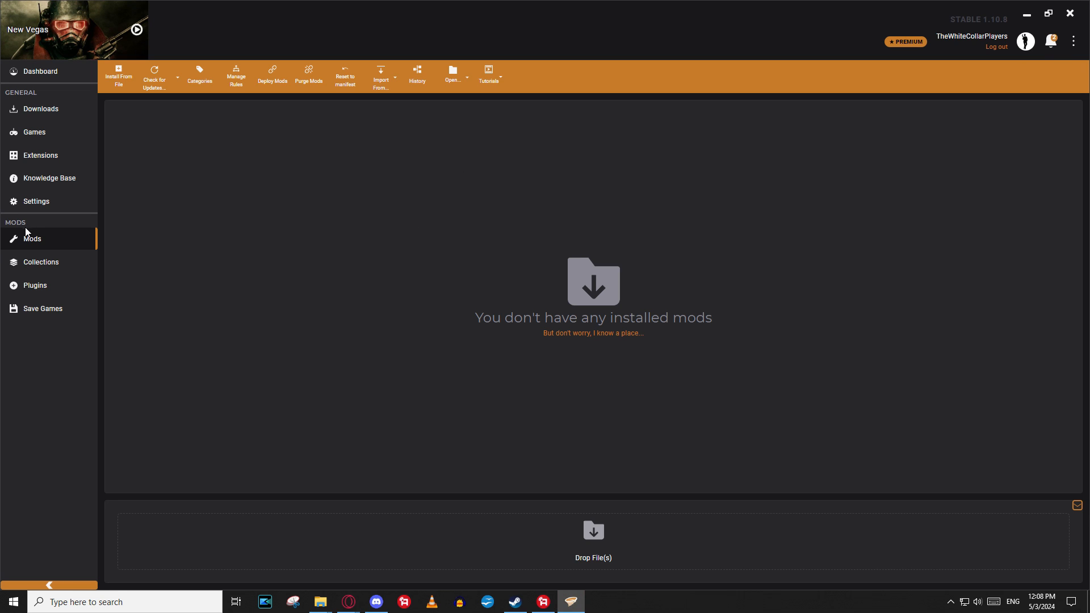
mouse_move(244, 352)
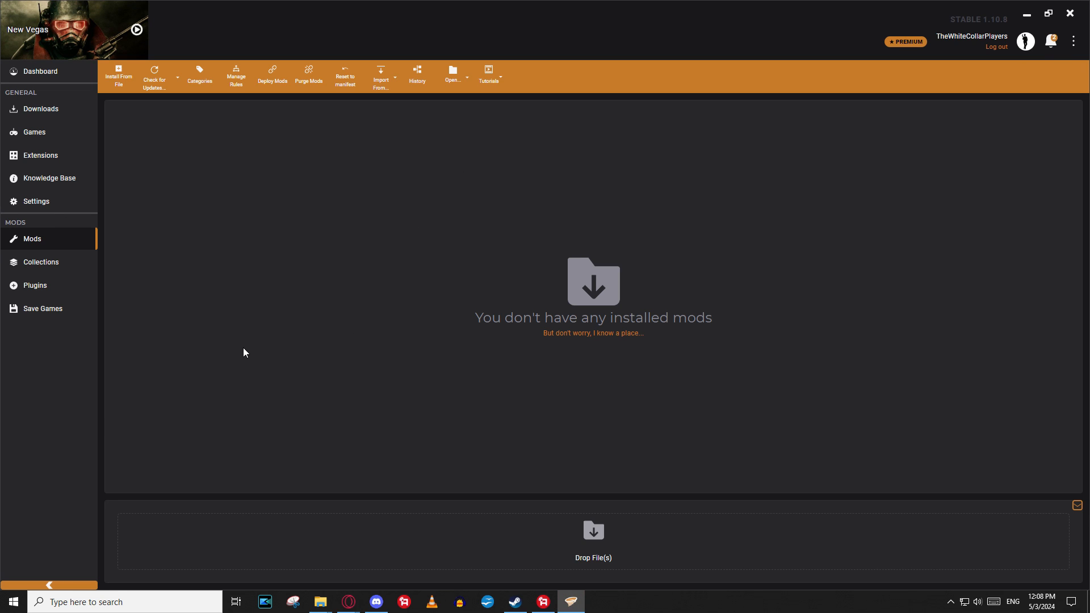
mouse_move(80, 235)
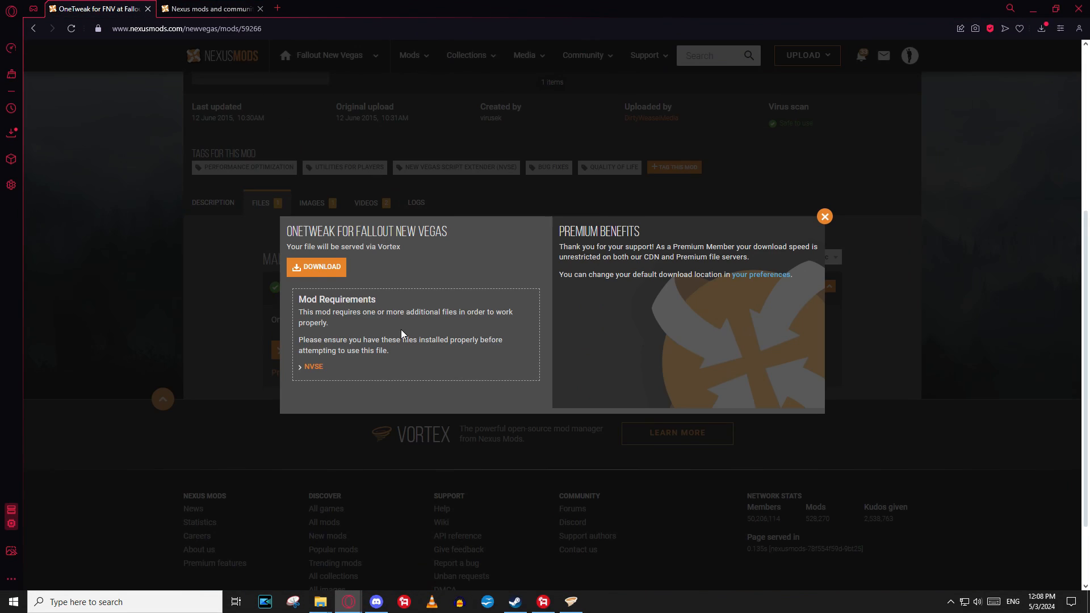
mouse_move(622, 248)
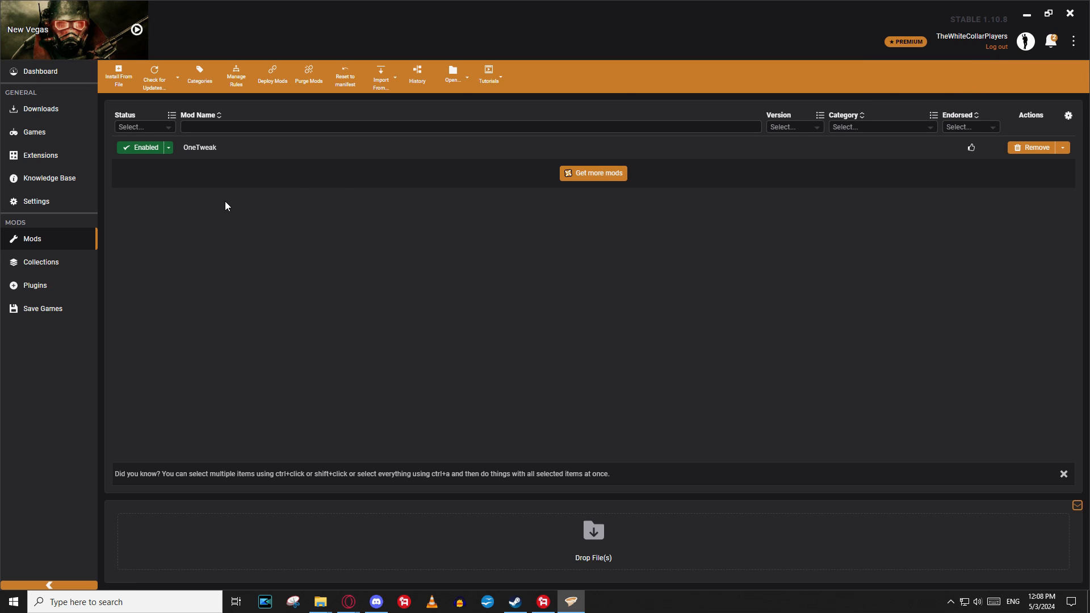
mouse_move(794, 158)
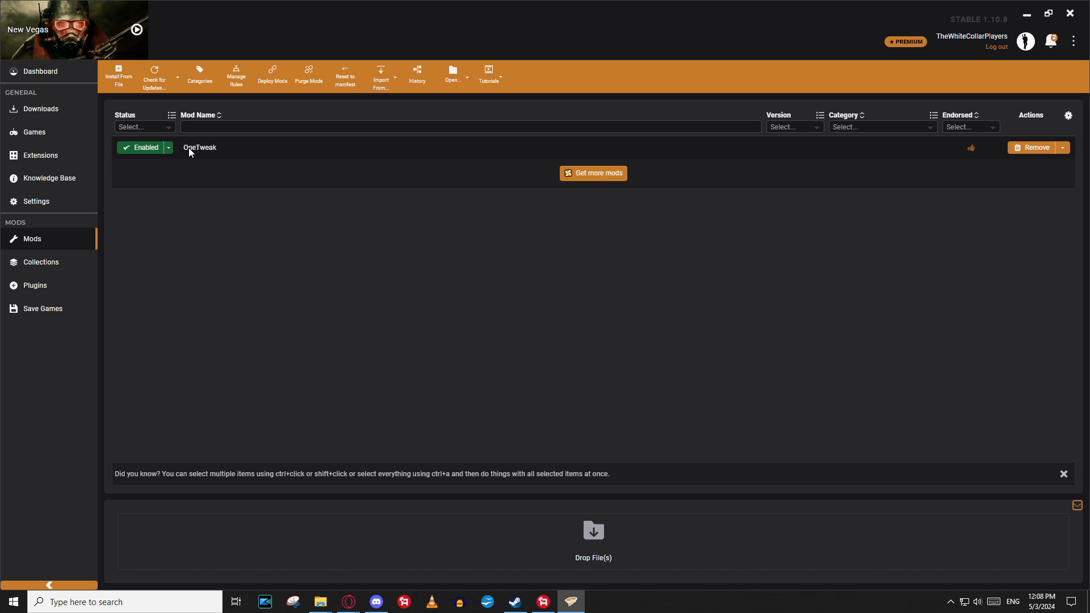
mouse_move(169, 146)
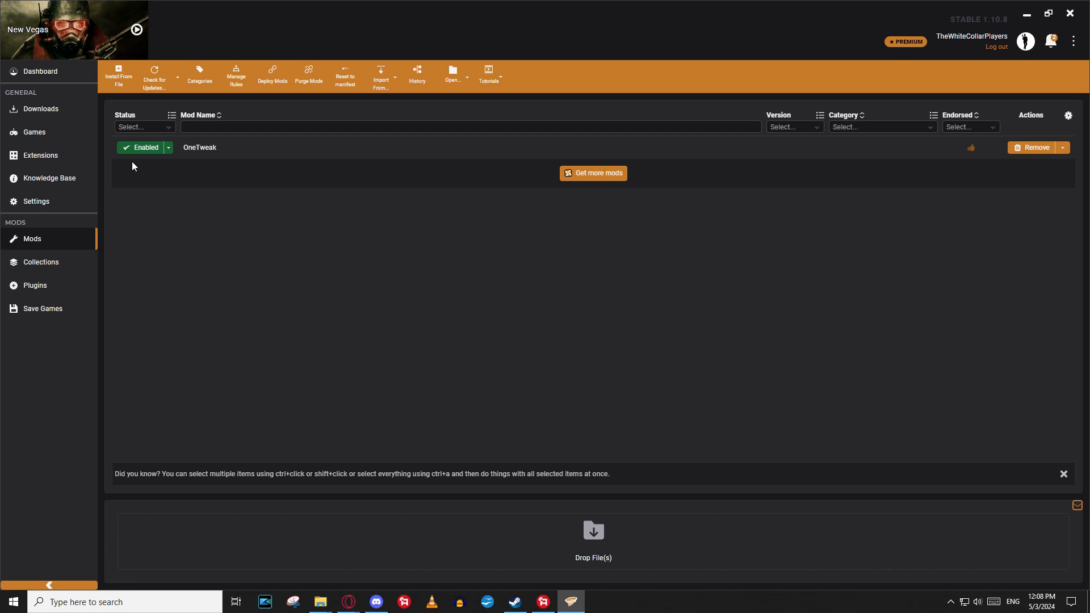
mouse_move(244, 148)
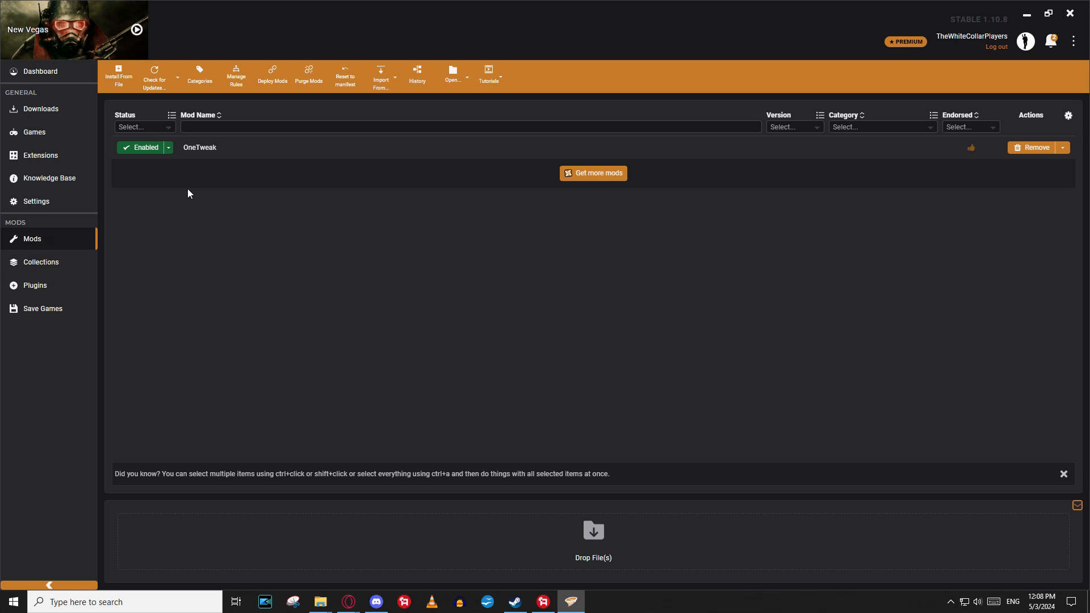
mouse_move(202, 198)
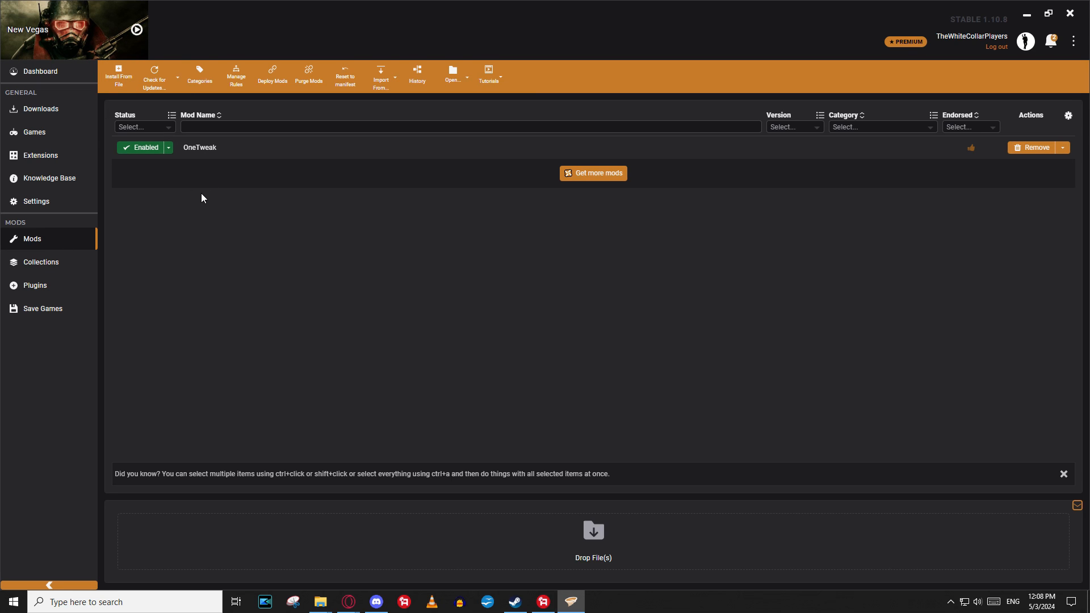
Show the New Vegas plugin load order on Vortex's Plugins page
left_click(35, 285)
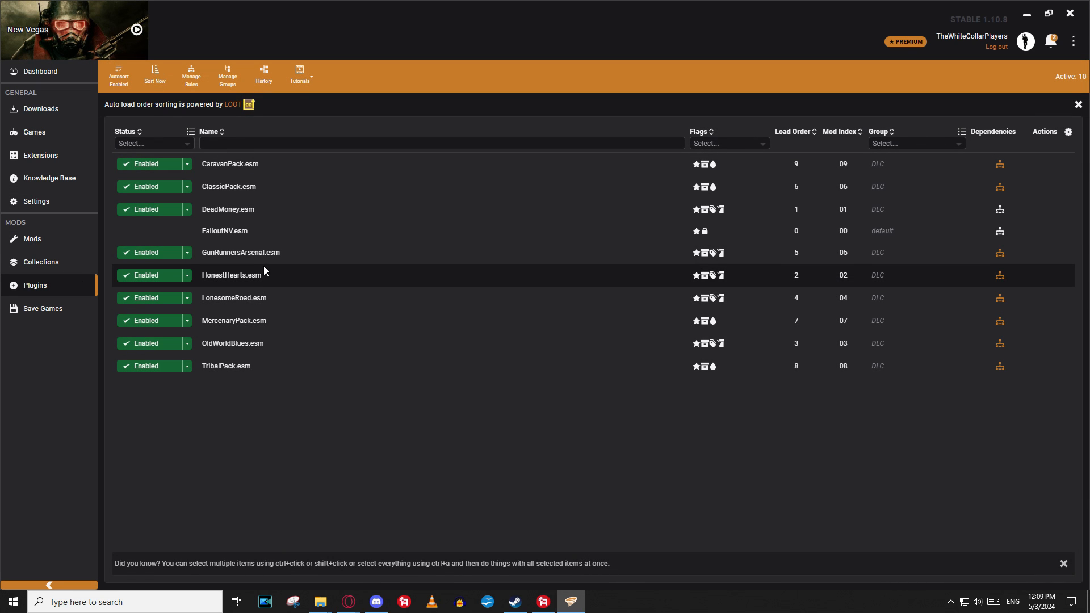
mouse_move(264, 313)
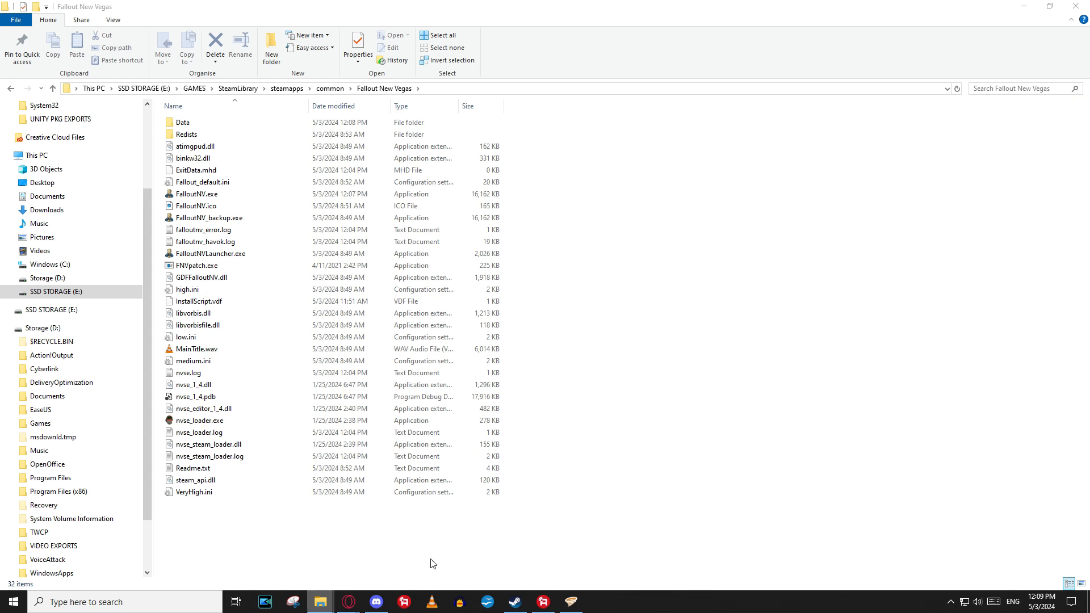
double_click(183, 123)
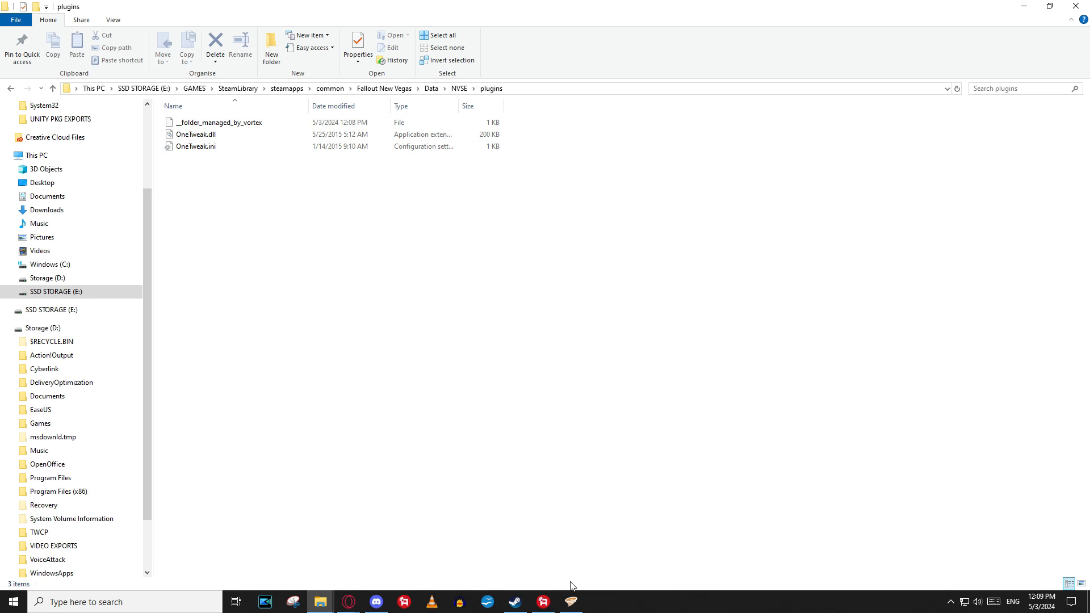
left_click(570, 602)
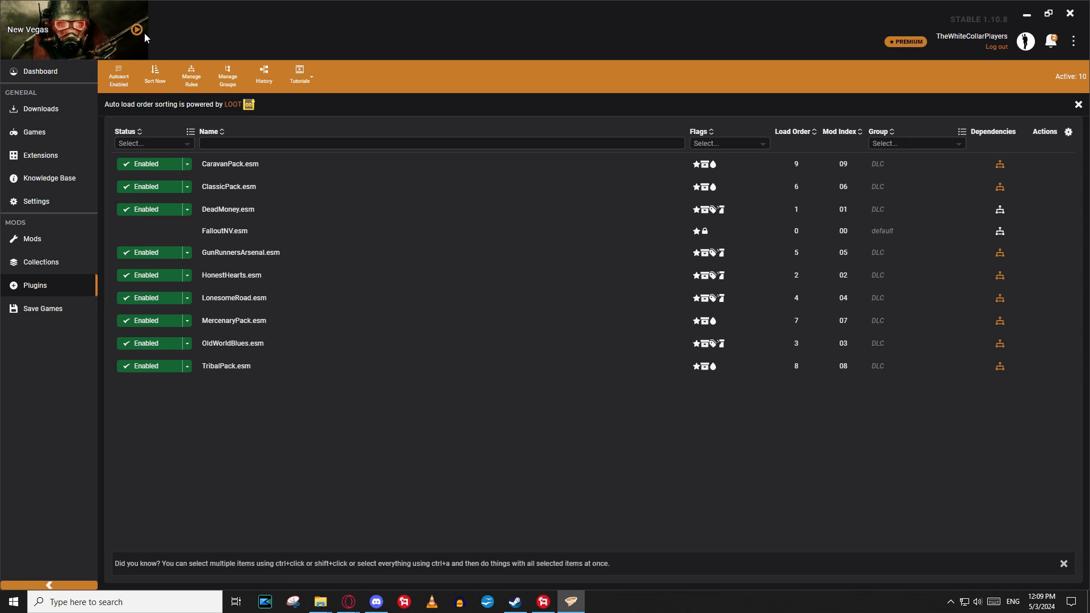
mouse_move(136, 30)
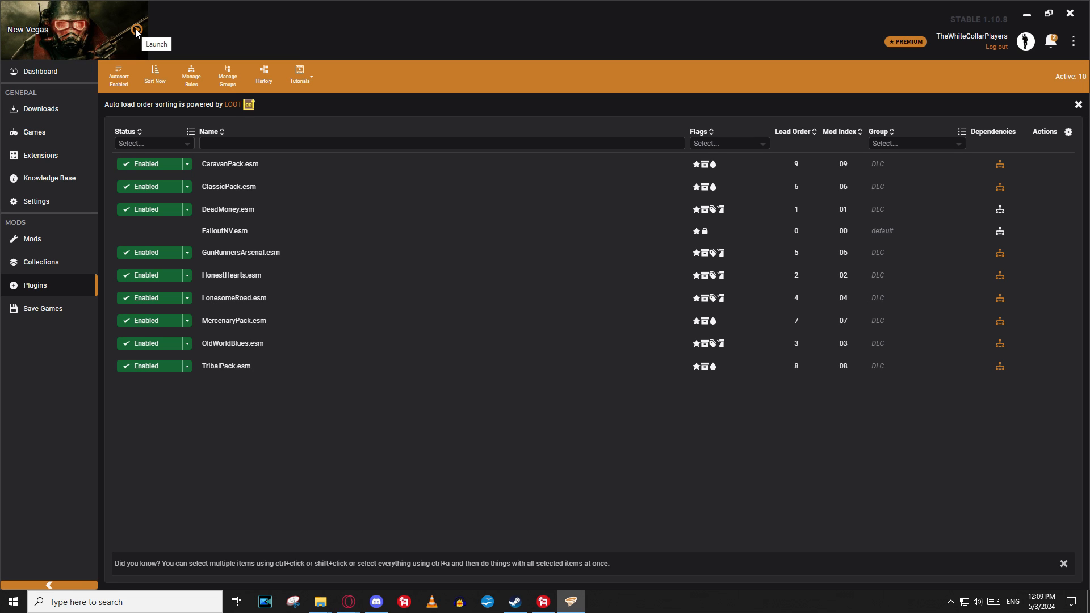
mouse_move(419, 321)
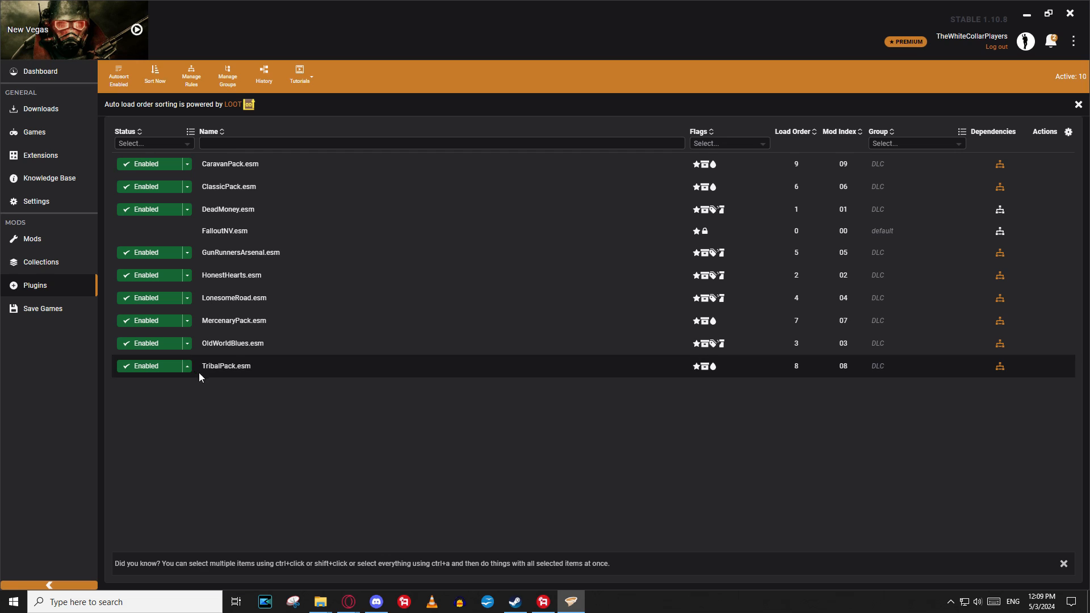
mouse_move(260, 438)
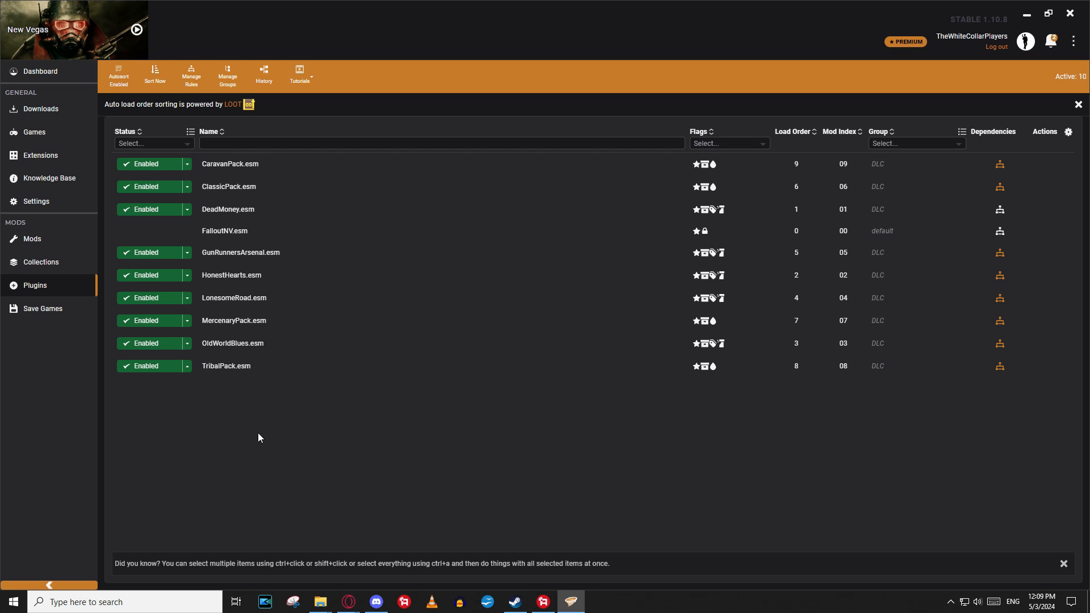
mouse_move(262, 485)
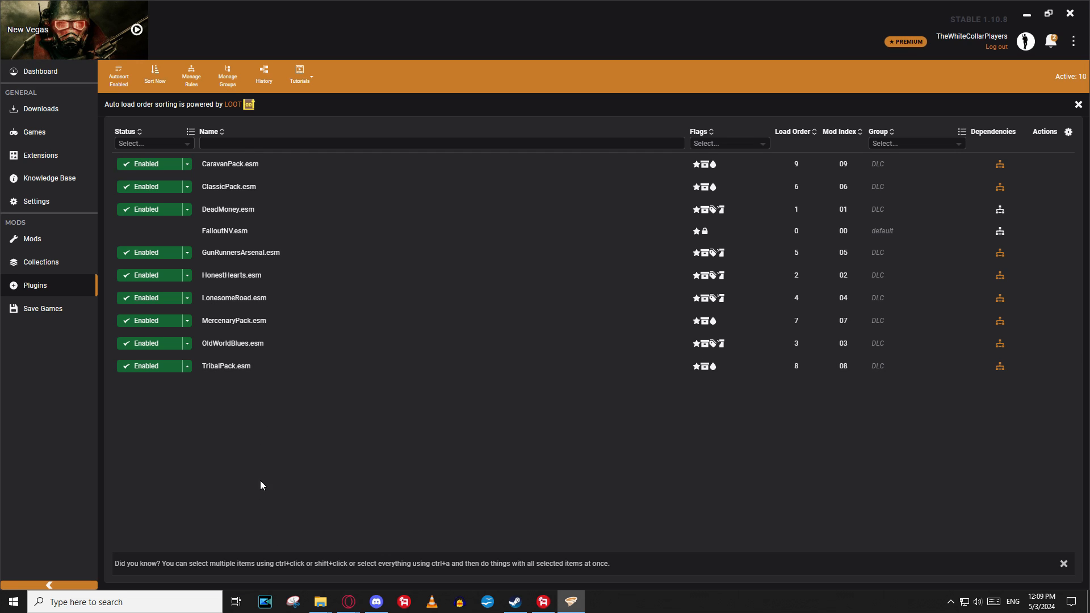
mouse_move(259, 471)
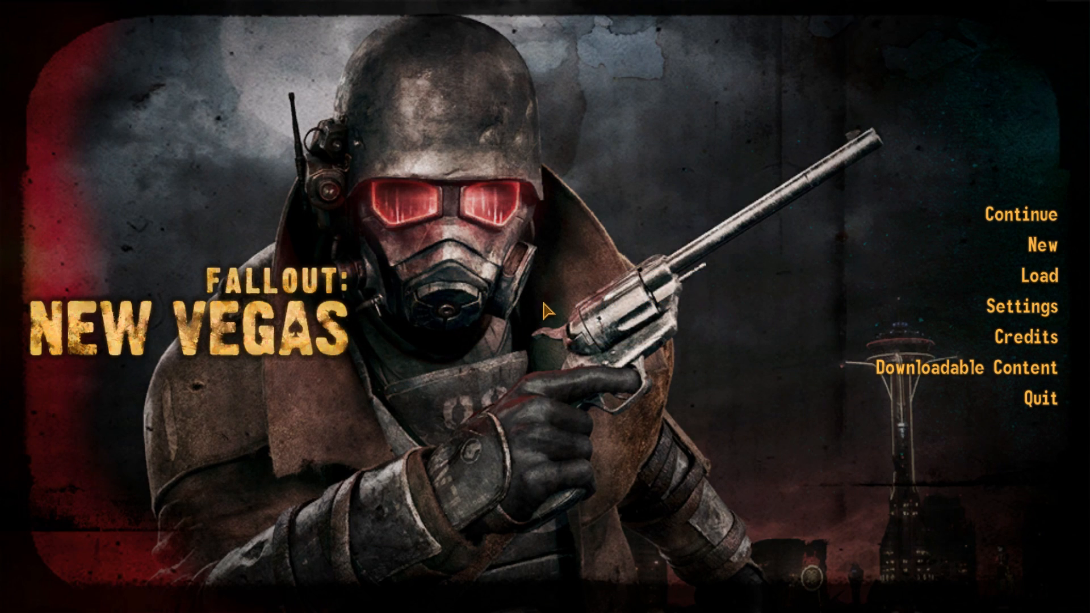
mouse_move(629, 226)
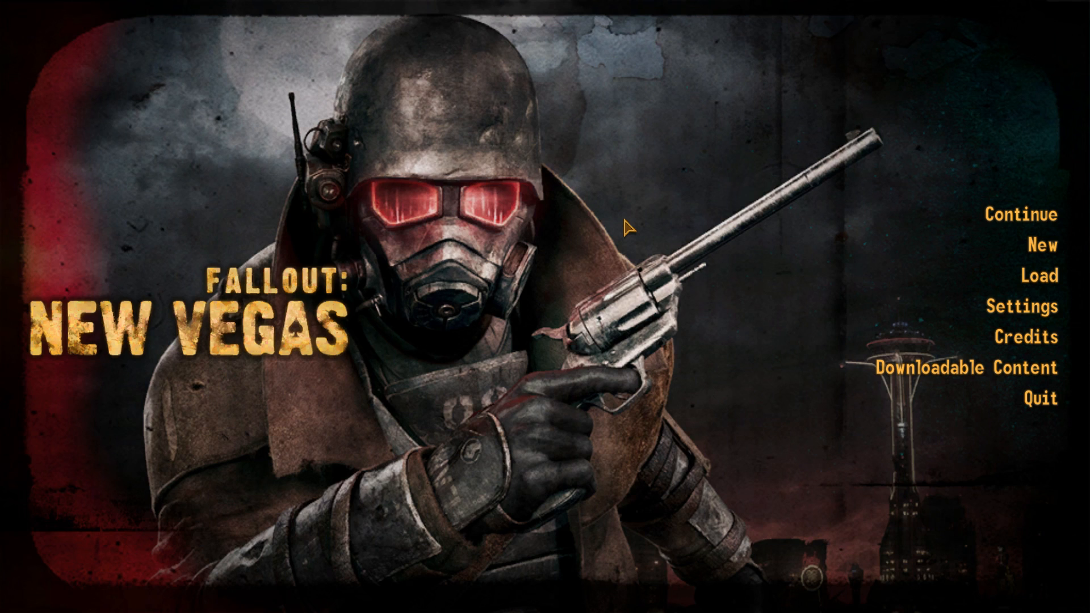